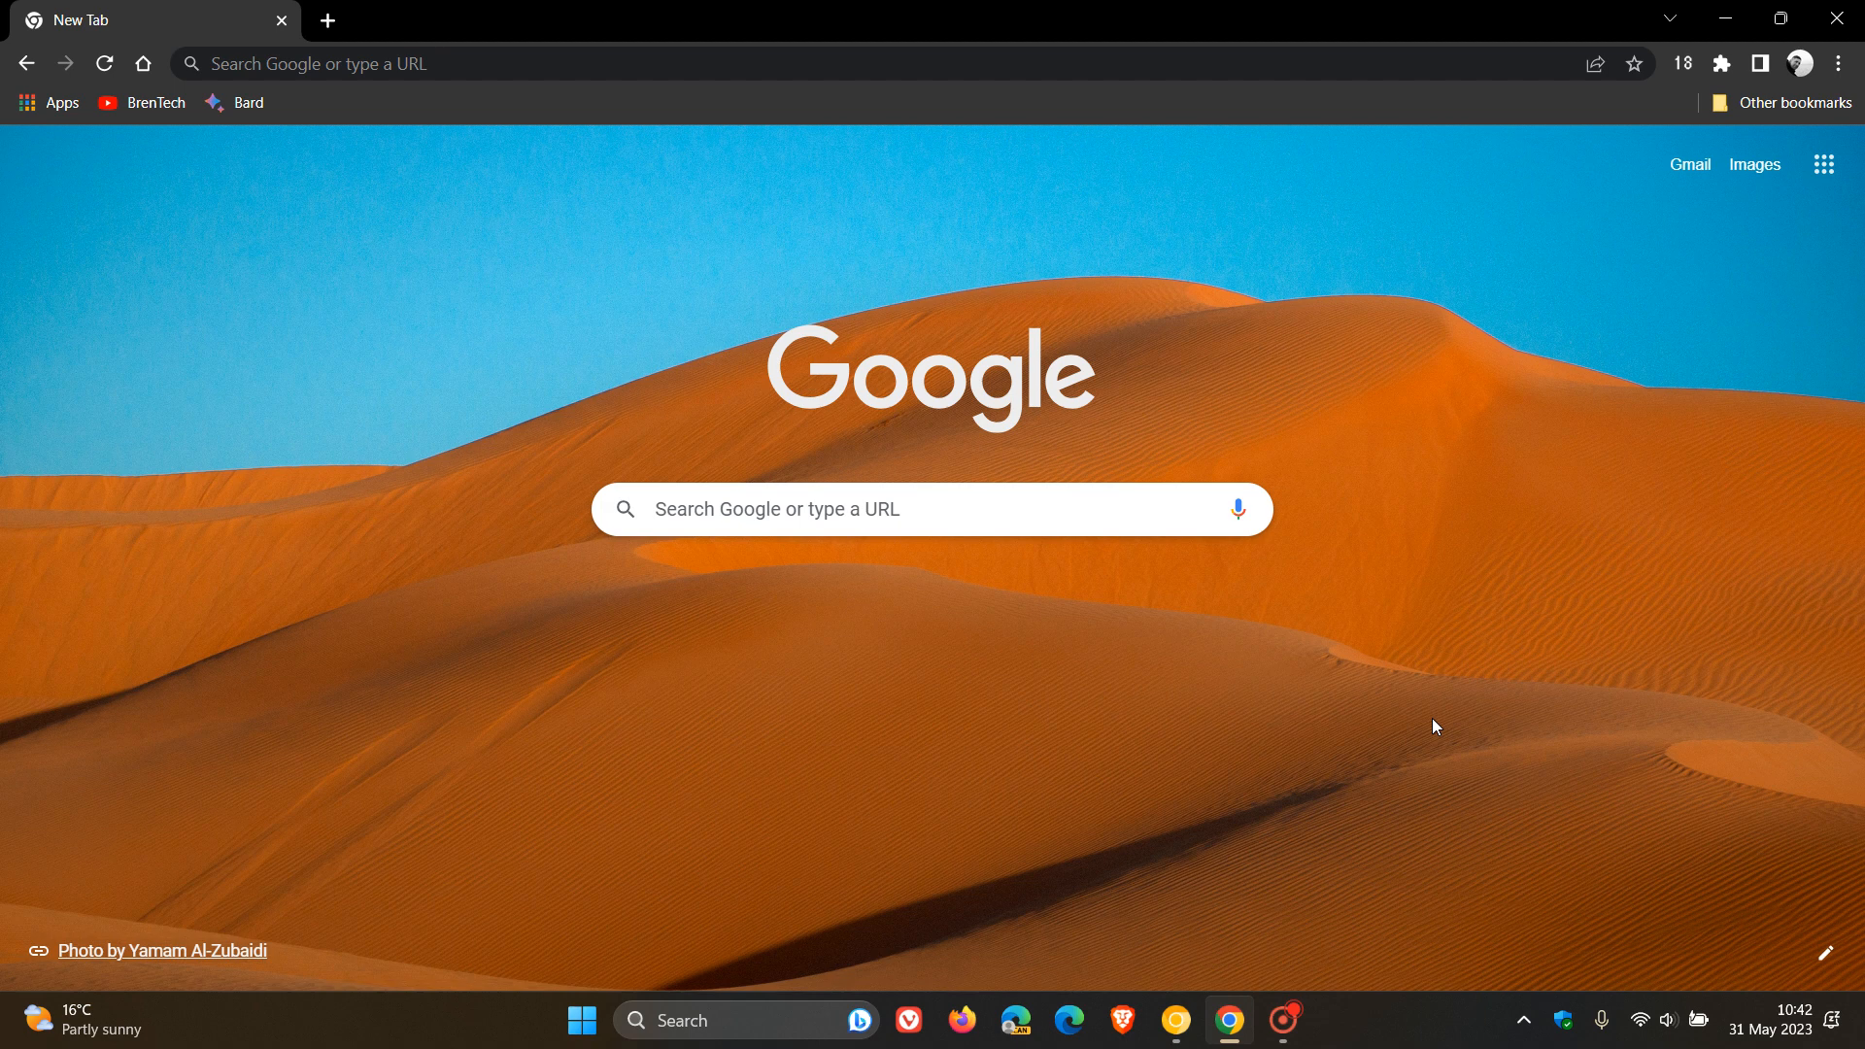
pyautogui.moveTo(1536, 565)
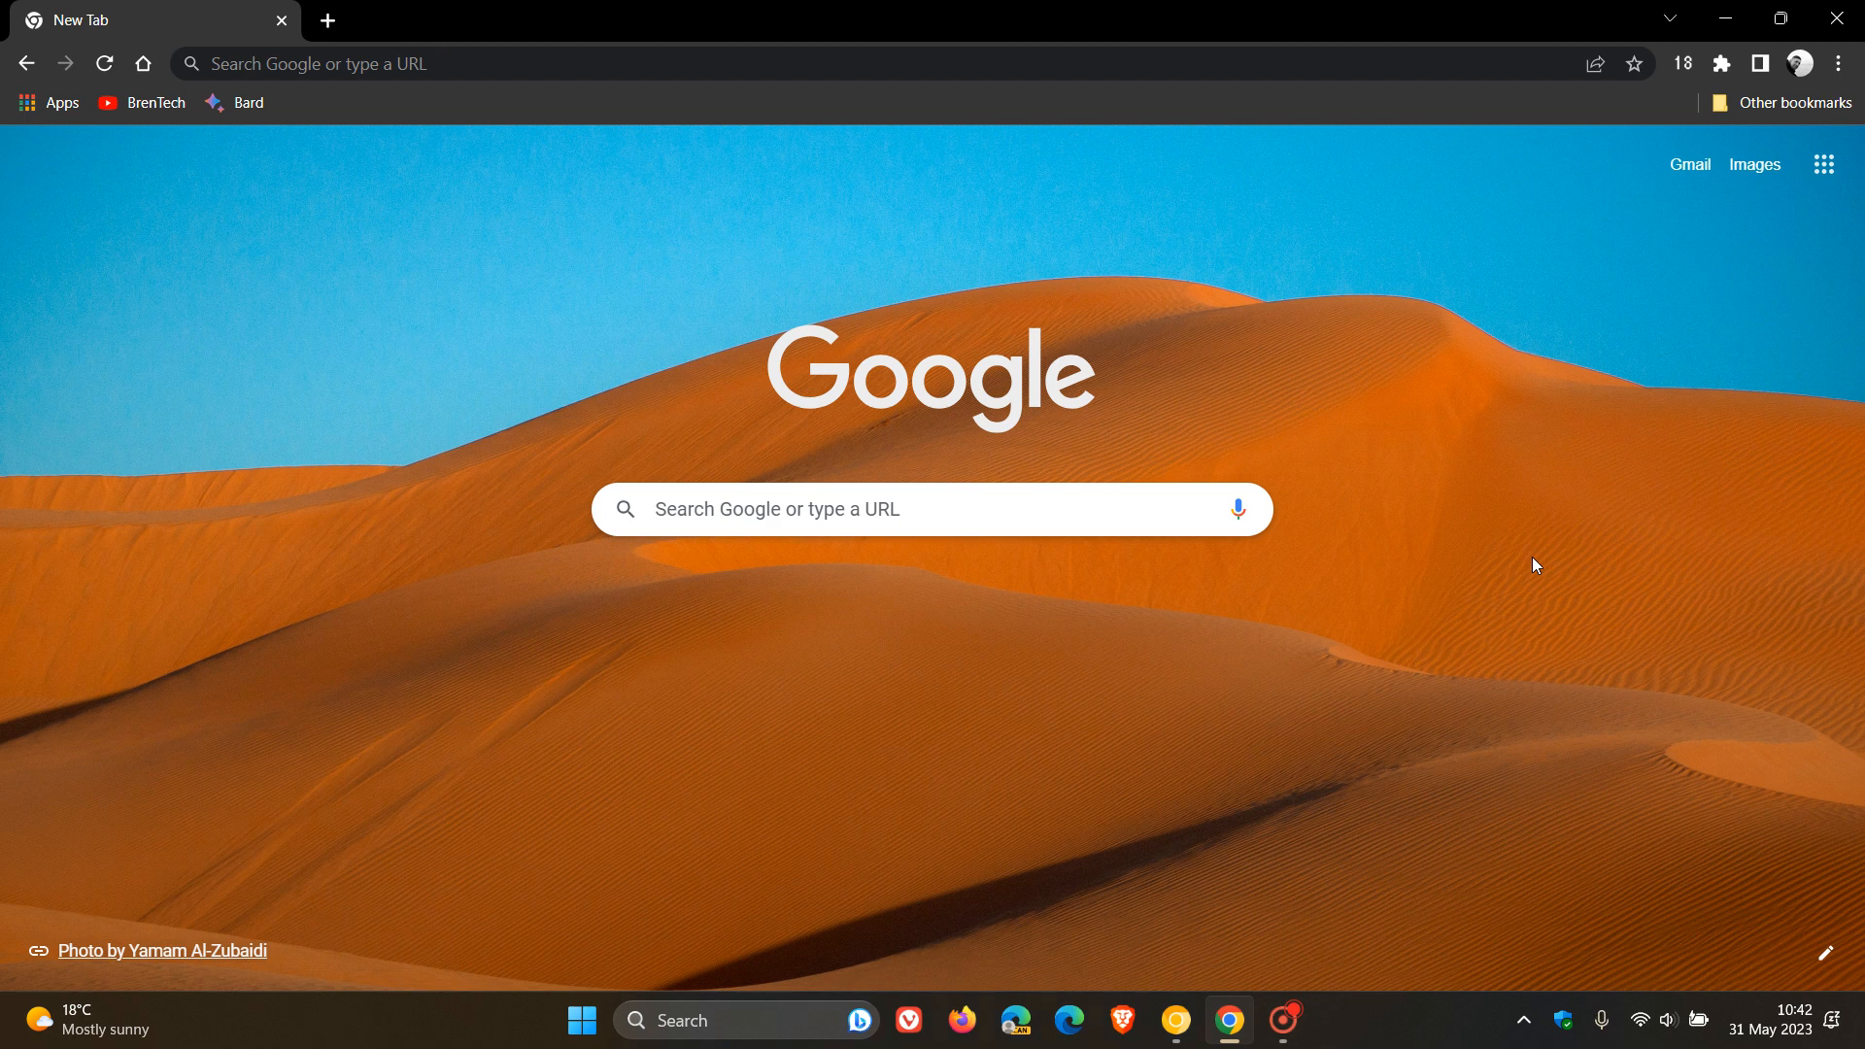
pyautogui.moveTo(1753, 992)
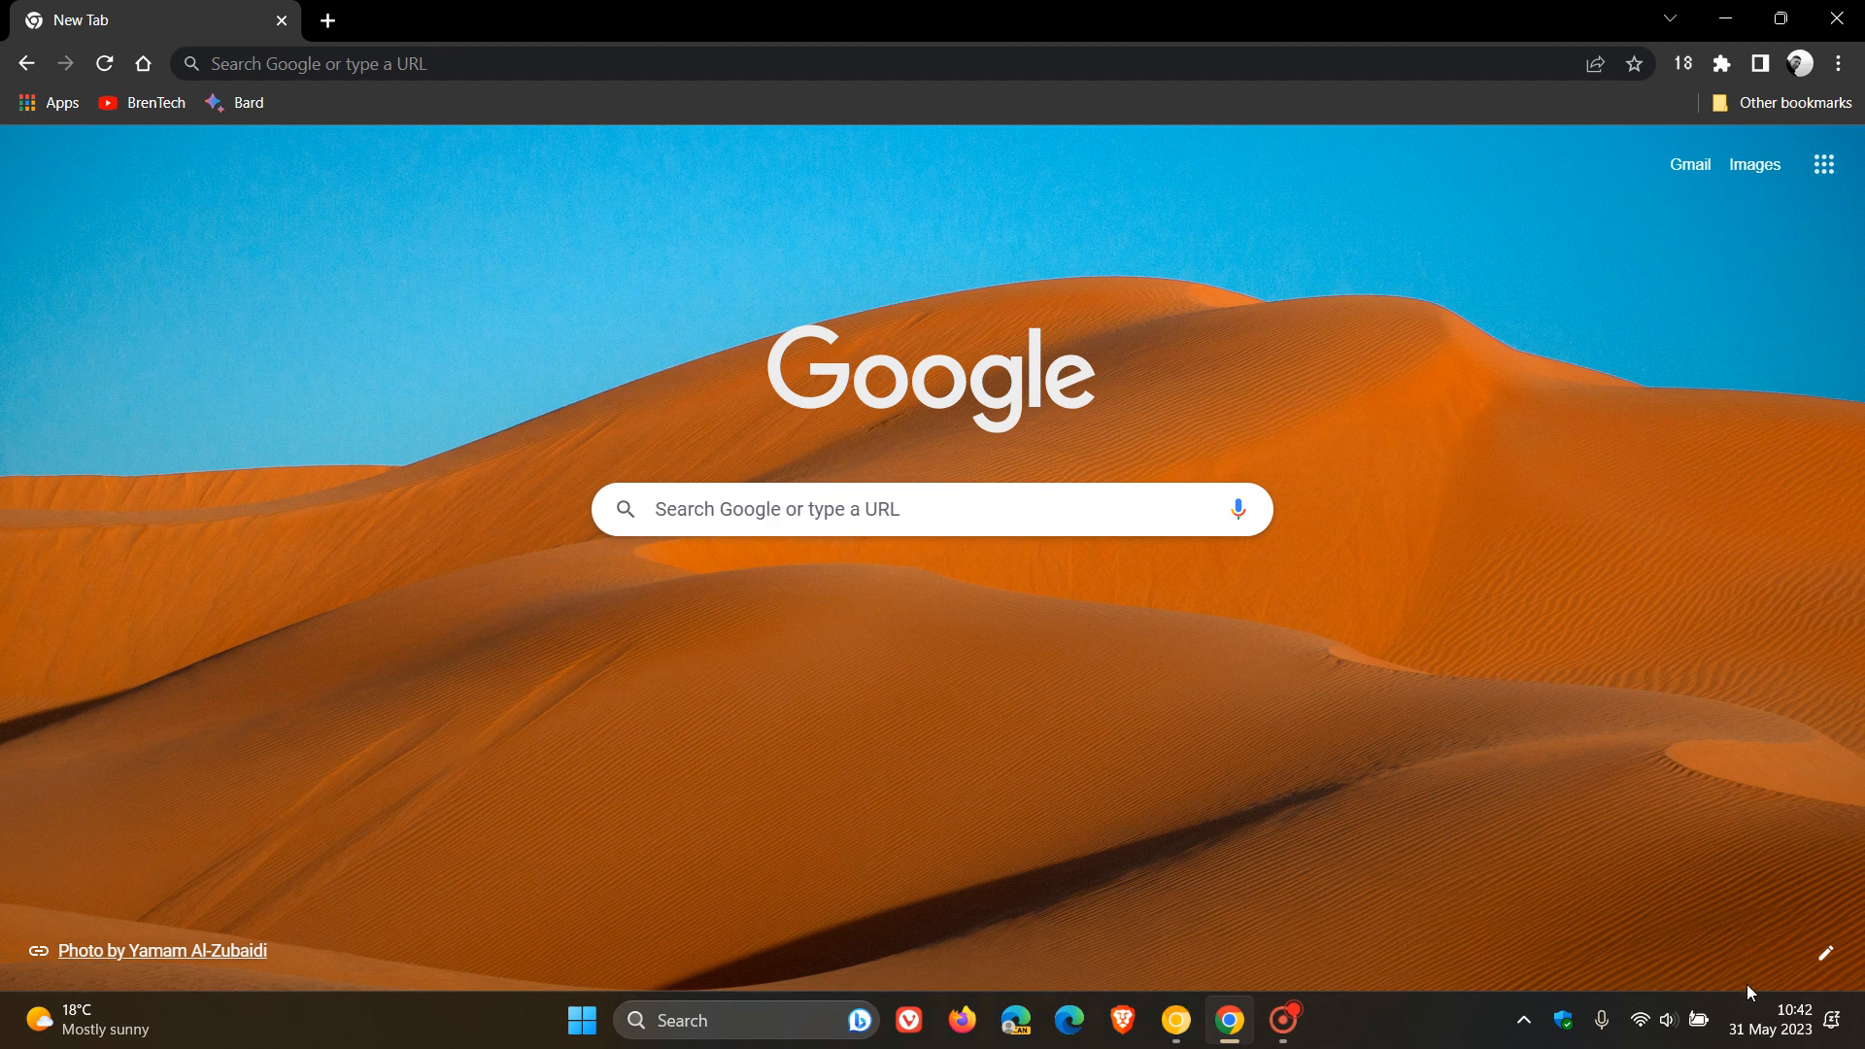
pyautogui.moveTo(1562, 635)
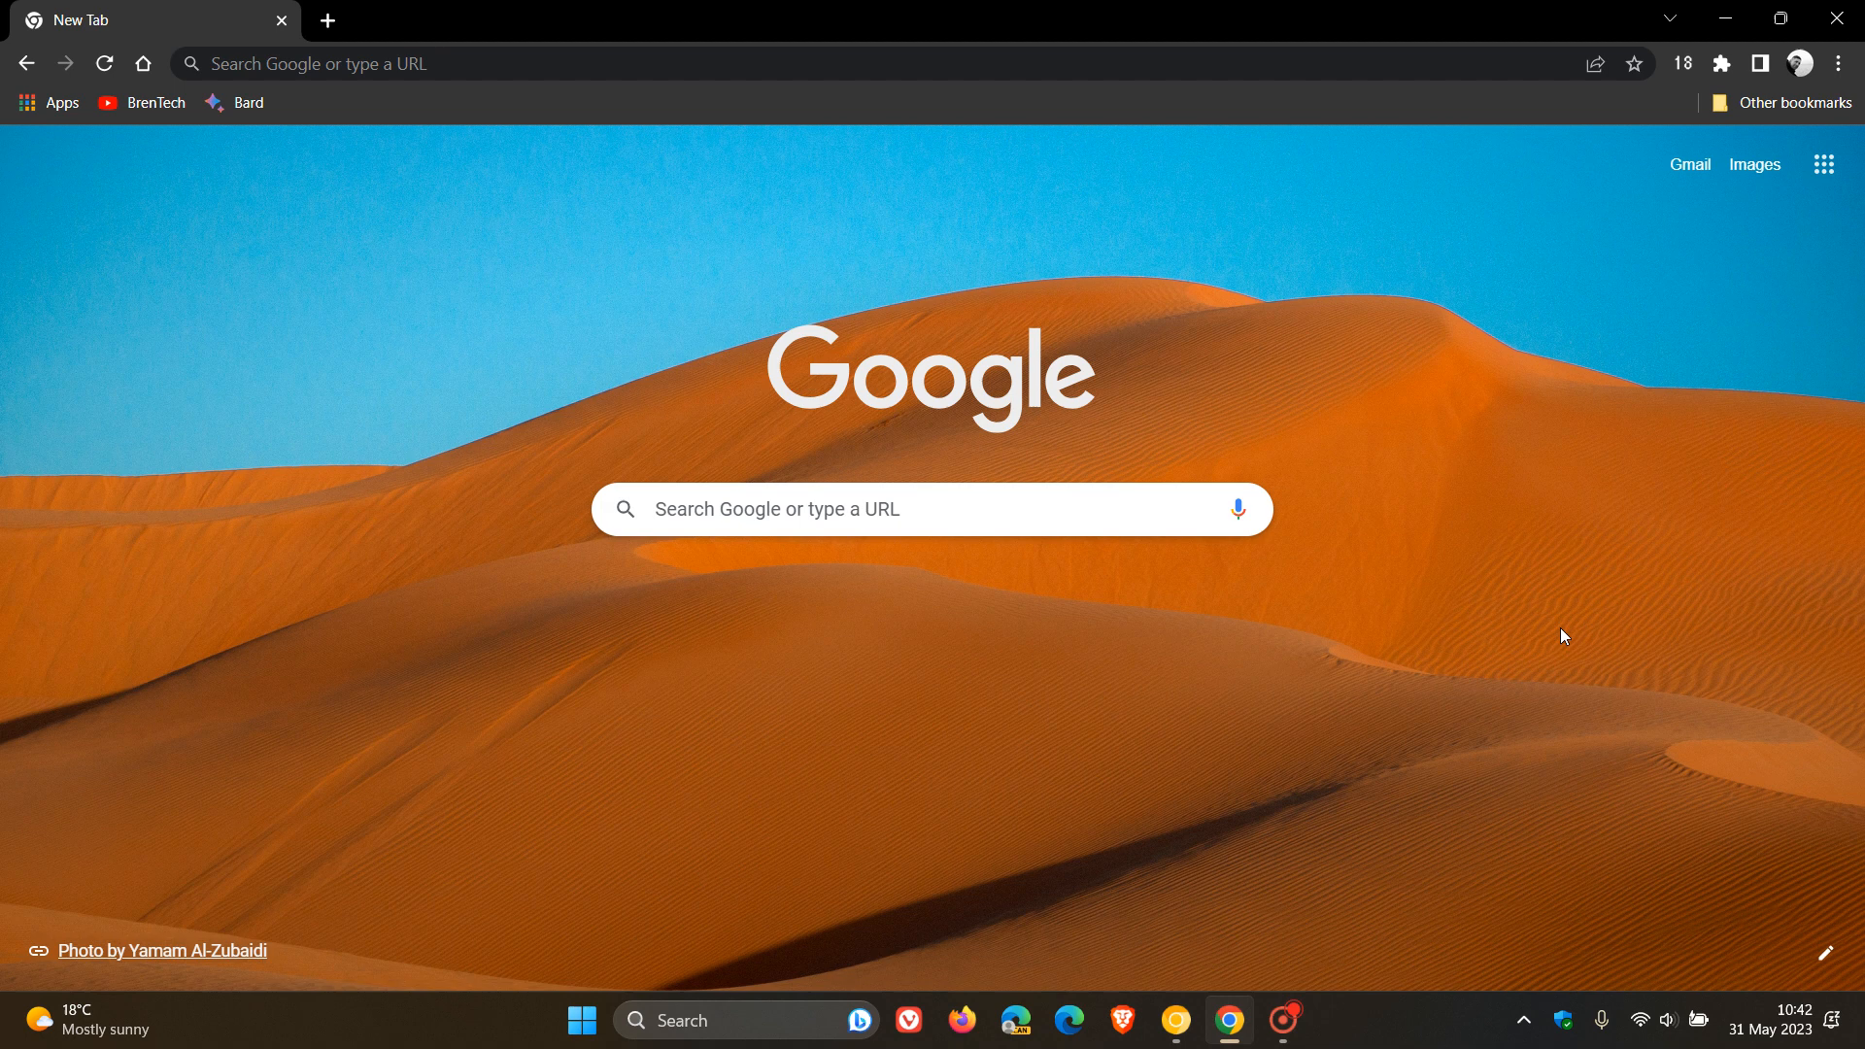
pyautogui.moveTo(1531, 406)
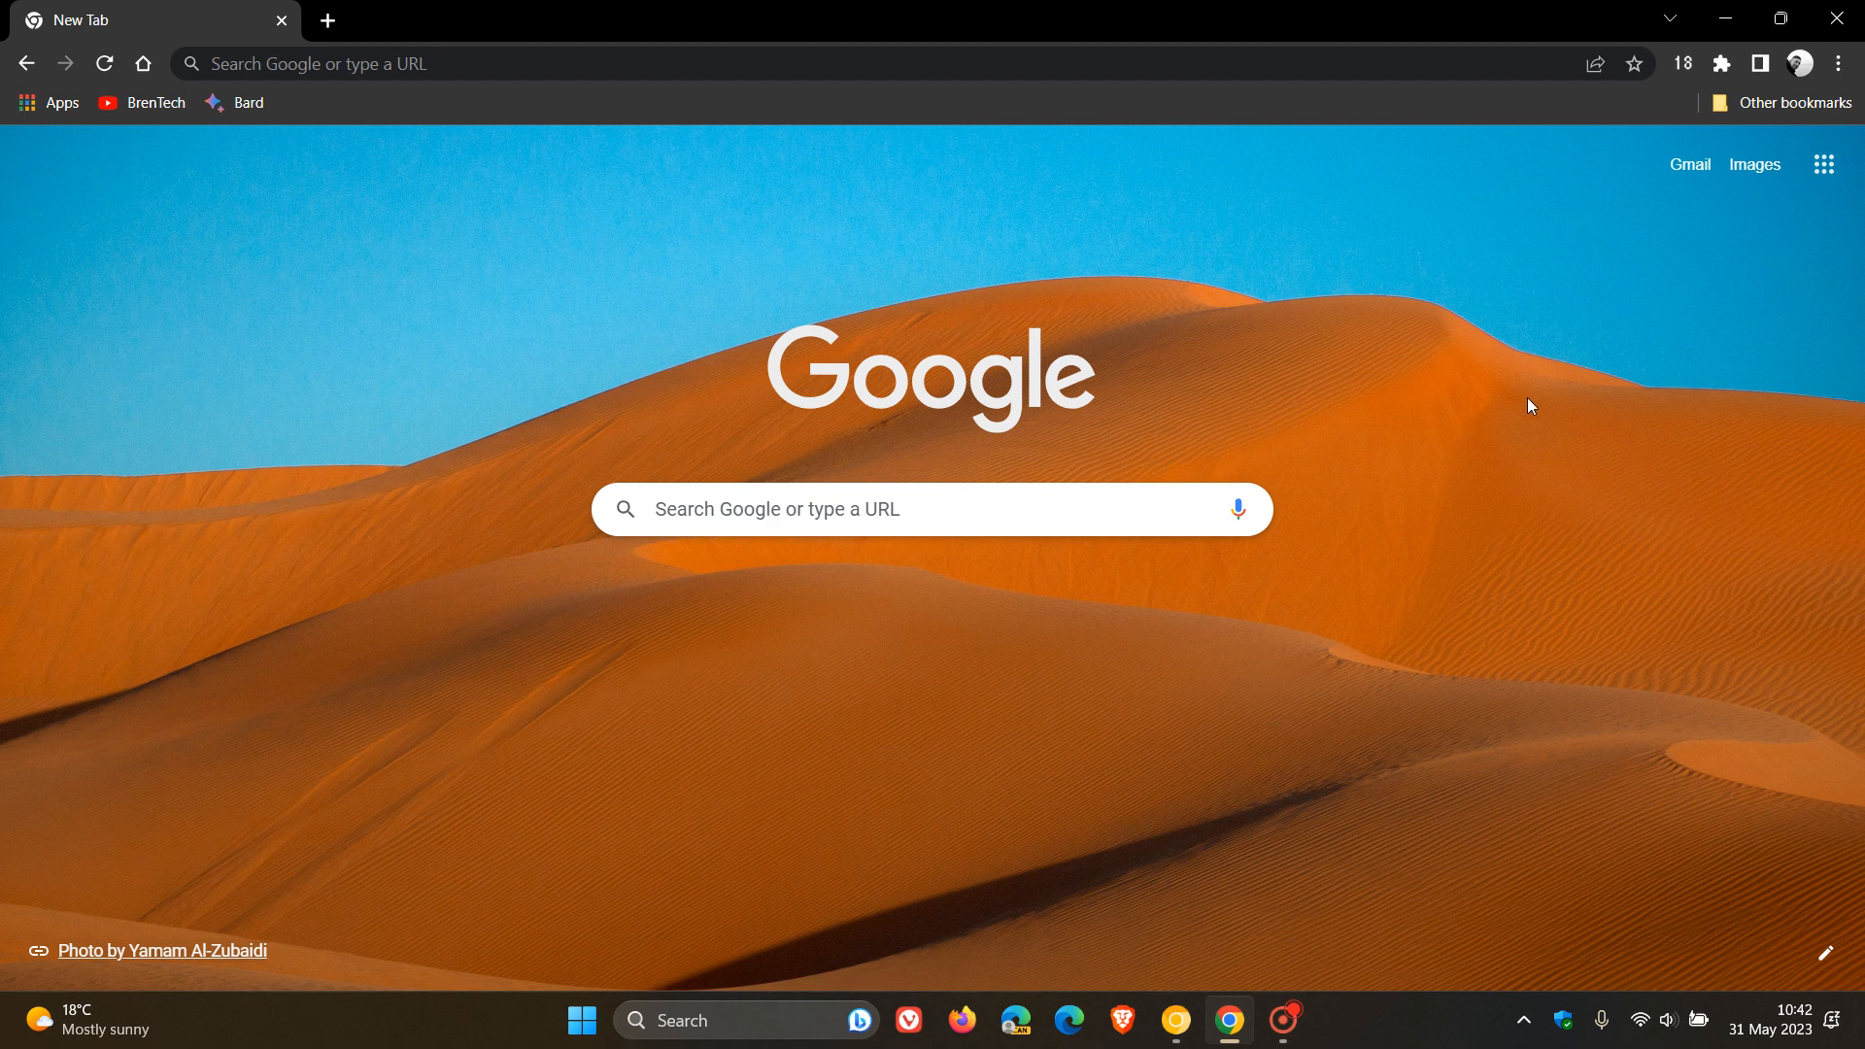
pyautogui.moveTo(1537, 432)
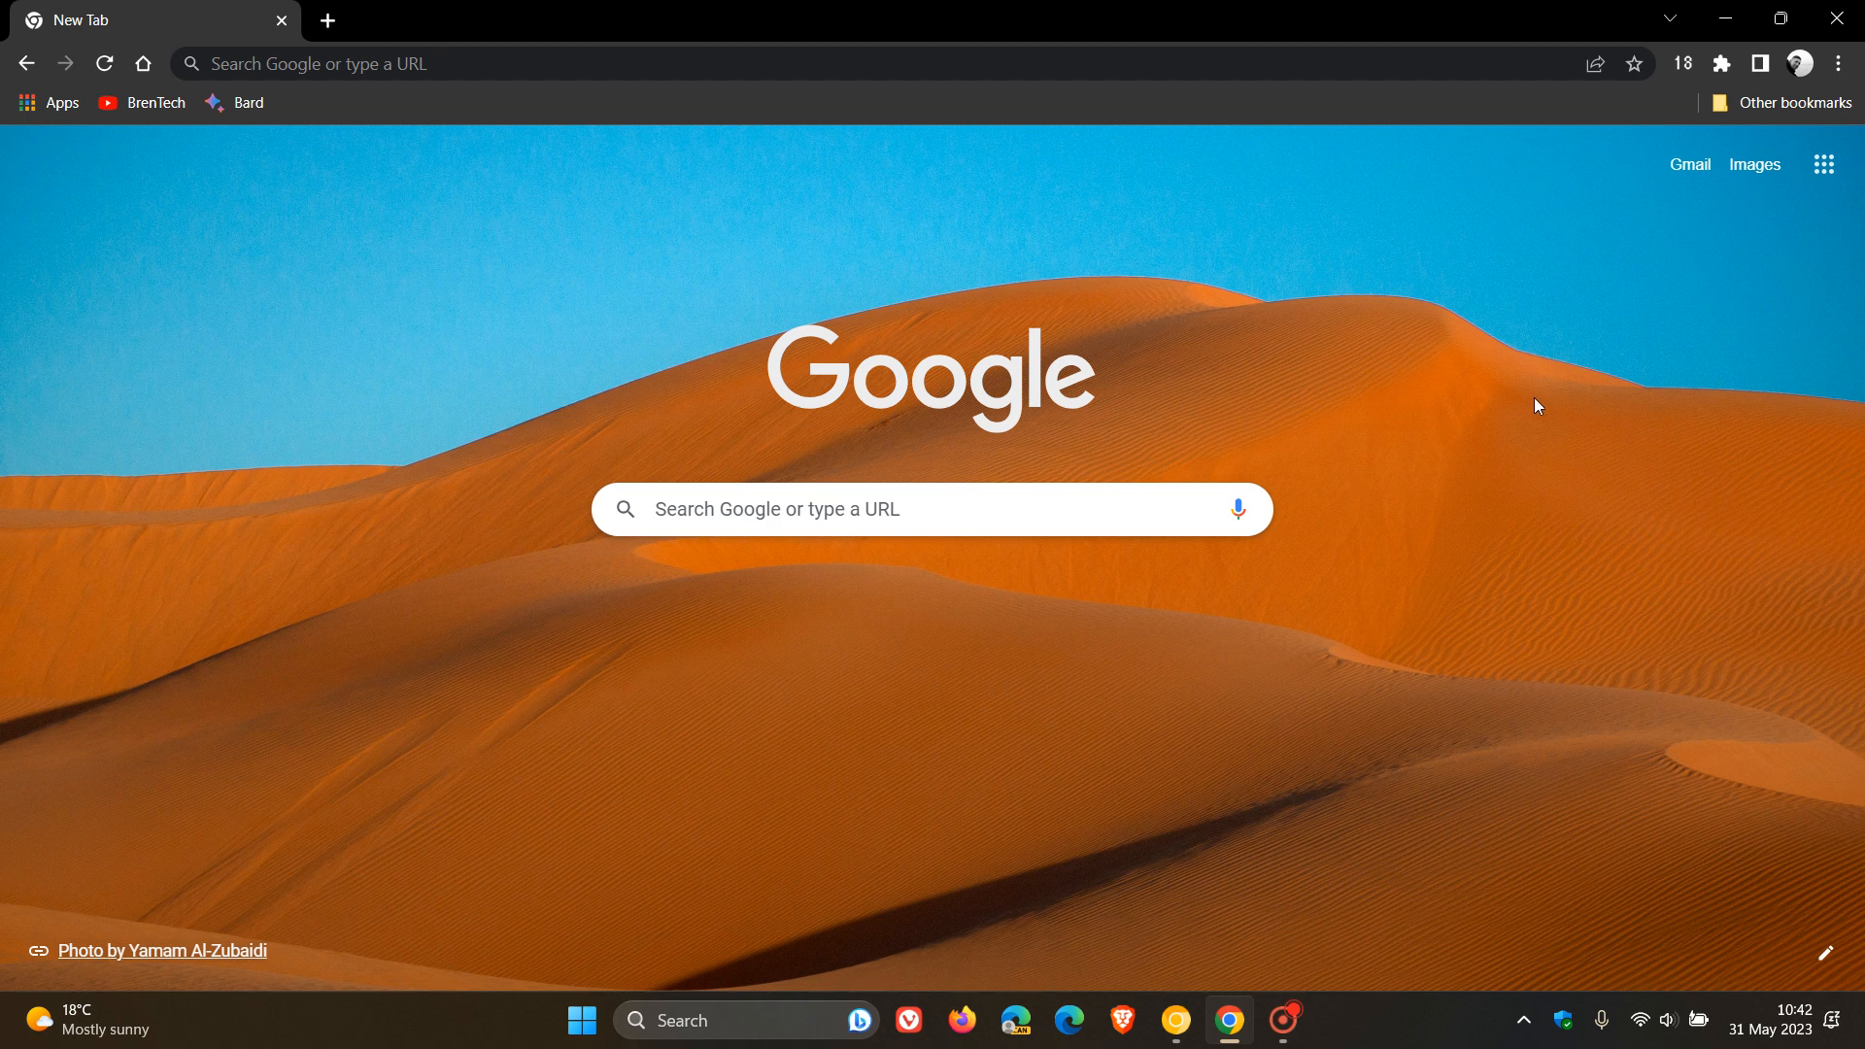
pyautogui.moveTo(1490, 512)
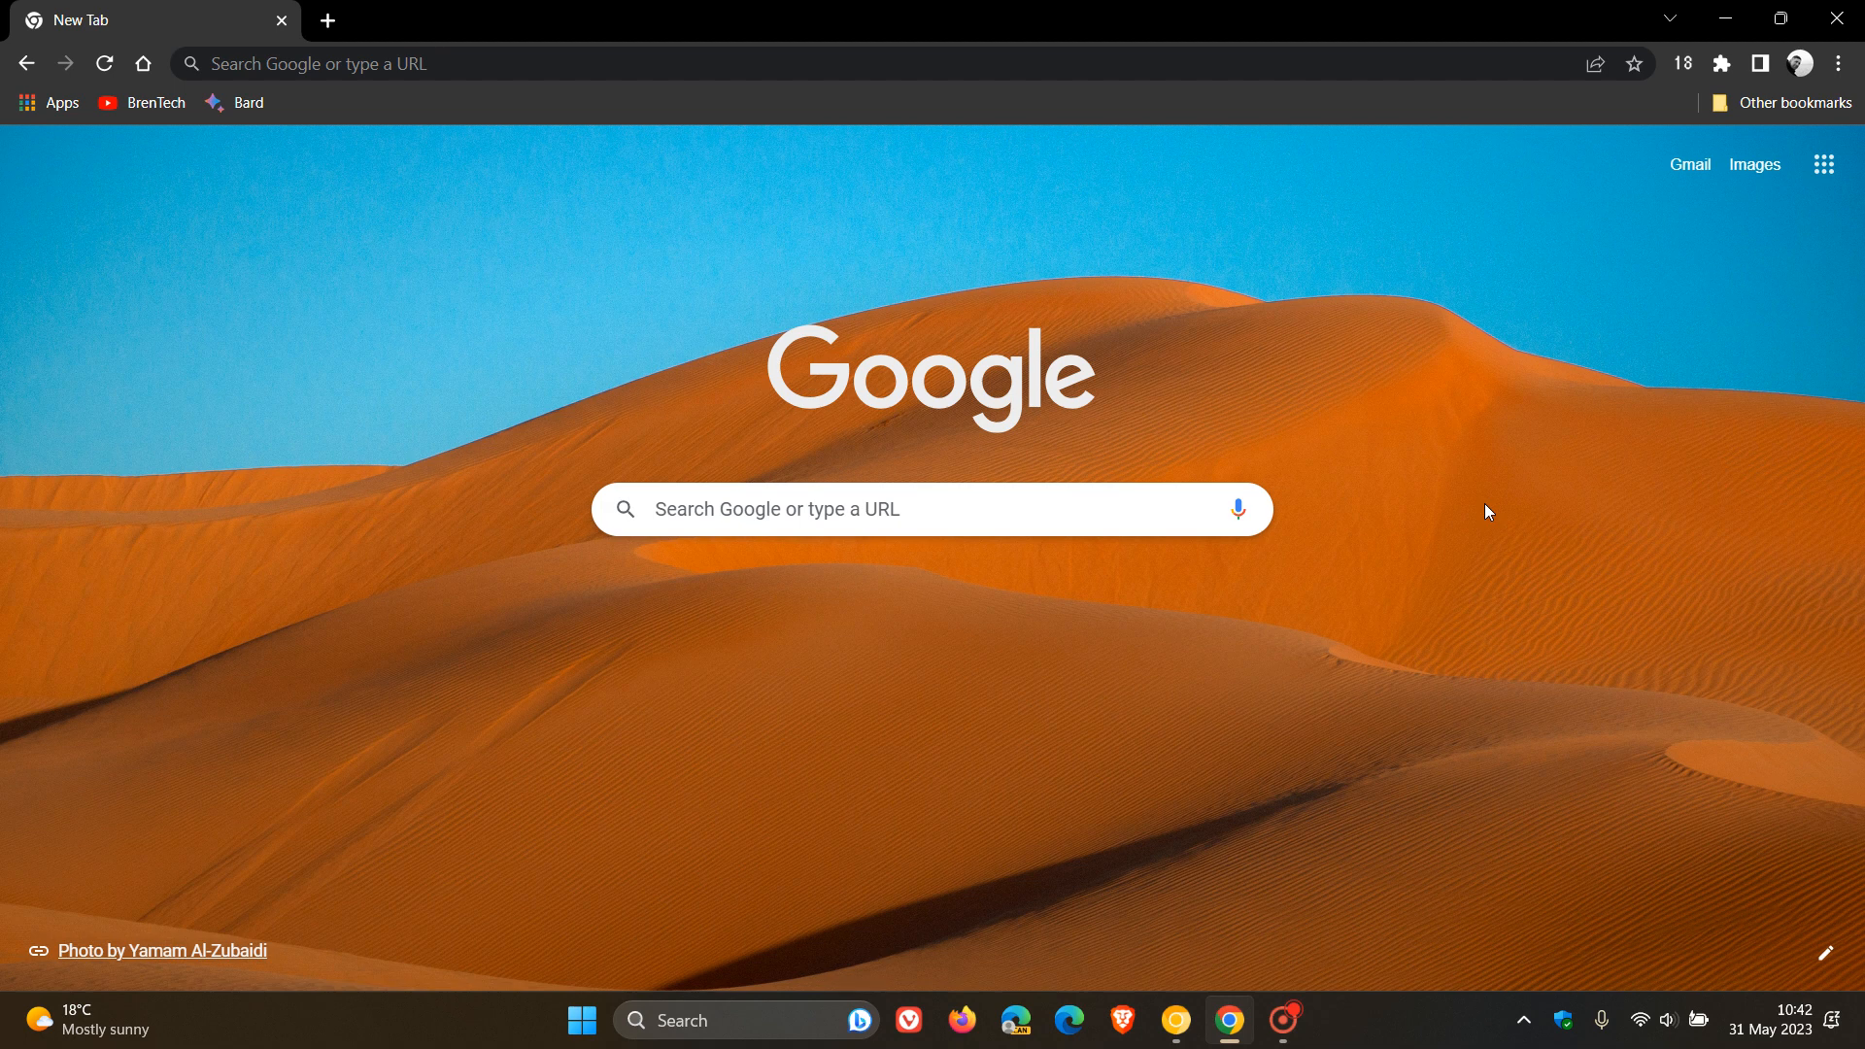
pyautogui.moveTo(1368, 362)
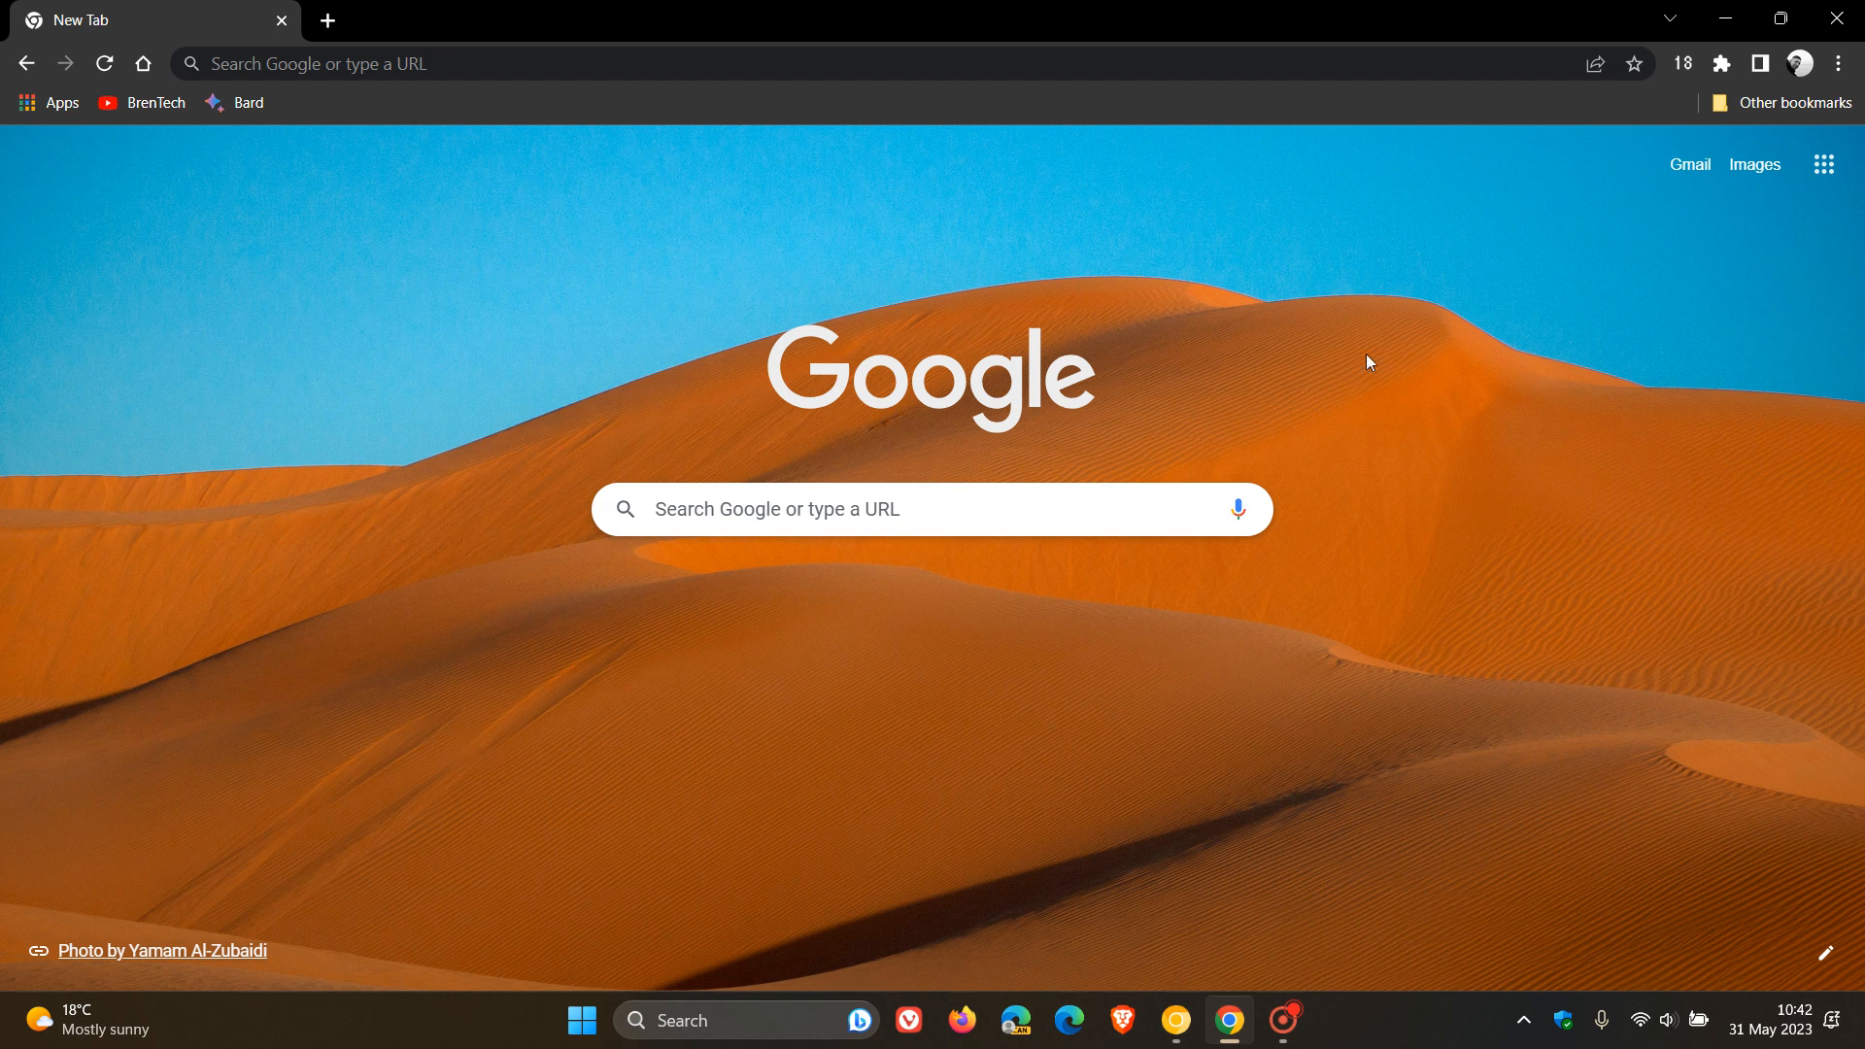
pyautogui.moveTo(1469, 565)
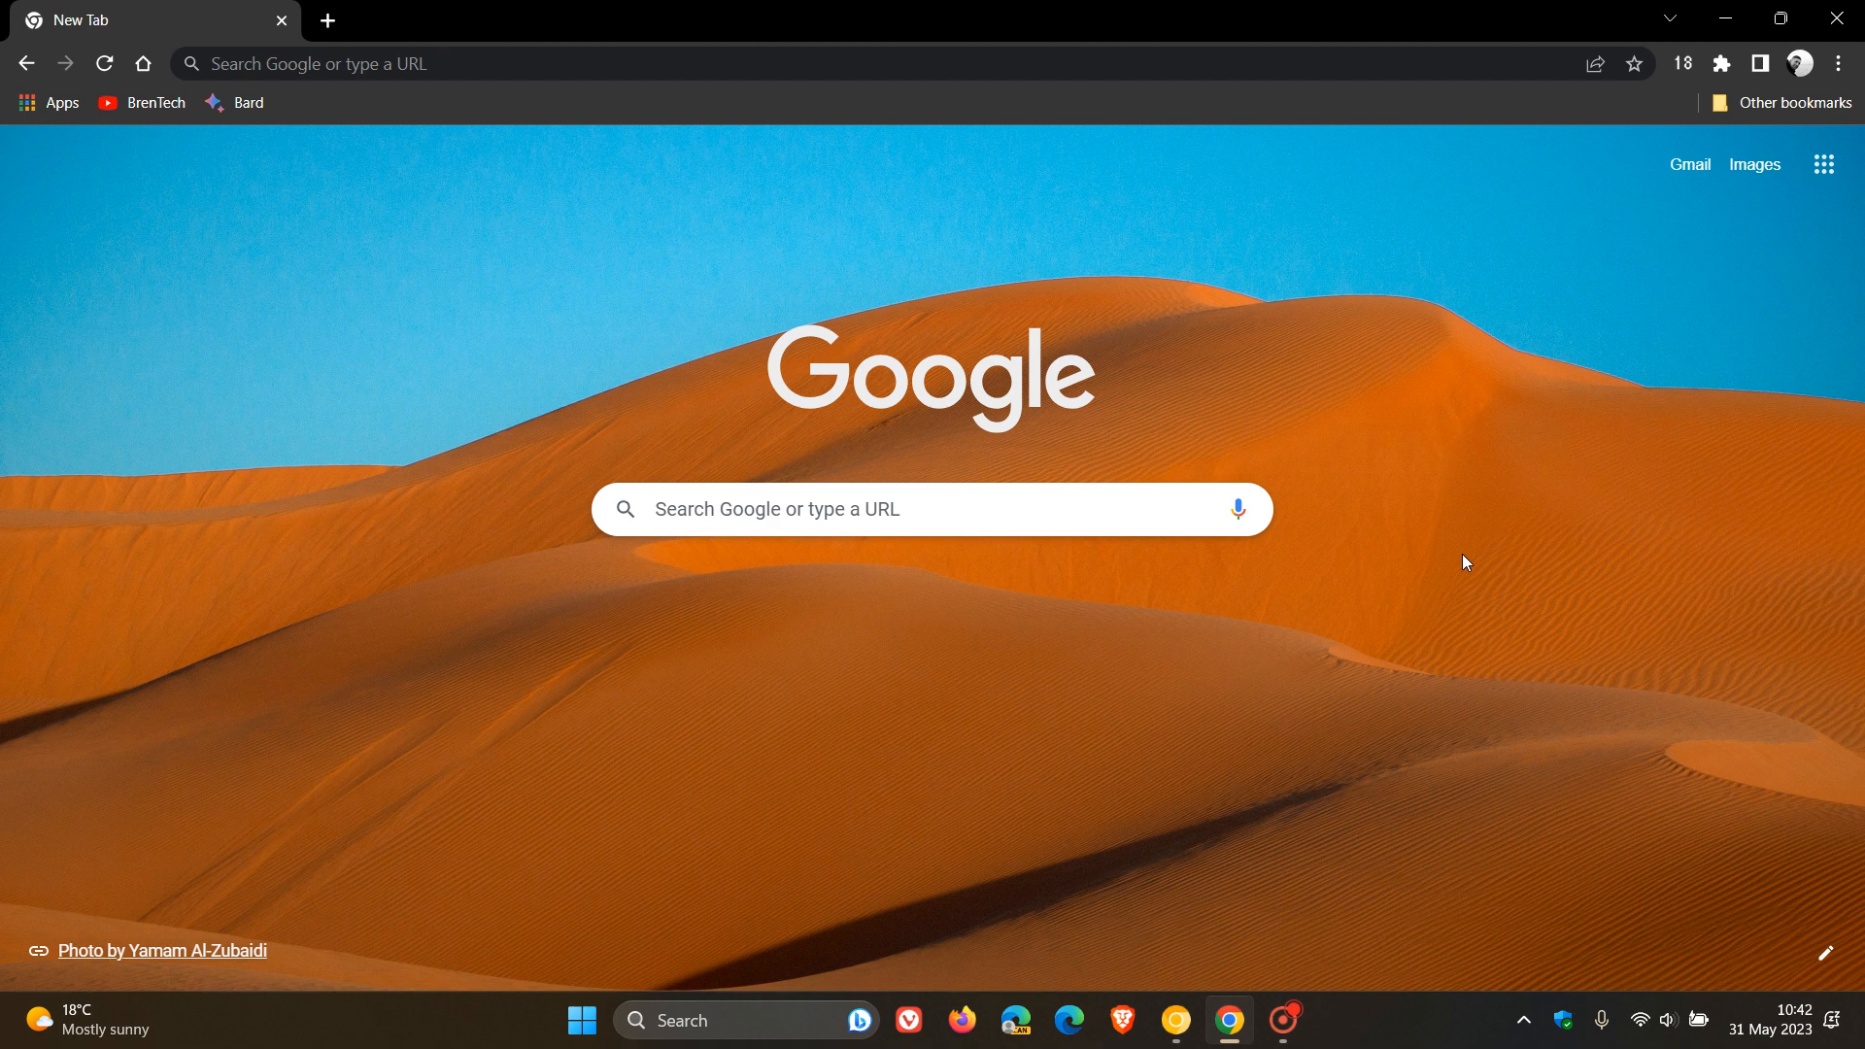
# Check the installed Chrome version from the menu, then open, close and reopen the side panel.
pyautogui.click(1838, 64)
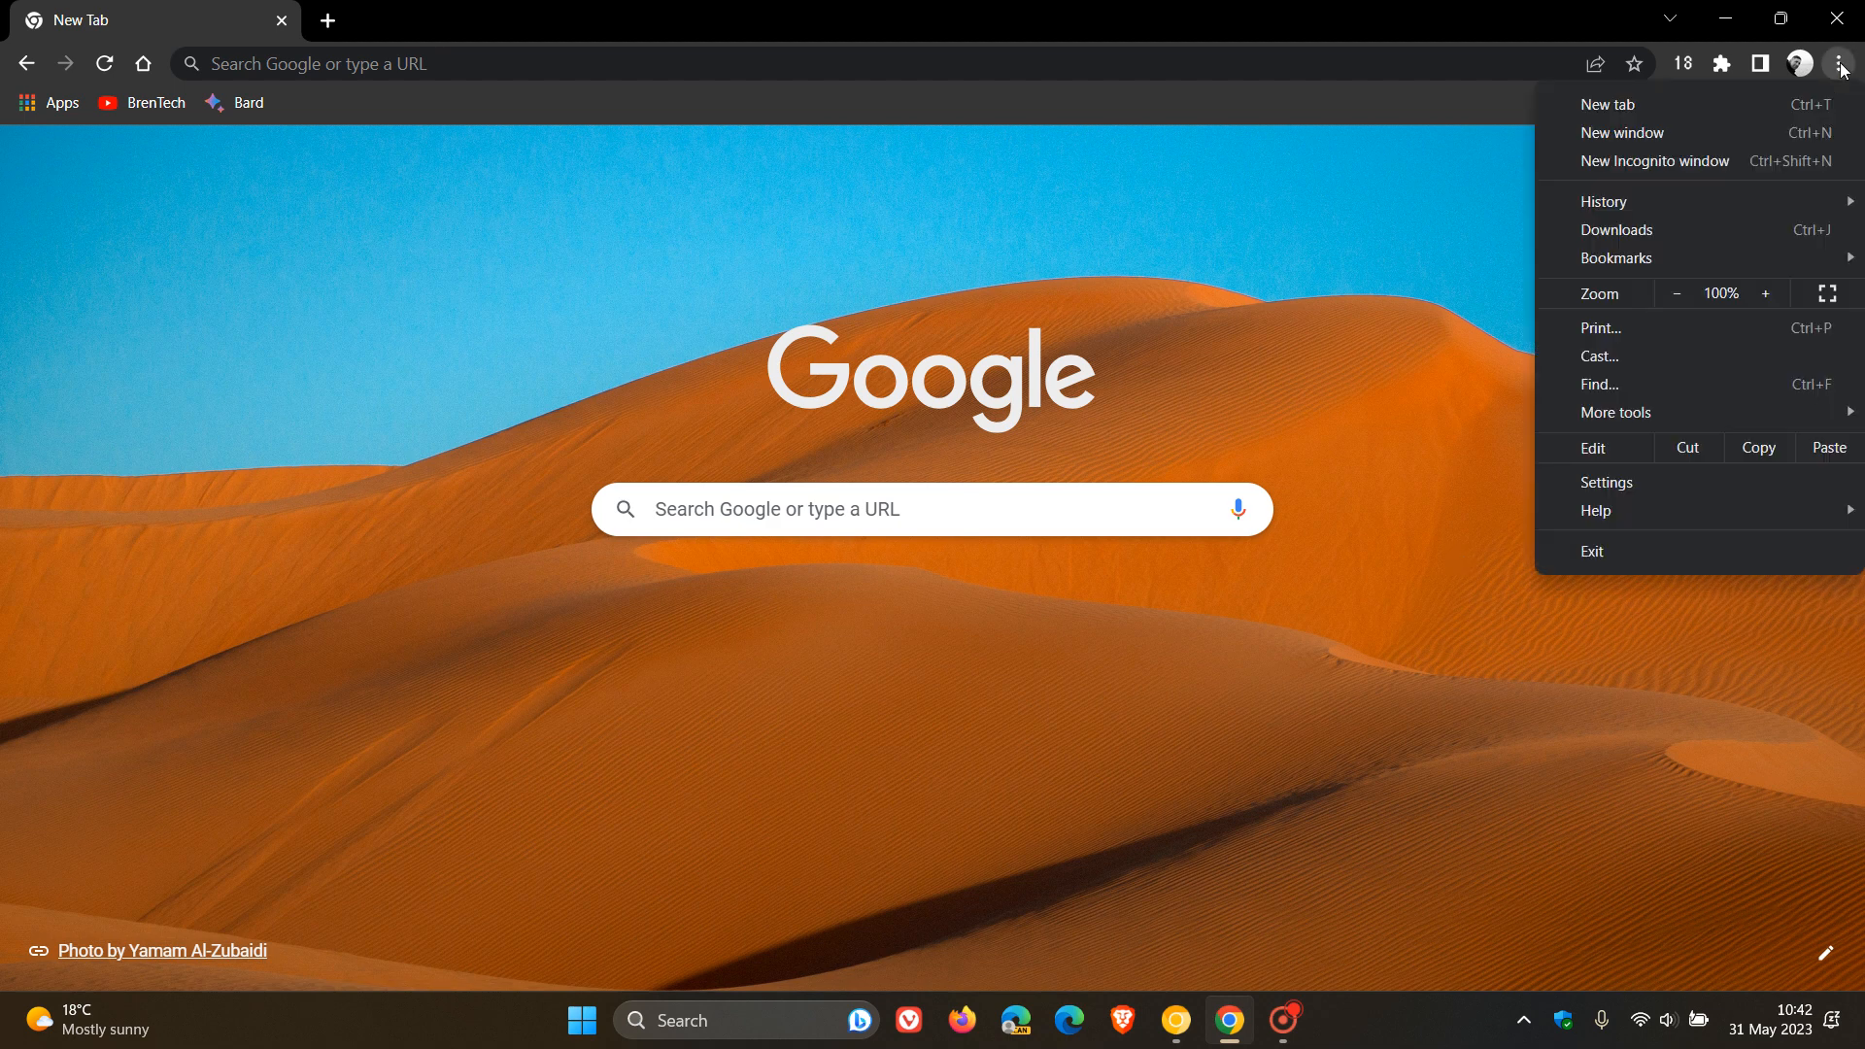
pyautogui.click(1605, 482)
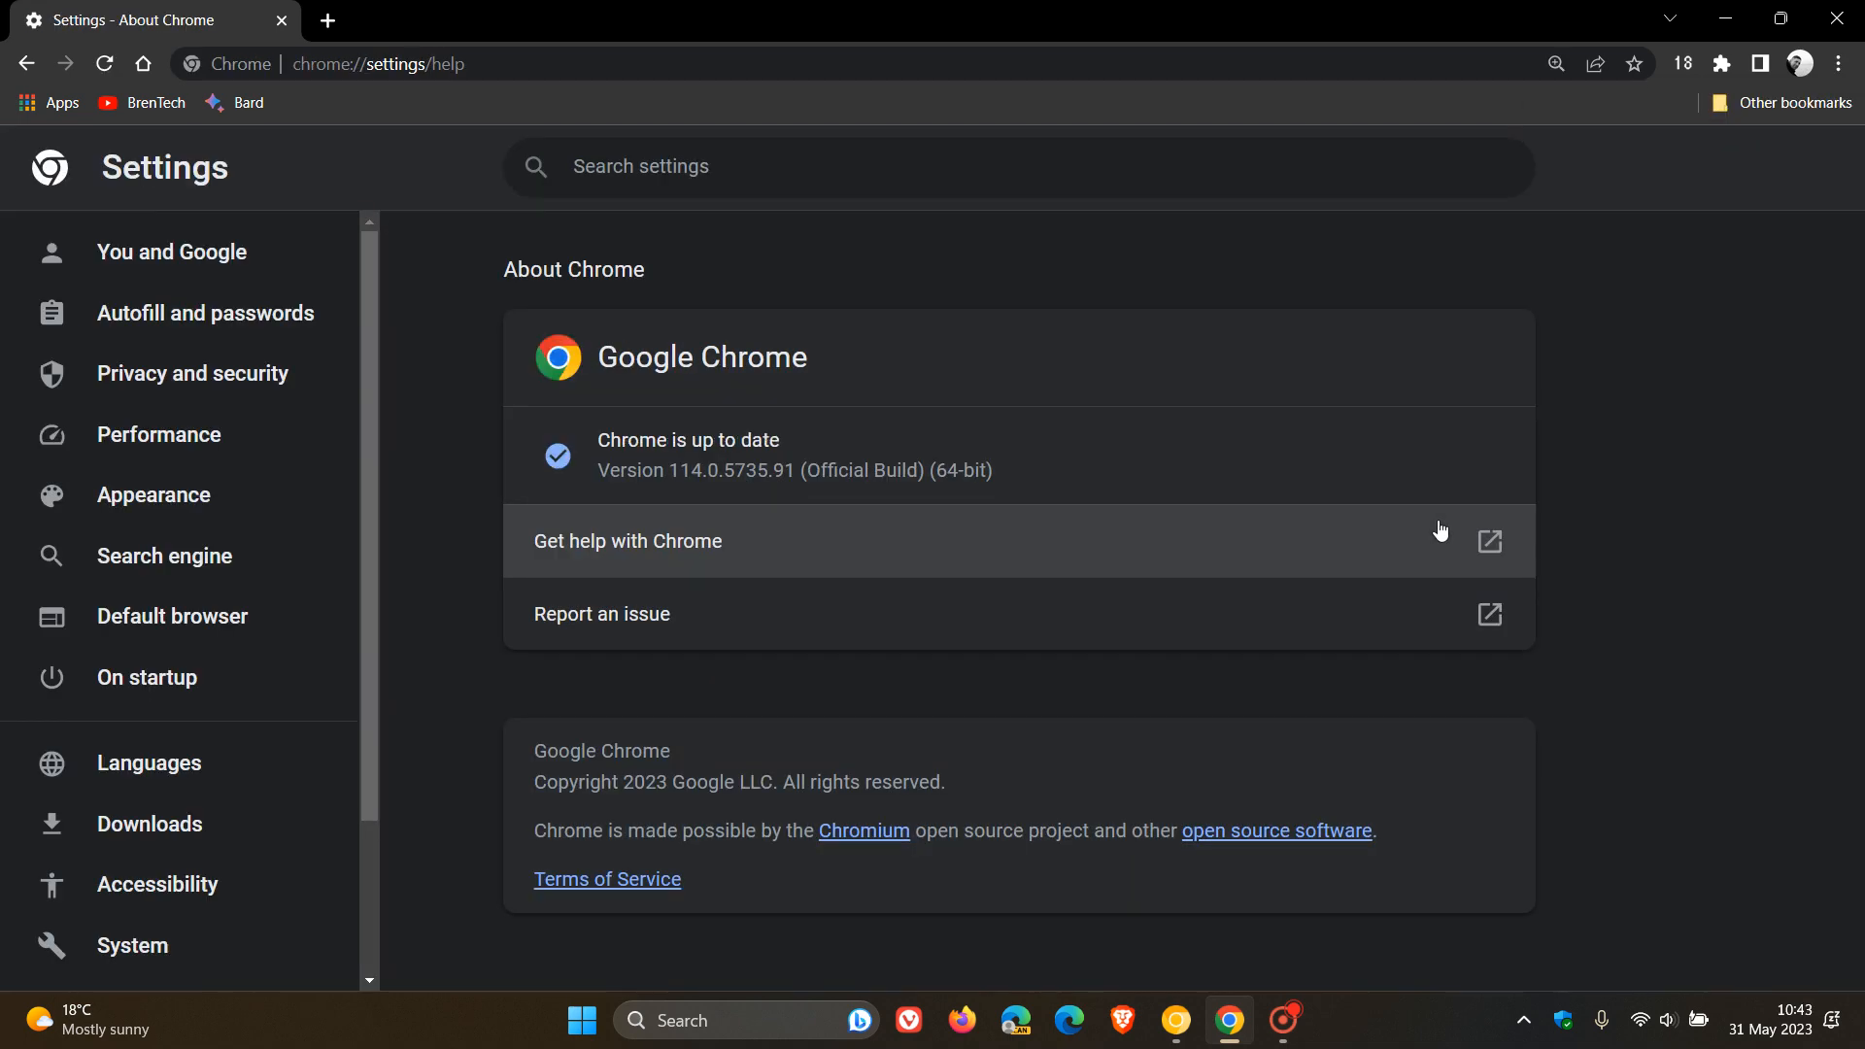
pyautogui.moveTo(730, 532)
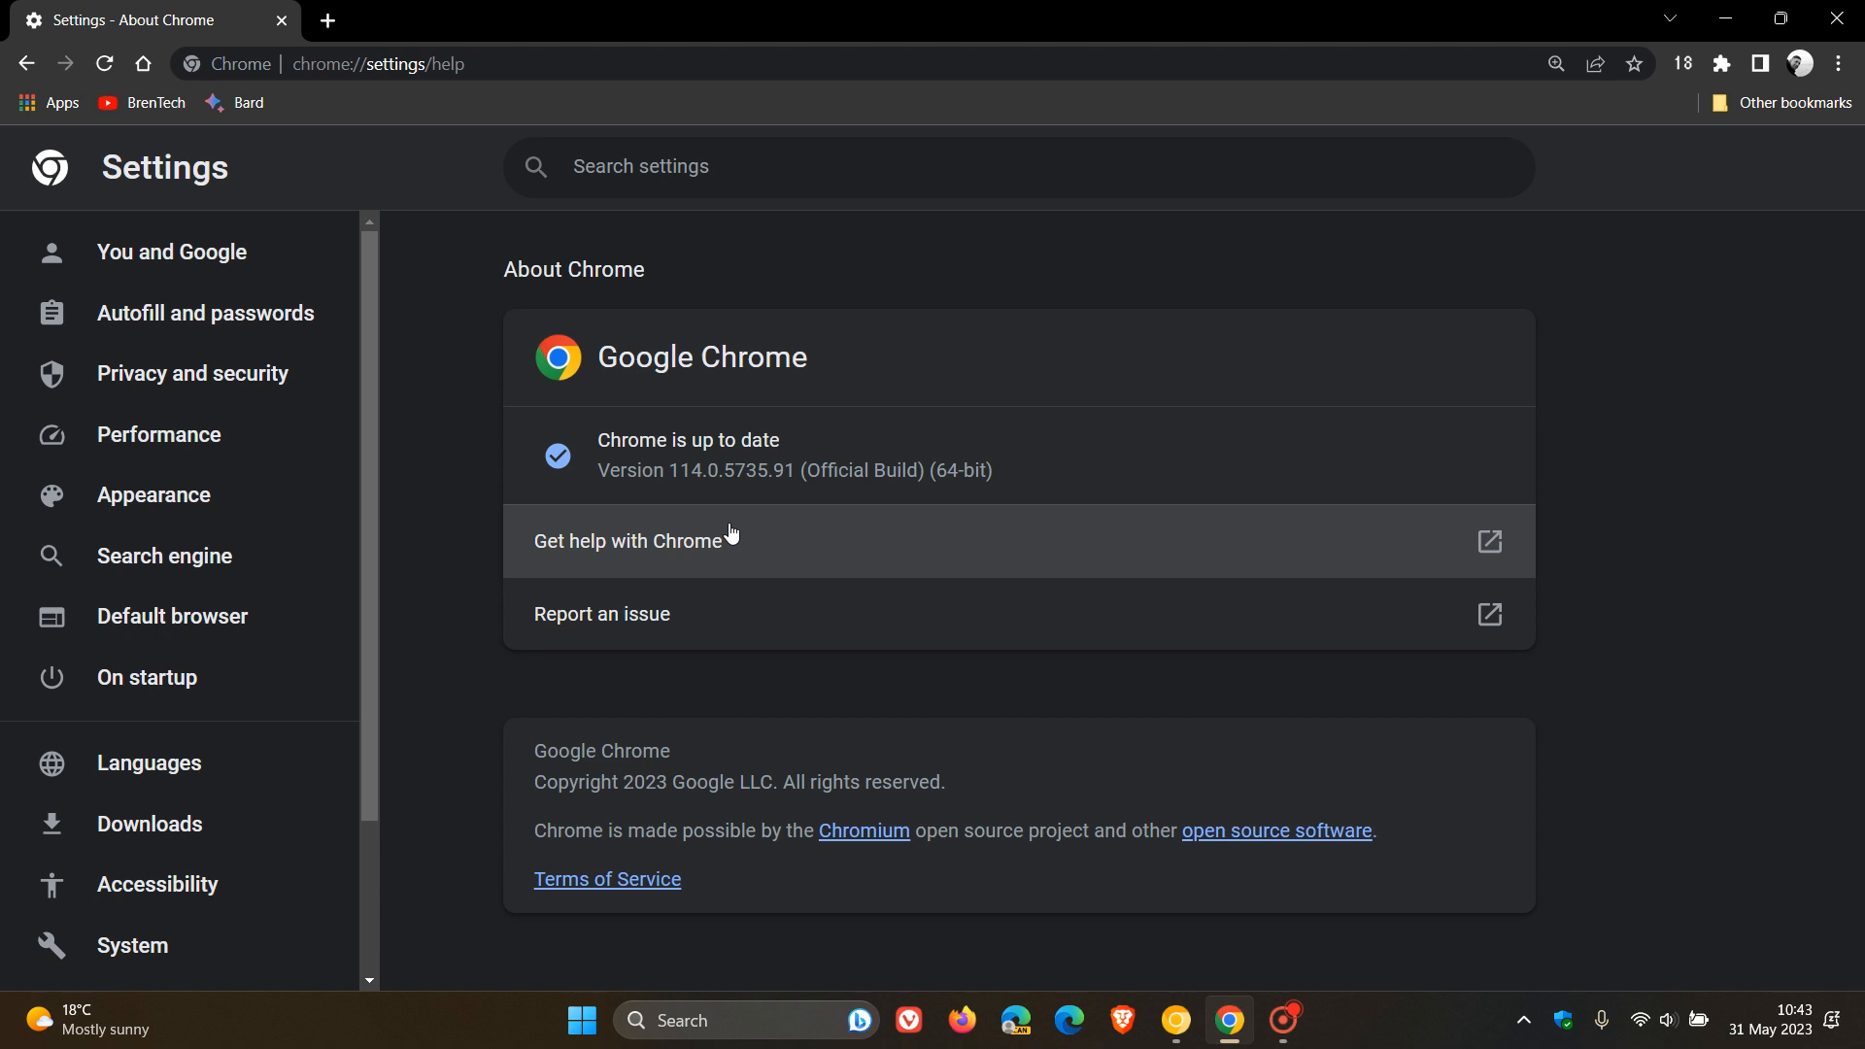
pyautogui.moveTo(686, 499)
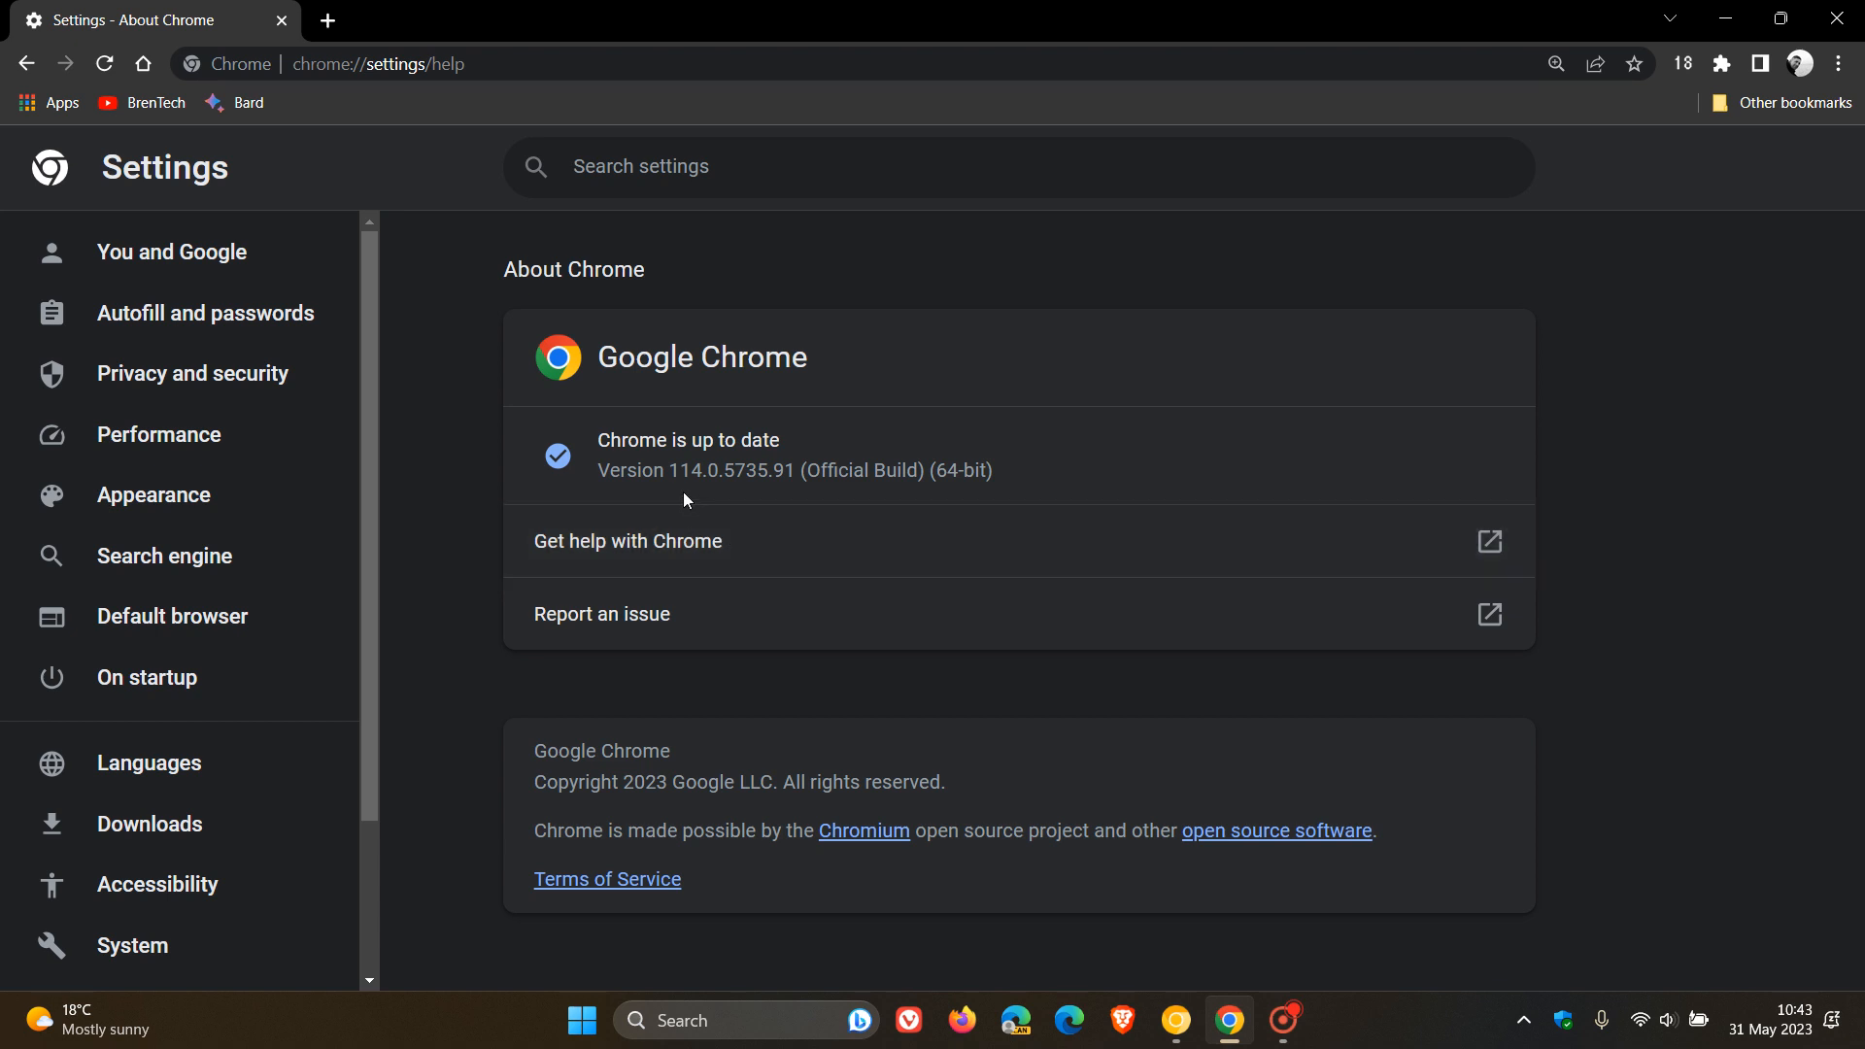
pyautogui.moveTo(710, 499)
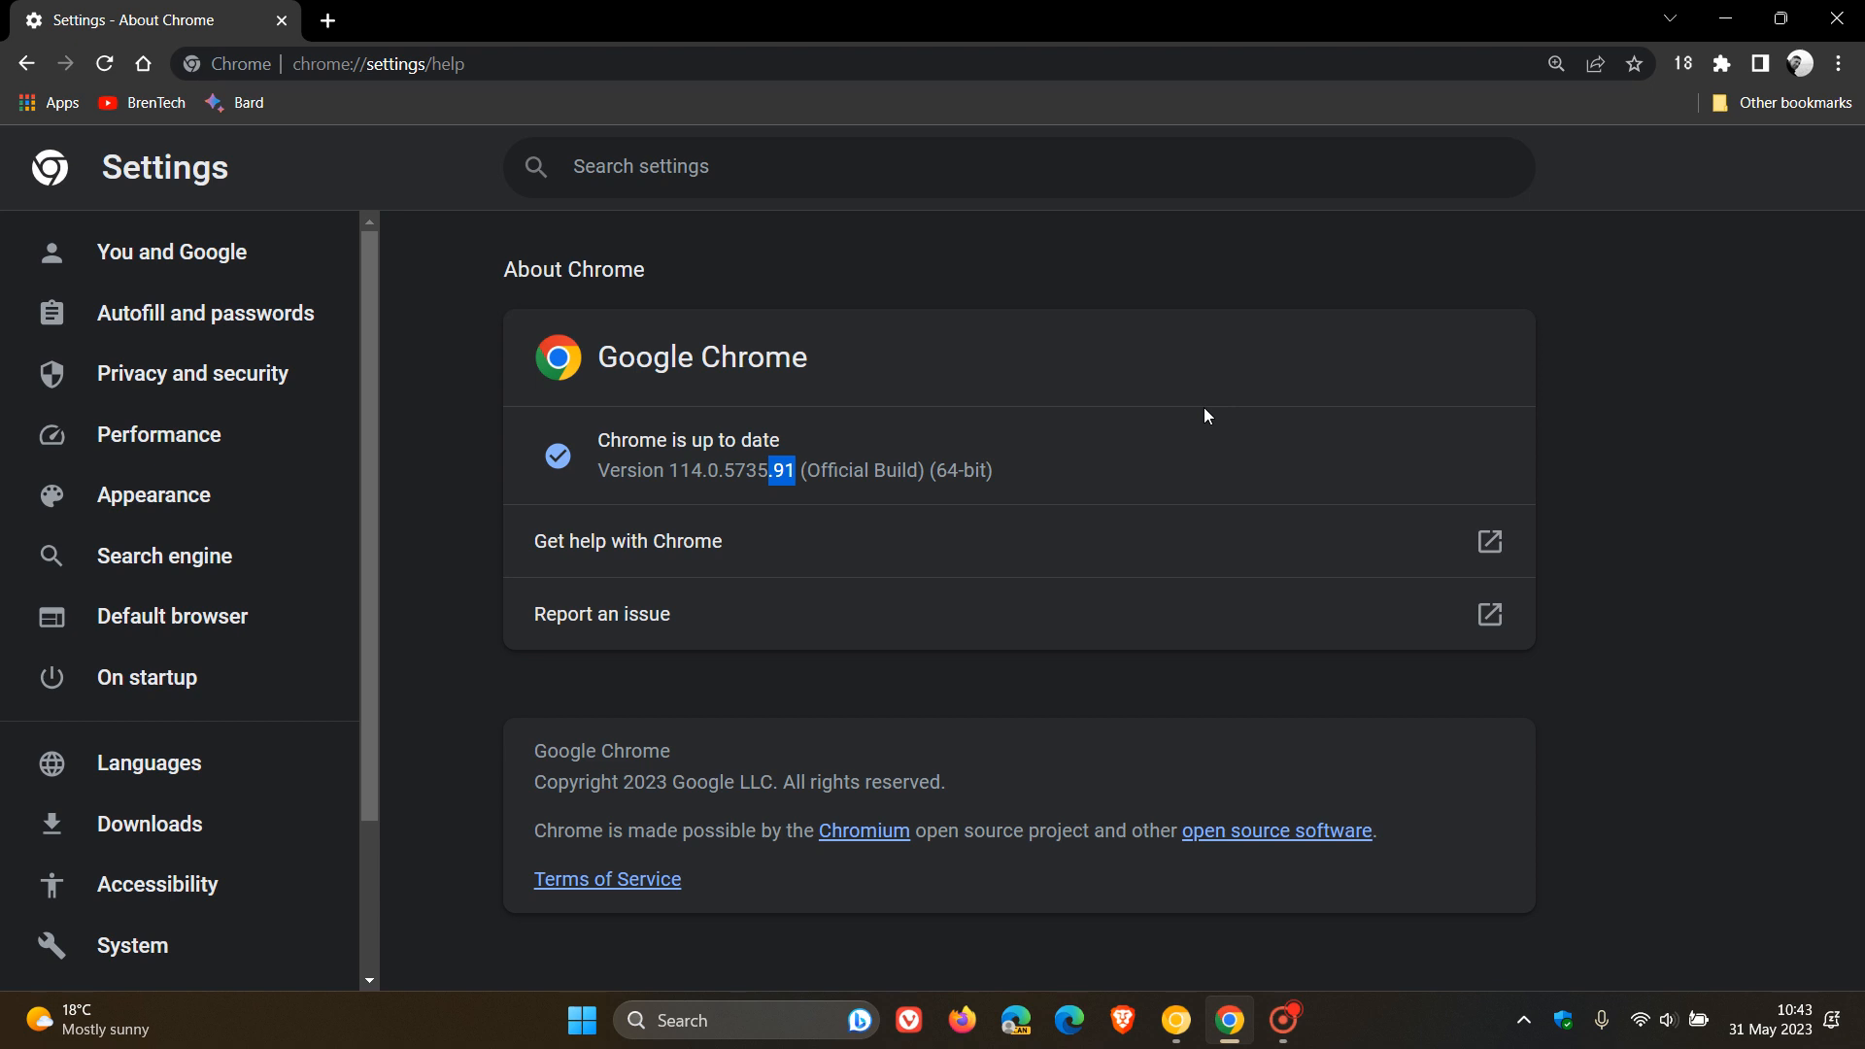
pyautogui.moveTo(681, 471)
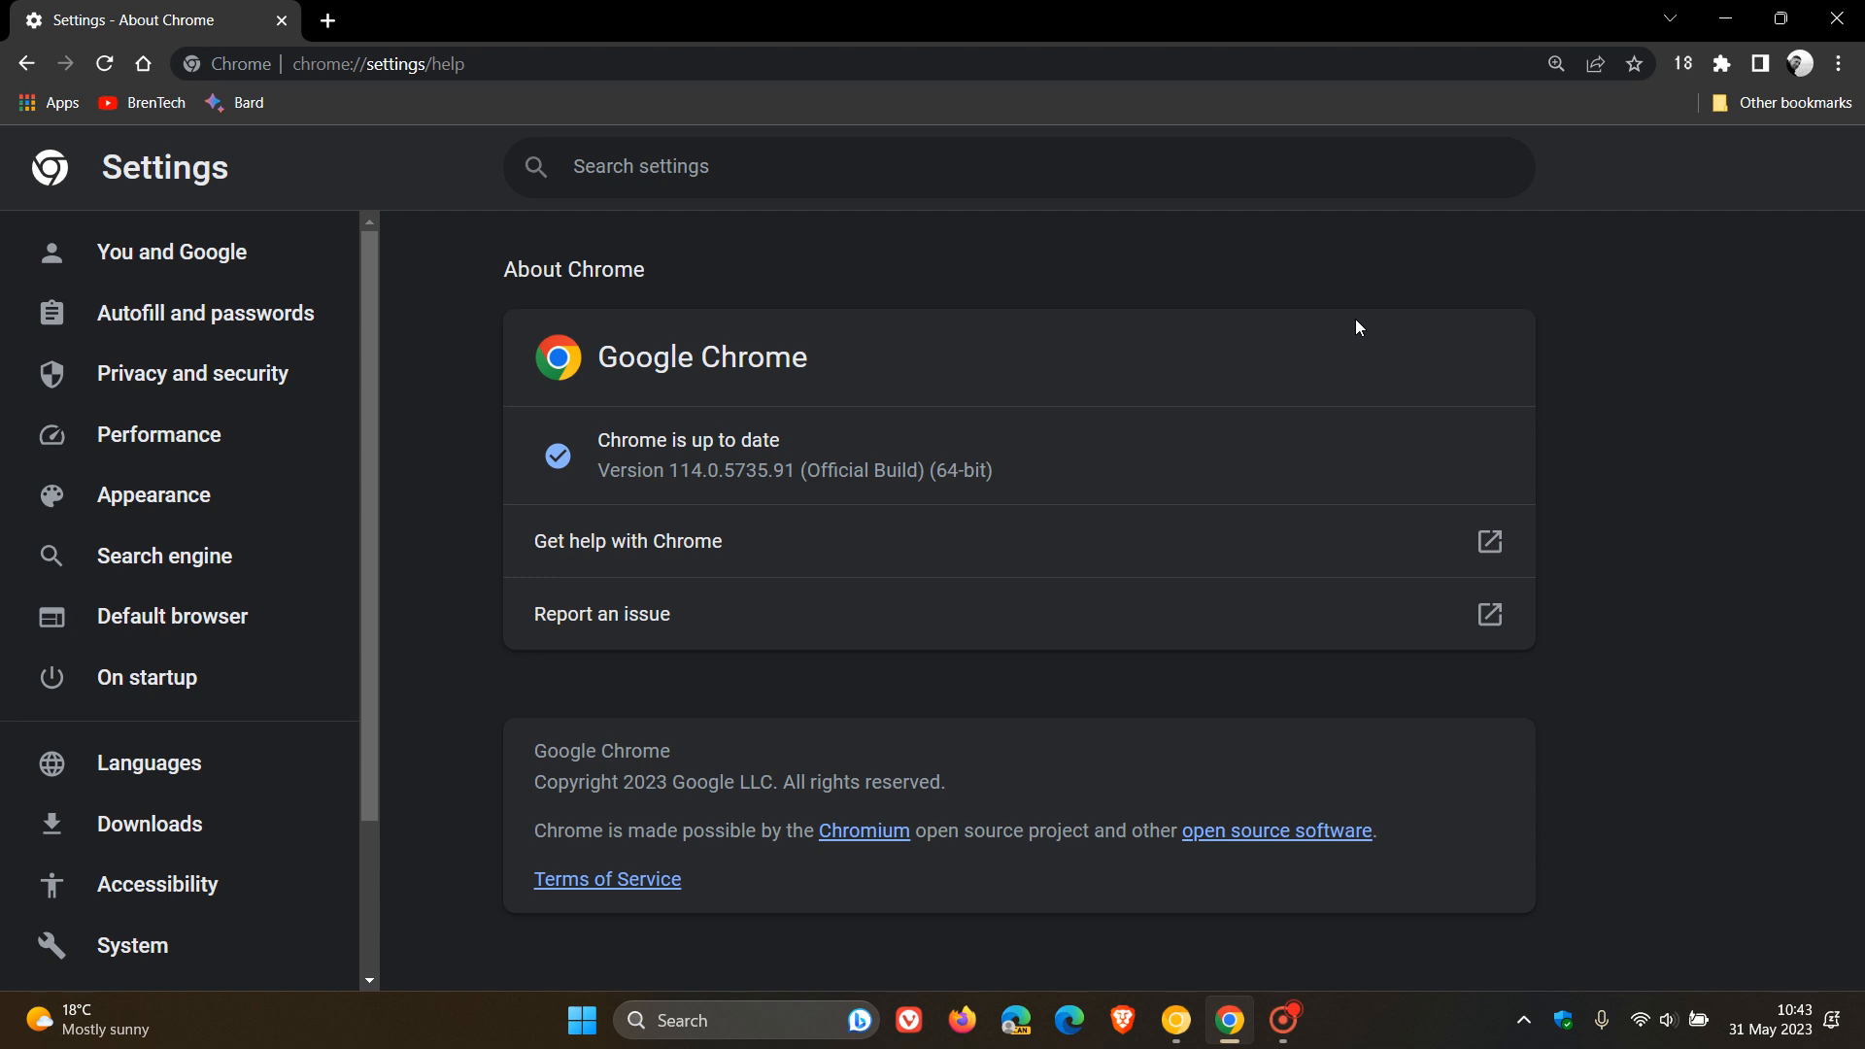
pyautogui.moveTo(1250, 322)
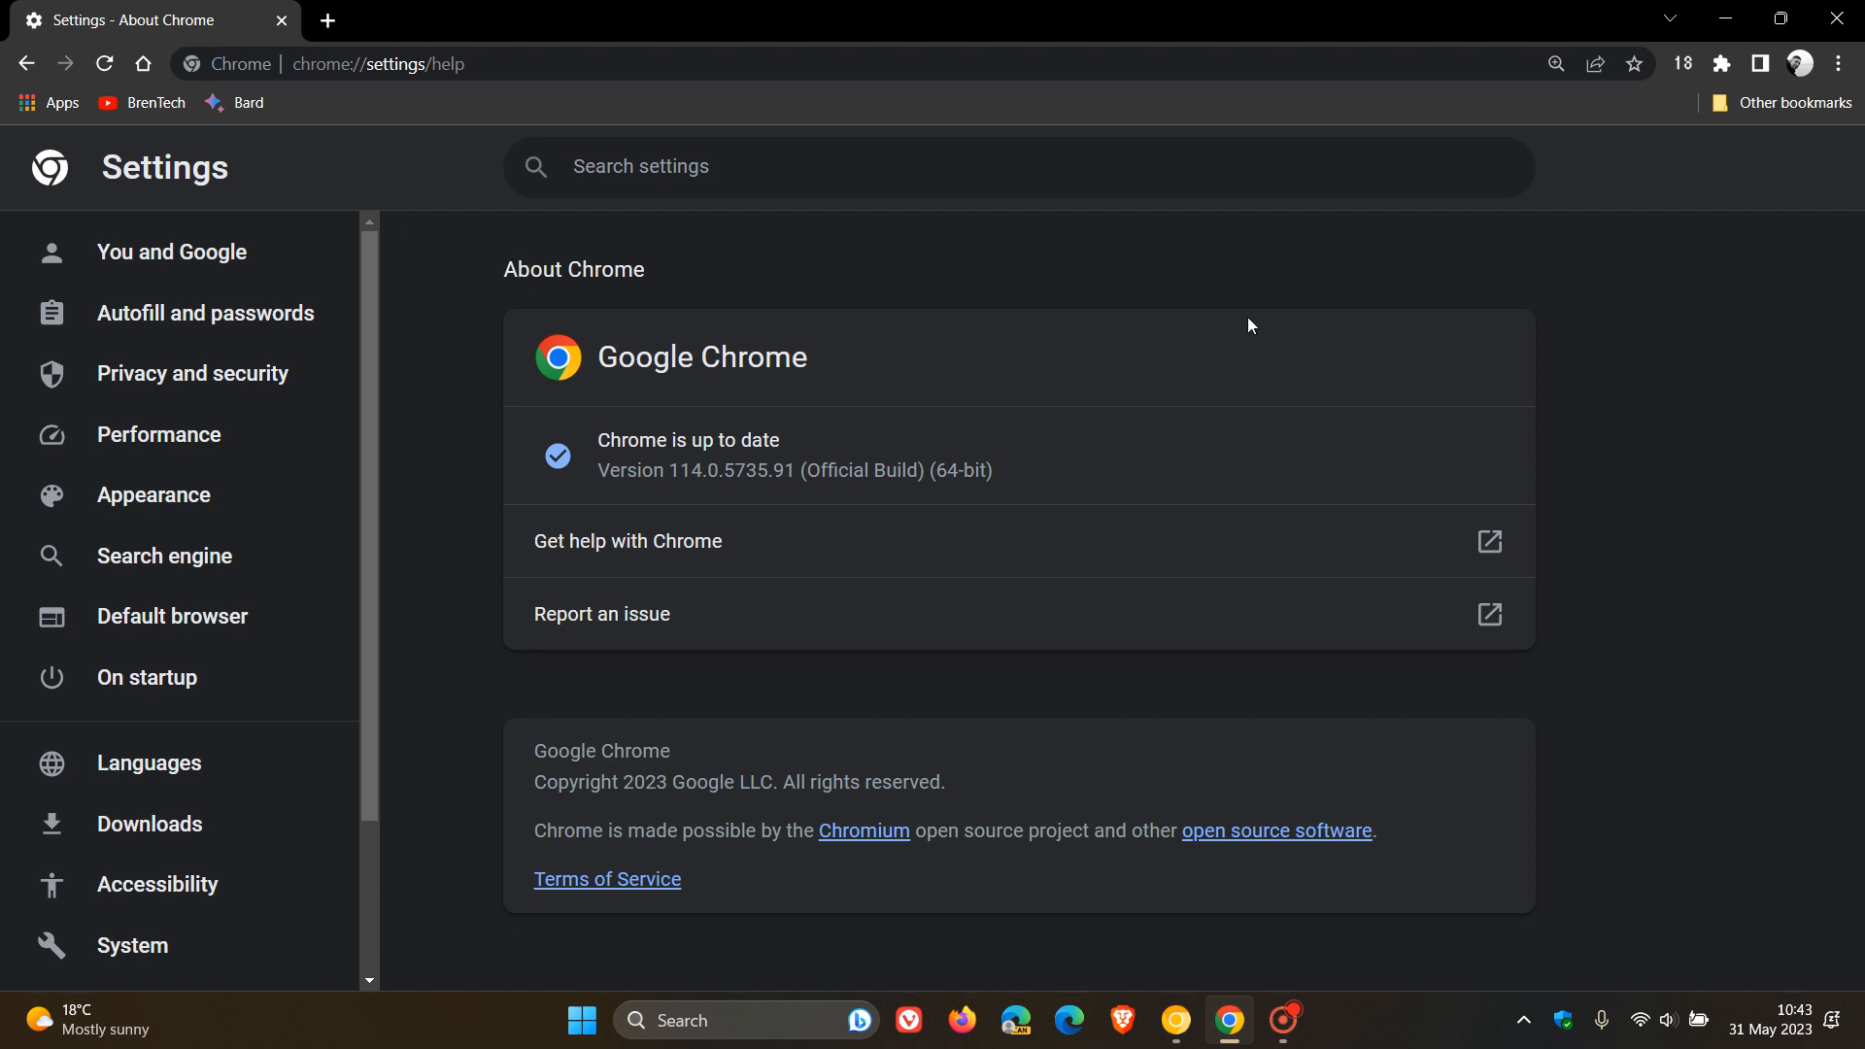
pyautogui.moveTo(1258, 348)
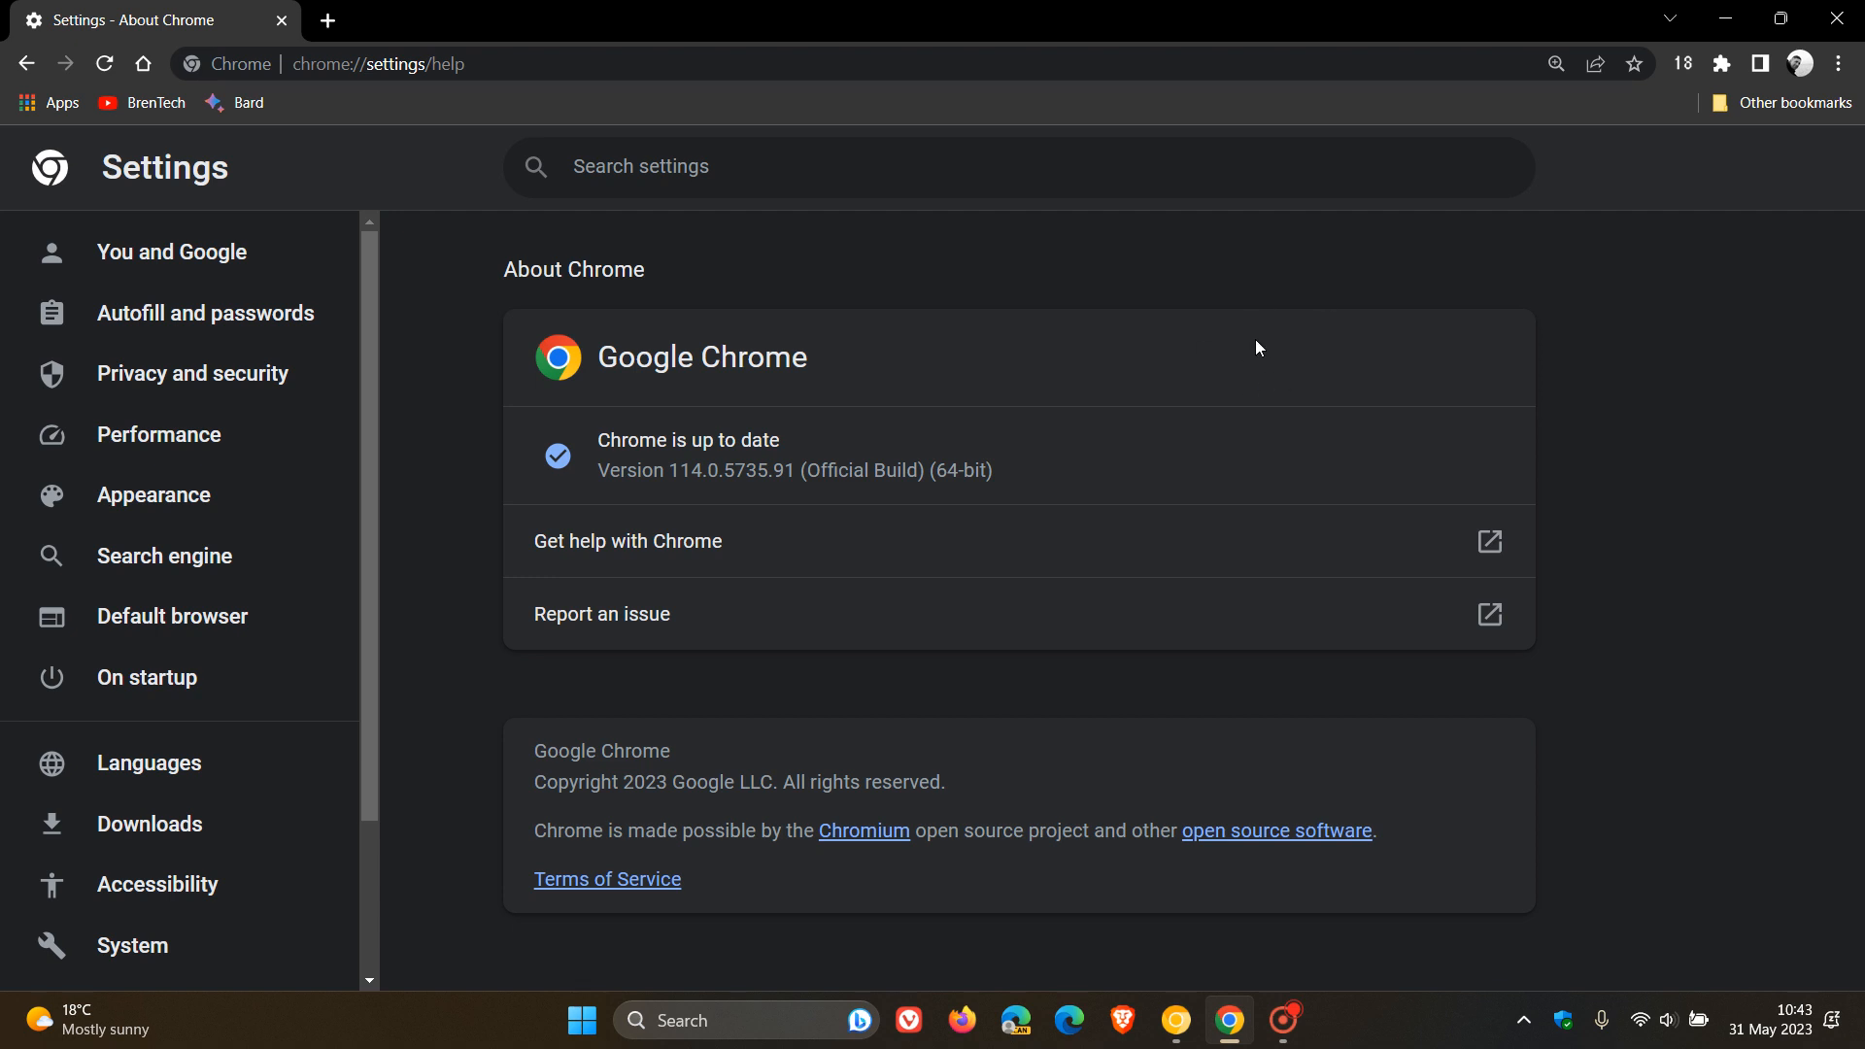
pyautogui.moveTo(820, 862)
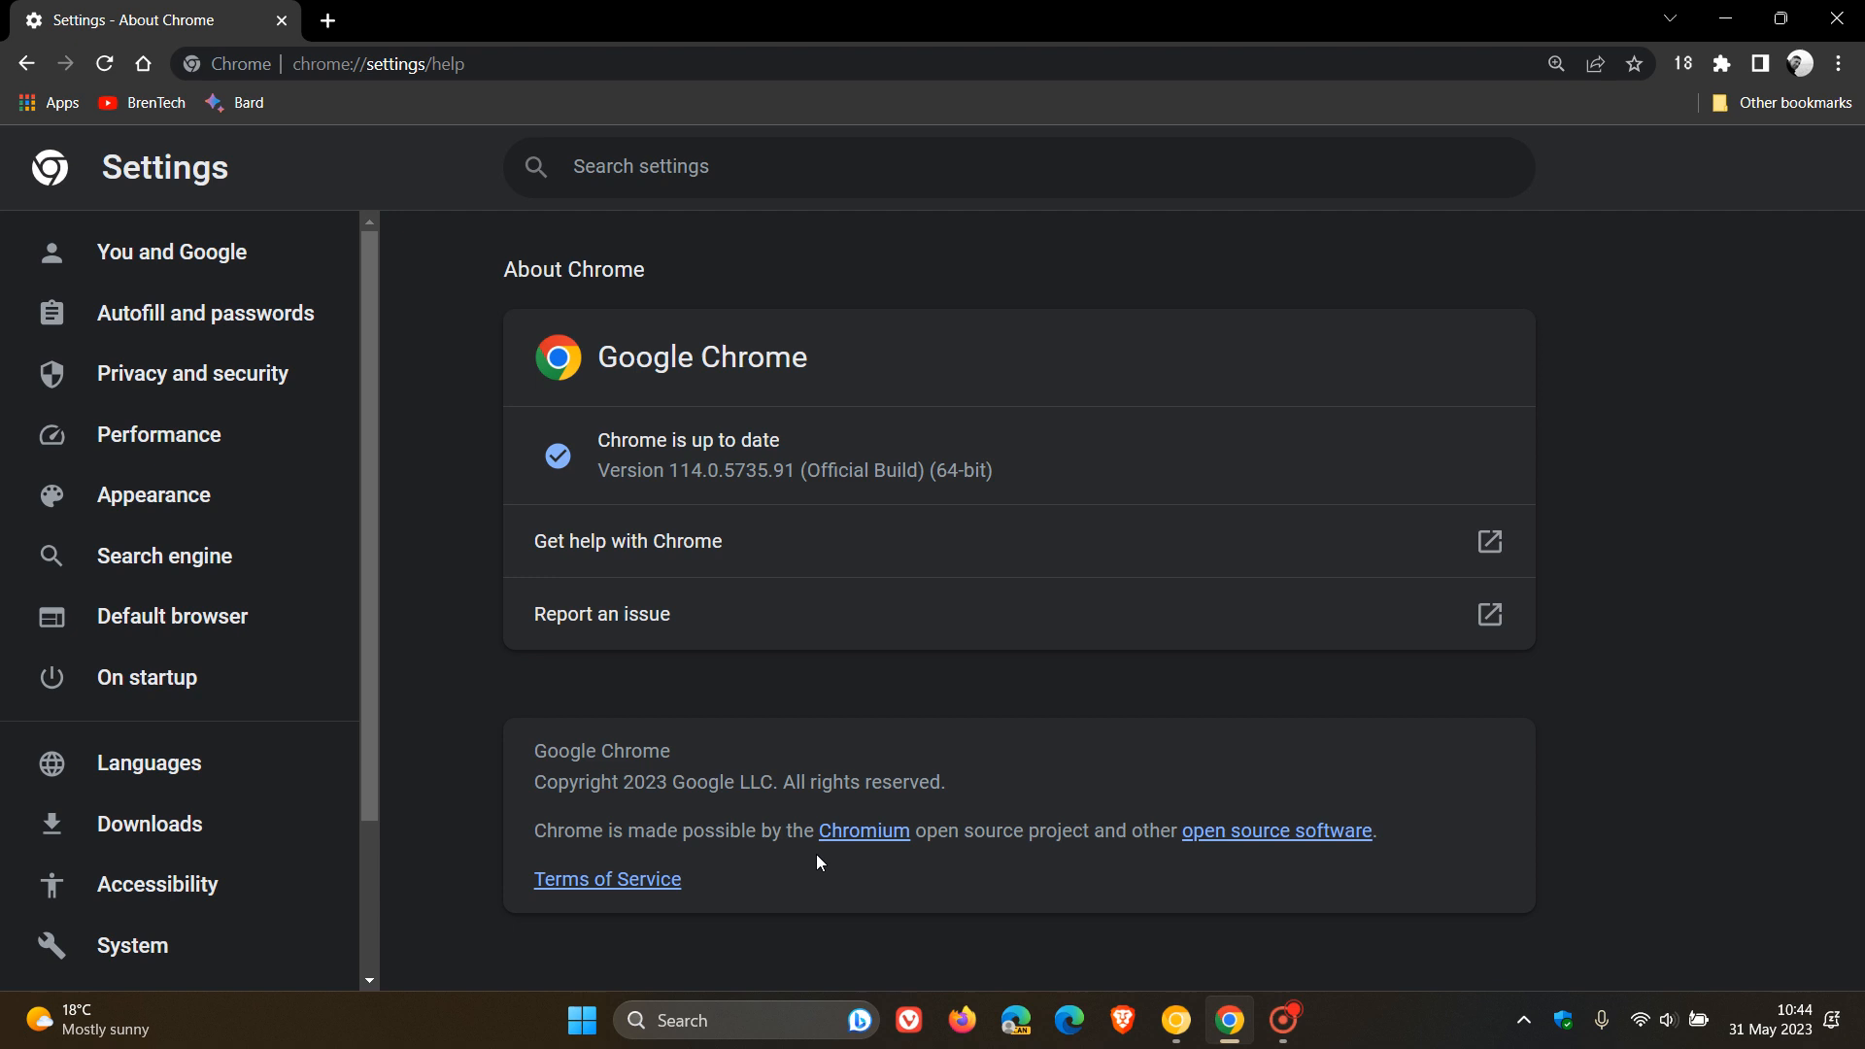
pyautogui.moveTo(1244, 354)
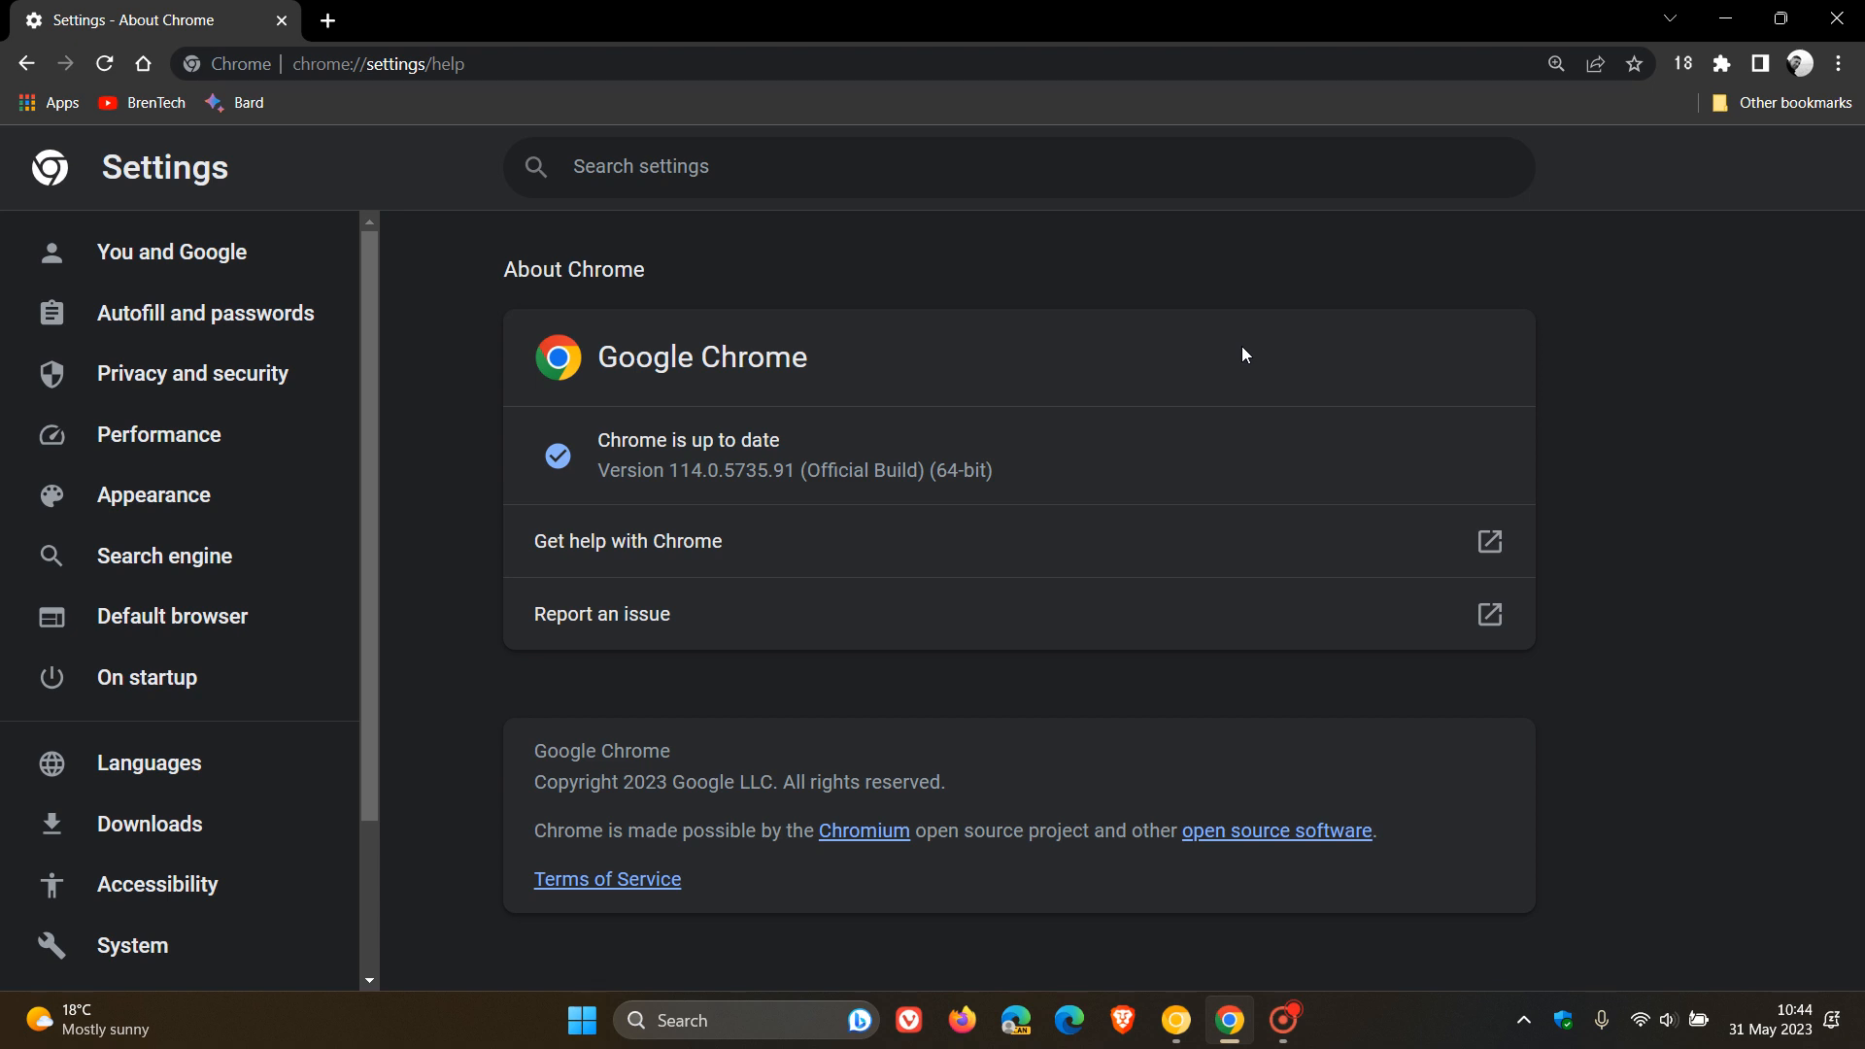
pyautogui.moveTo(558, 375)
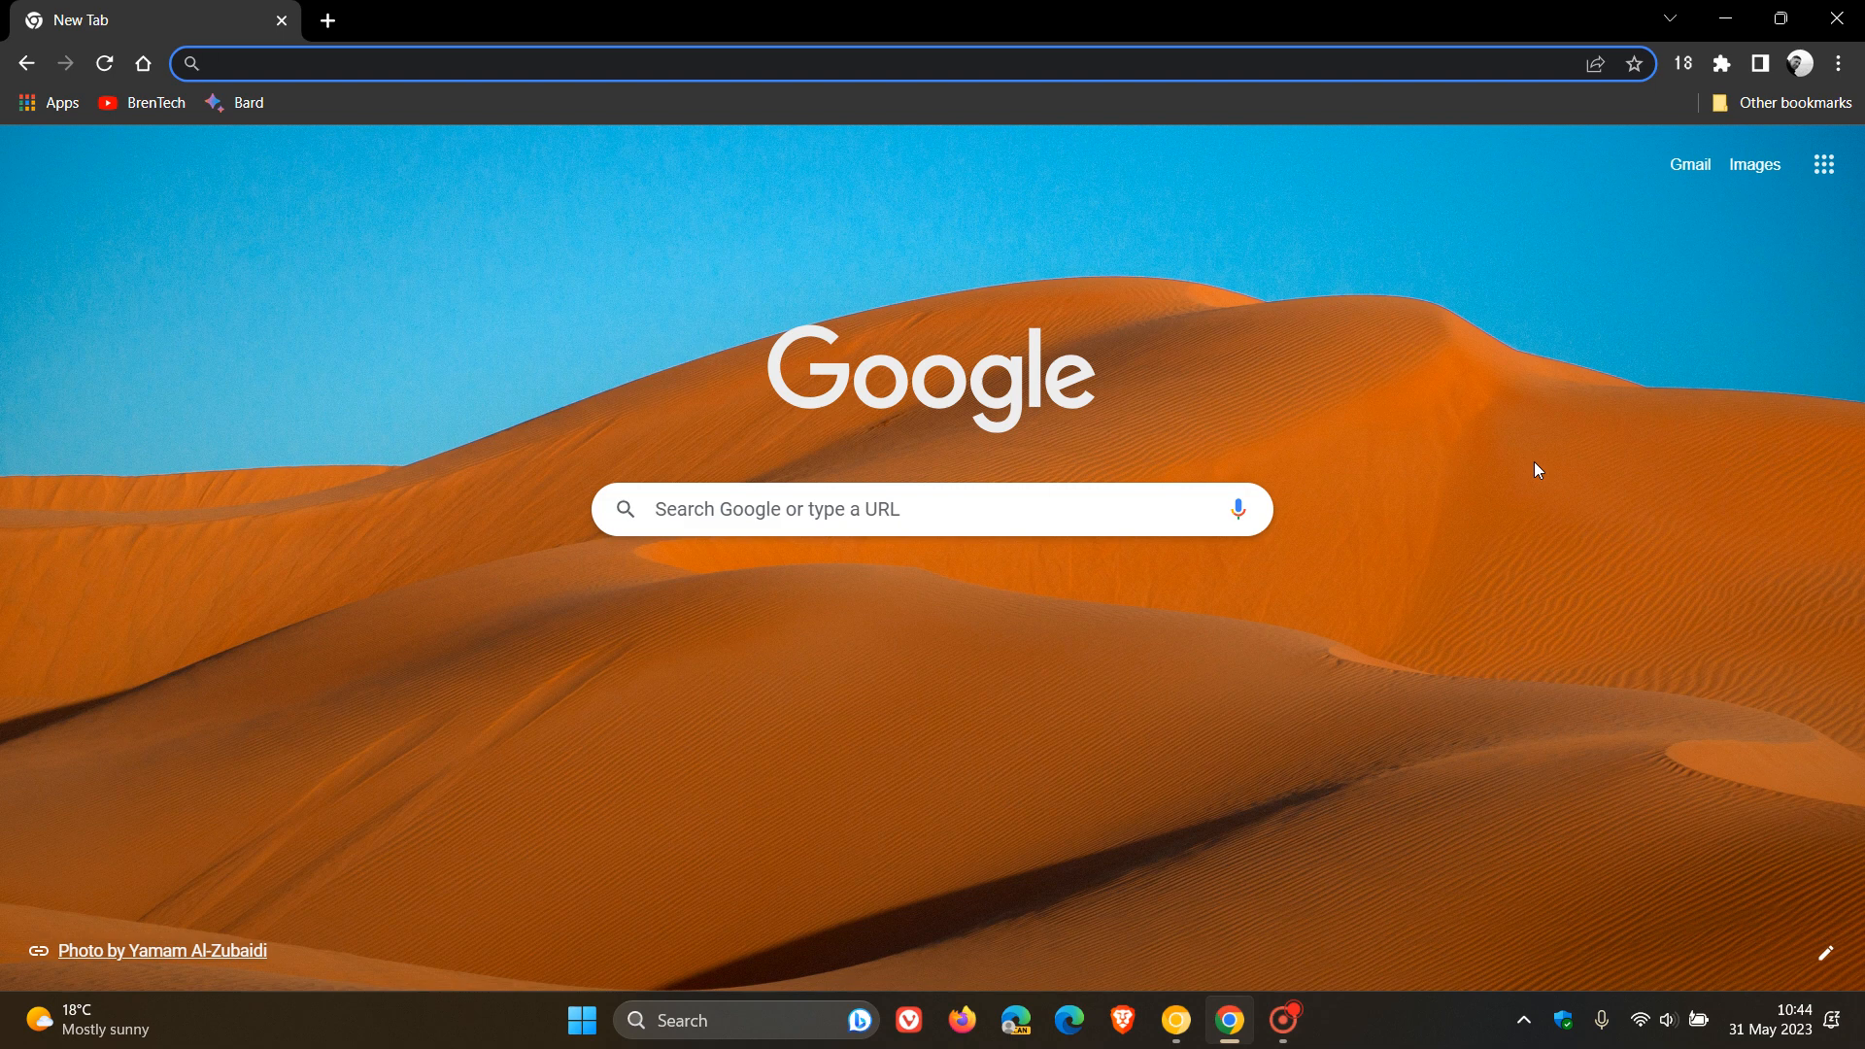
pyautogui.click(1761, 63)
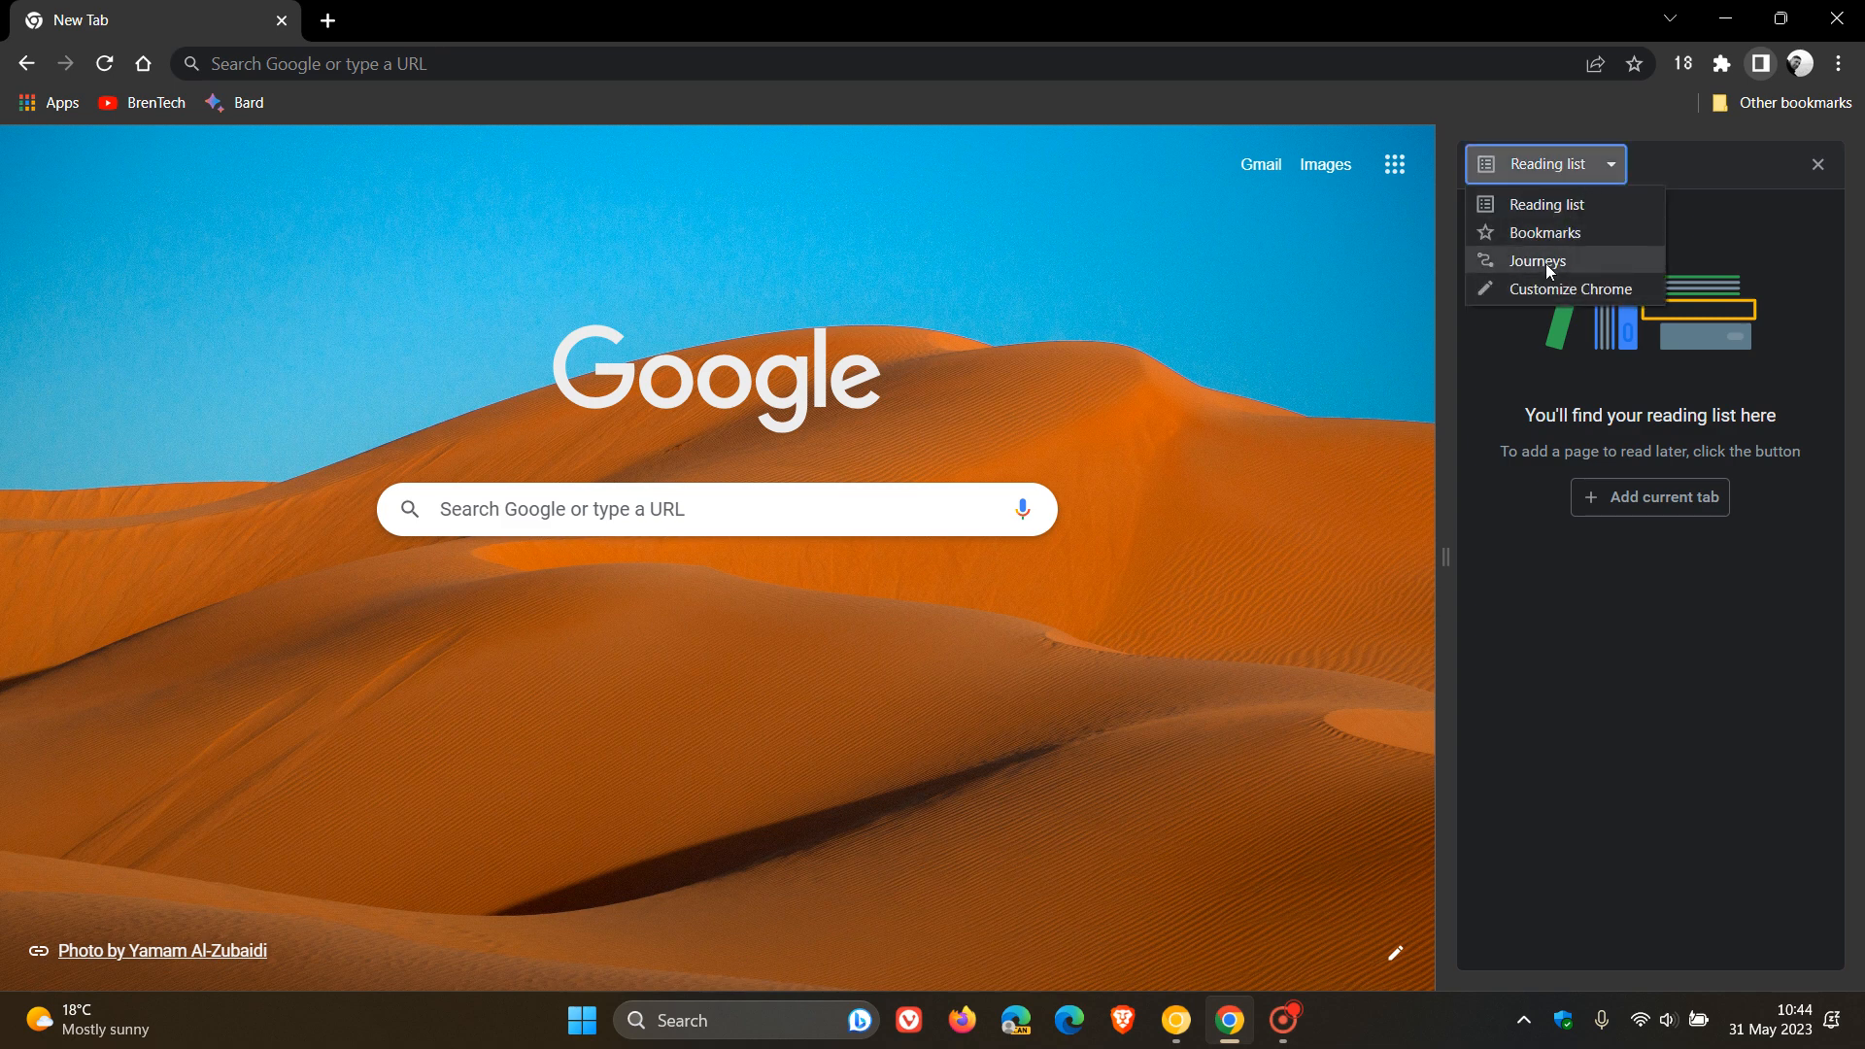
pyautogui.moveTo(1547, 194)
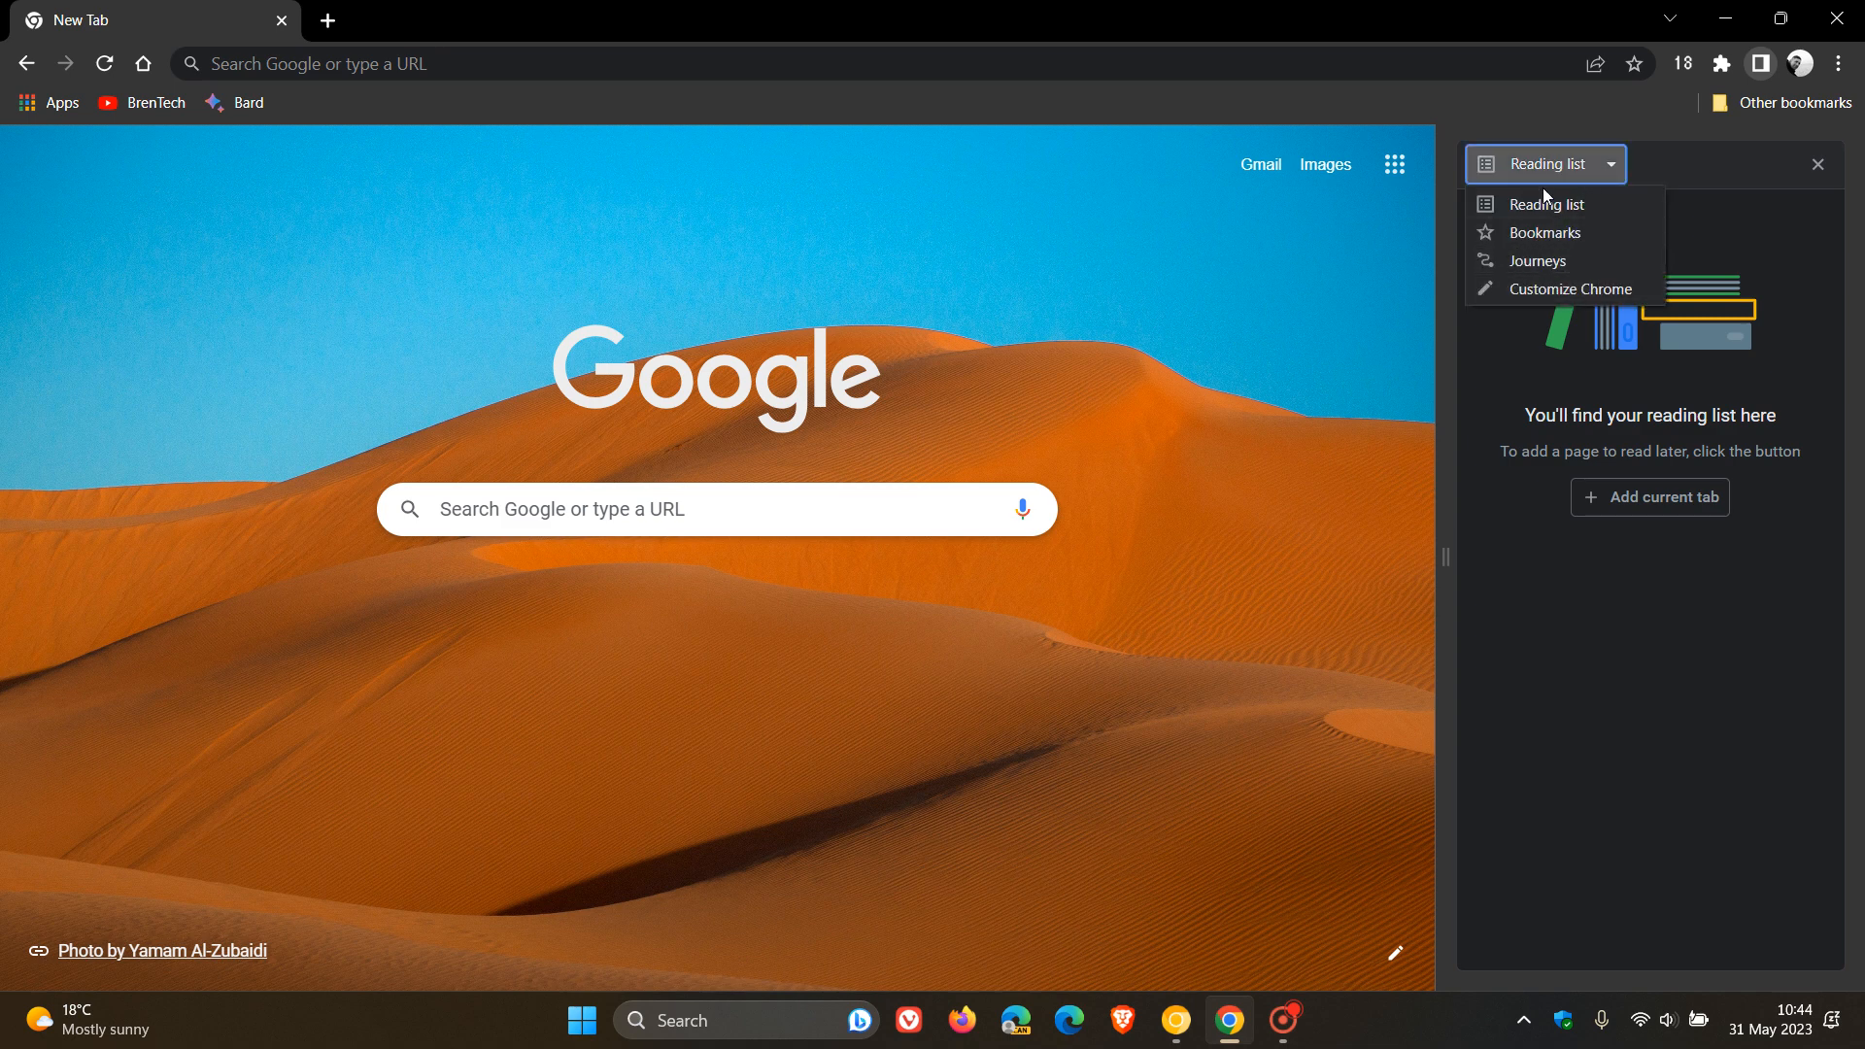
pyautogui.moveTo(1571, 222)
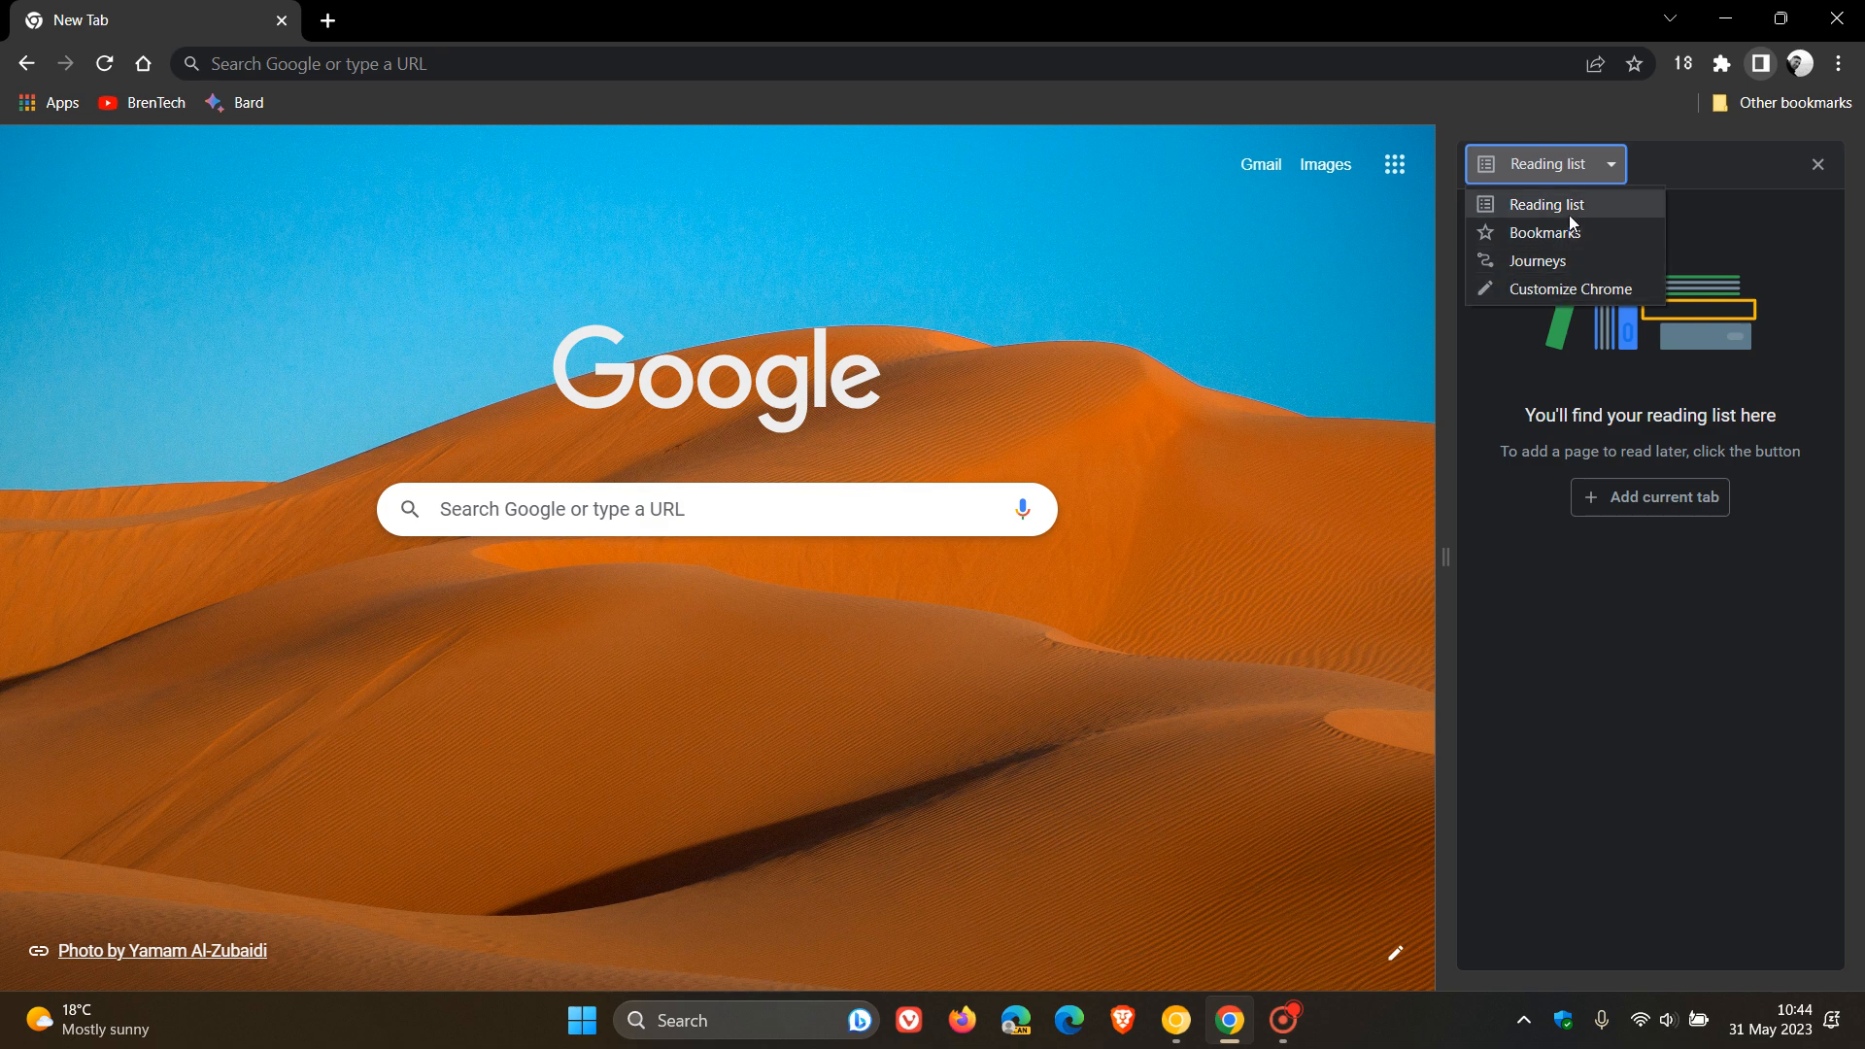
pyautogui.moveTo(1530, 209)
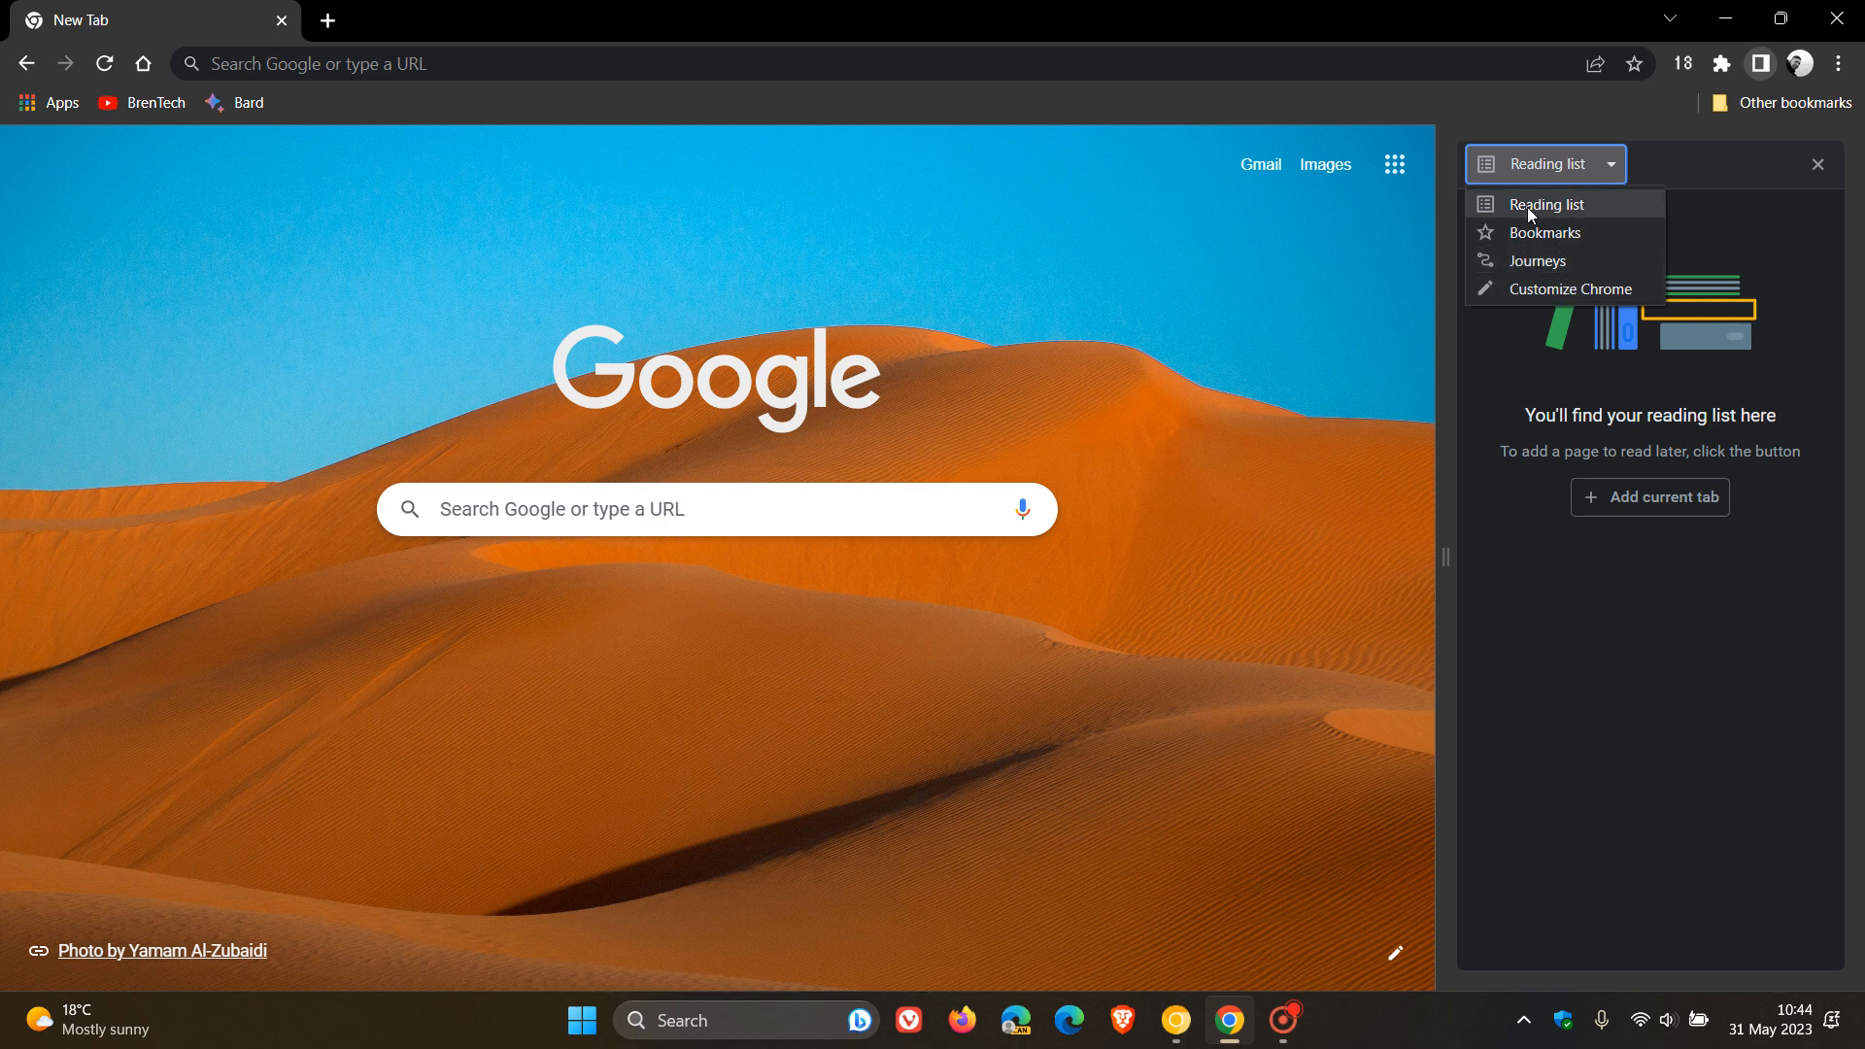
pyautogui.moveTo(1537, 260)
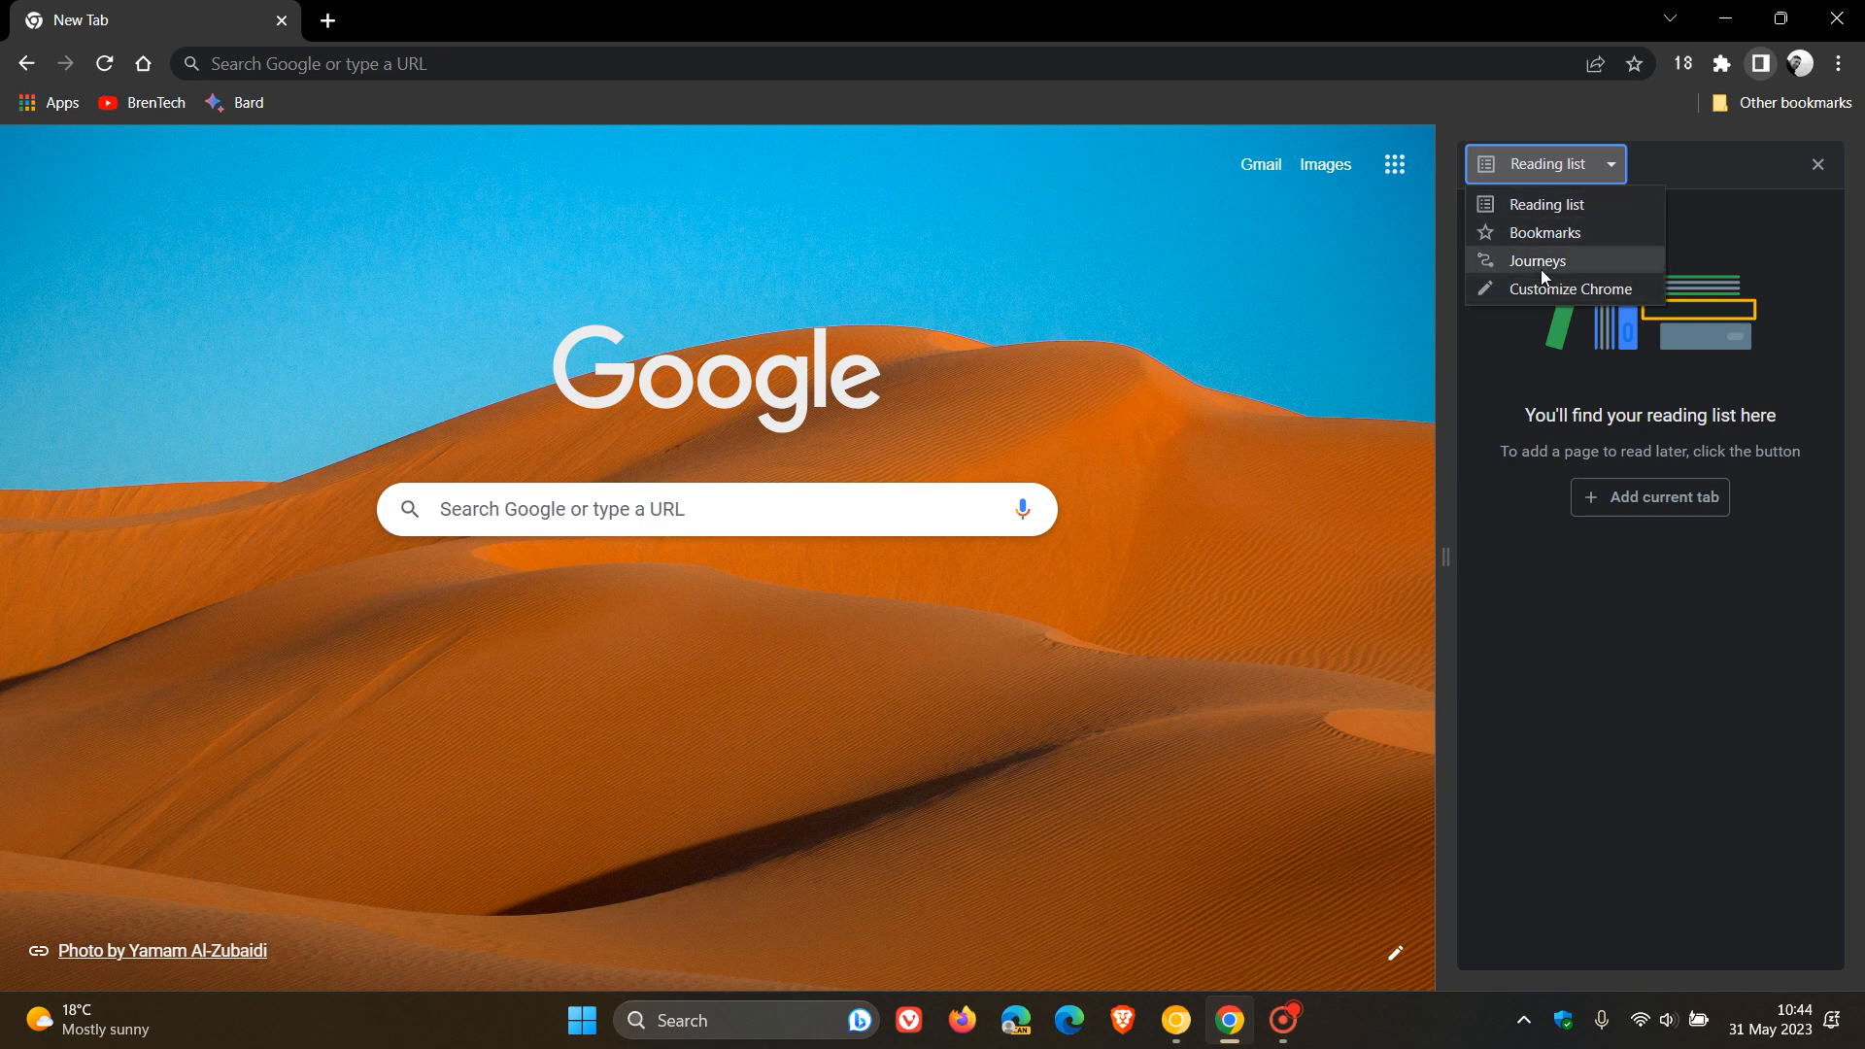
pyautogui.moveTo(1584, 254)
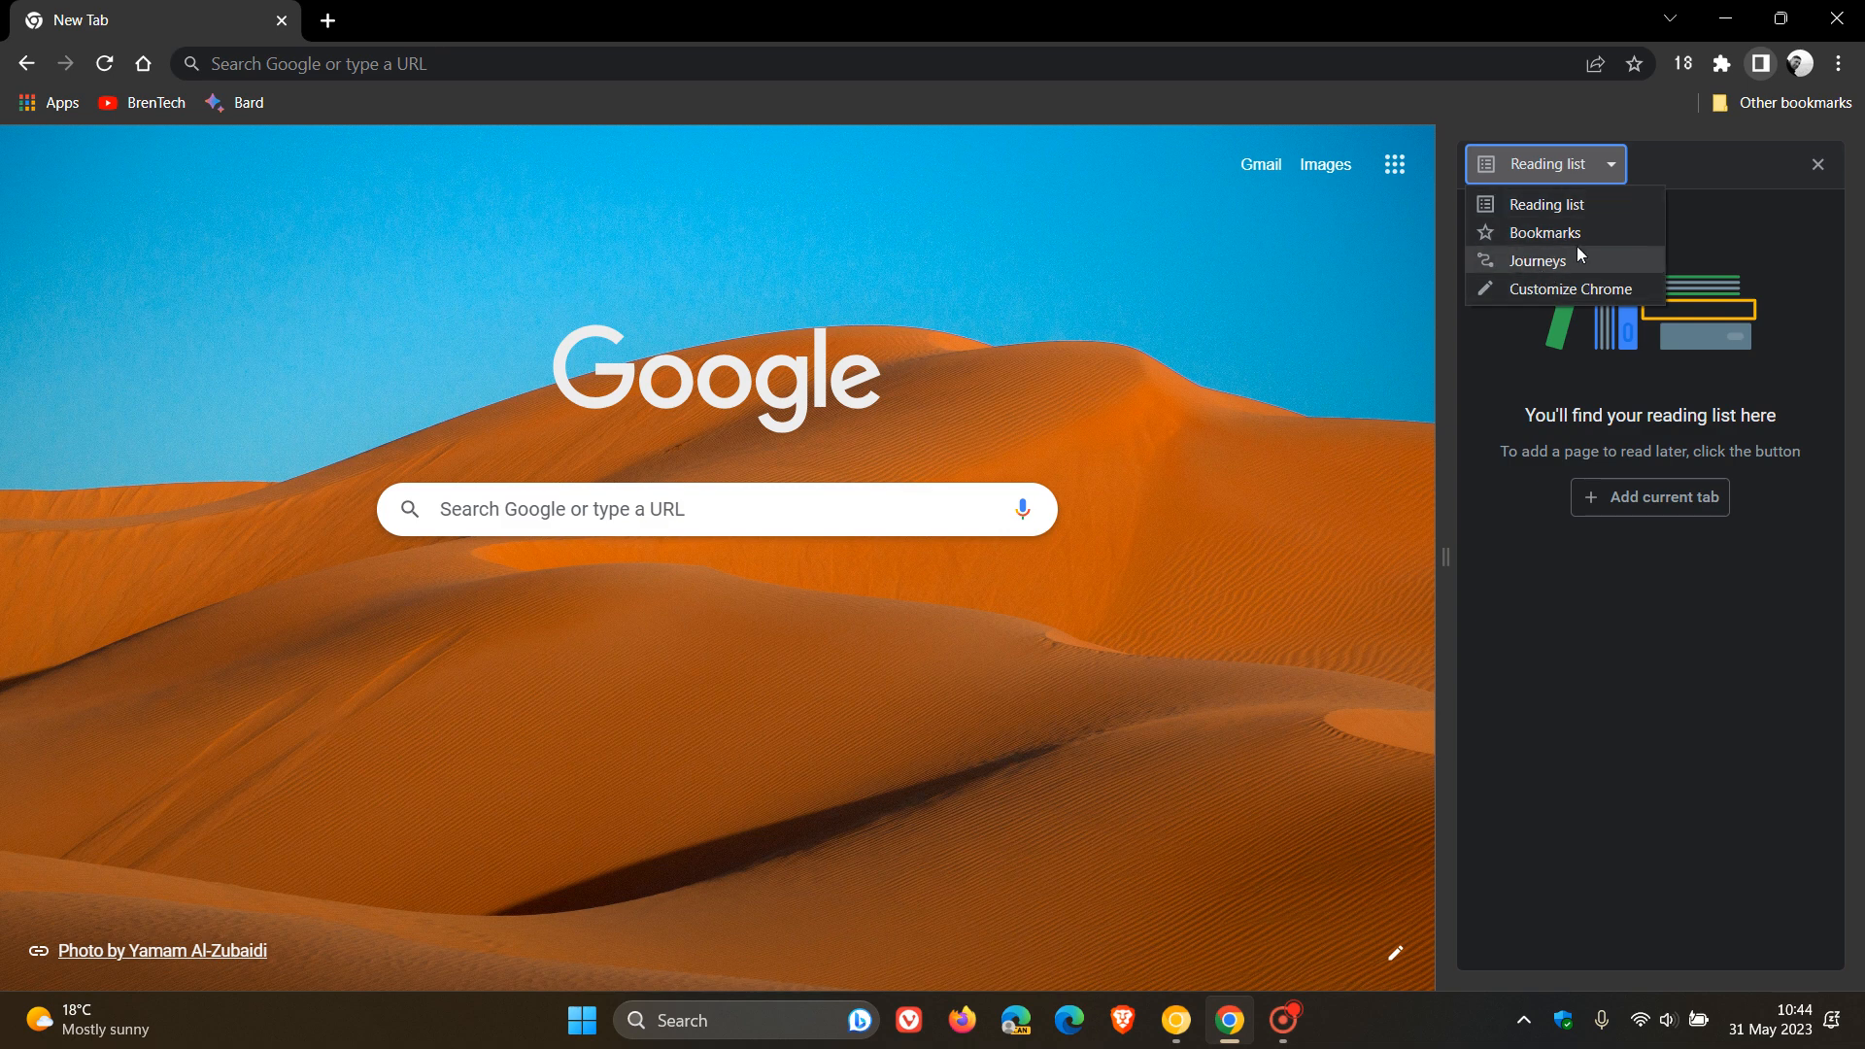
pyautogui.moveTo(1575, 242)
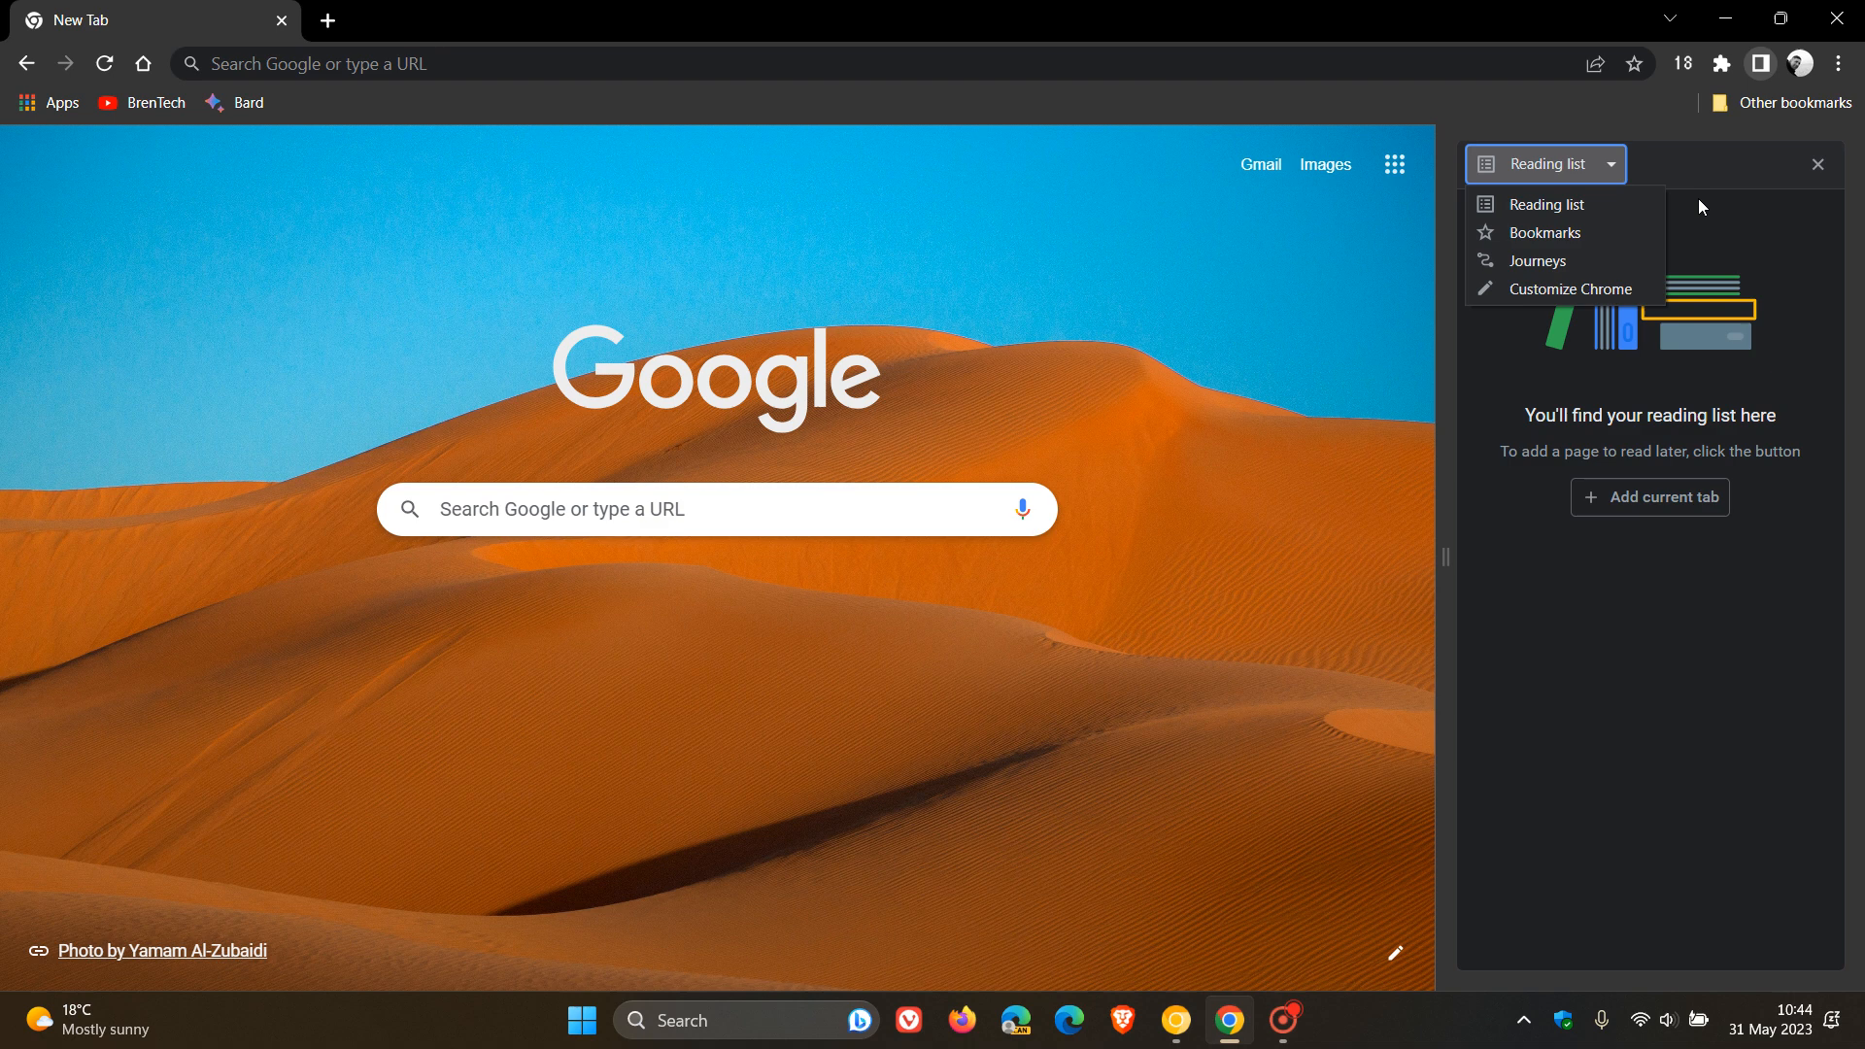
pyautogui.click(1817, 165)
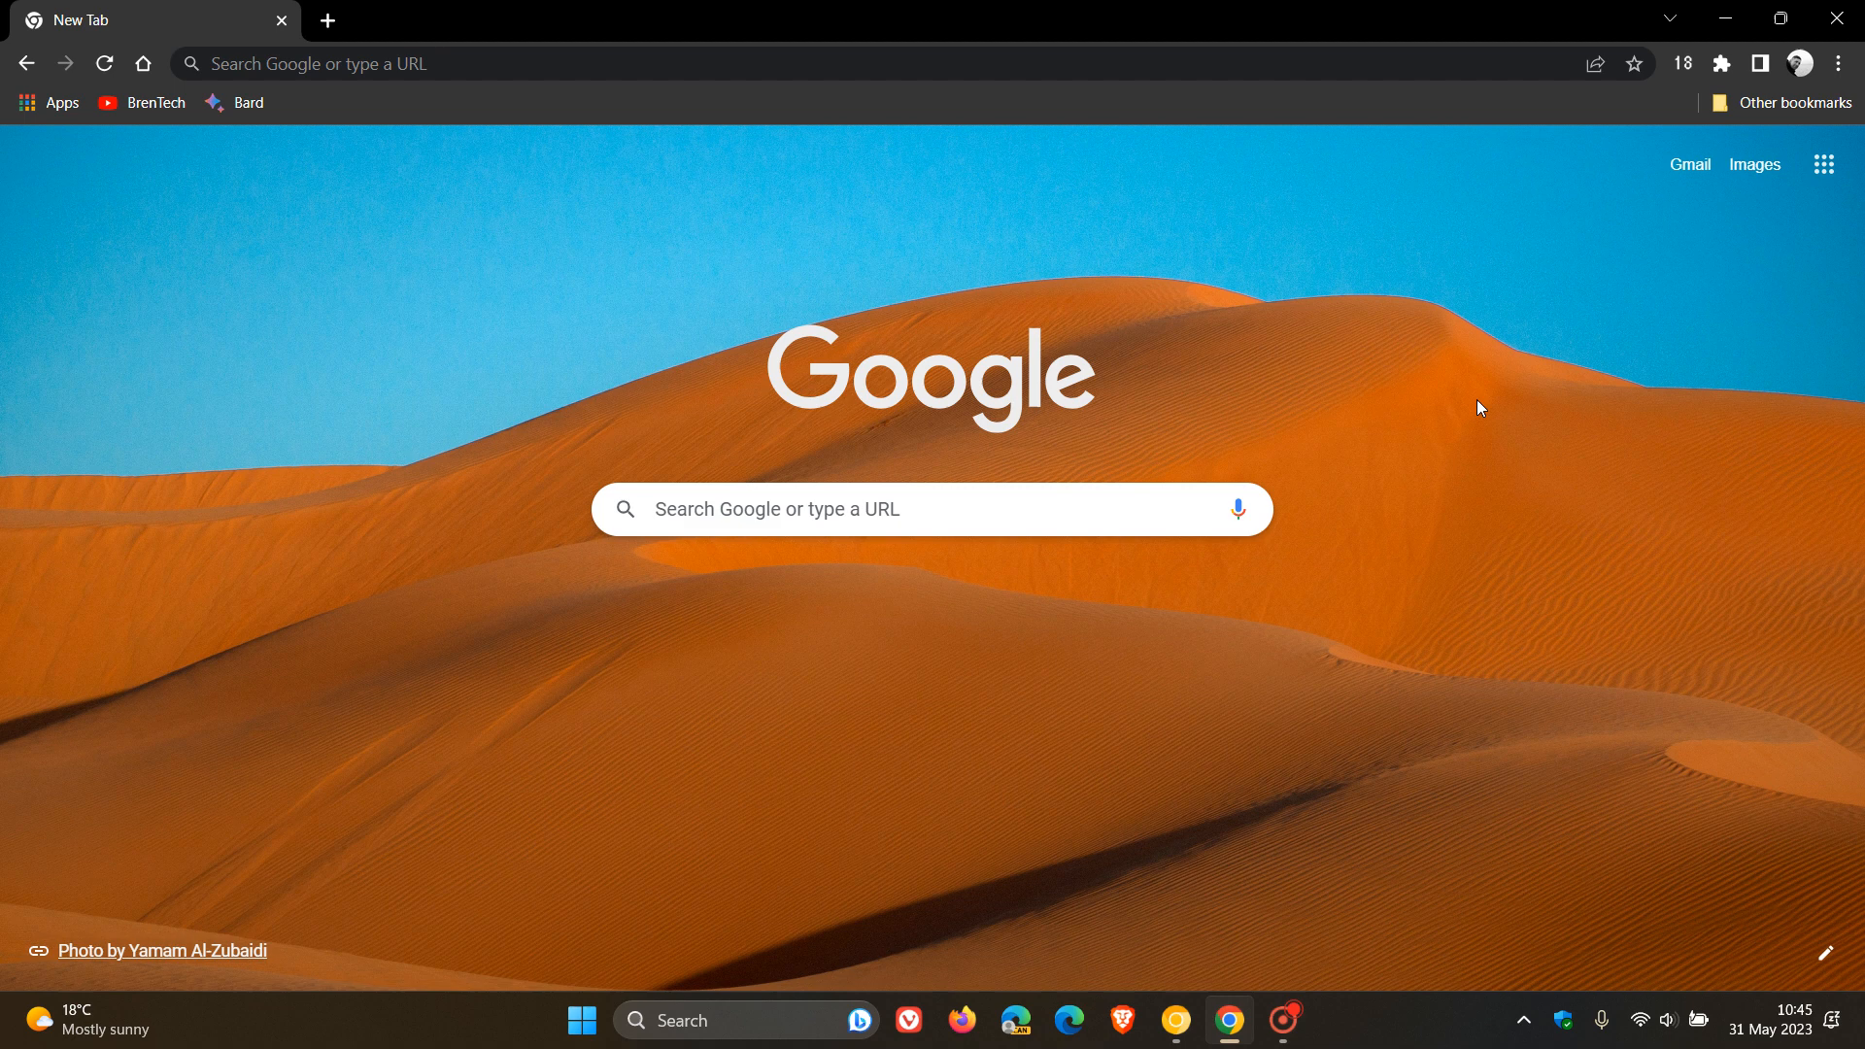
pyautogui.moveTo(1432, 329)
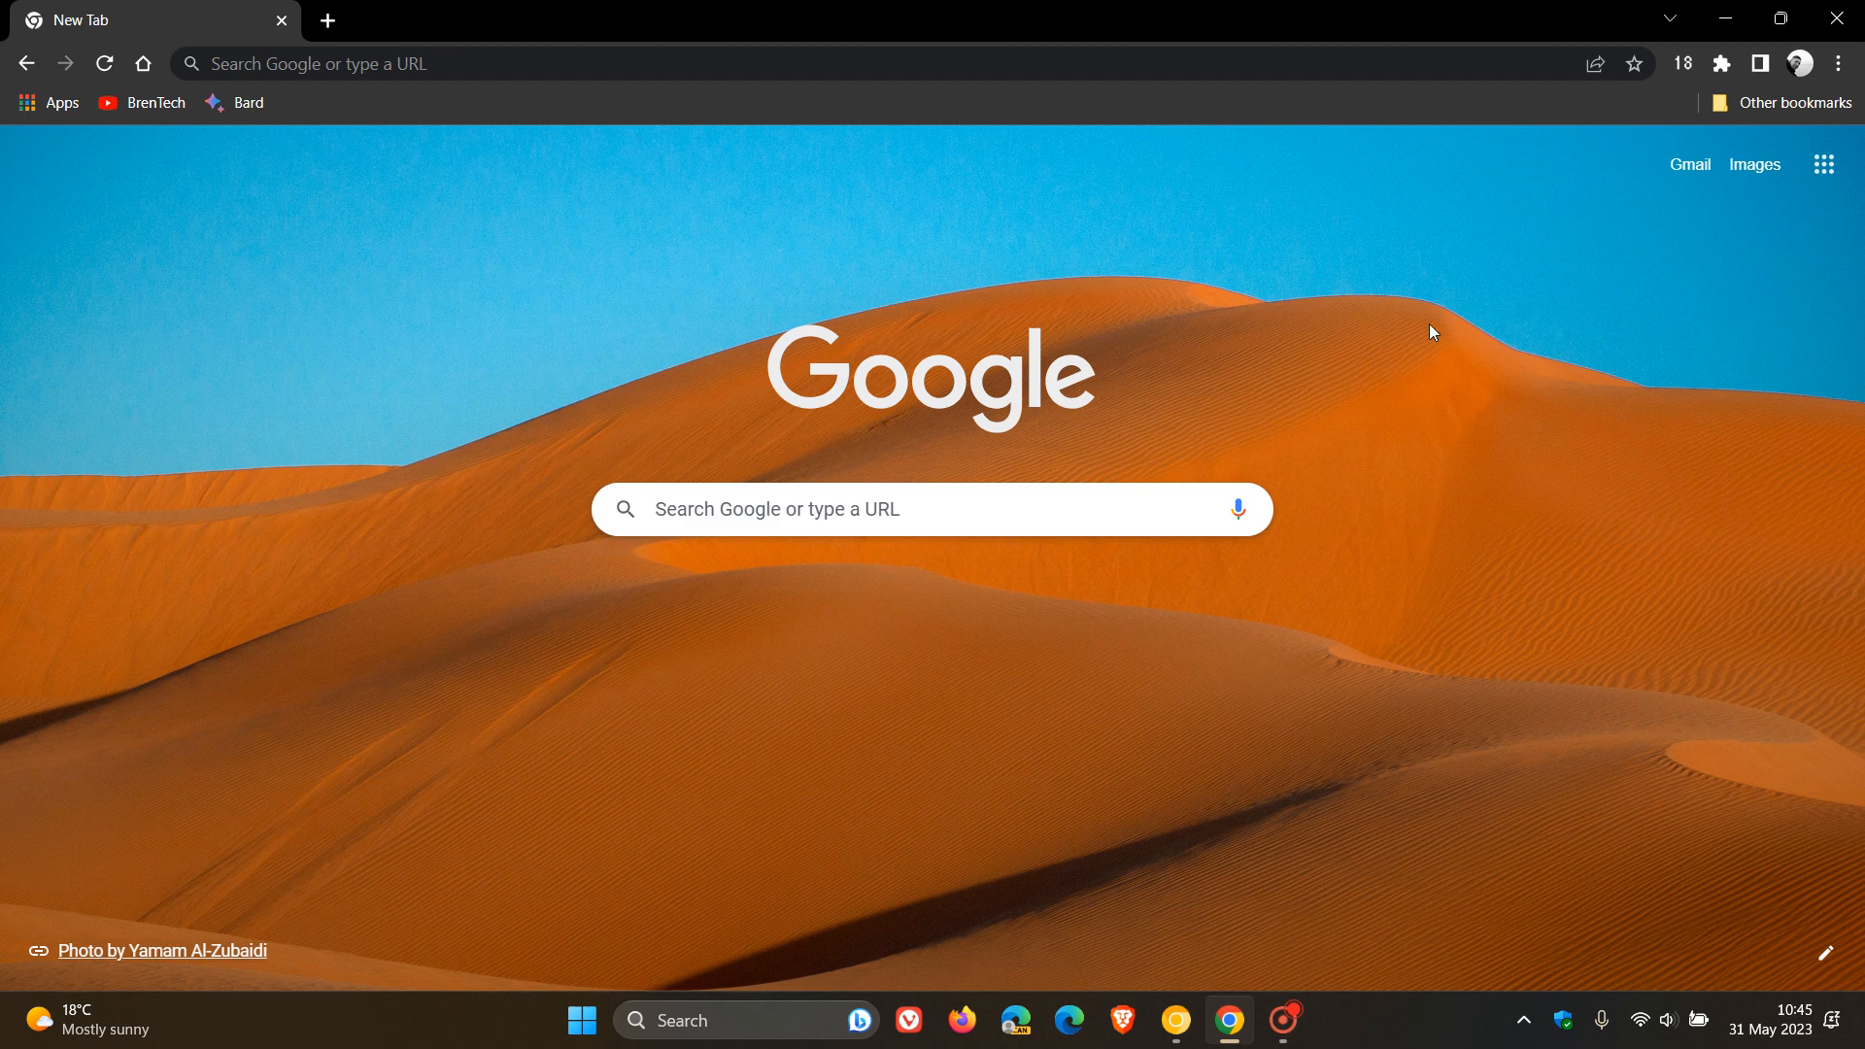
pyautogui.moveTo(1461, 373)
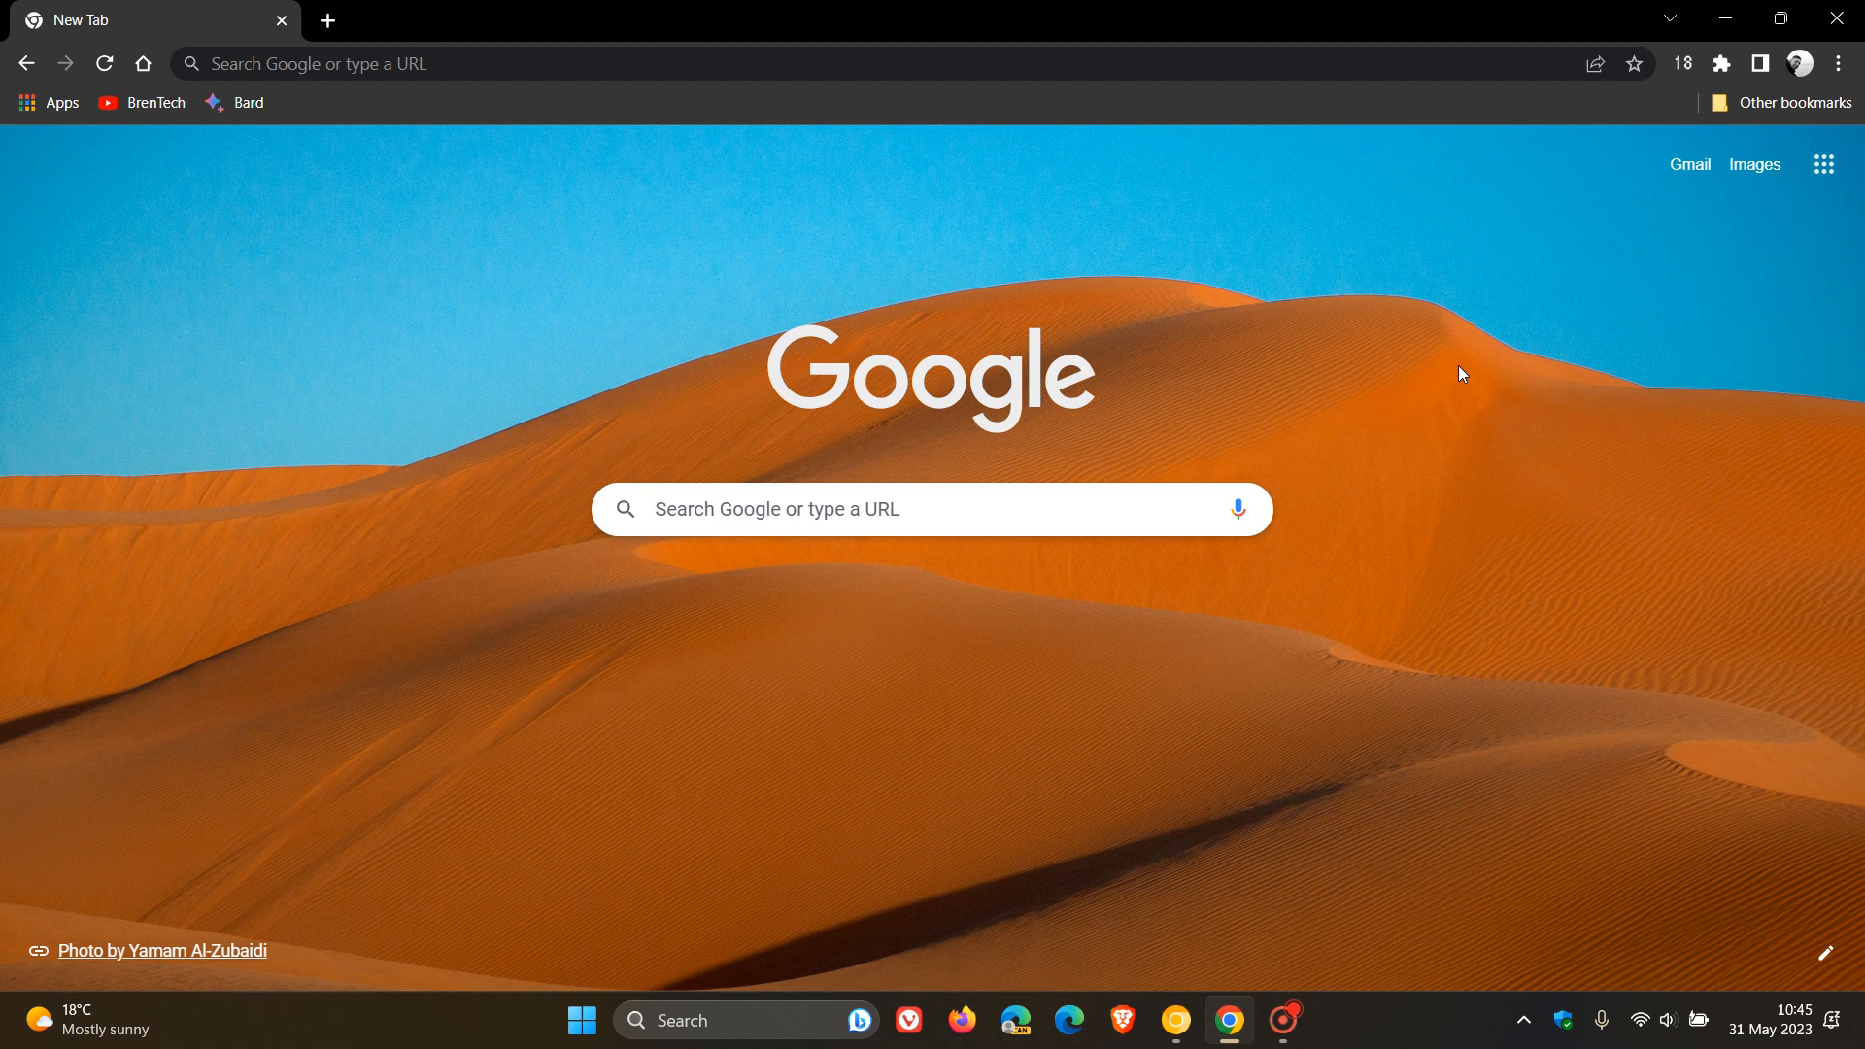
pyautogui.moveTo(1493, 350)
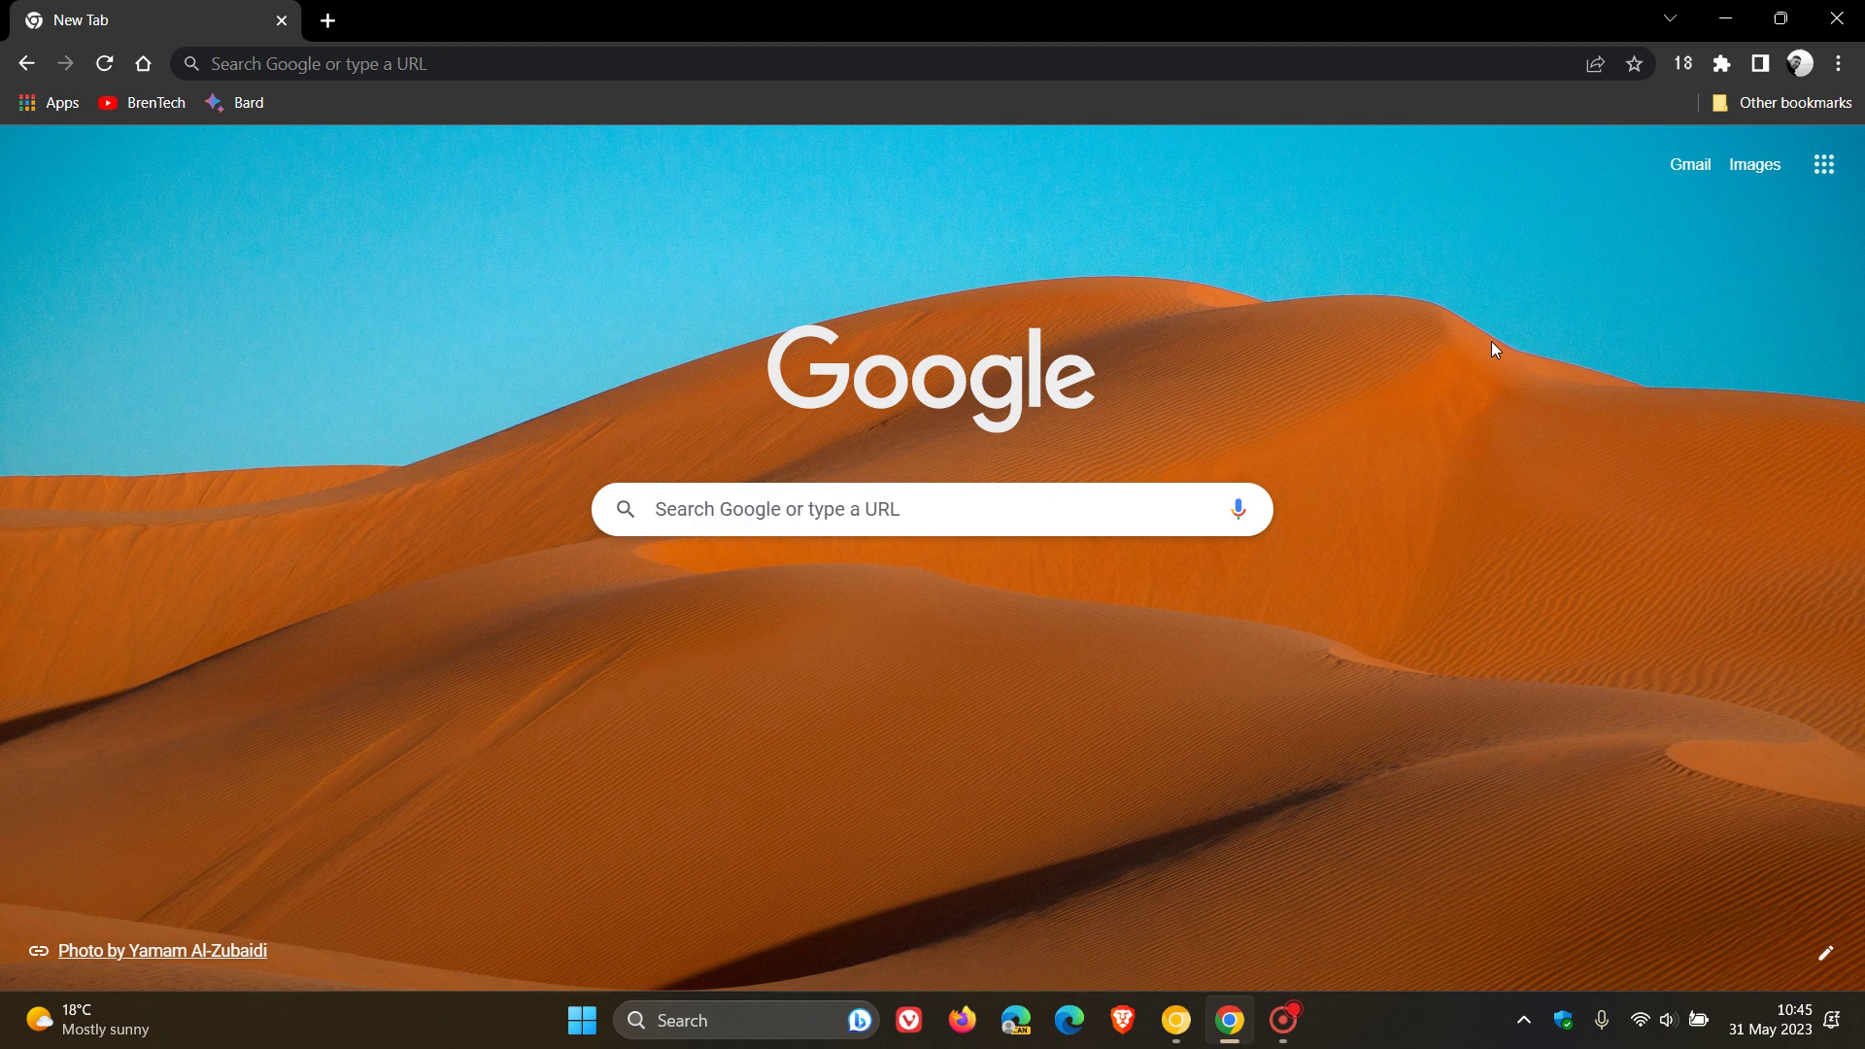
pyautogui.moveTo(1416, 346)
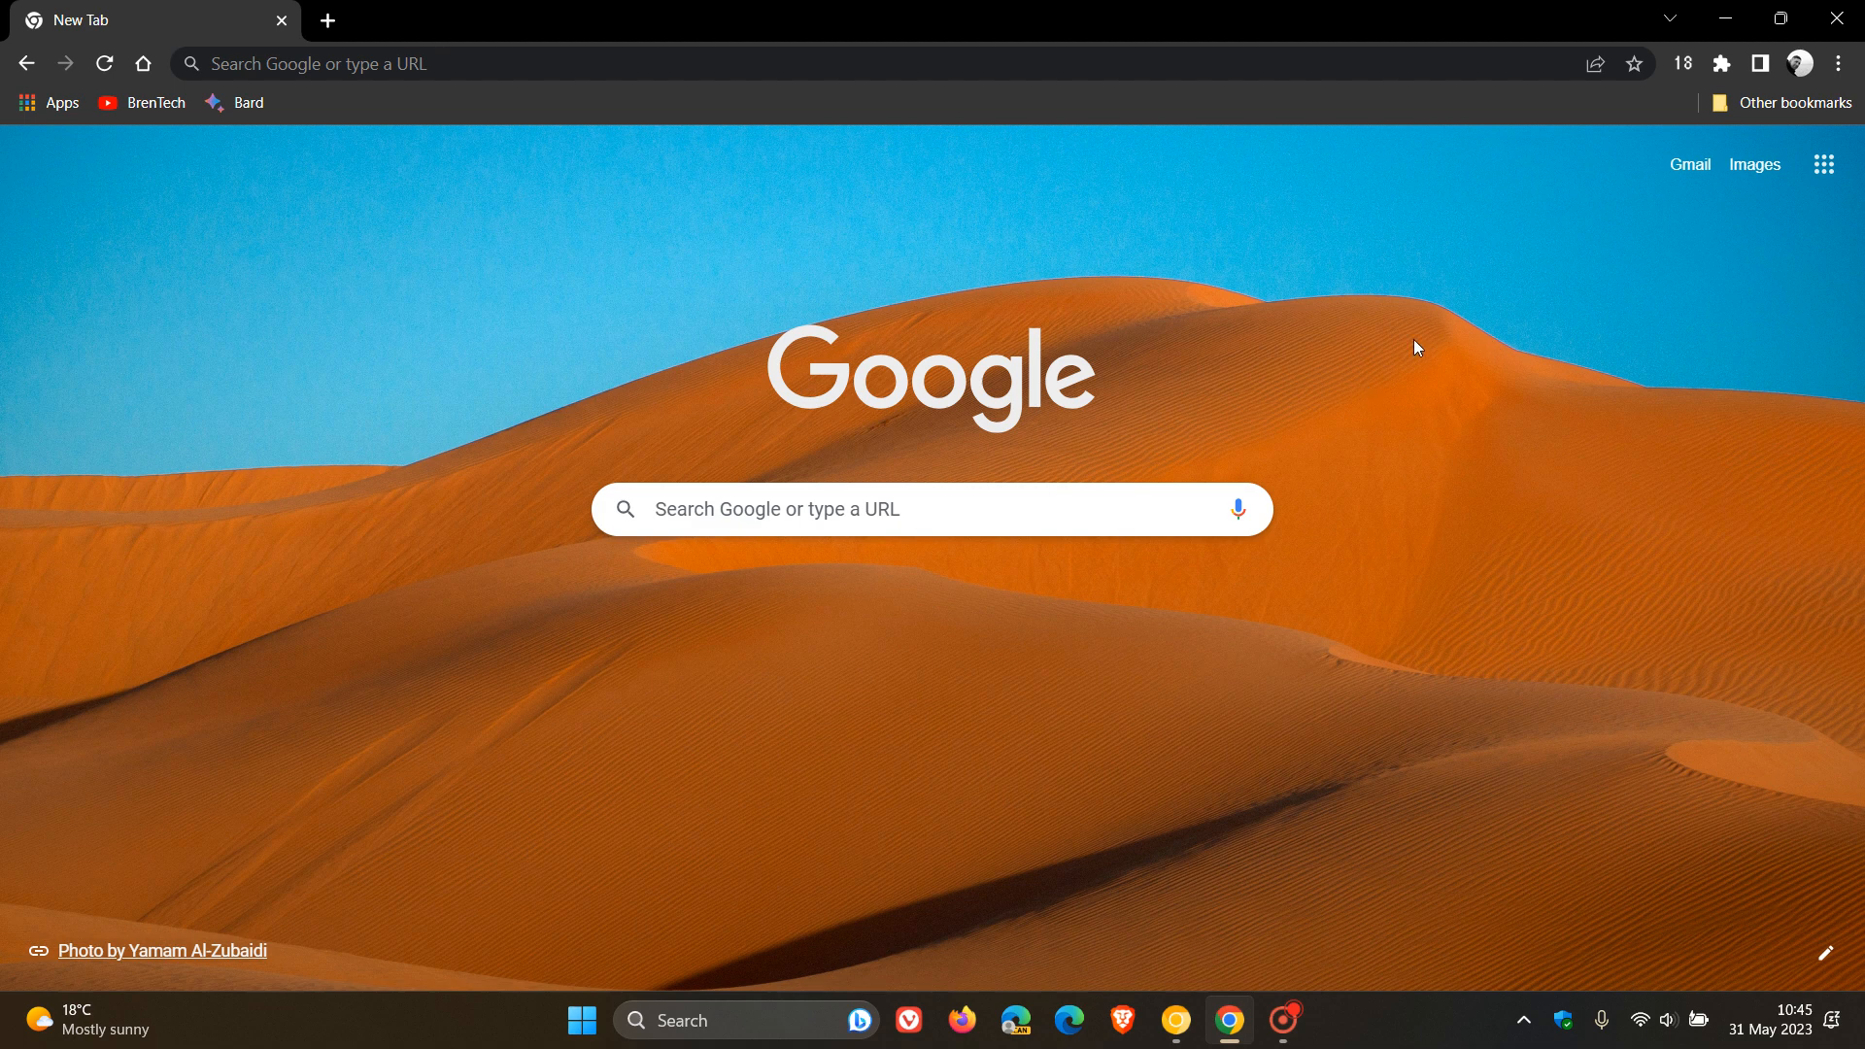
pyautogui.click(1733, 63)
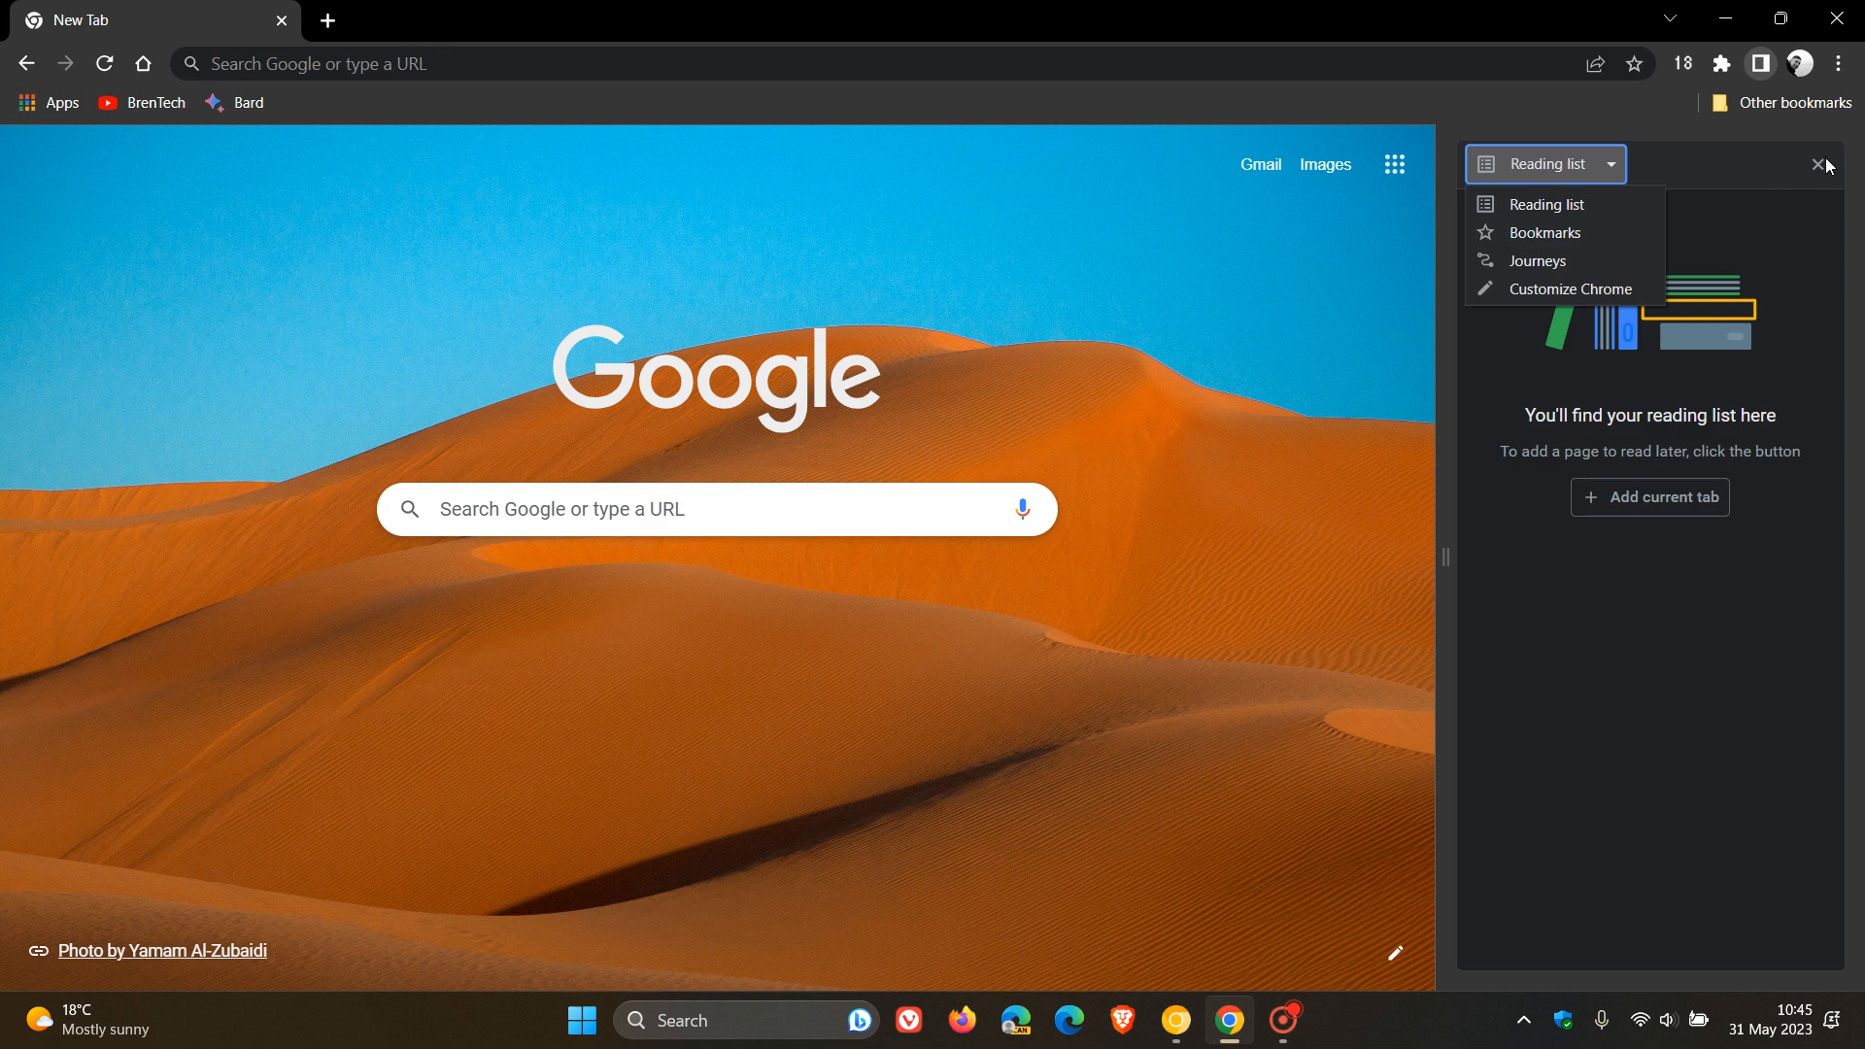
# Close the side panel and start entering a new address in the omnibox.
pyautogui.click(1818, 165)
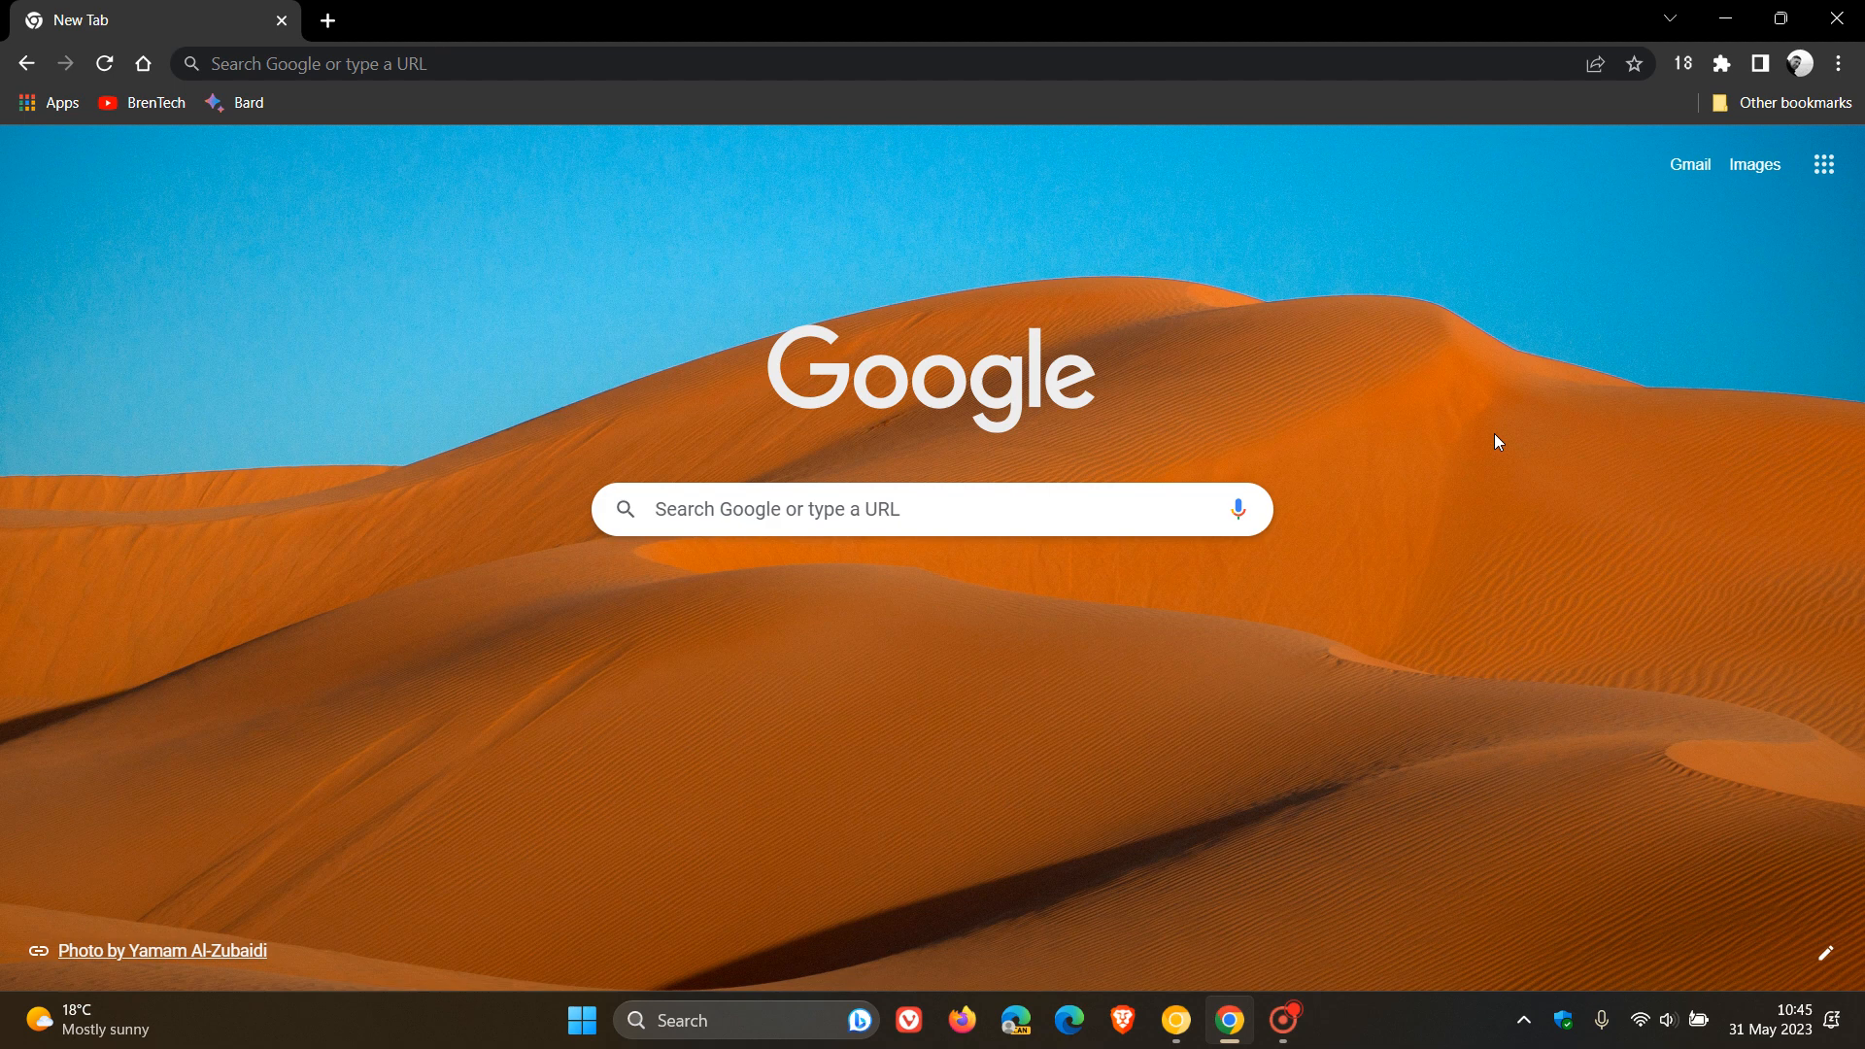
pyautogui.click(320, 63)
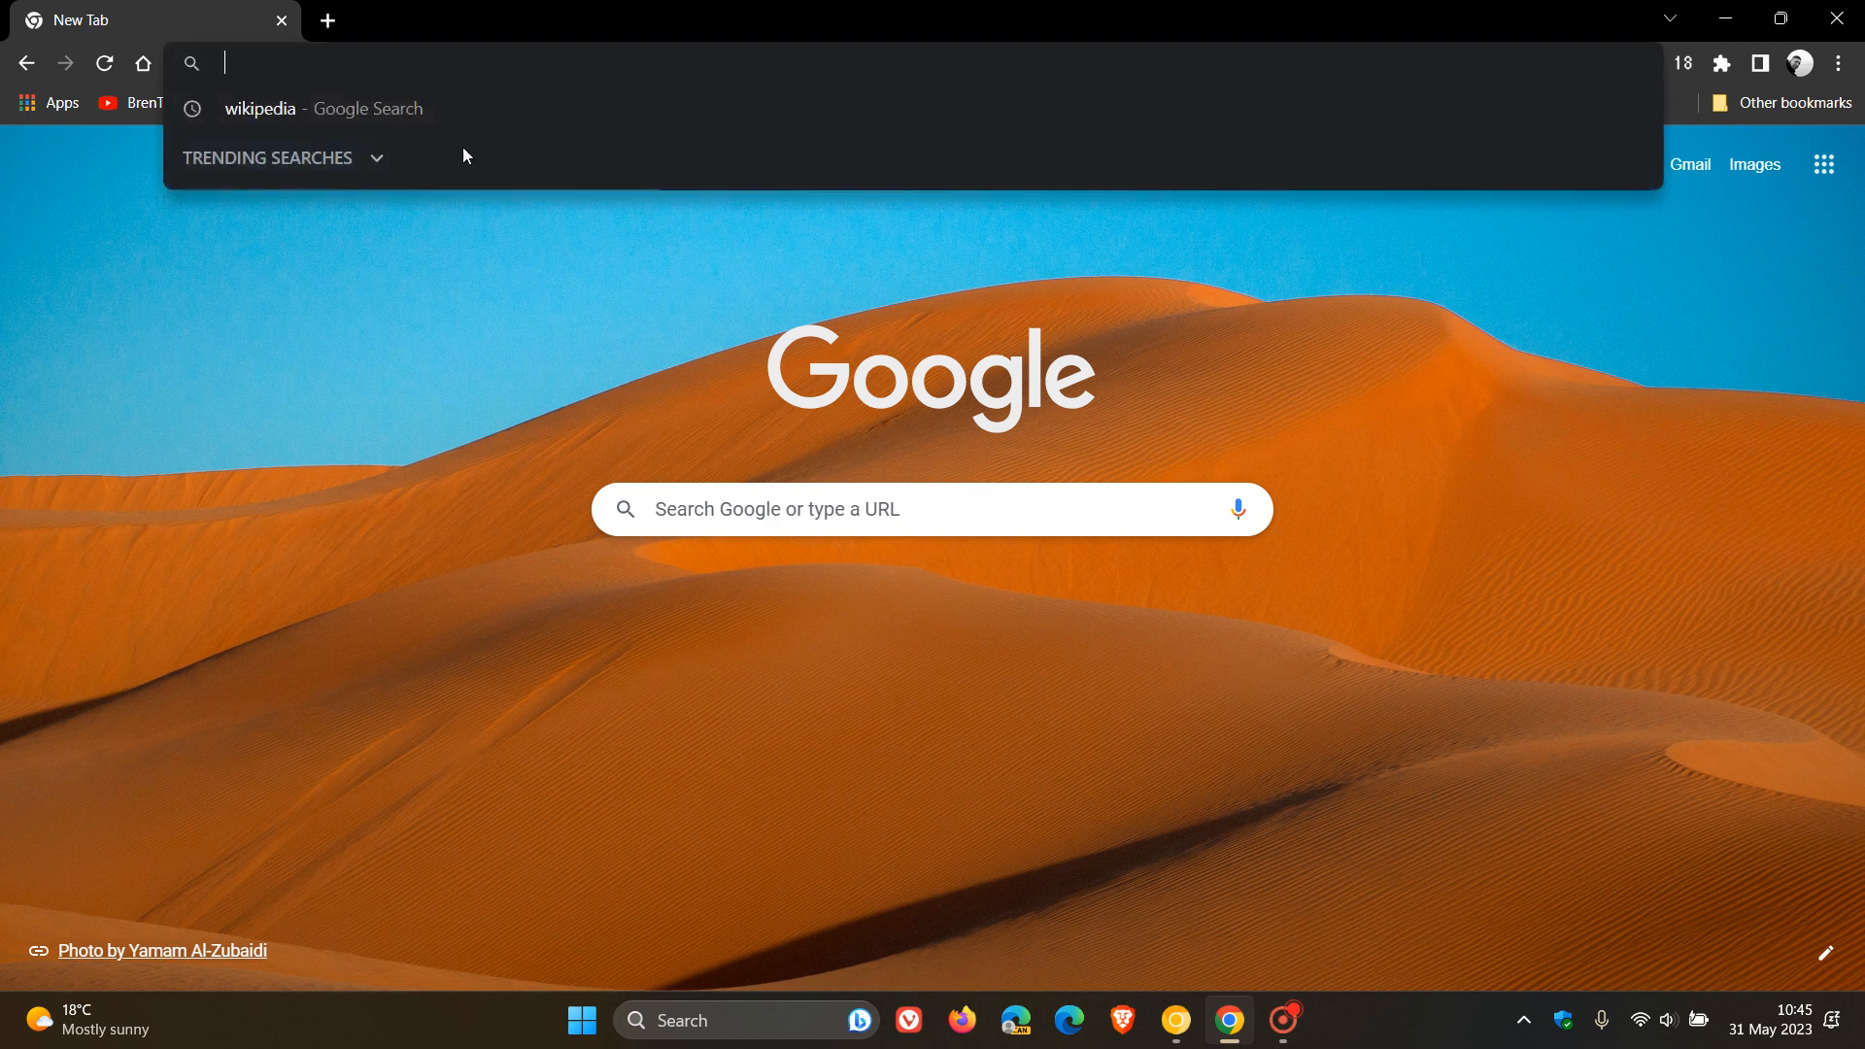
# Search chrome://flags for 'reader', set Reading Mode to Enabled, and relaunch Chrome.
pyautogui.write('cf')
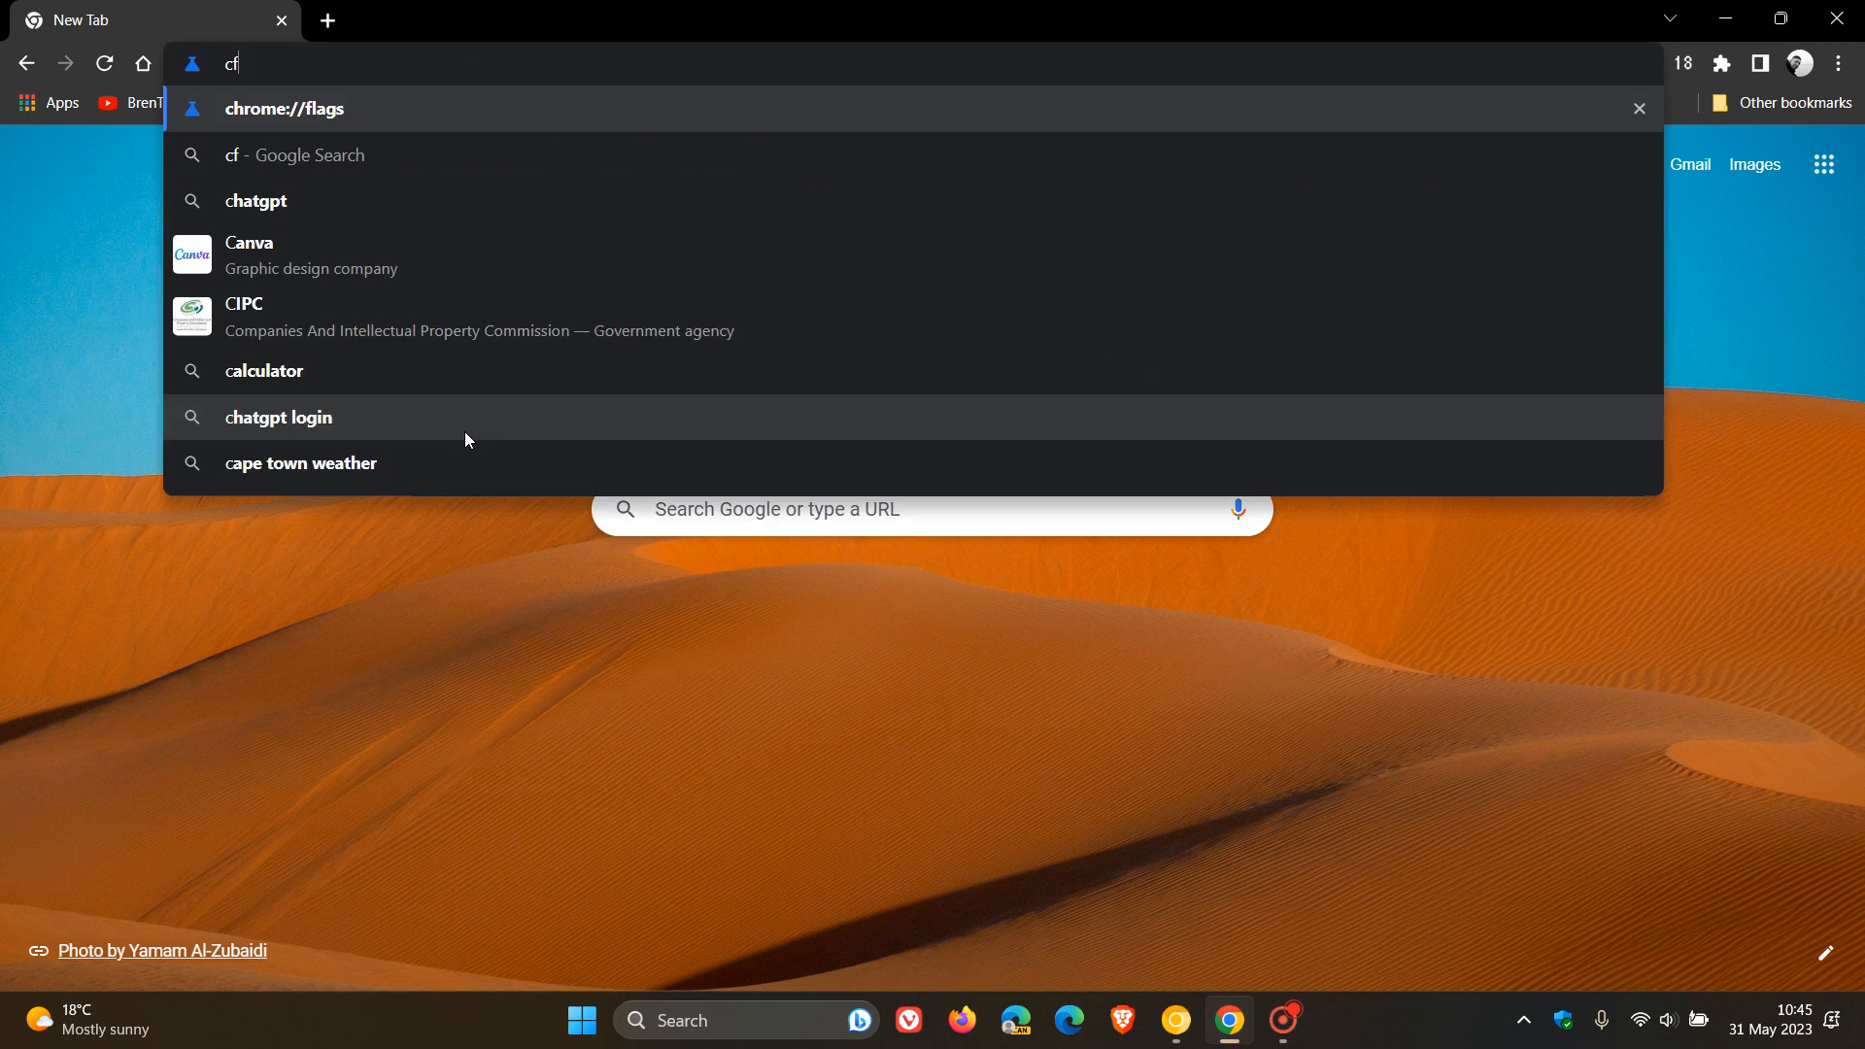
pyautogui.click(285, 108)
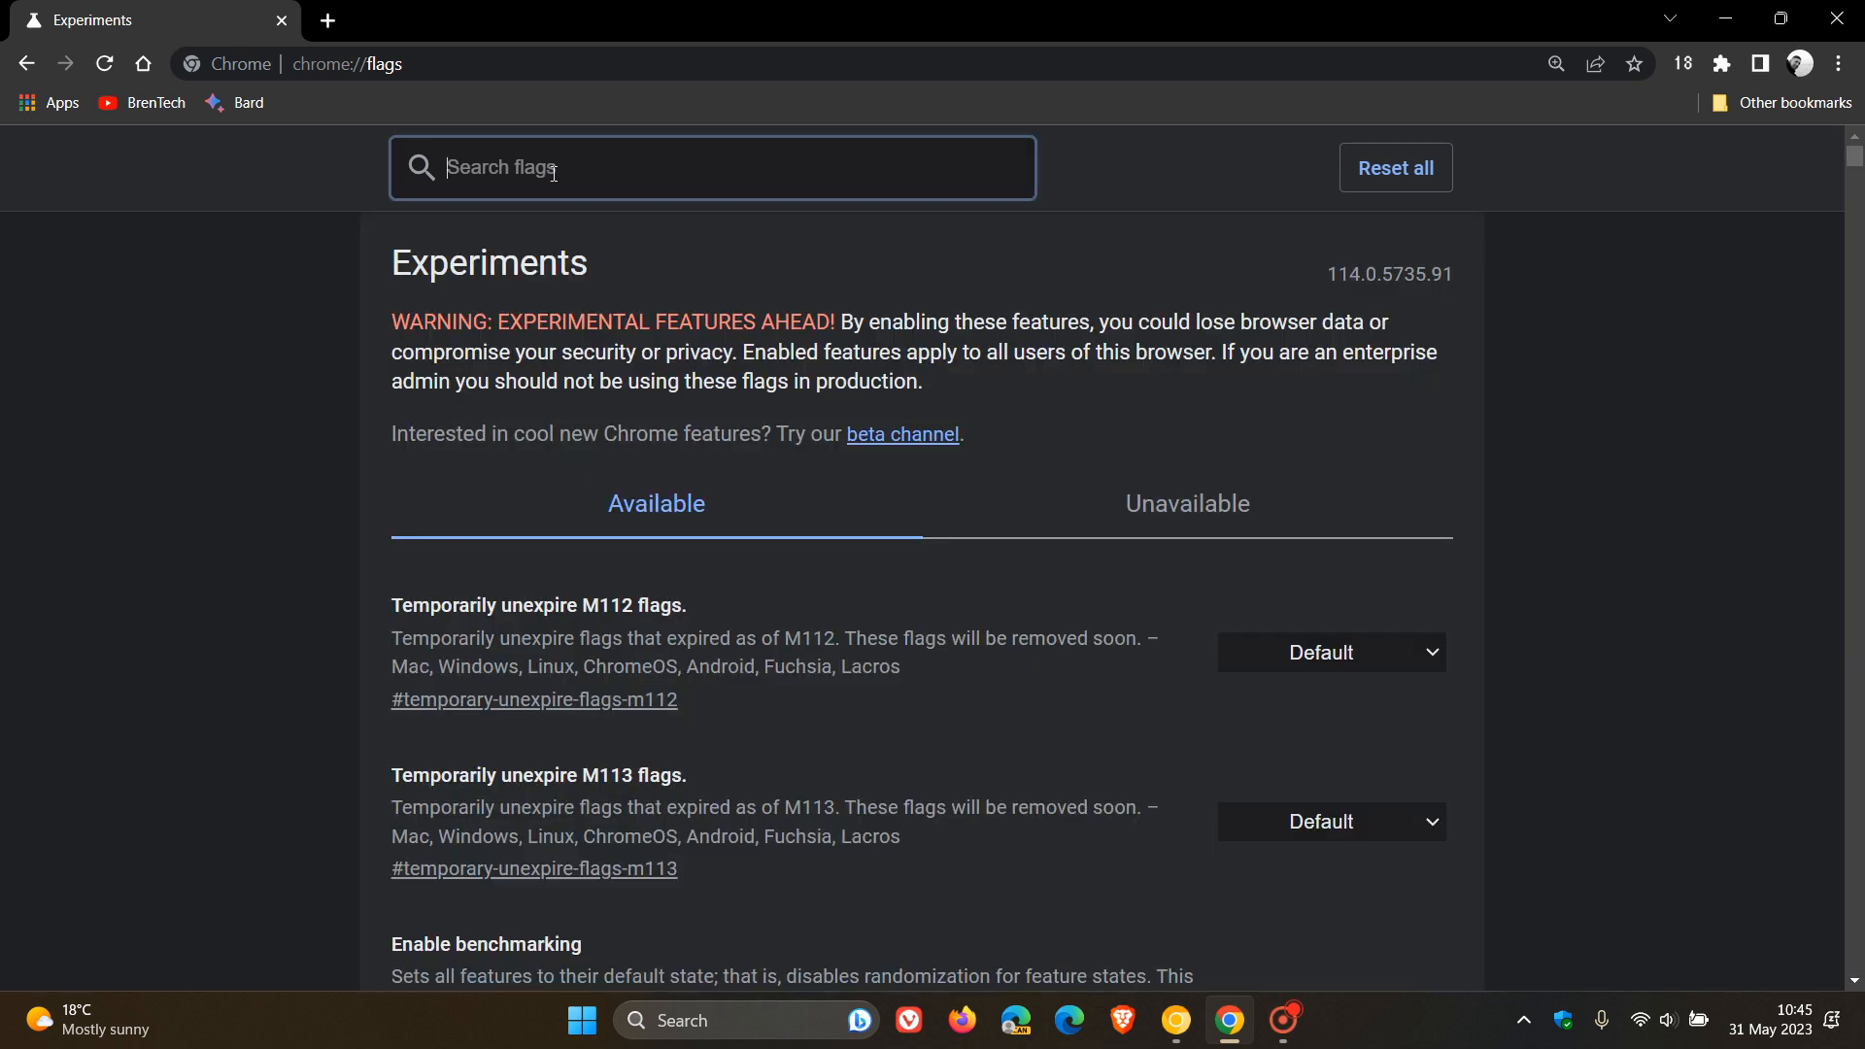
pyautogui.write('reader')
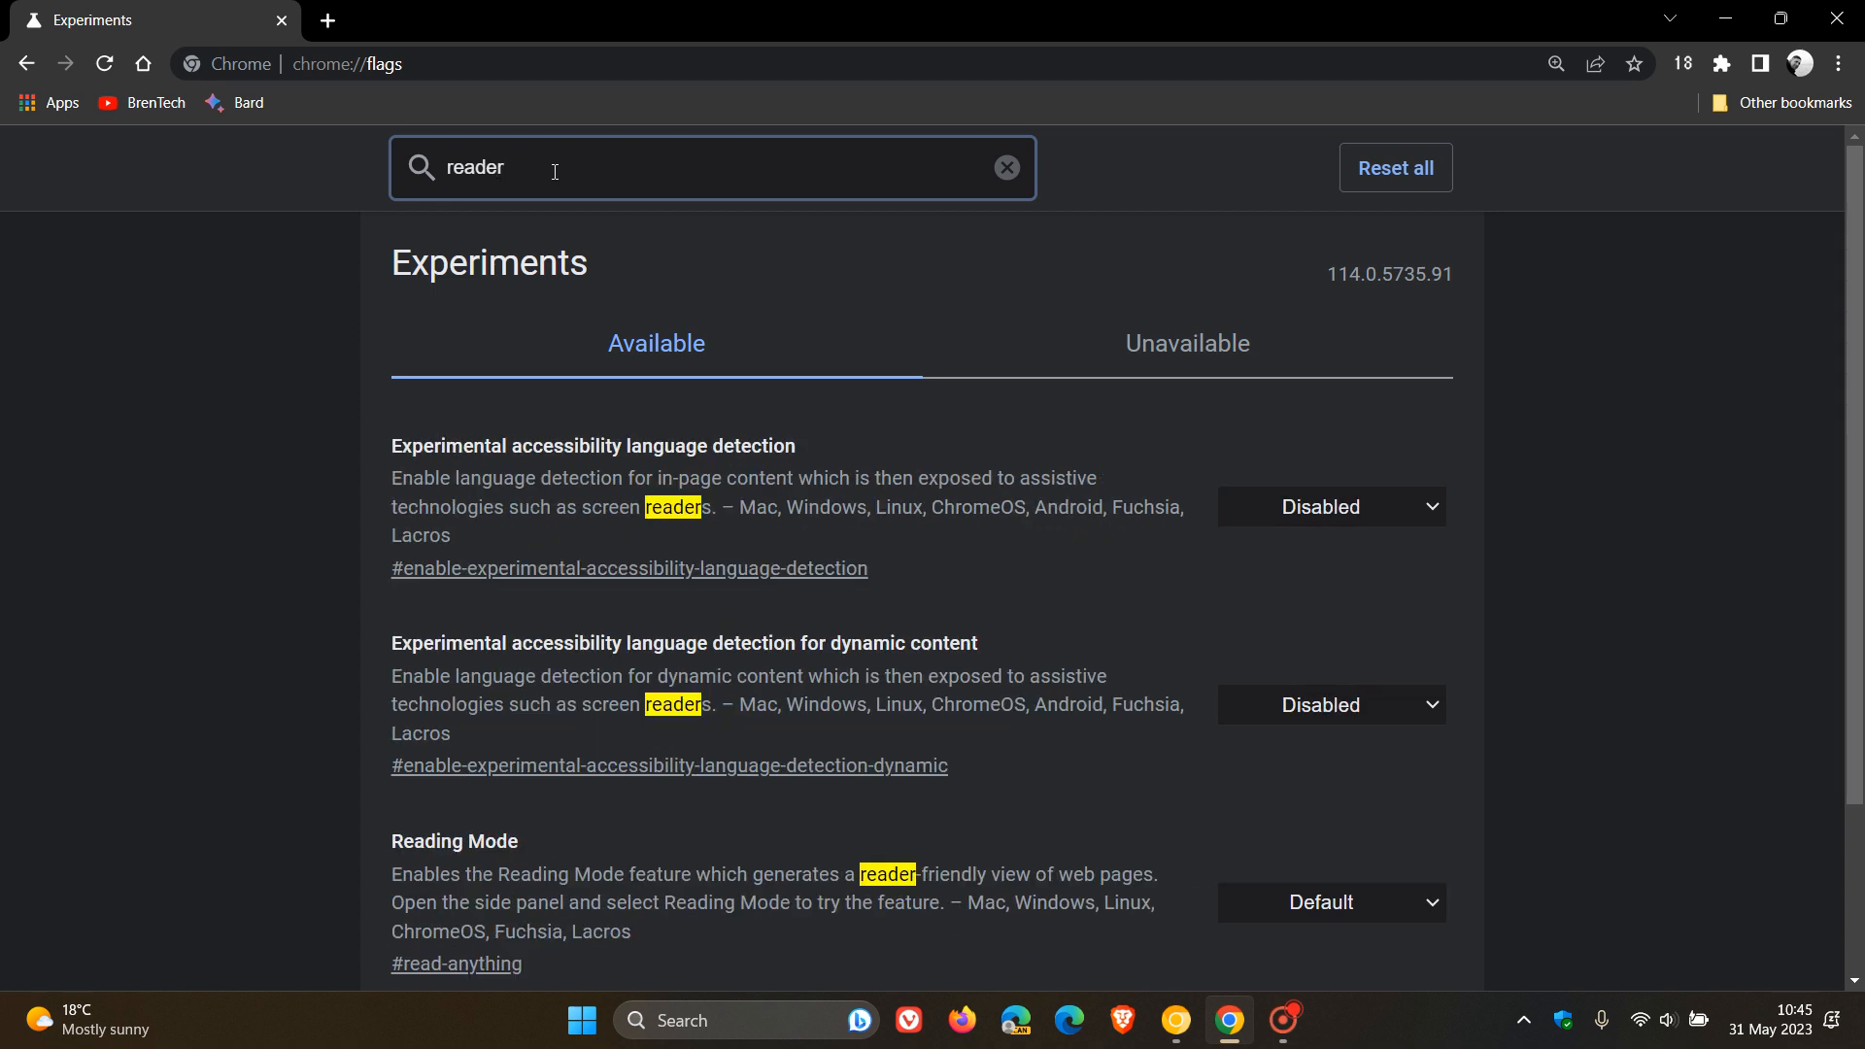
pyautogui.scroll(-3)
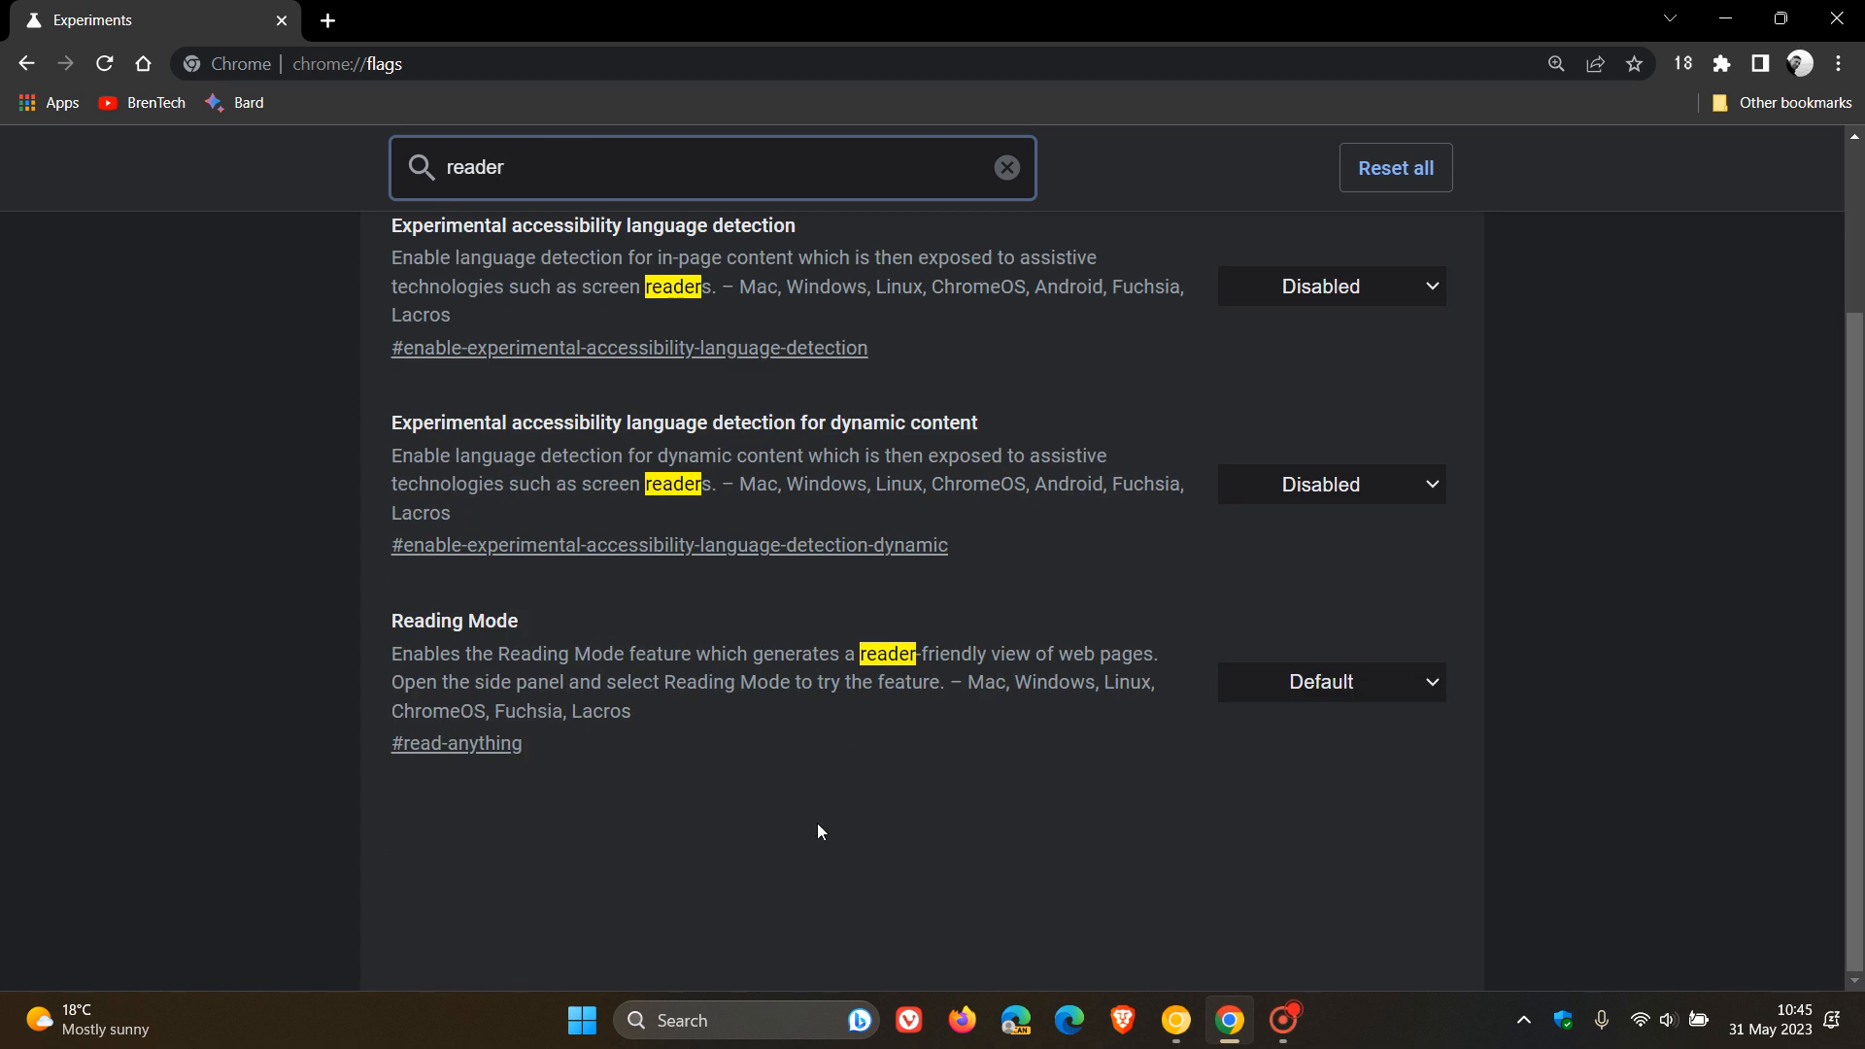
pyautogui.moveTo(786, 762)
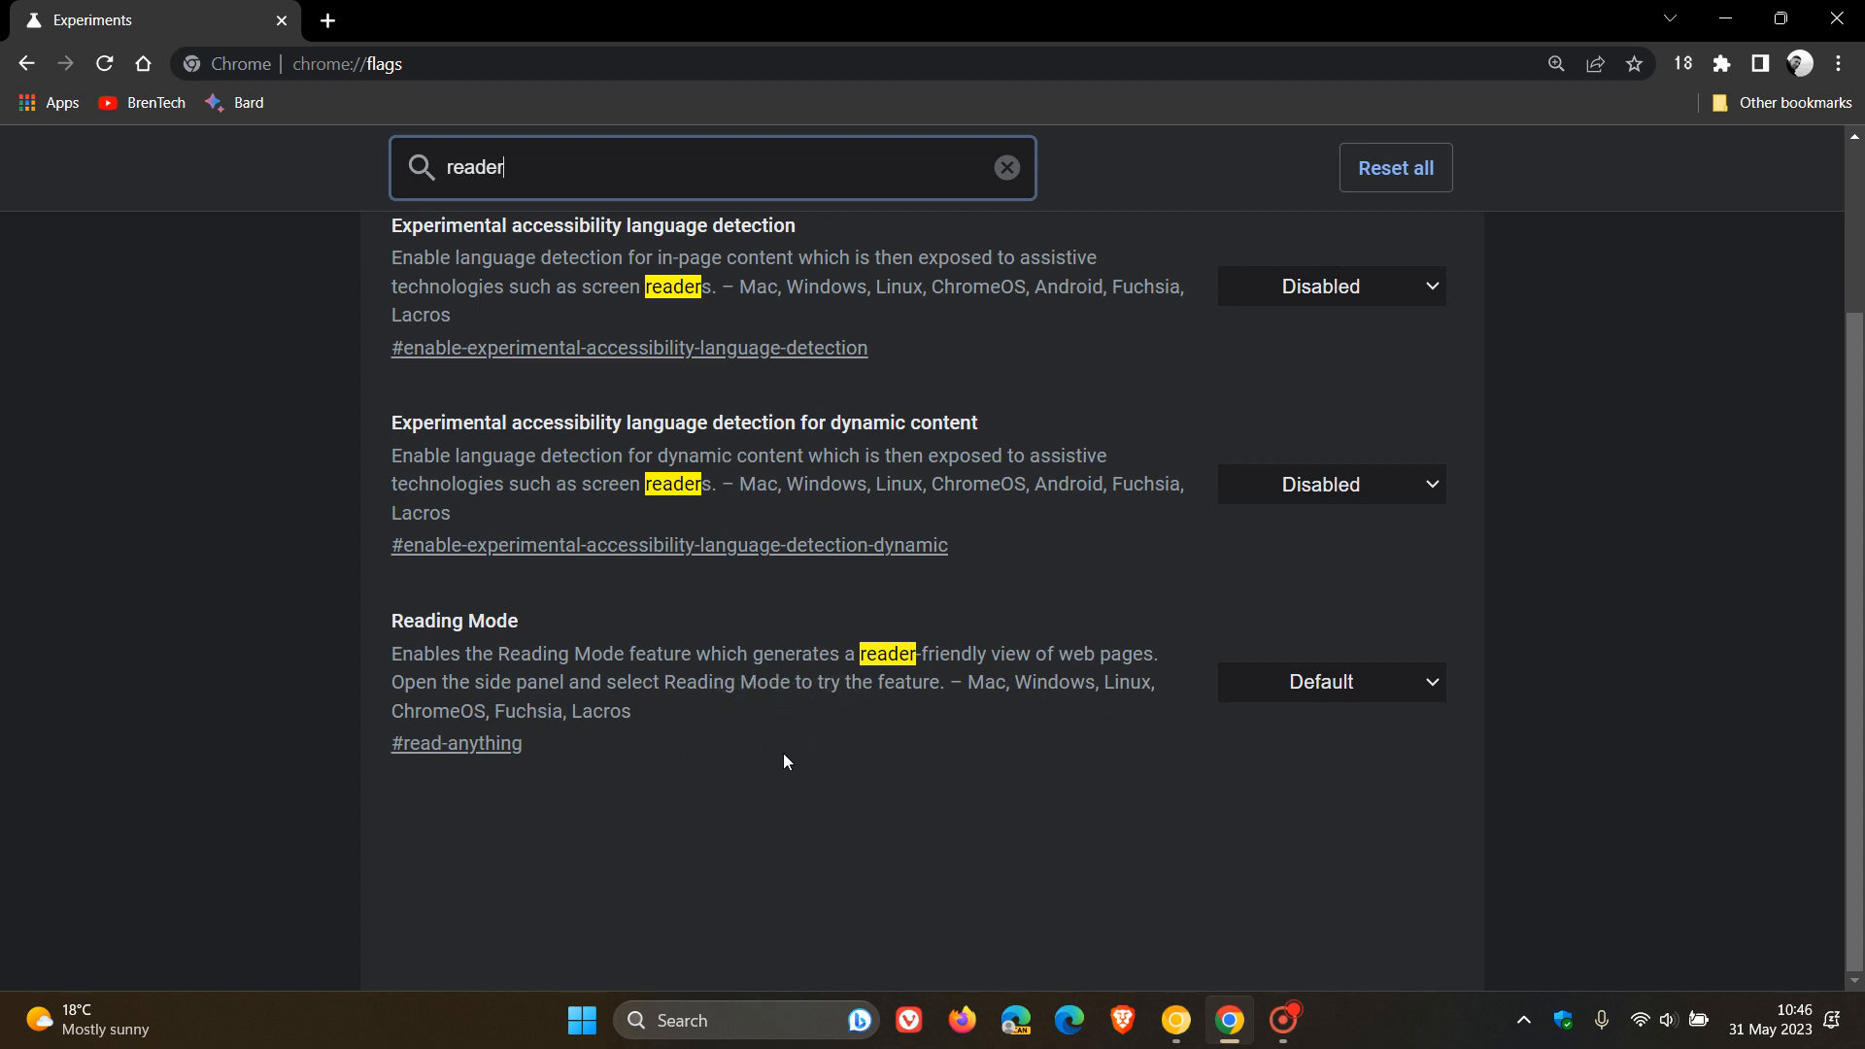
pyautogui.moveTo(758, 719)
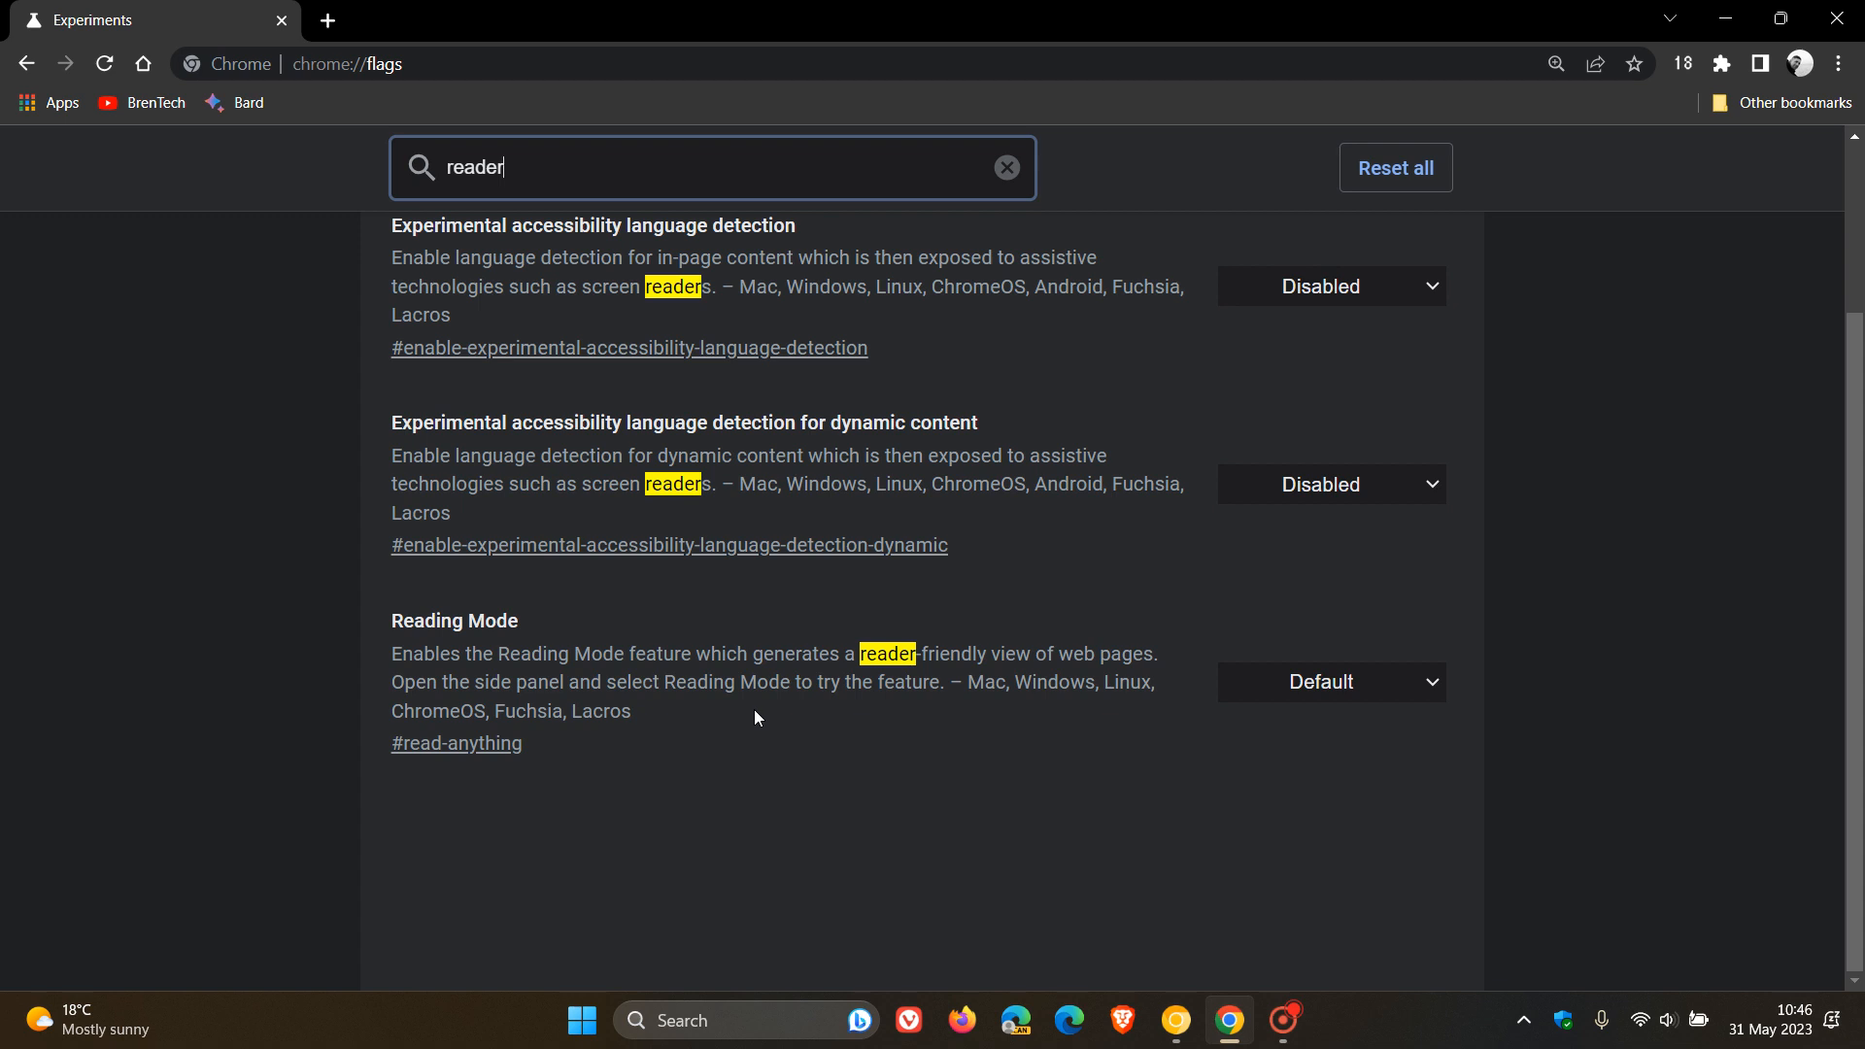
pyautogui.moveTo(1349, 867)
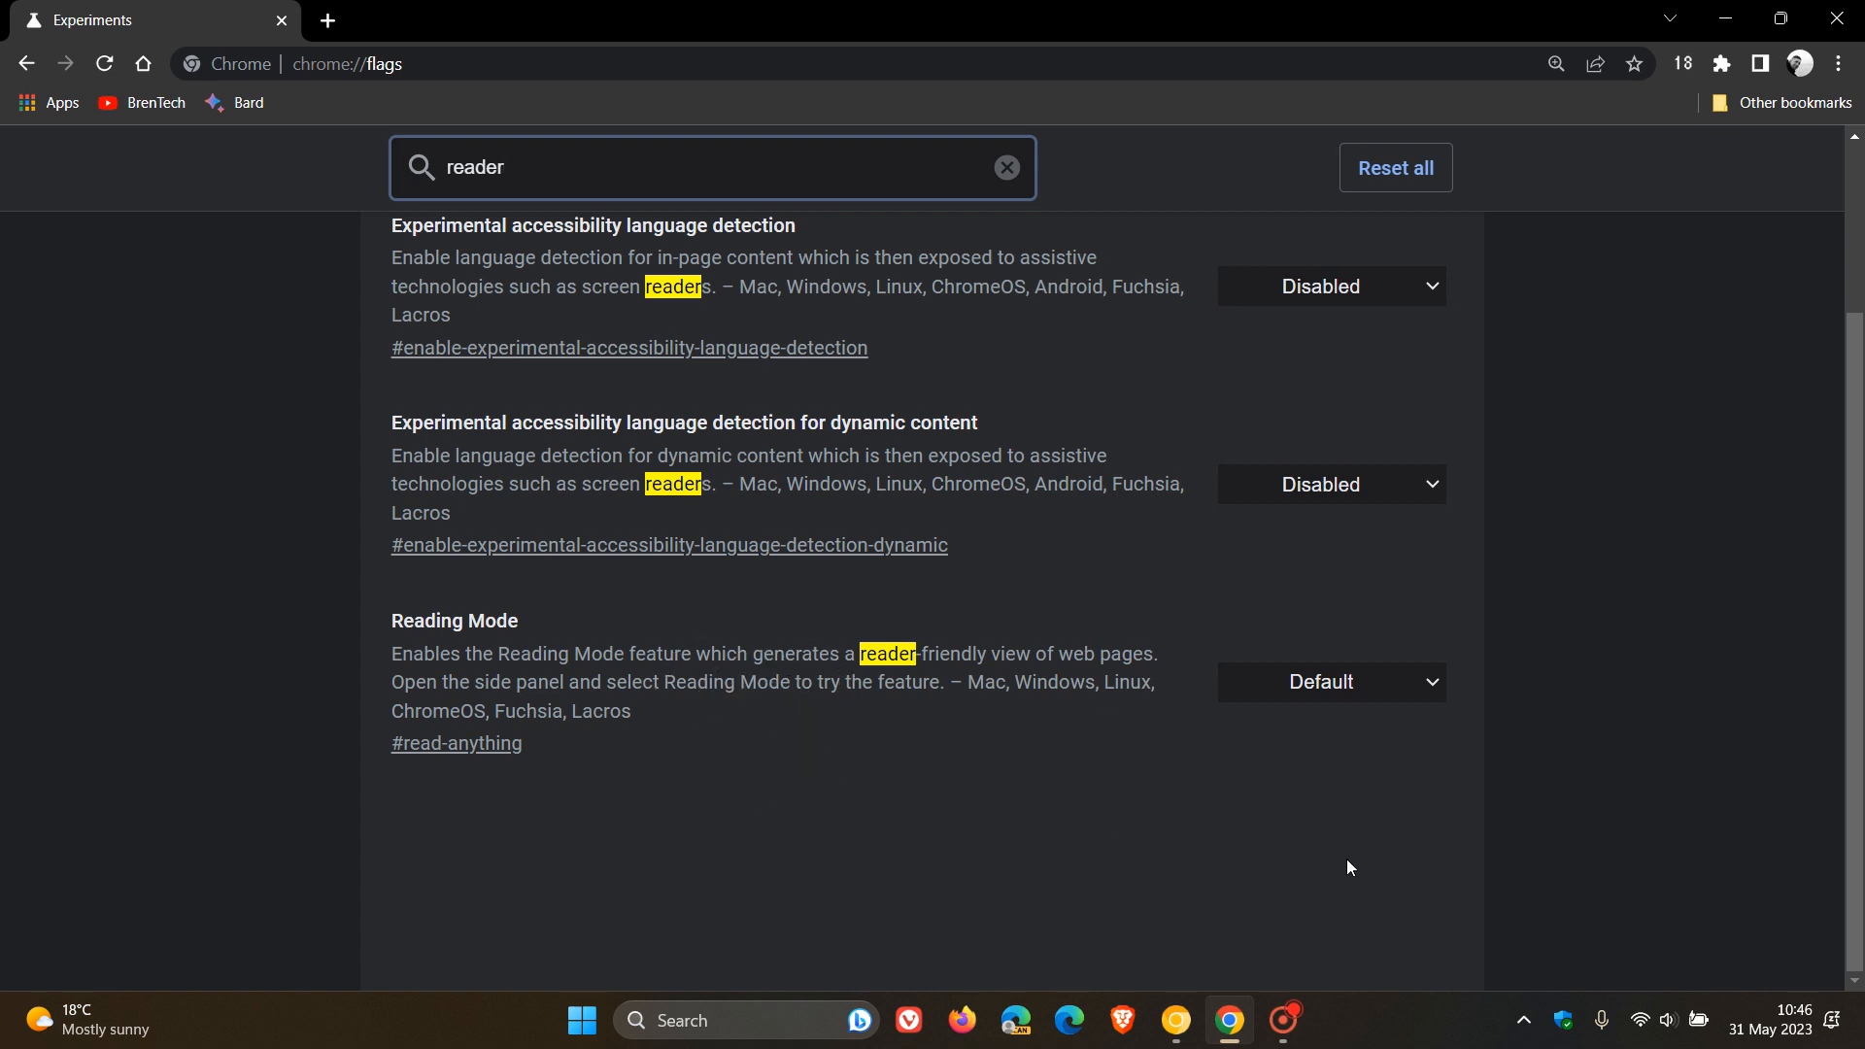
pyautogui.click(1331, 682)
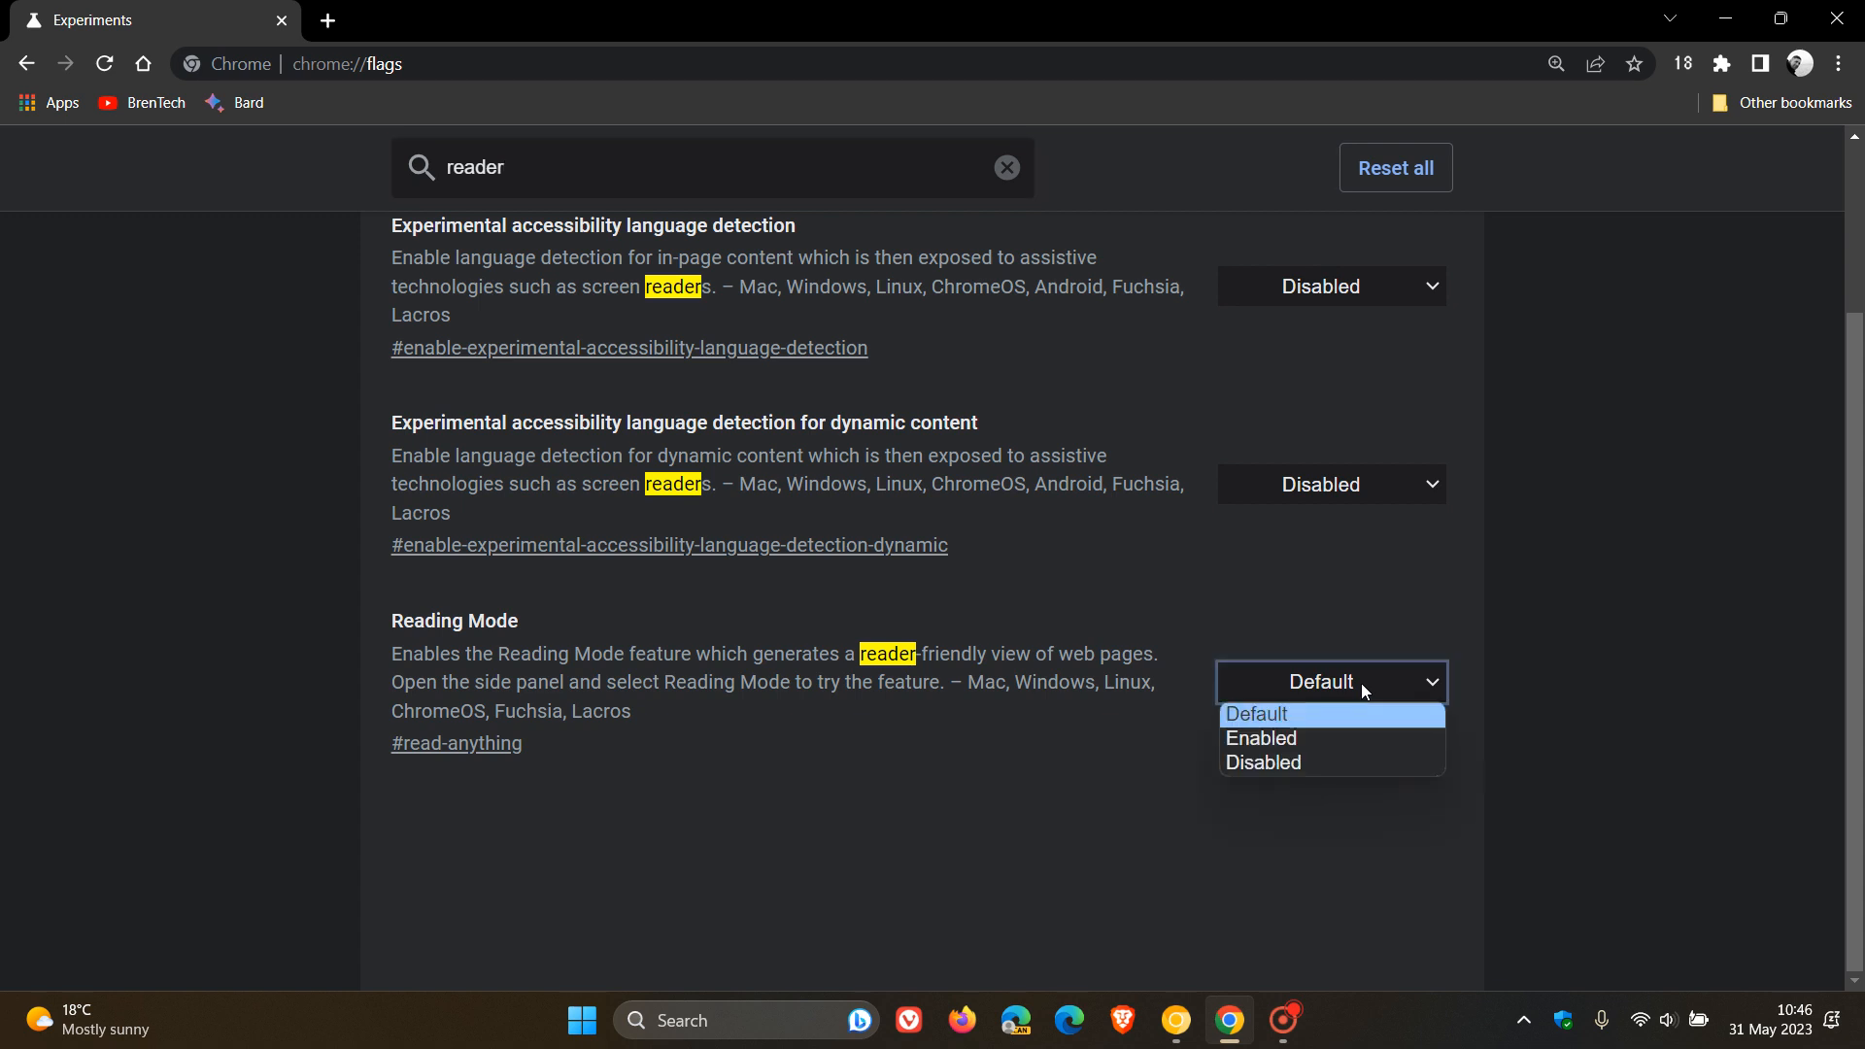
pyautogui.click(1260, 739)
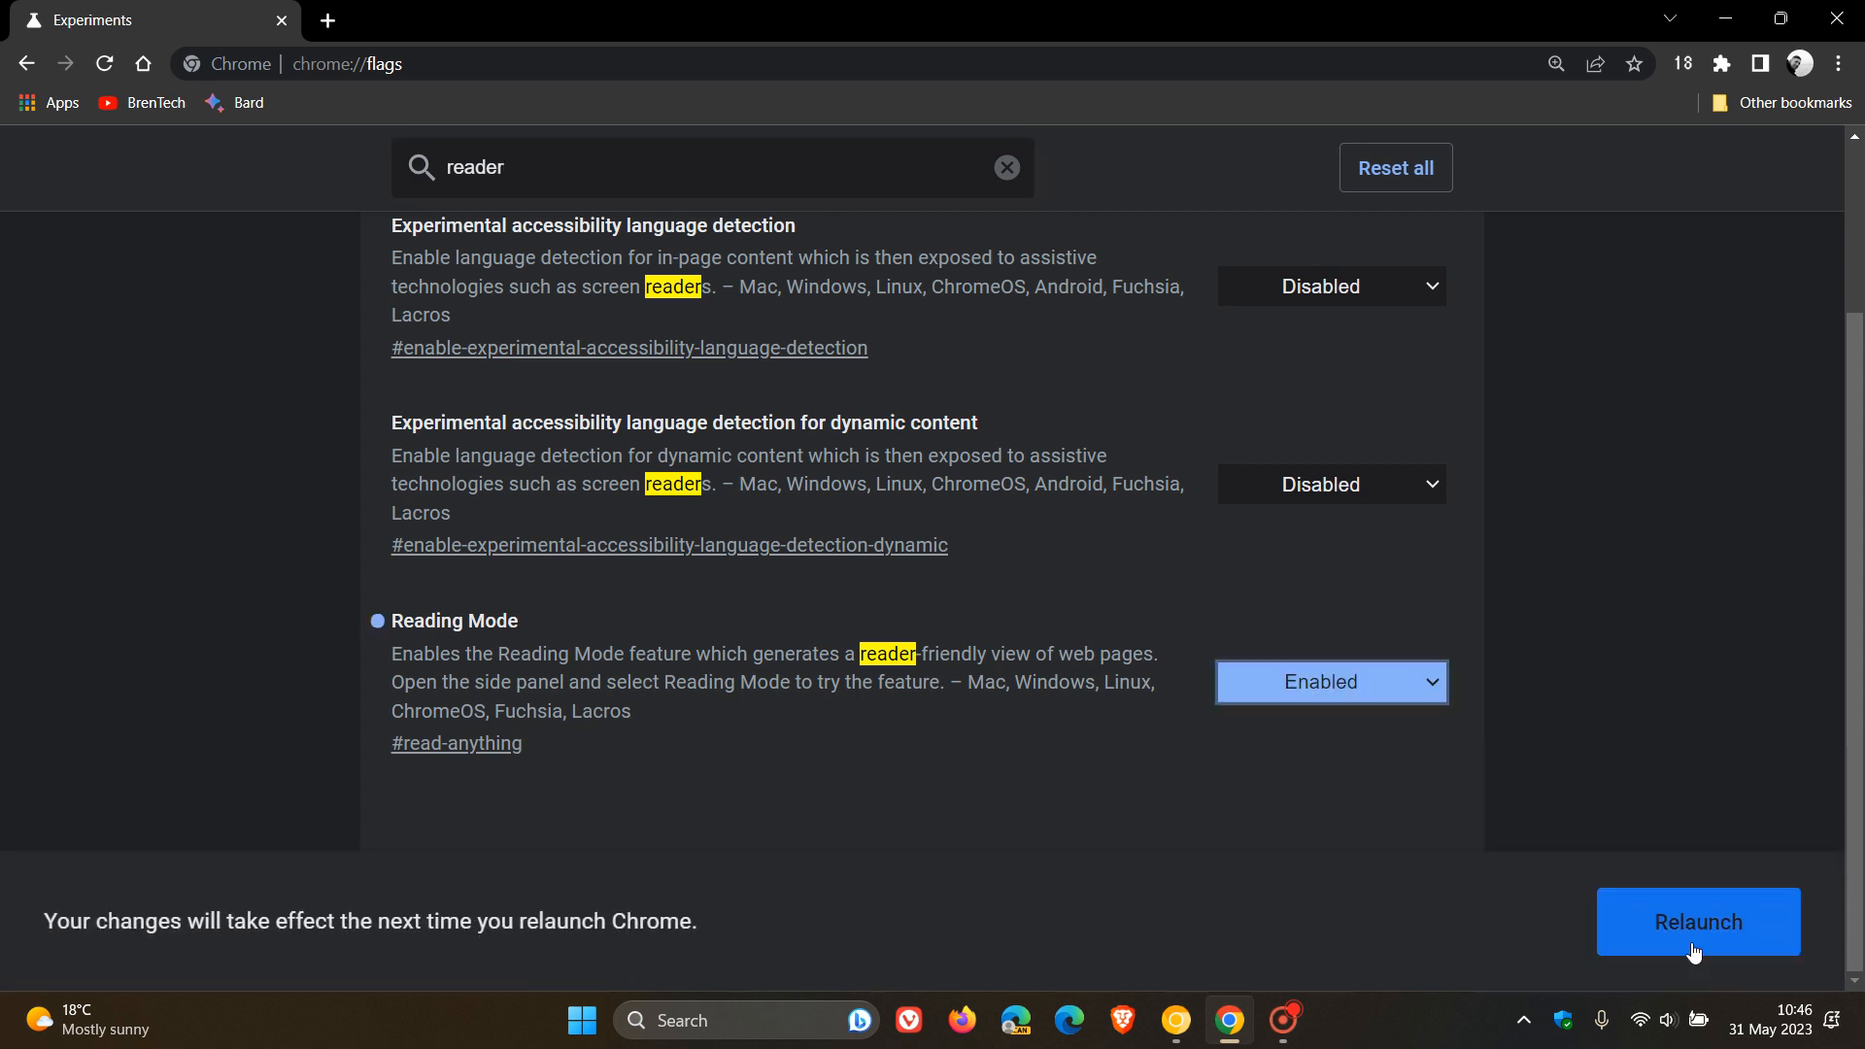
pyautogui.click(1698, 922)
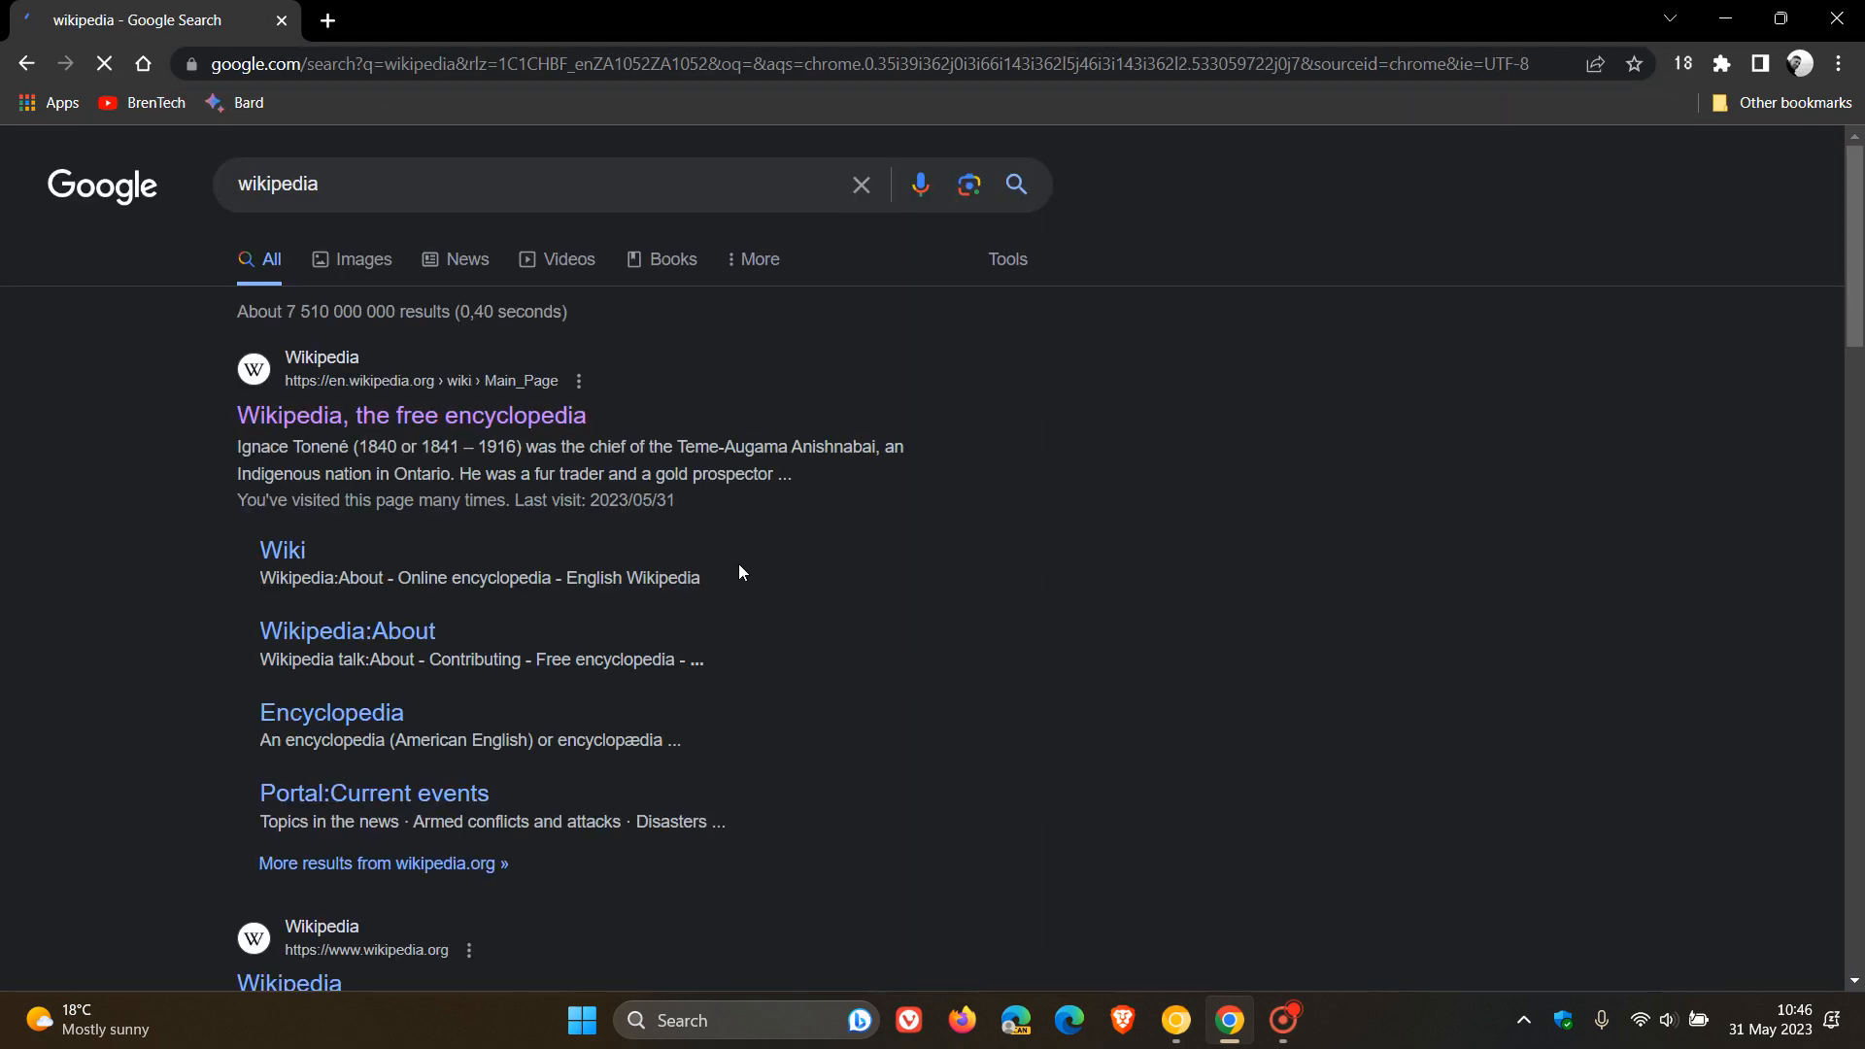
# Open the Wikipedia result from Google, then the 'Boulton and Park' featured article.
pyautogui.click(393, 416)
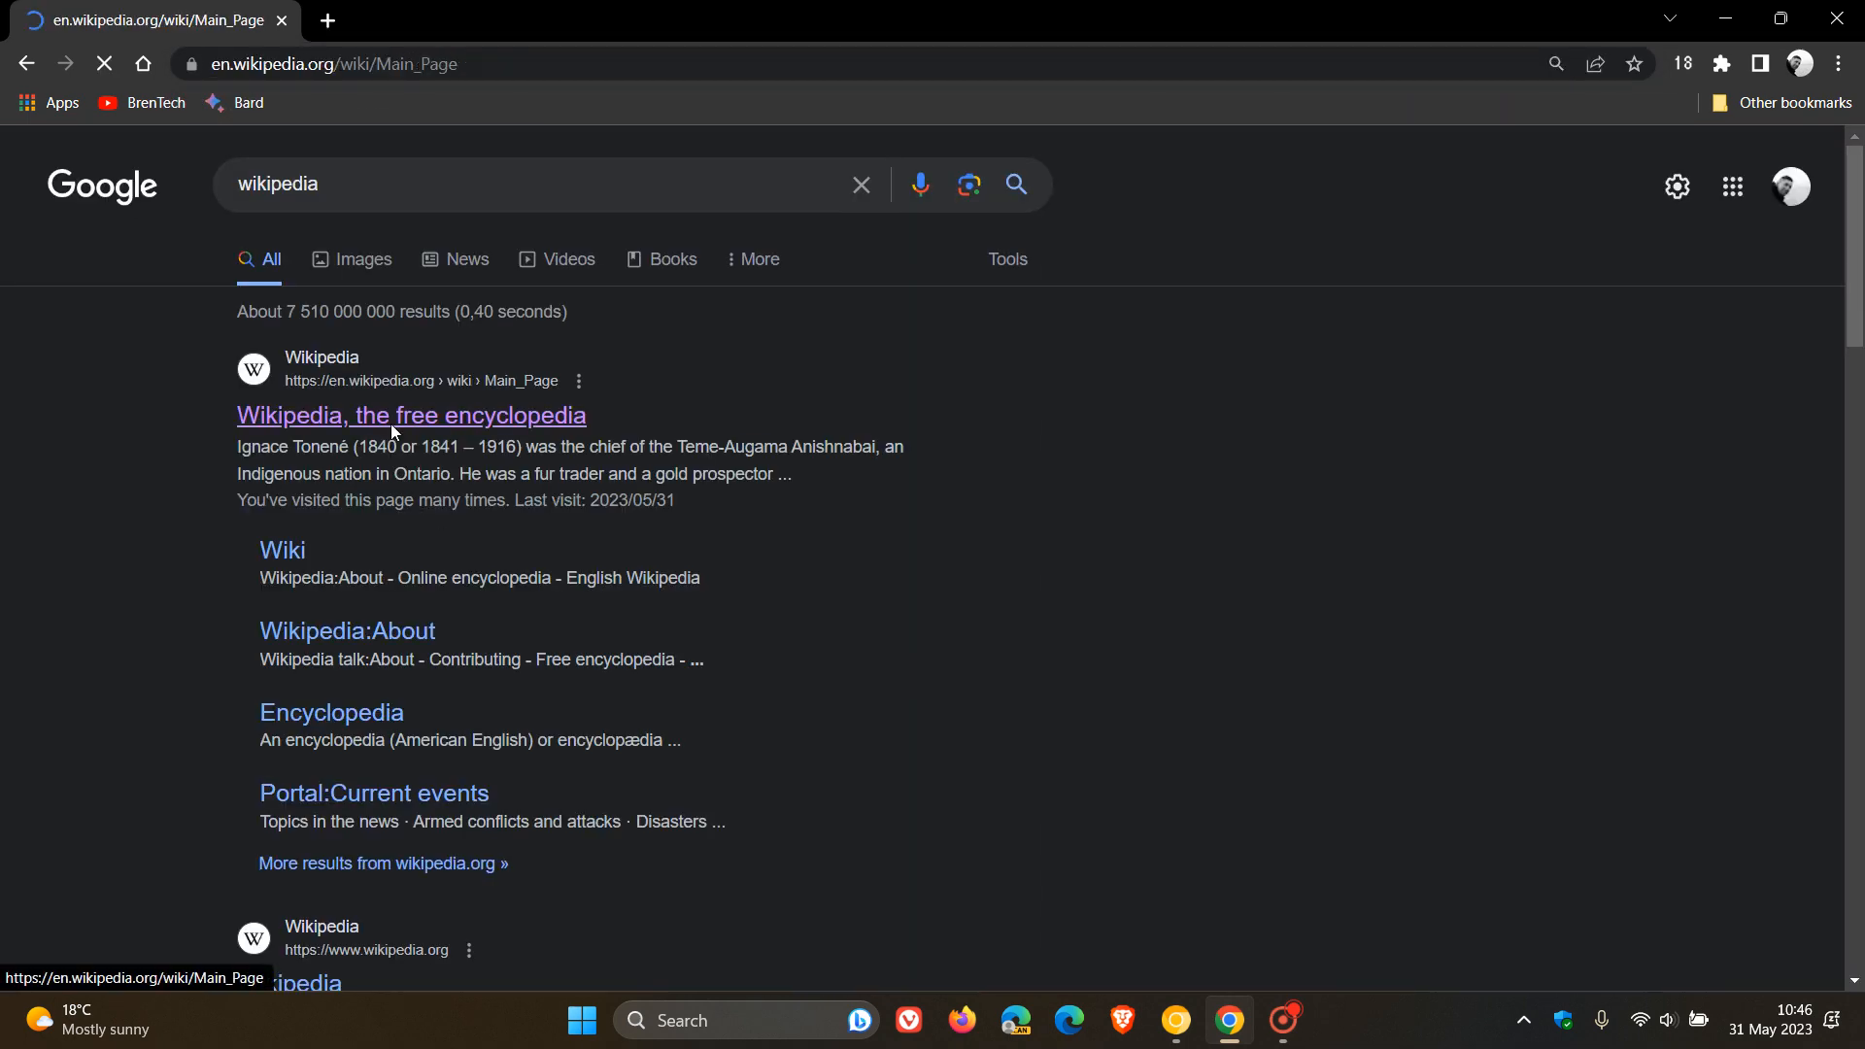
pyautogui.click(410, 416)
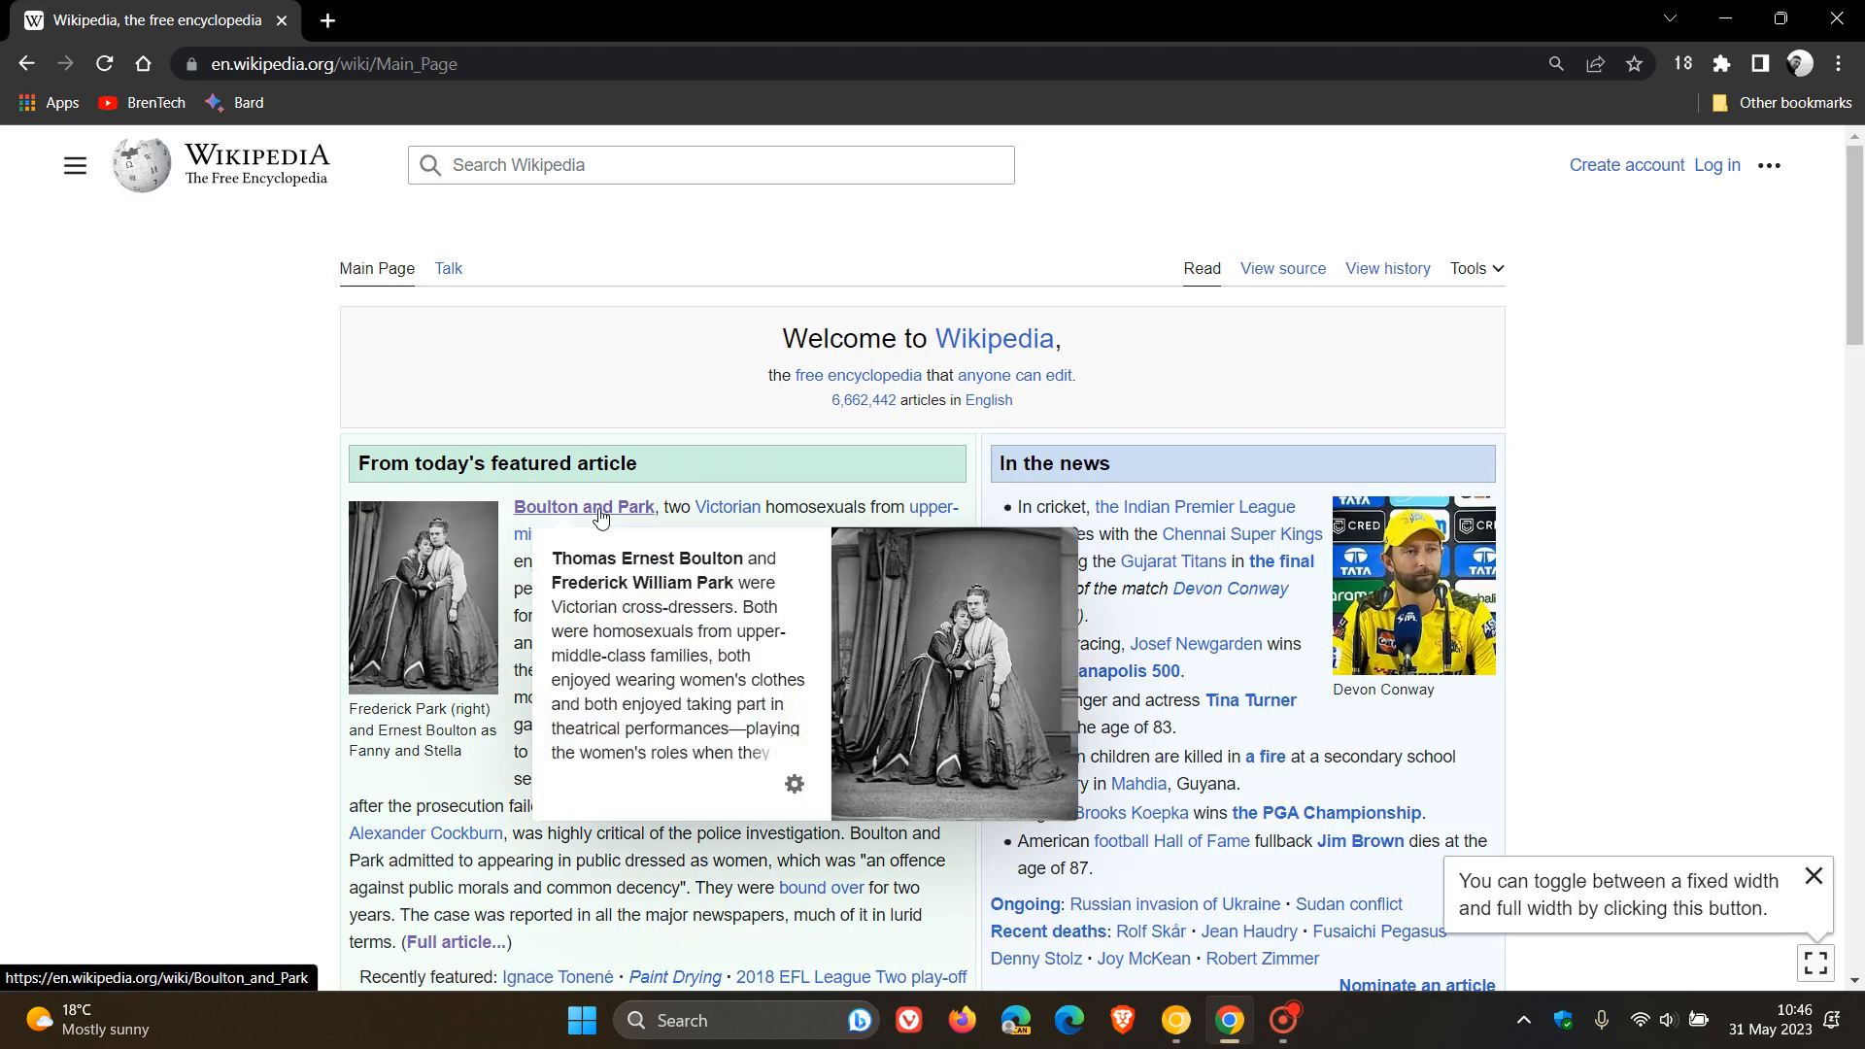
pyautogui.click(584, 507)
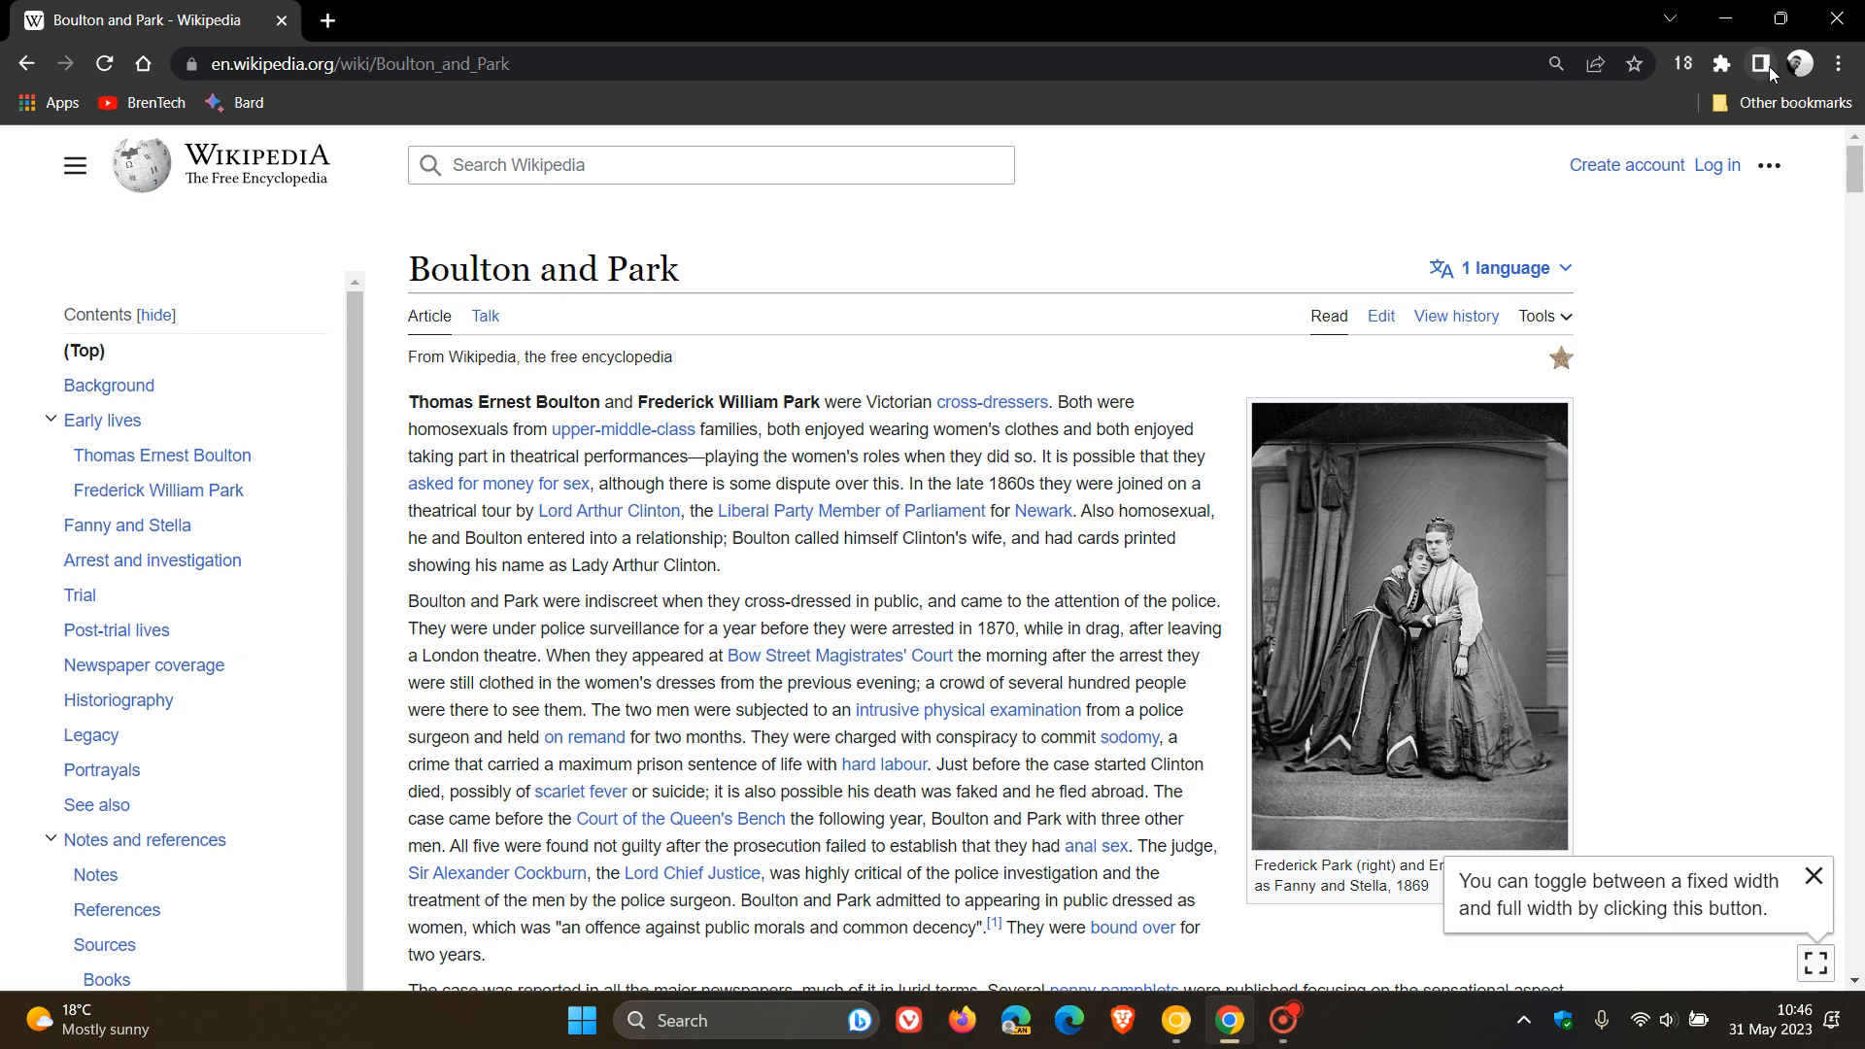
# Show the Boulton and Park article in the side panel's Reading mode view.
pyautogui.click(1762, 63)
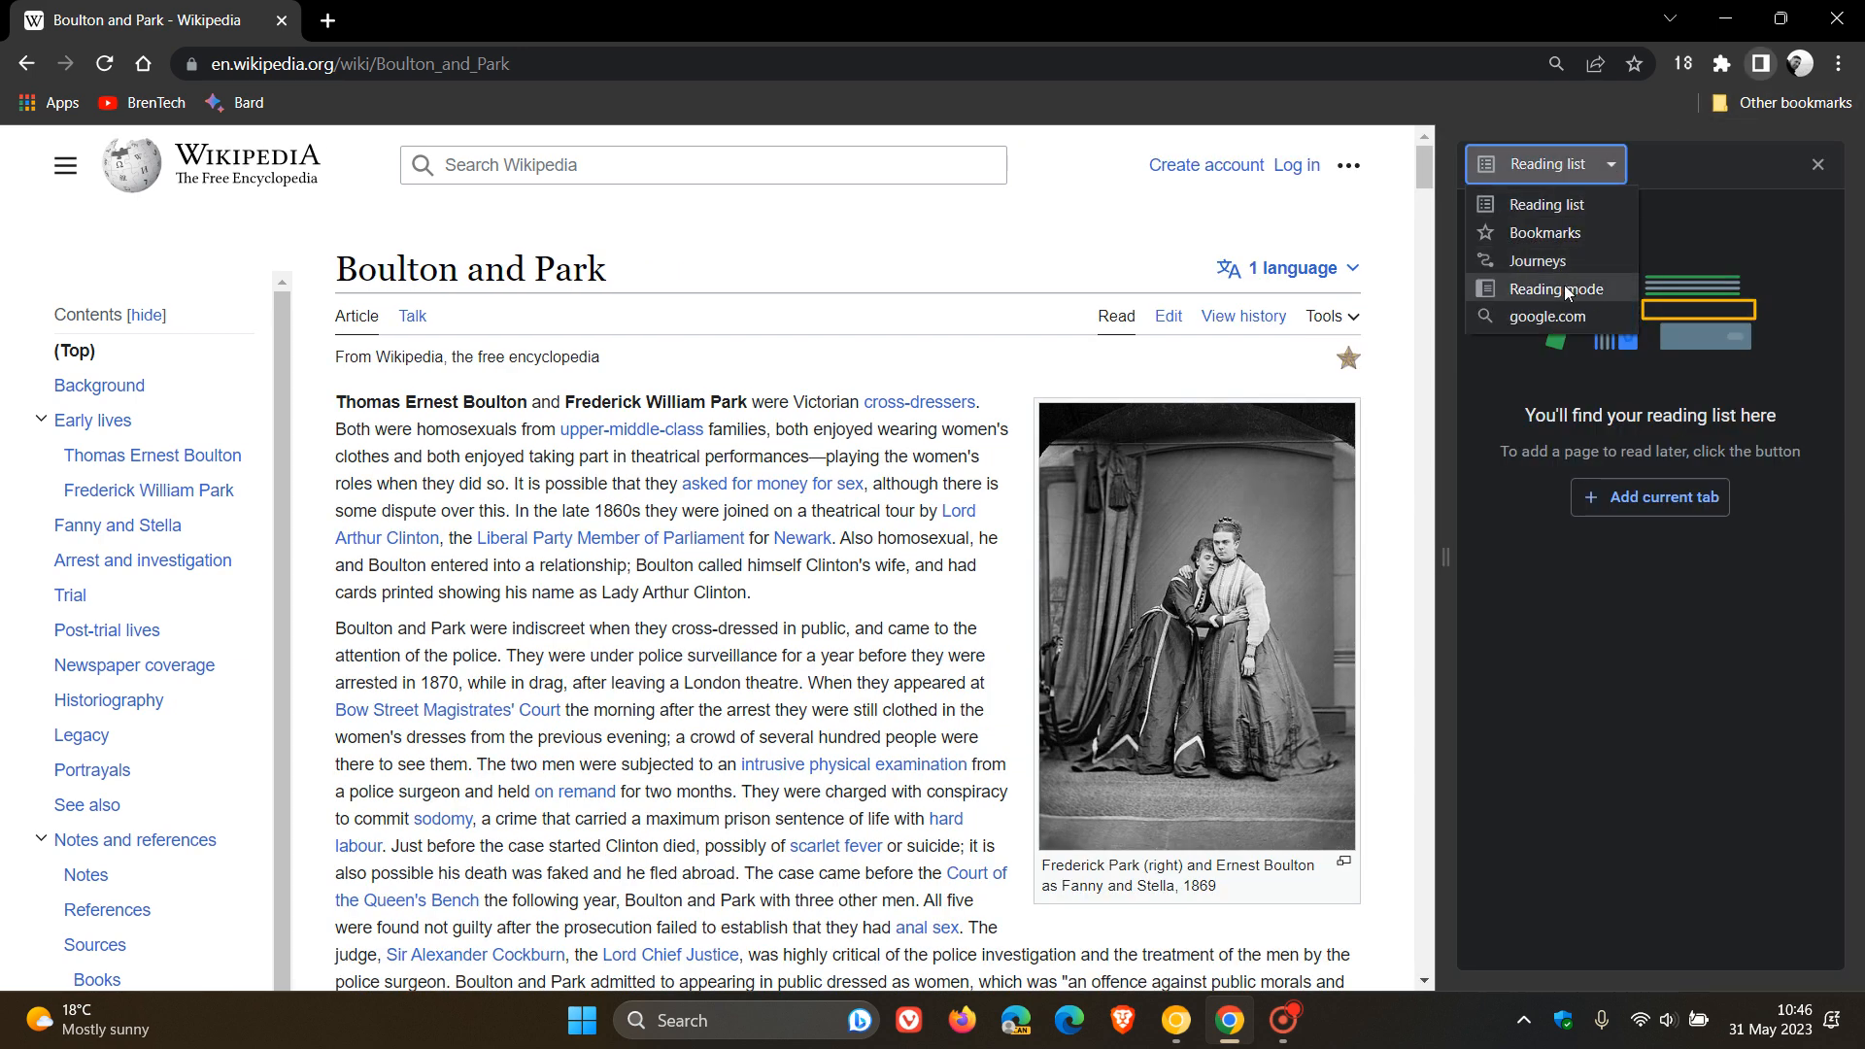
pyautogui.click(1554, 288)
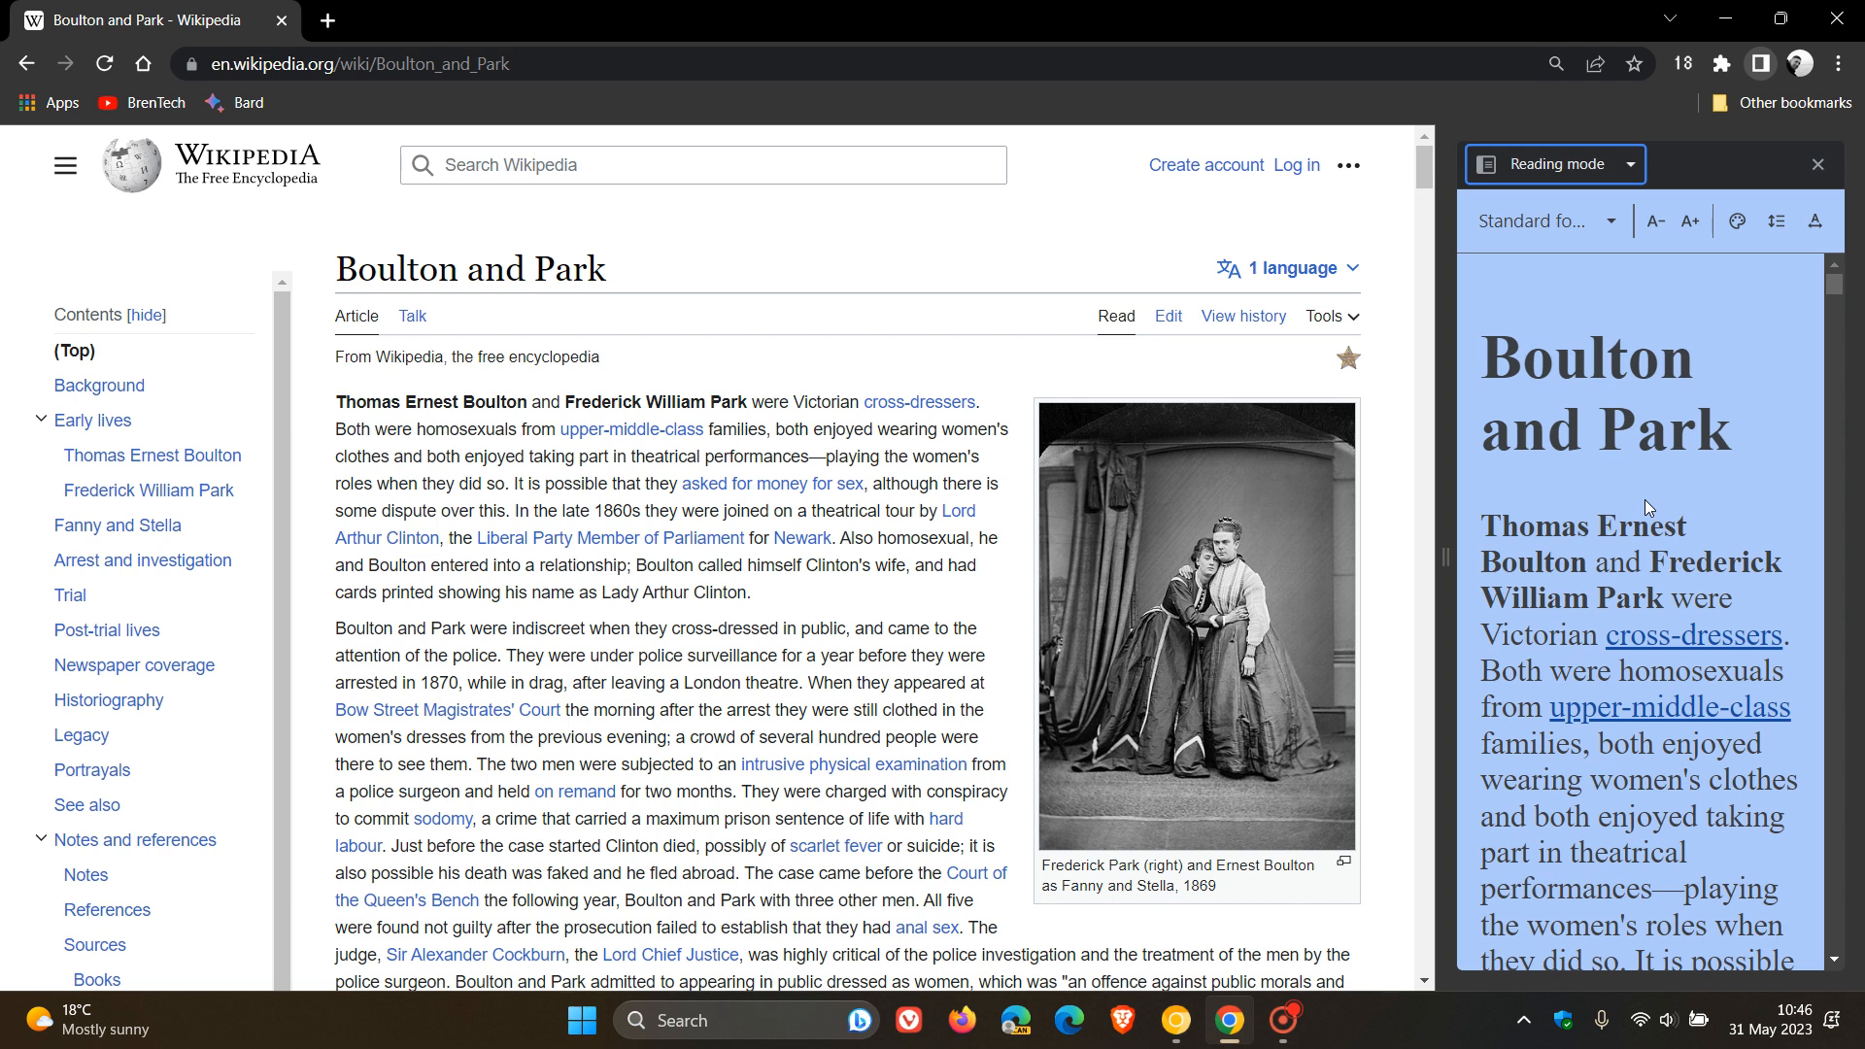
pyautogui.moveTo(921, 378)
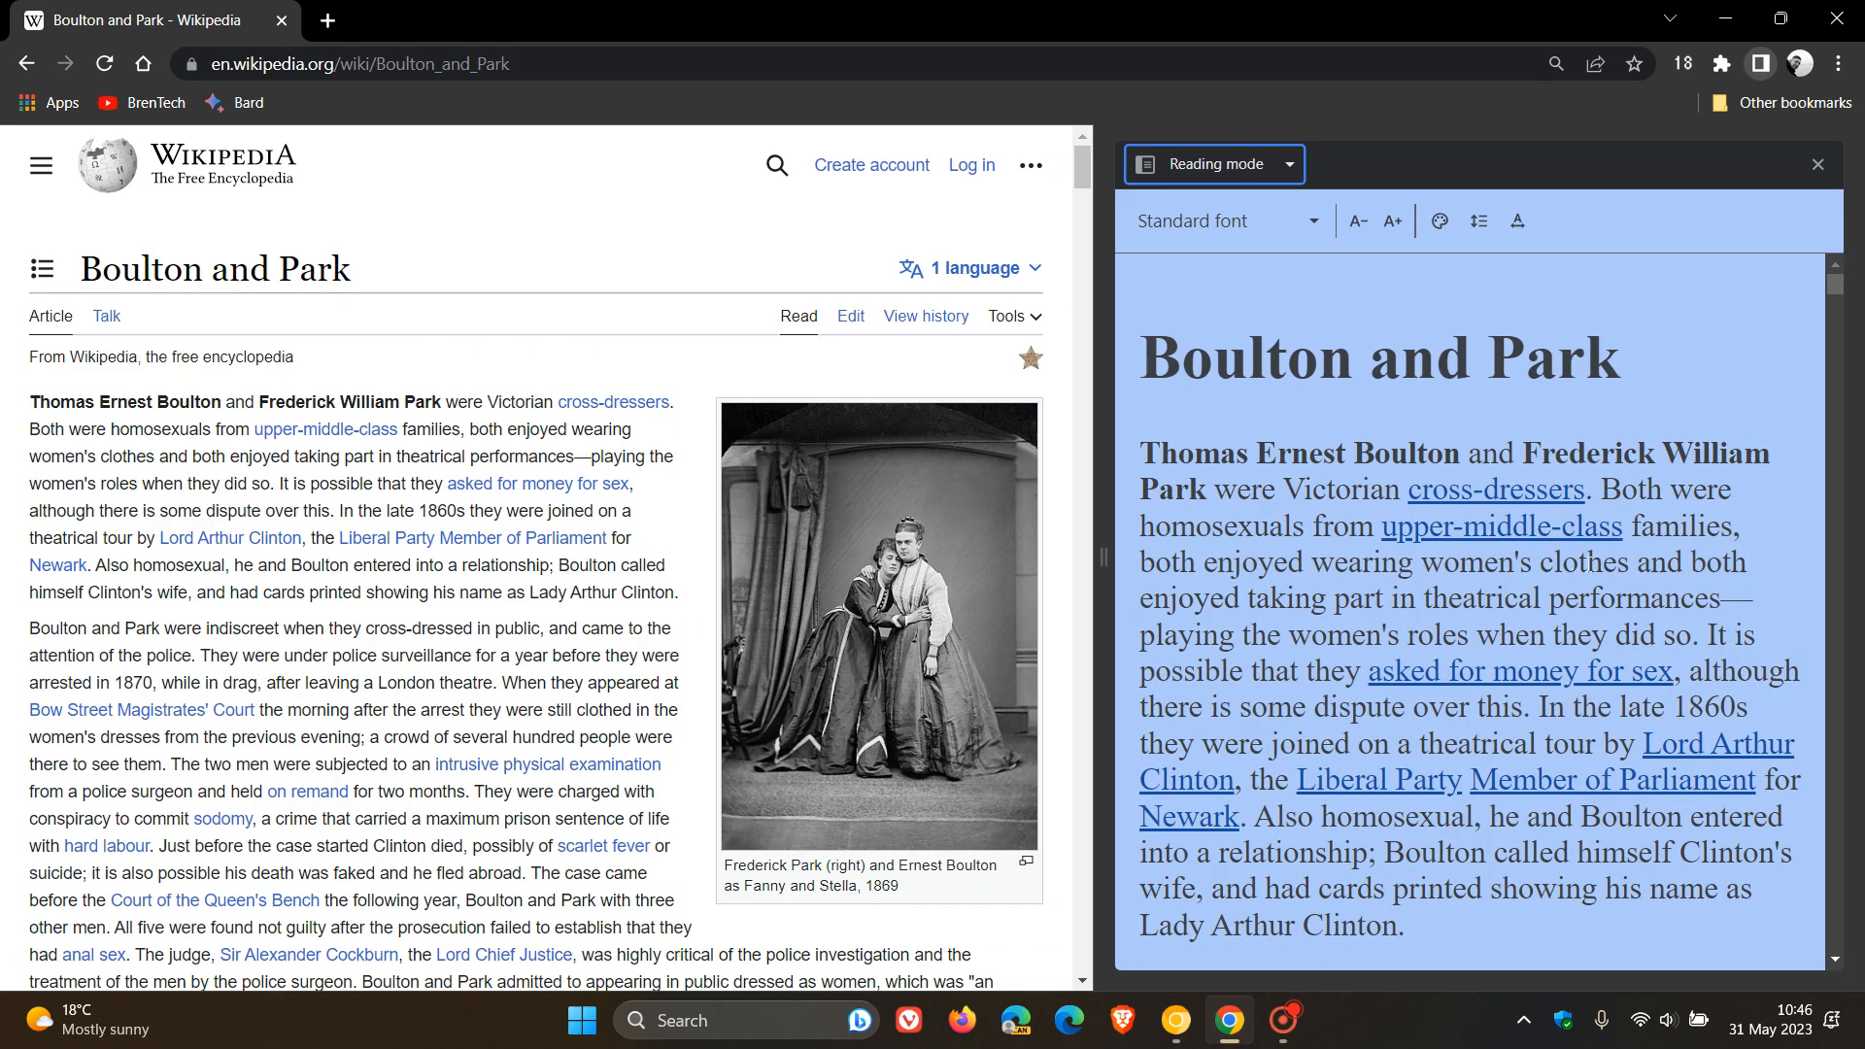
pyautogui.moveTo(1394, 273)
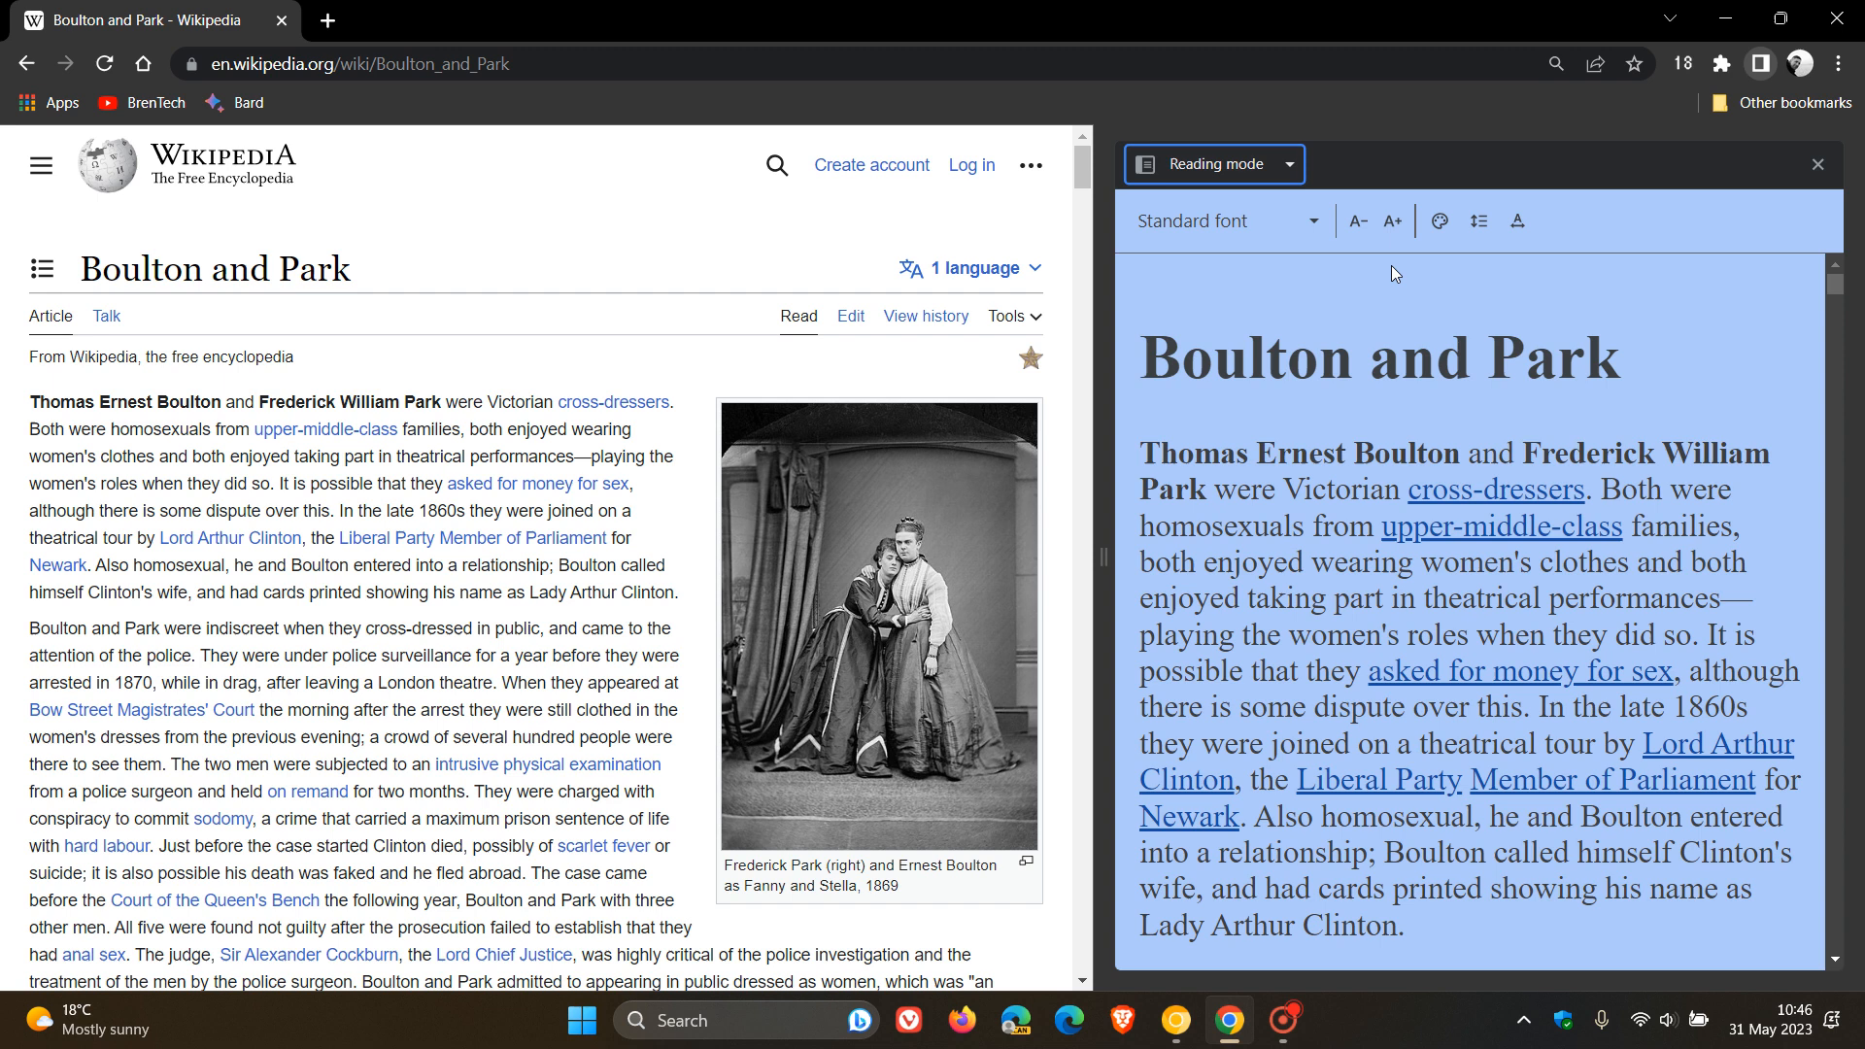
pyautogui.moveTo(1226, 234)
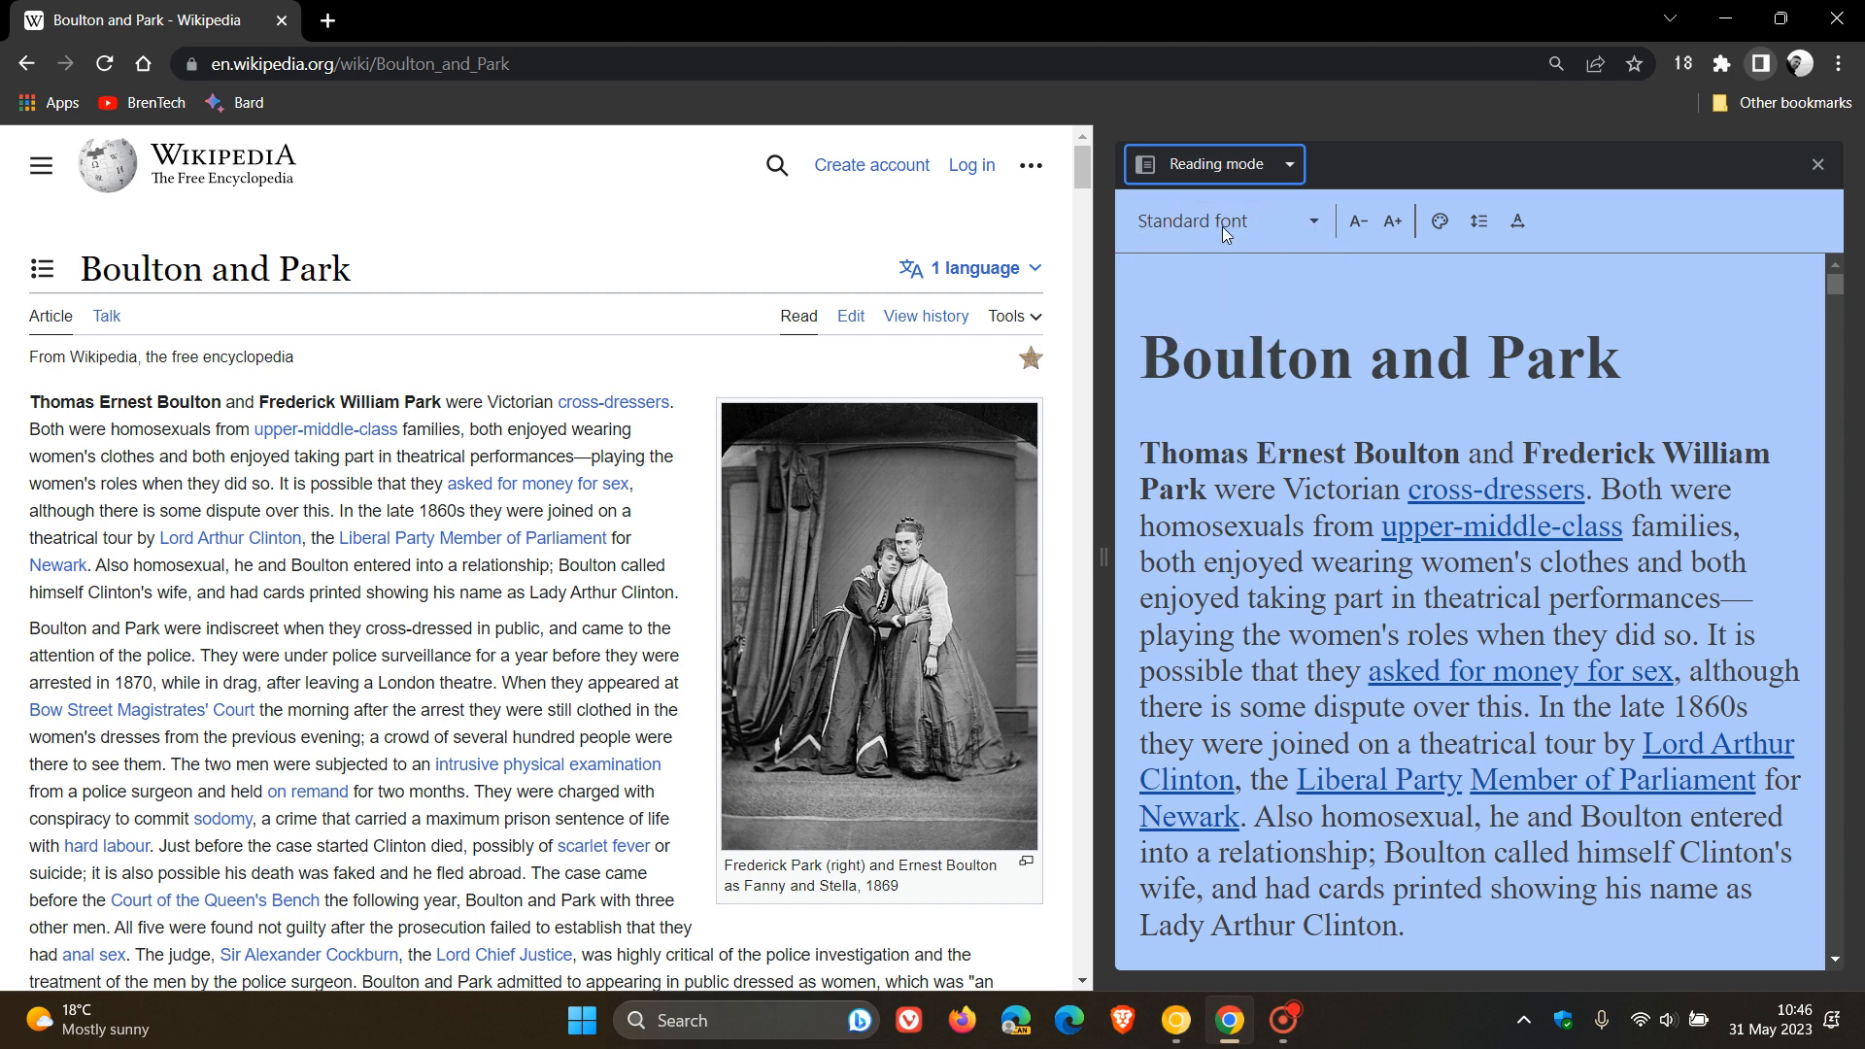
# Try Reading mode font and text size options, and set the colour theme to yellow.
pyautogui.click(1225, 221)
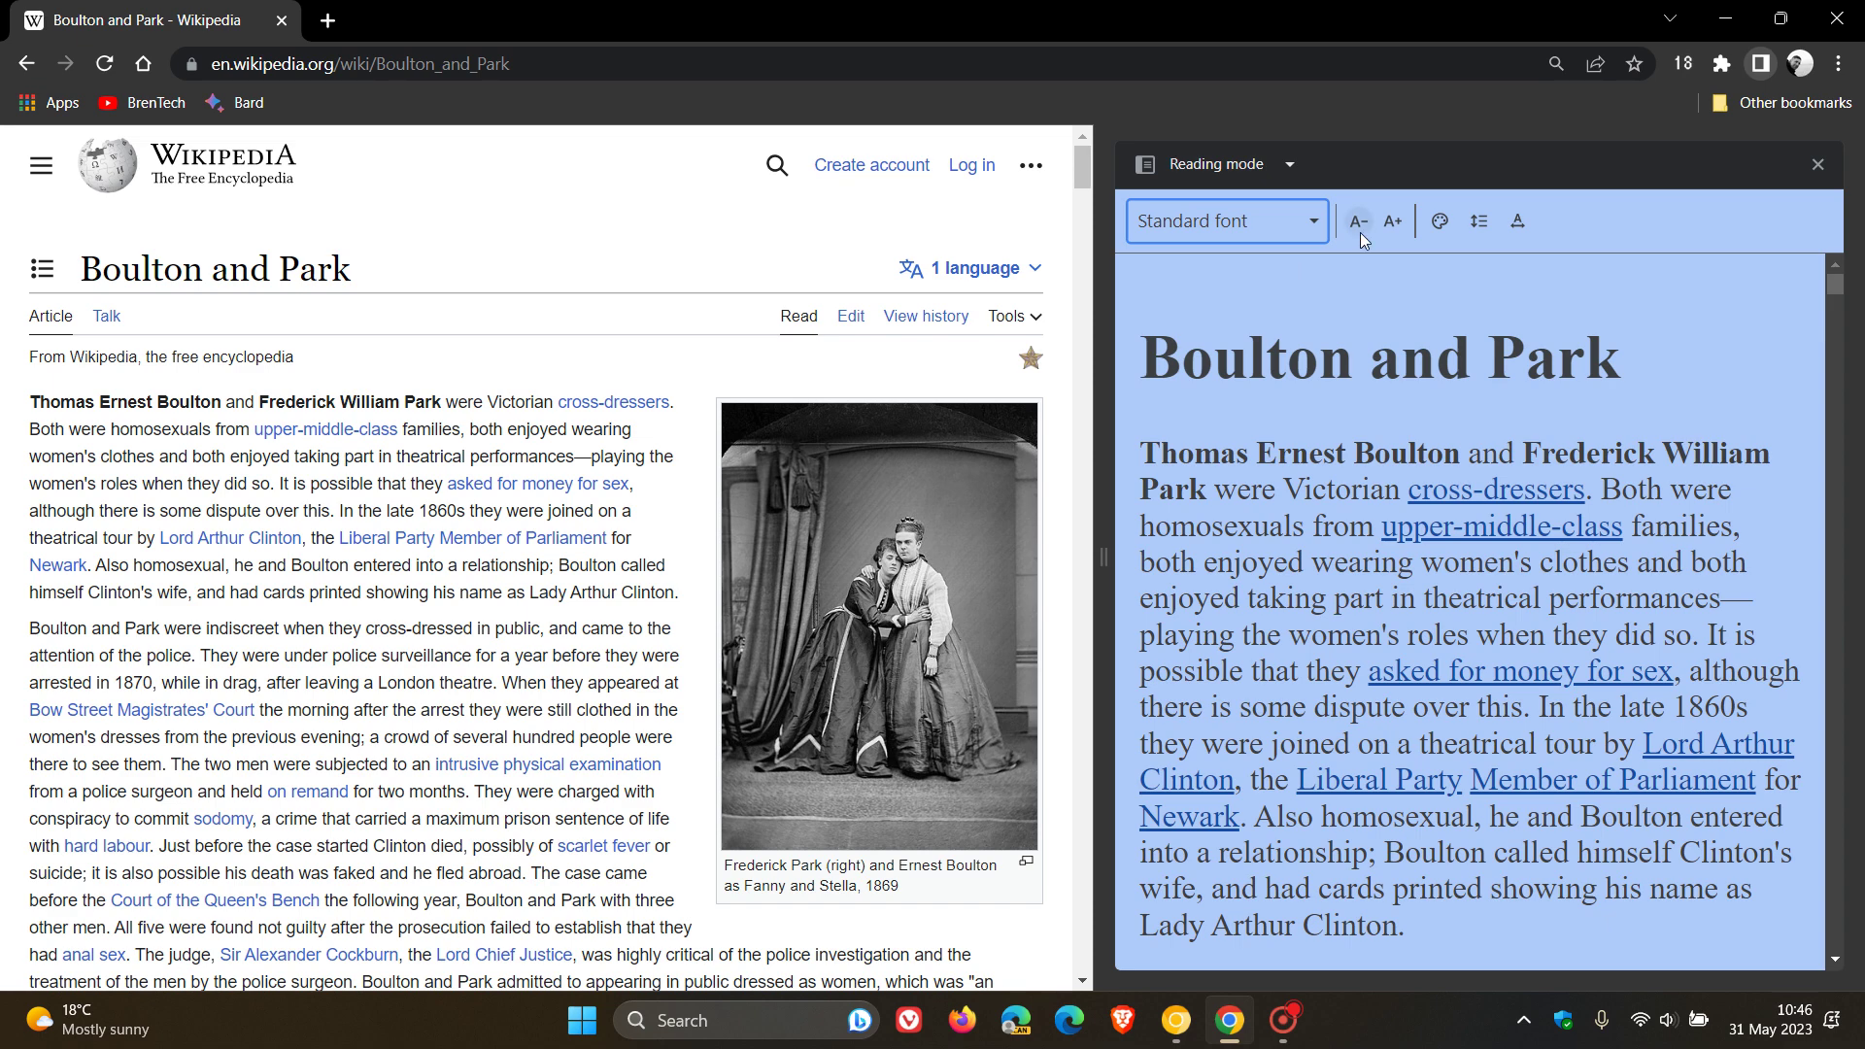
pyautogui.moveTo(1364, 233)
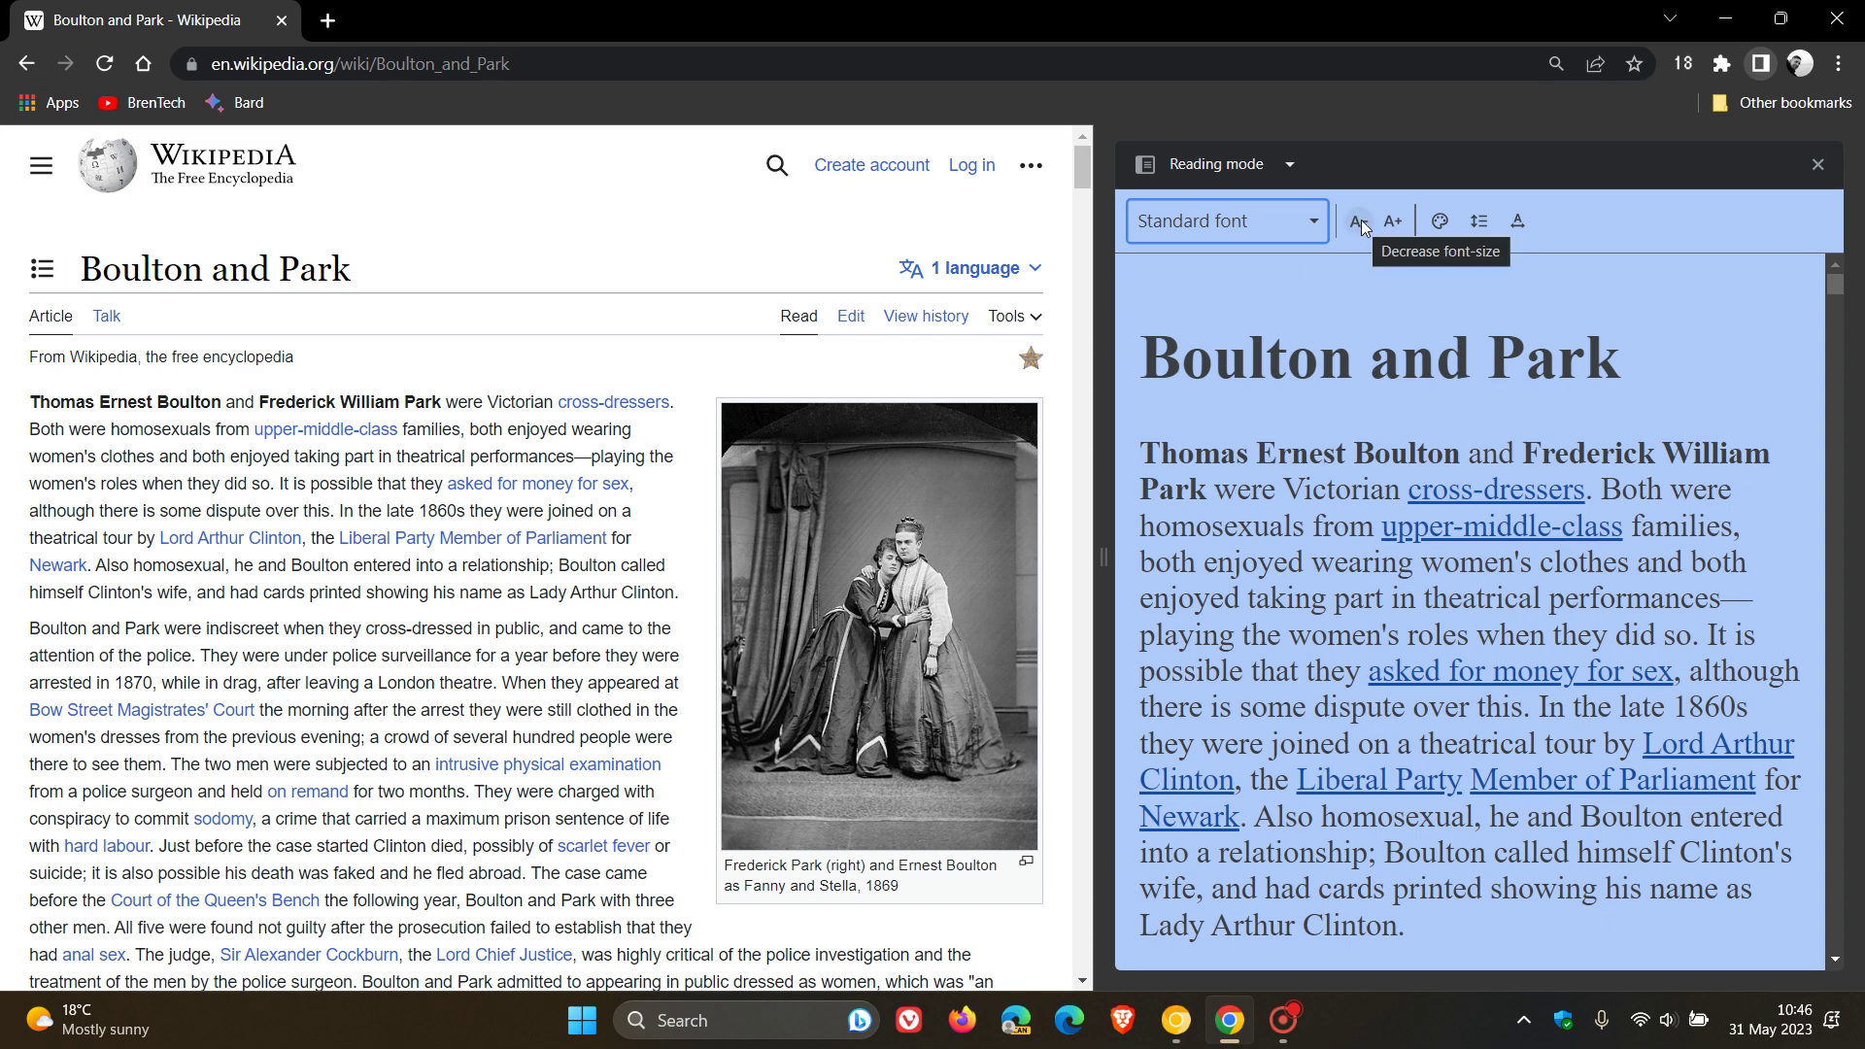
pyautogui.click(1357, 220)
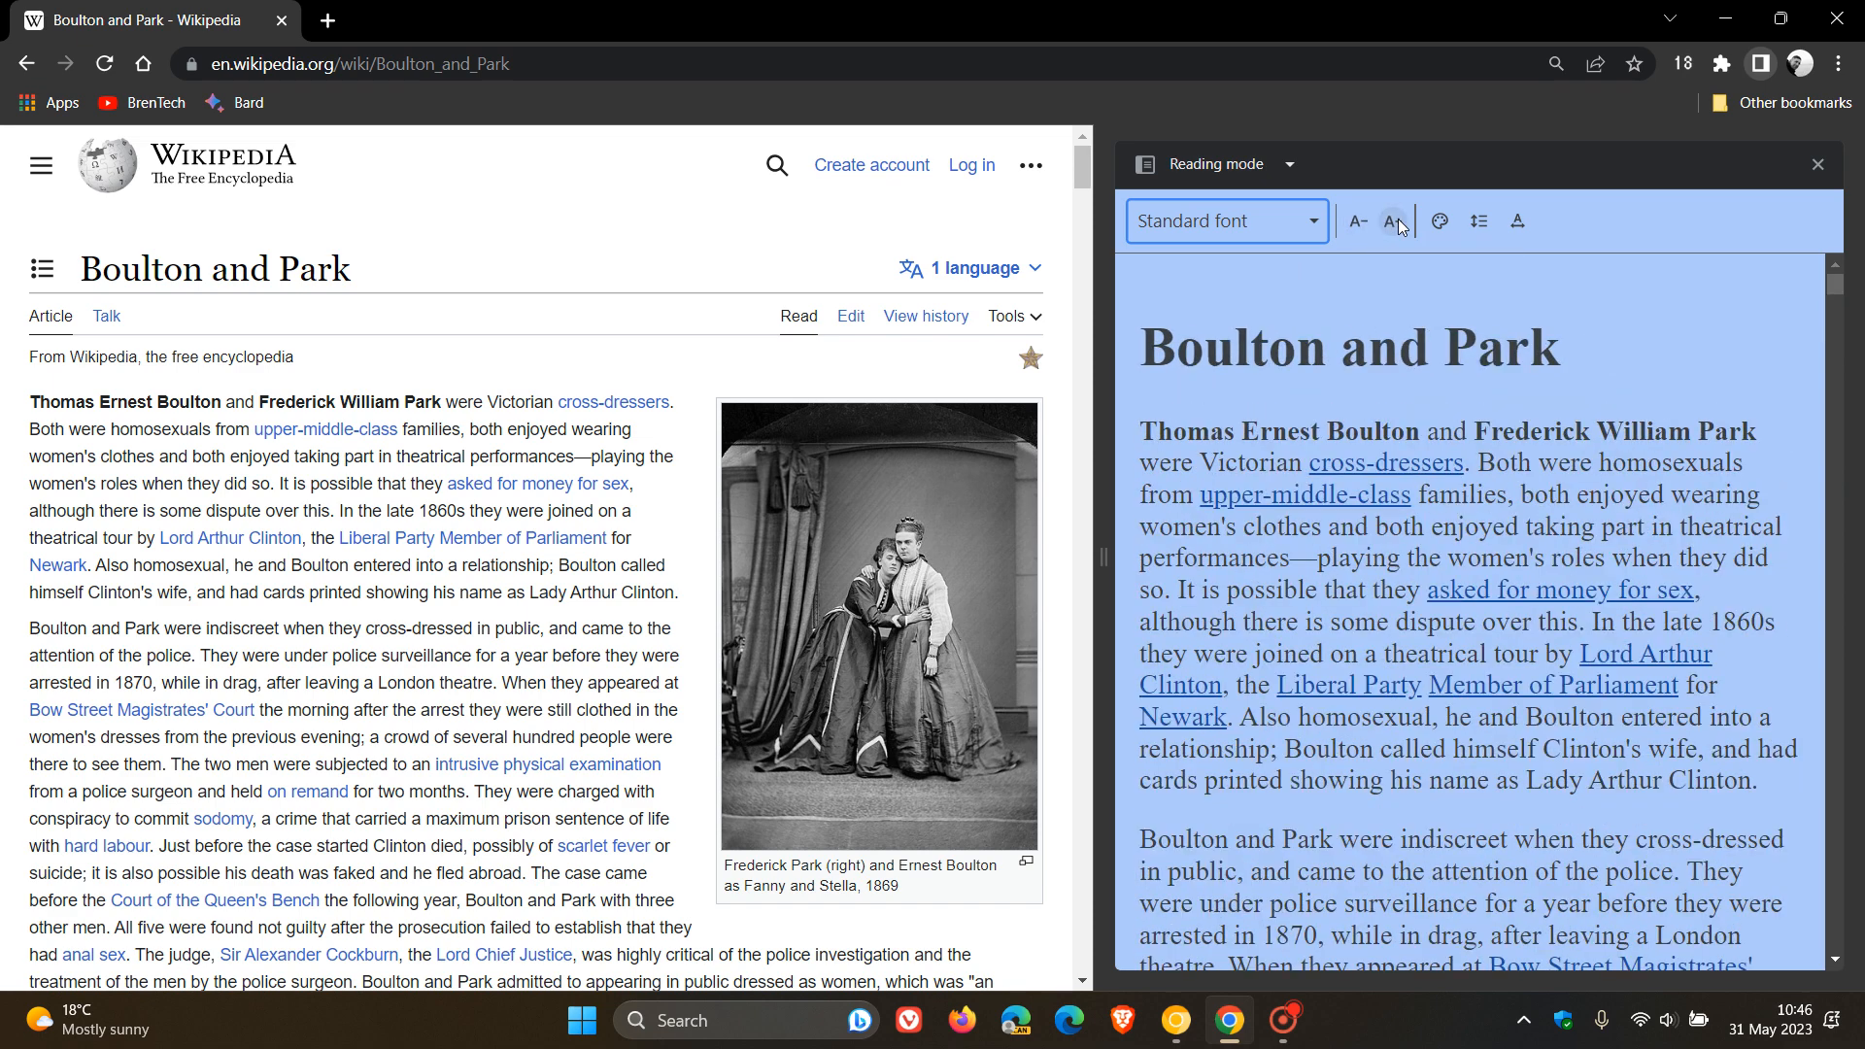
pyautogui.click(1391, 220)
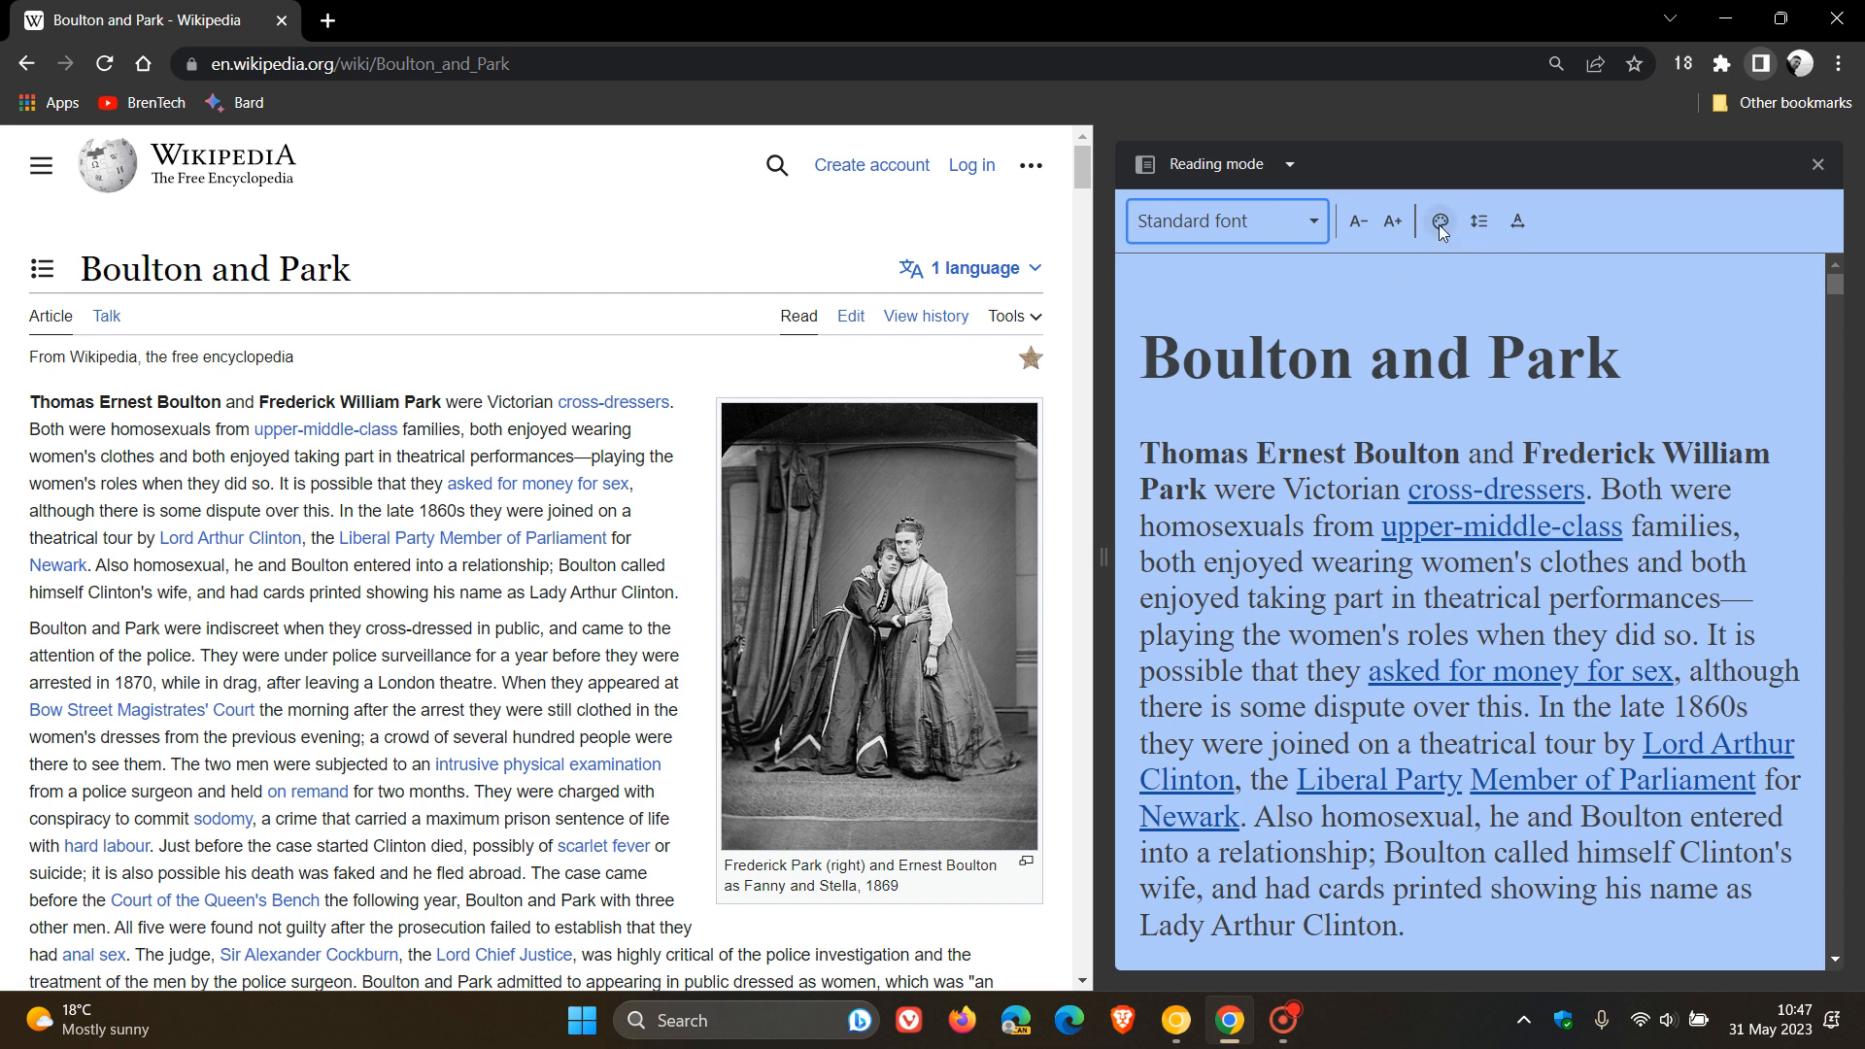
pyautogui.click(1440, 222)
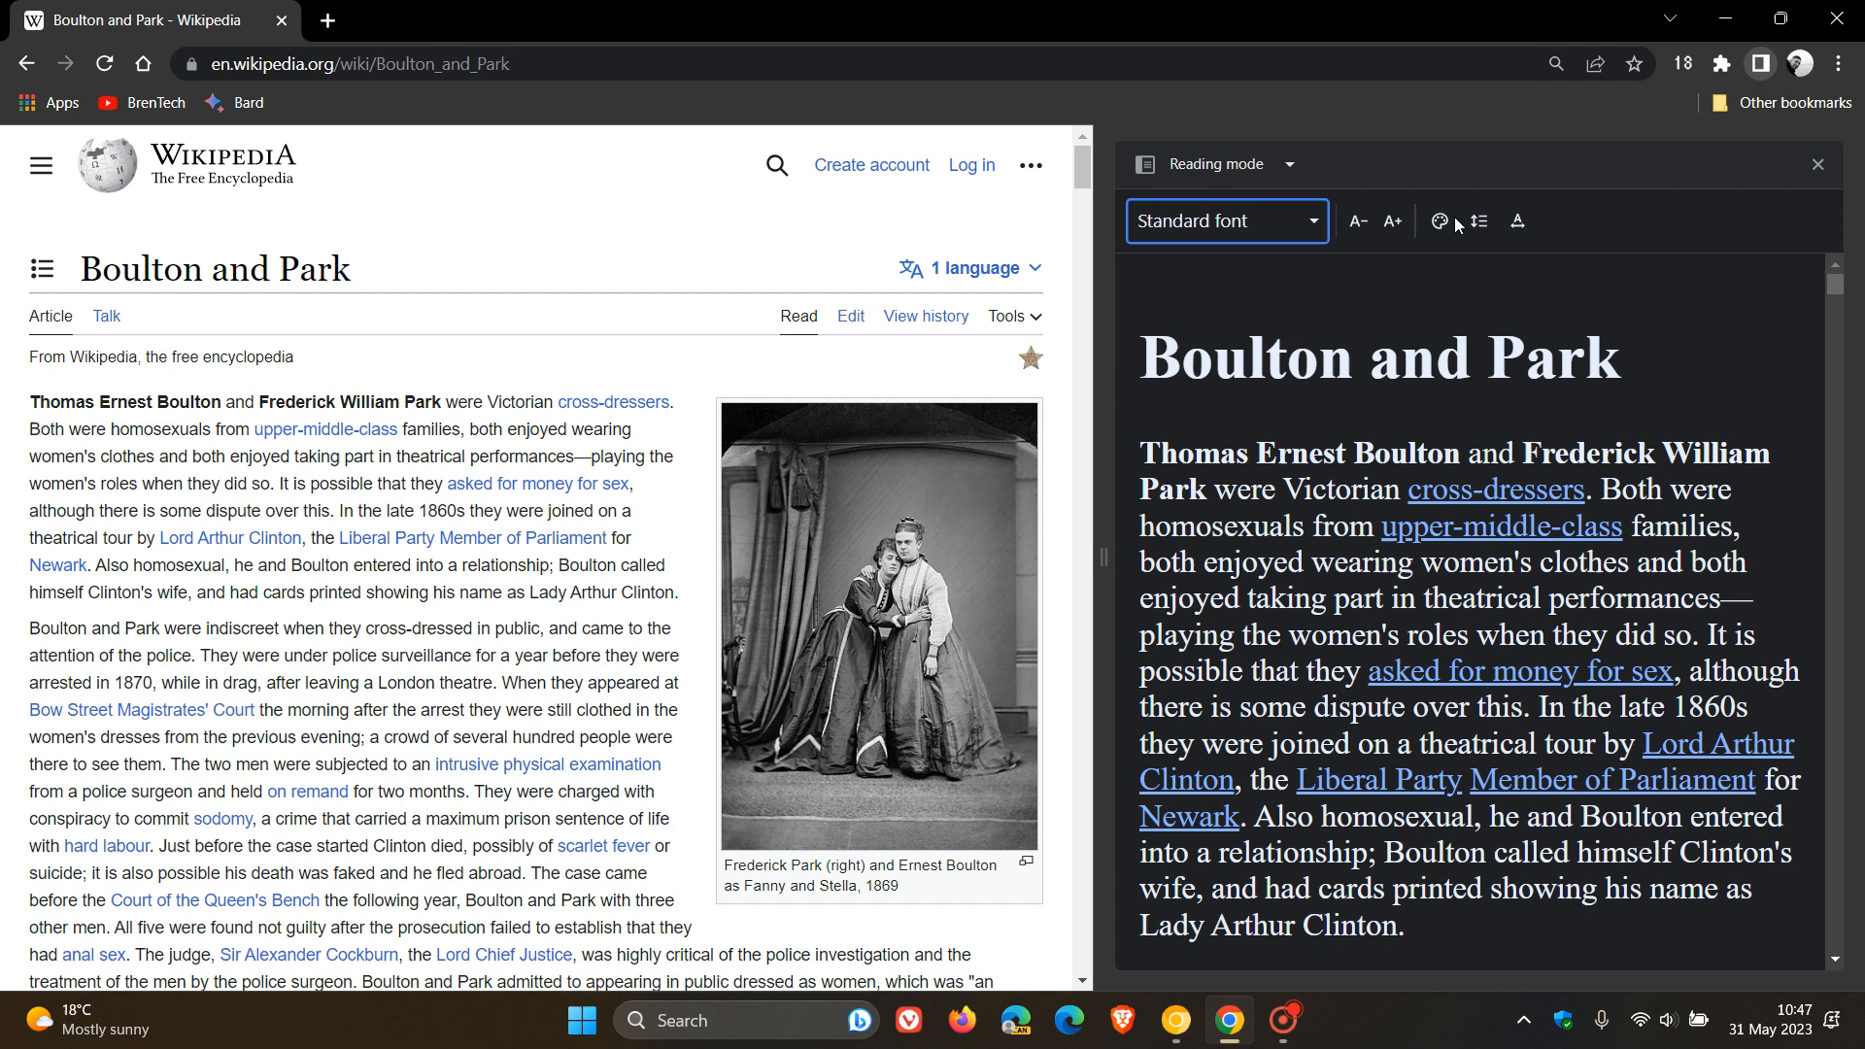
pyautogui.click(1439, 221)
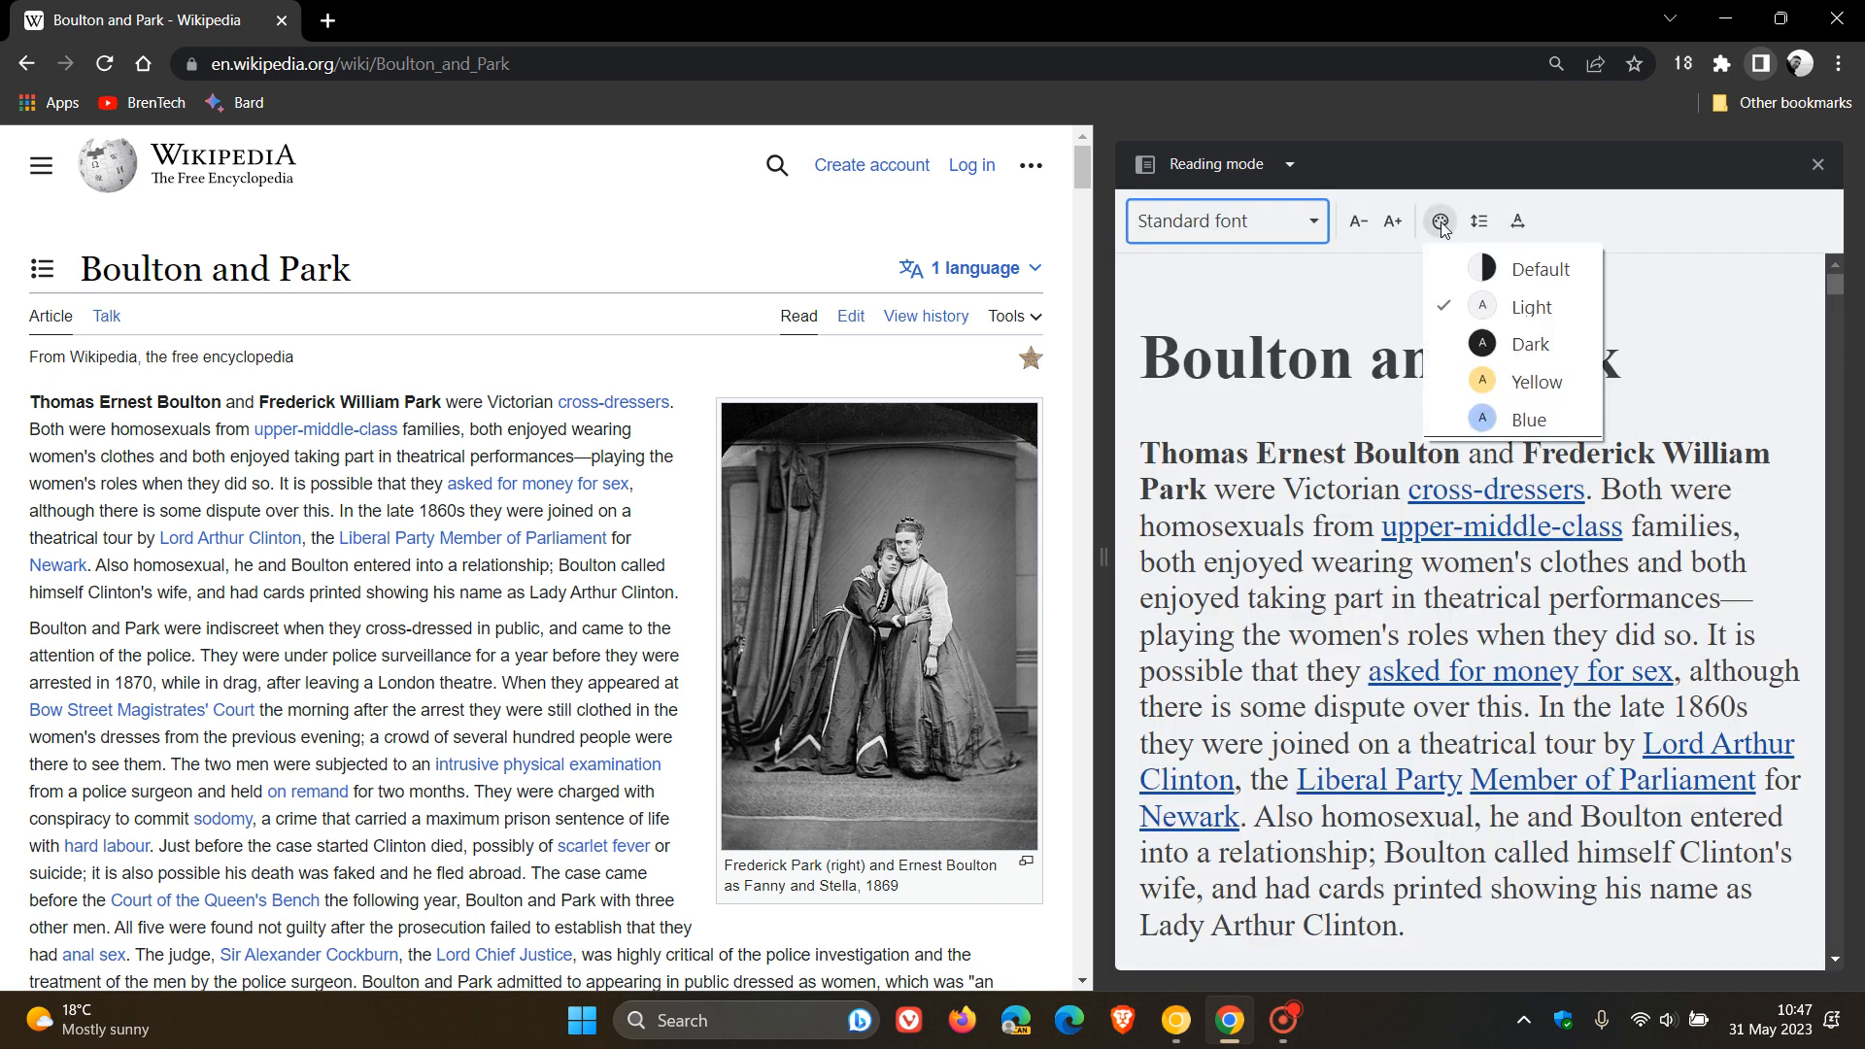
pyautogui.click(1536, 381)
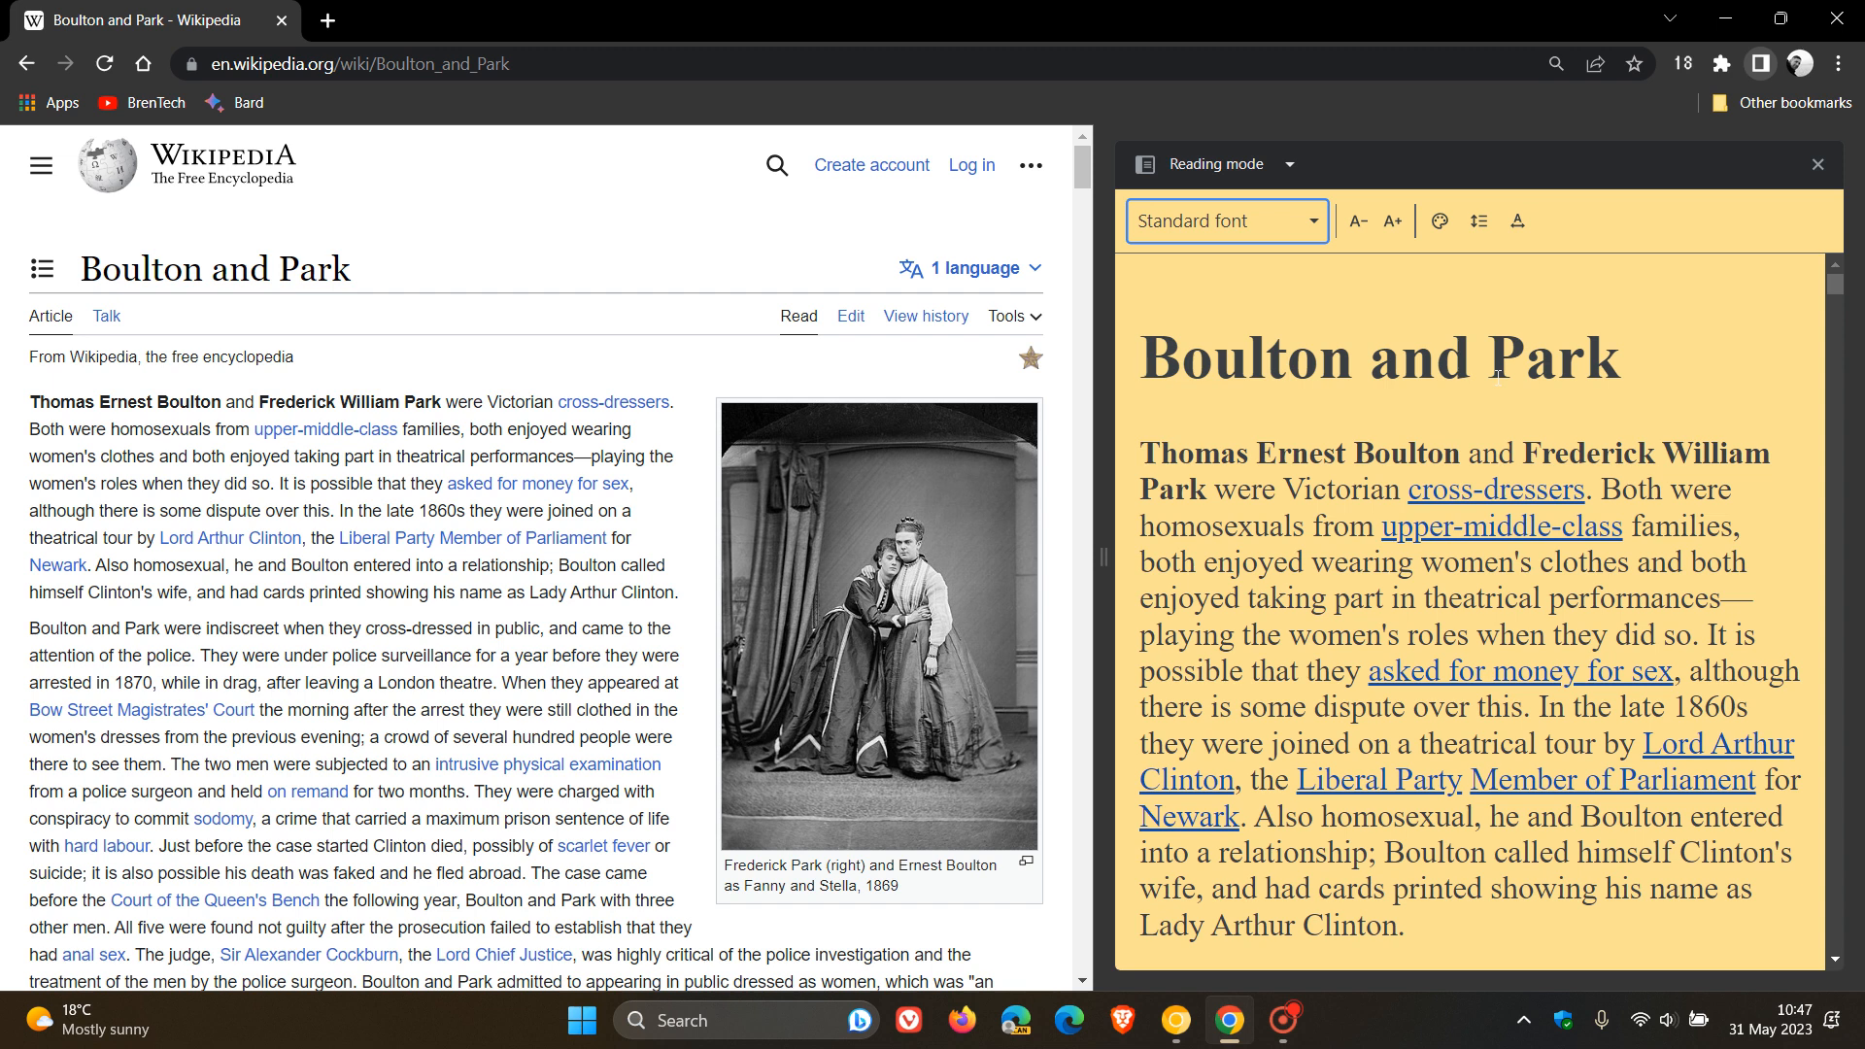
pyautogui.moveTo(1438, 280)
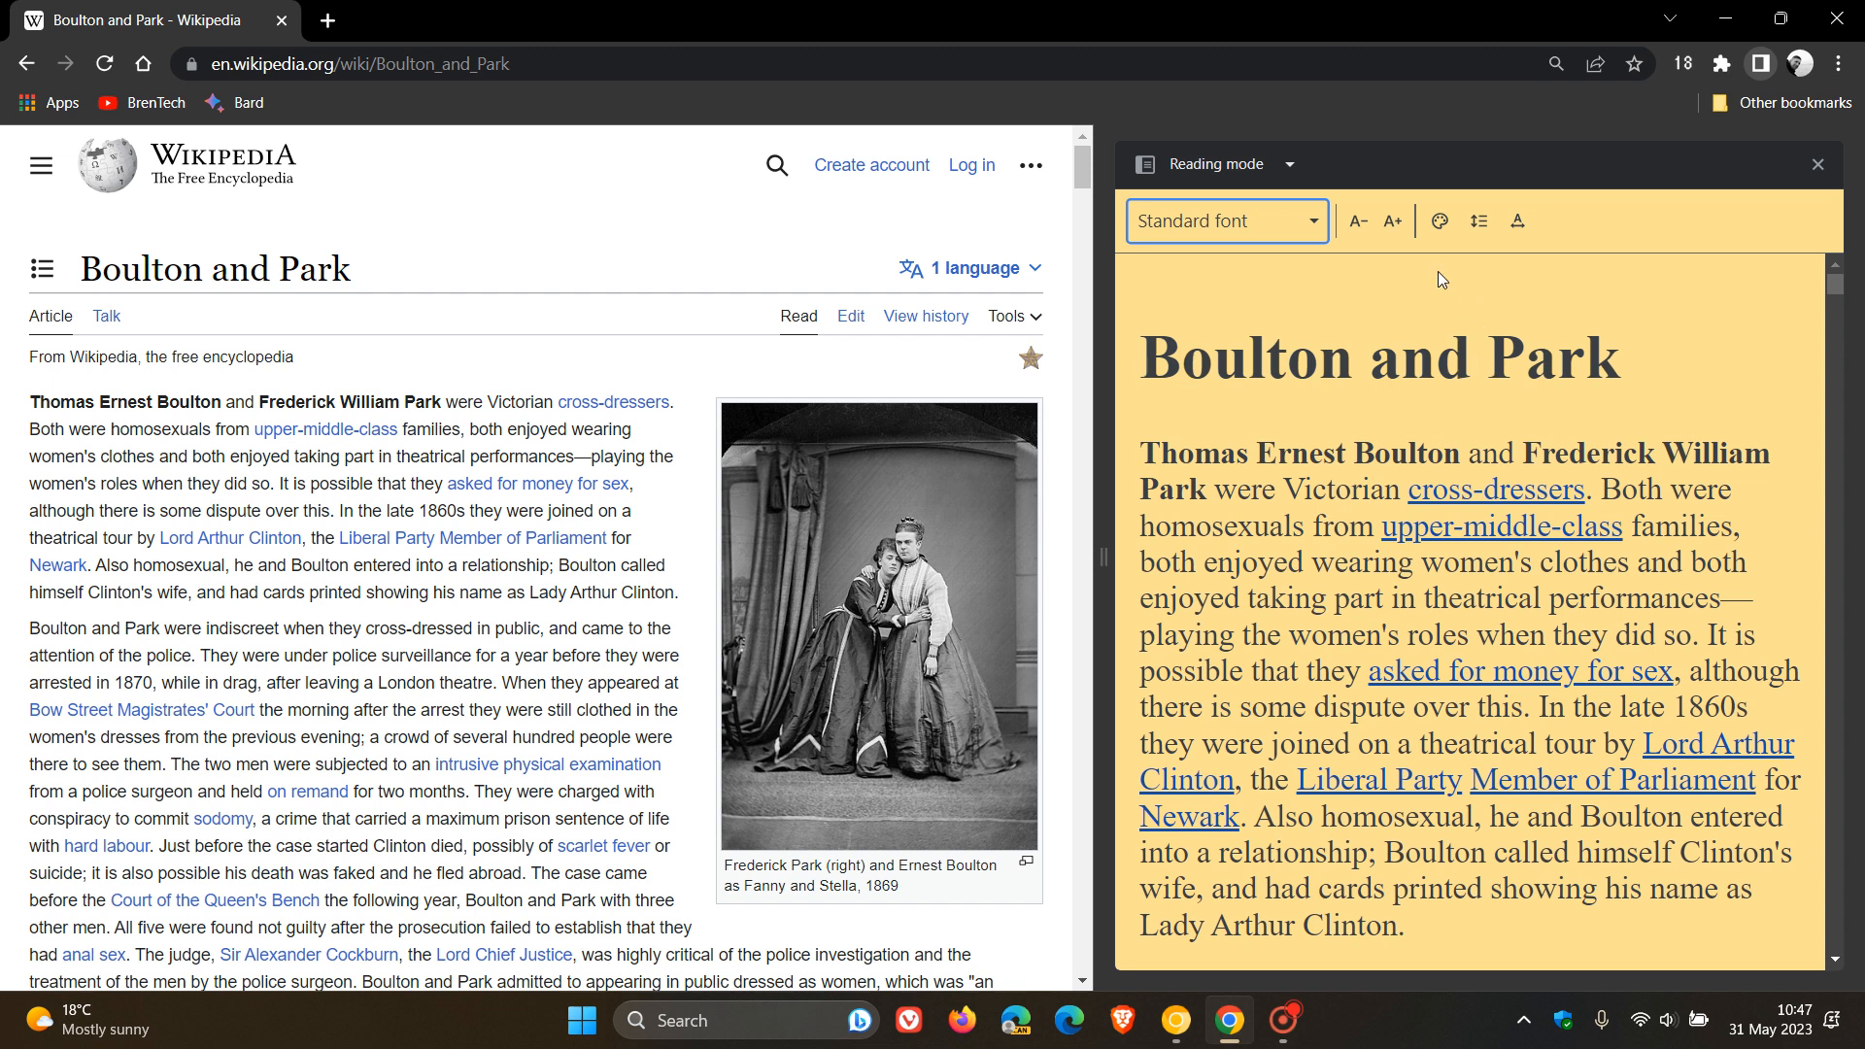
pyautogui.moveTo(1479, 220)
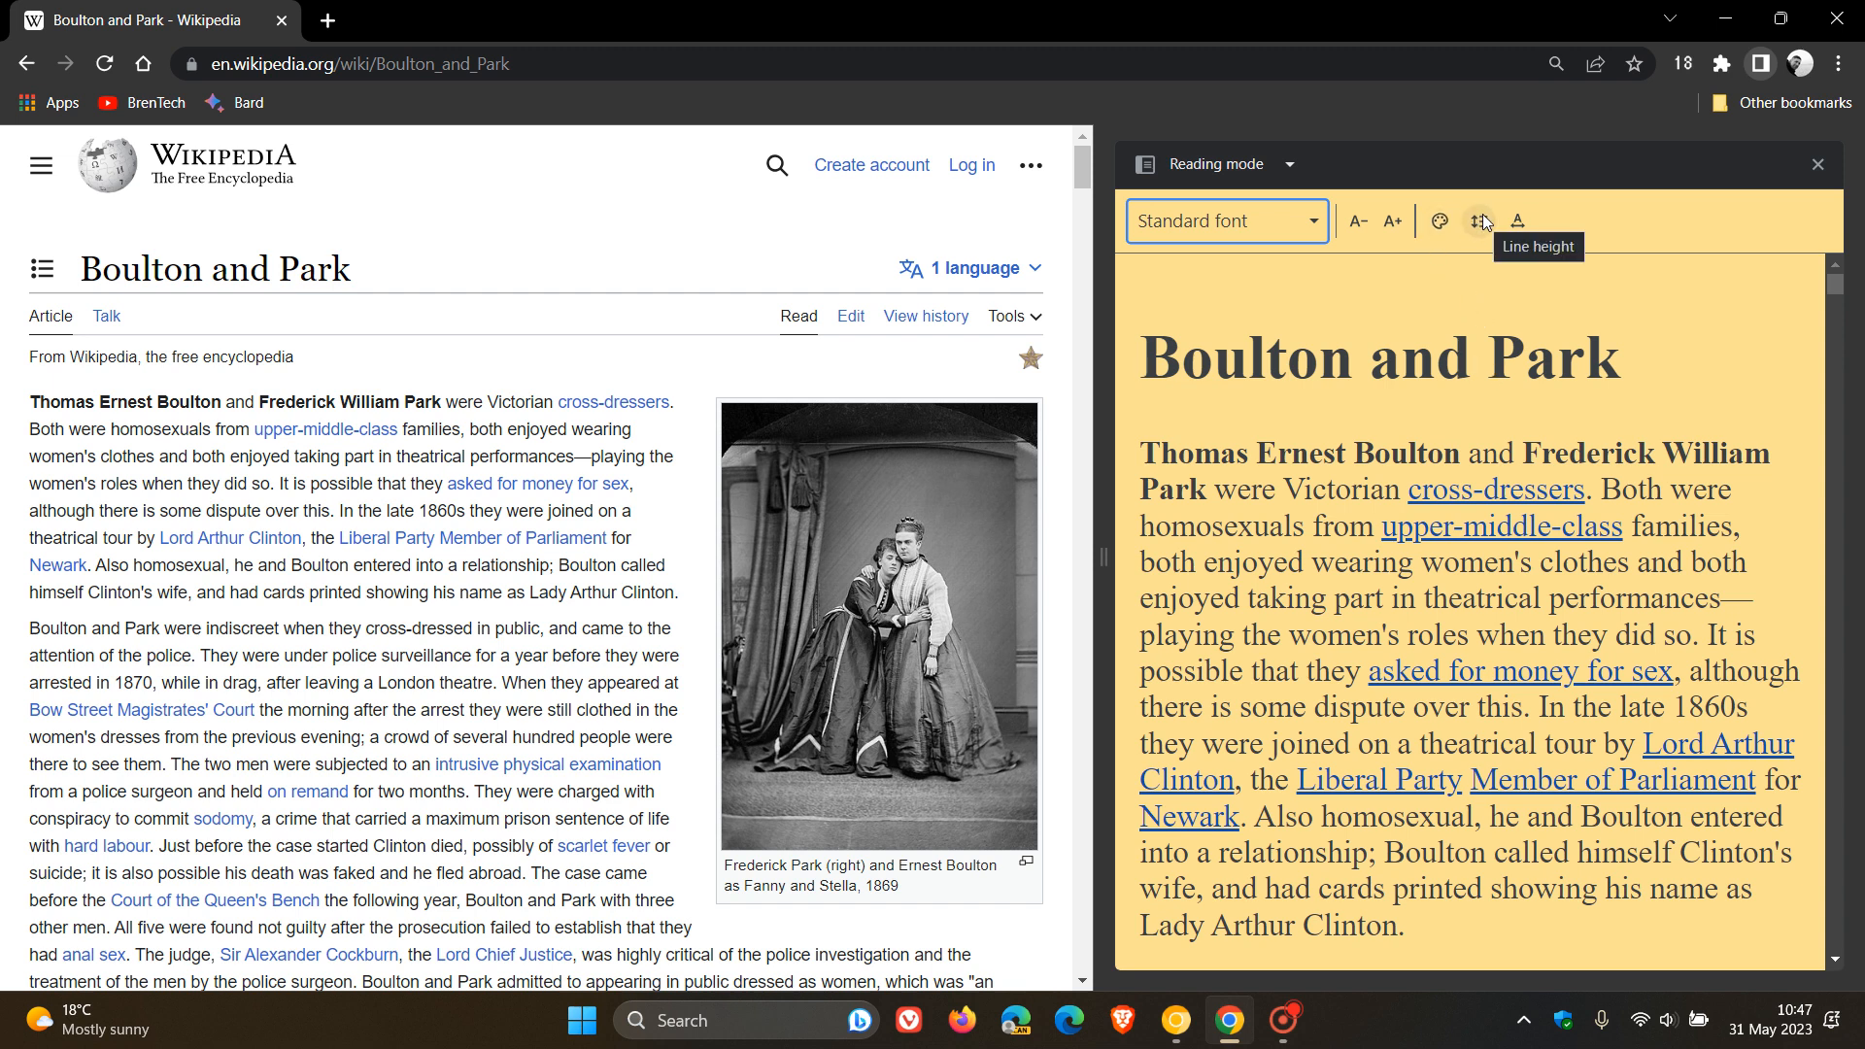
# Try wider line height and letter spacing, then set letter spacing back to Standard.
pyautogui.click(1477, 221)
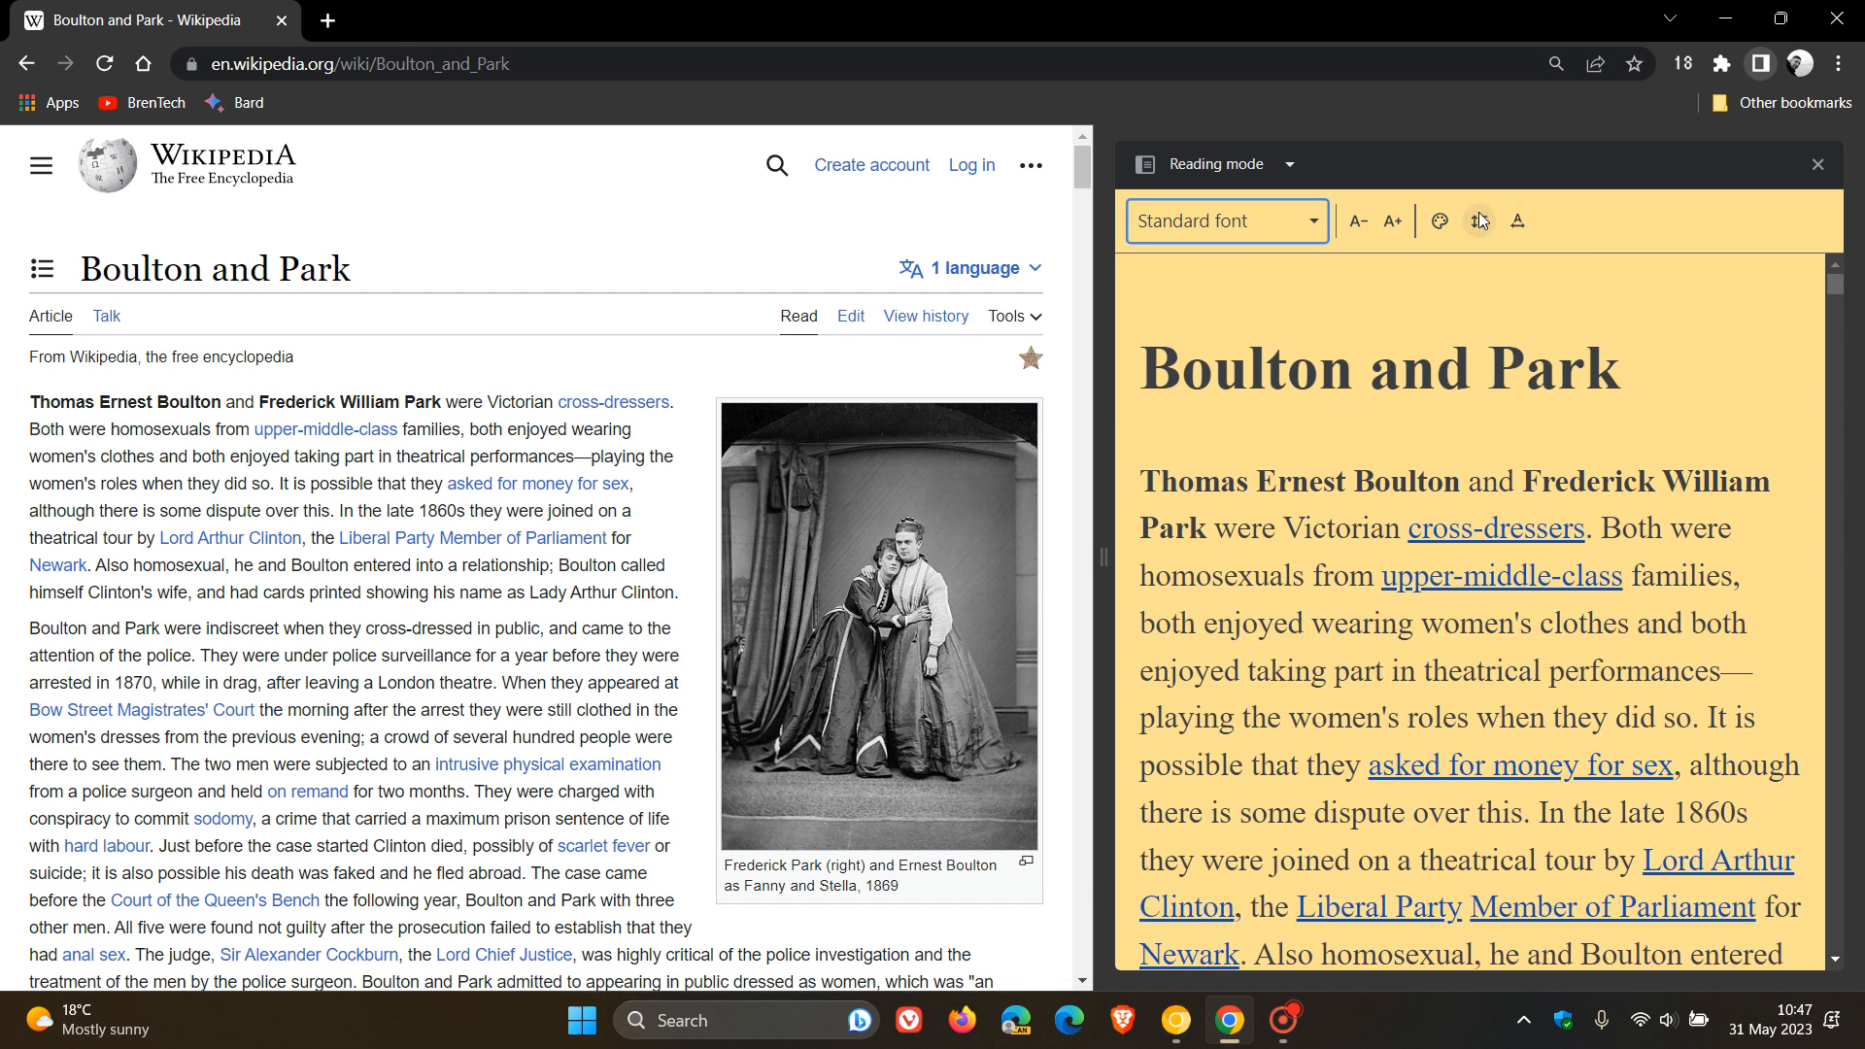
pyautogui.click(1478, 221)
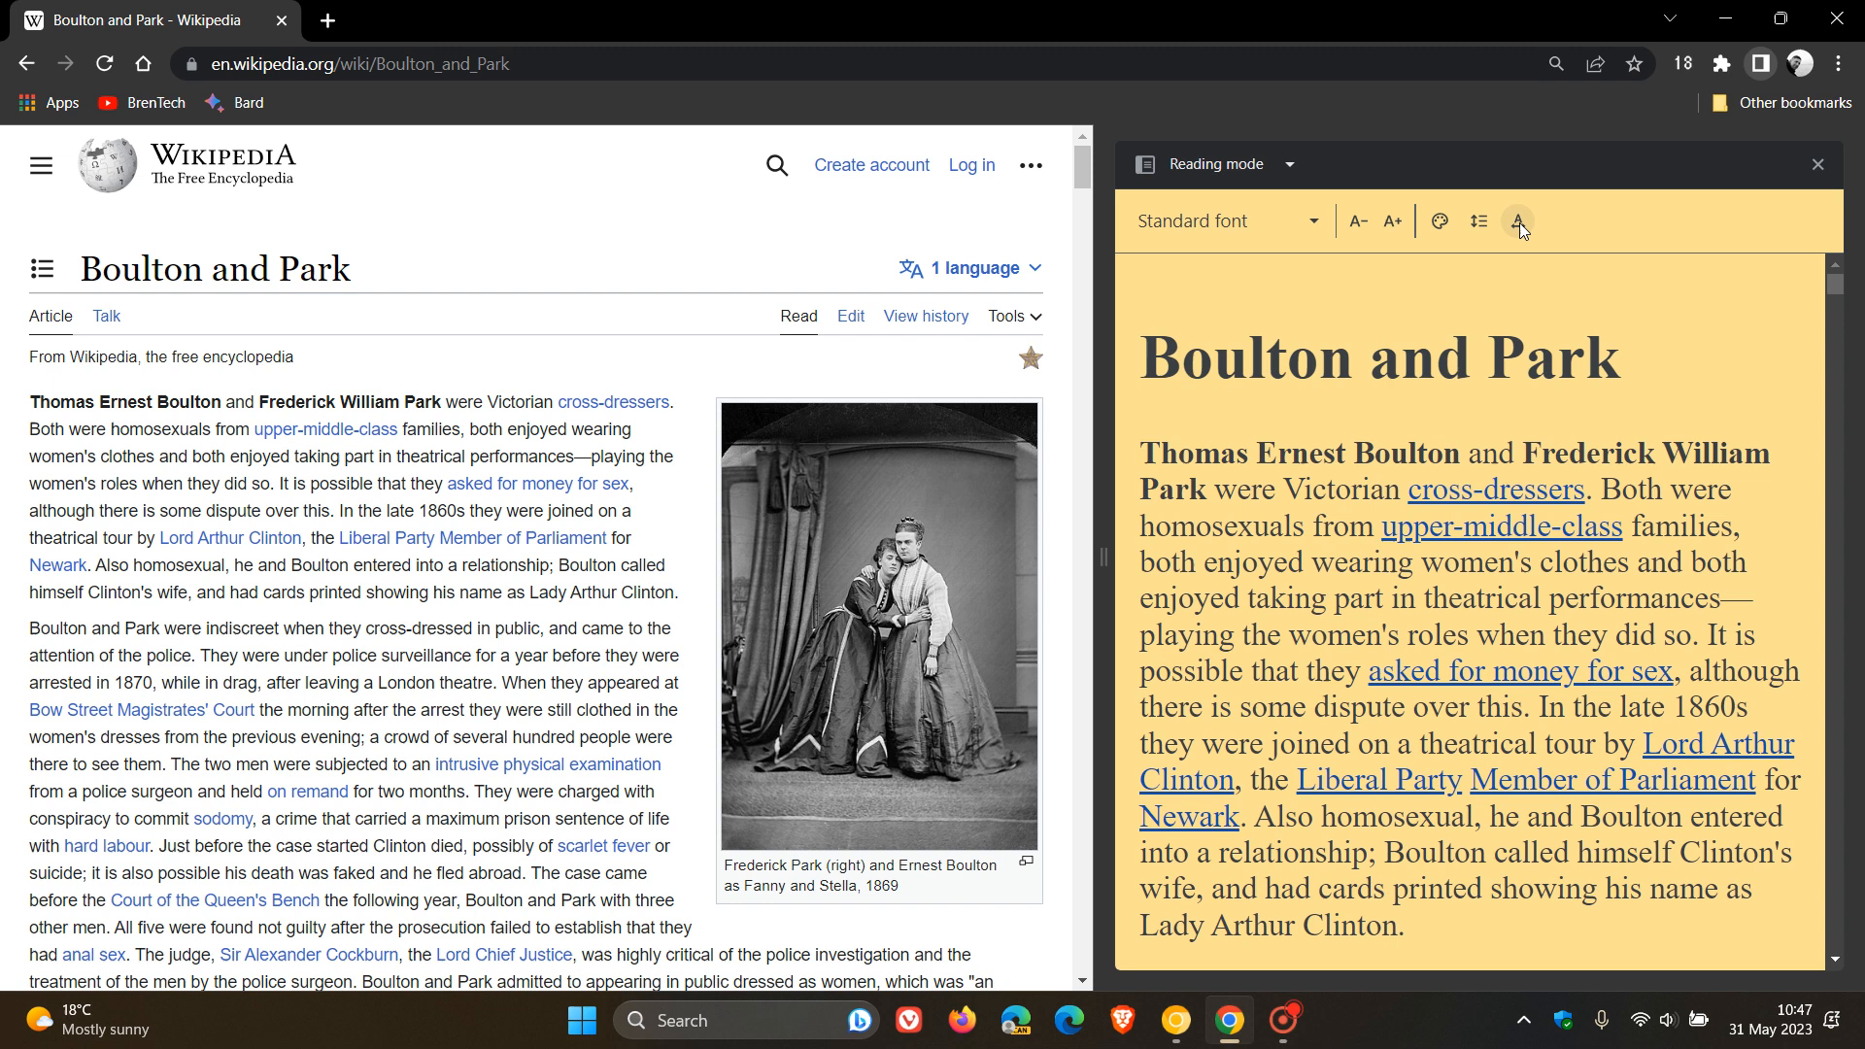
pyautogui.click(1518, 220)
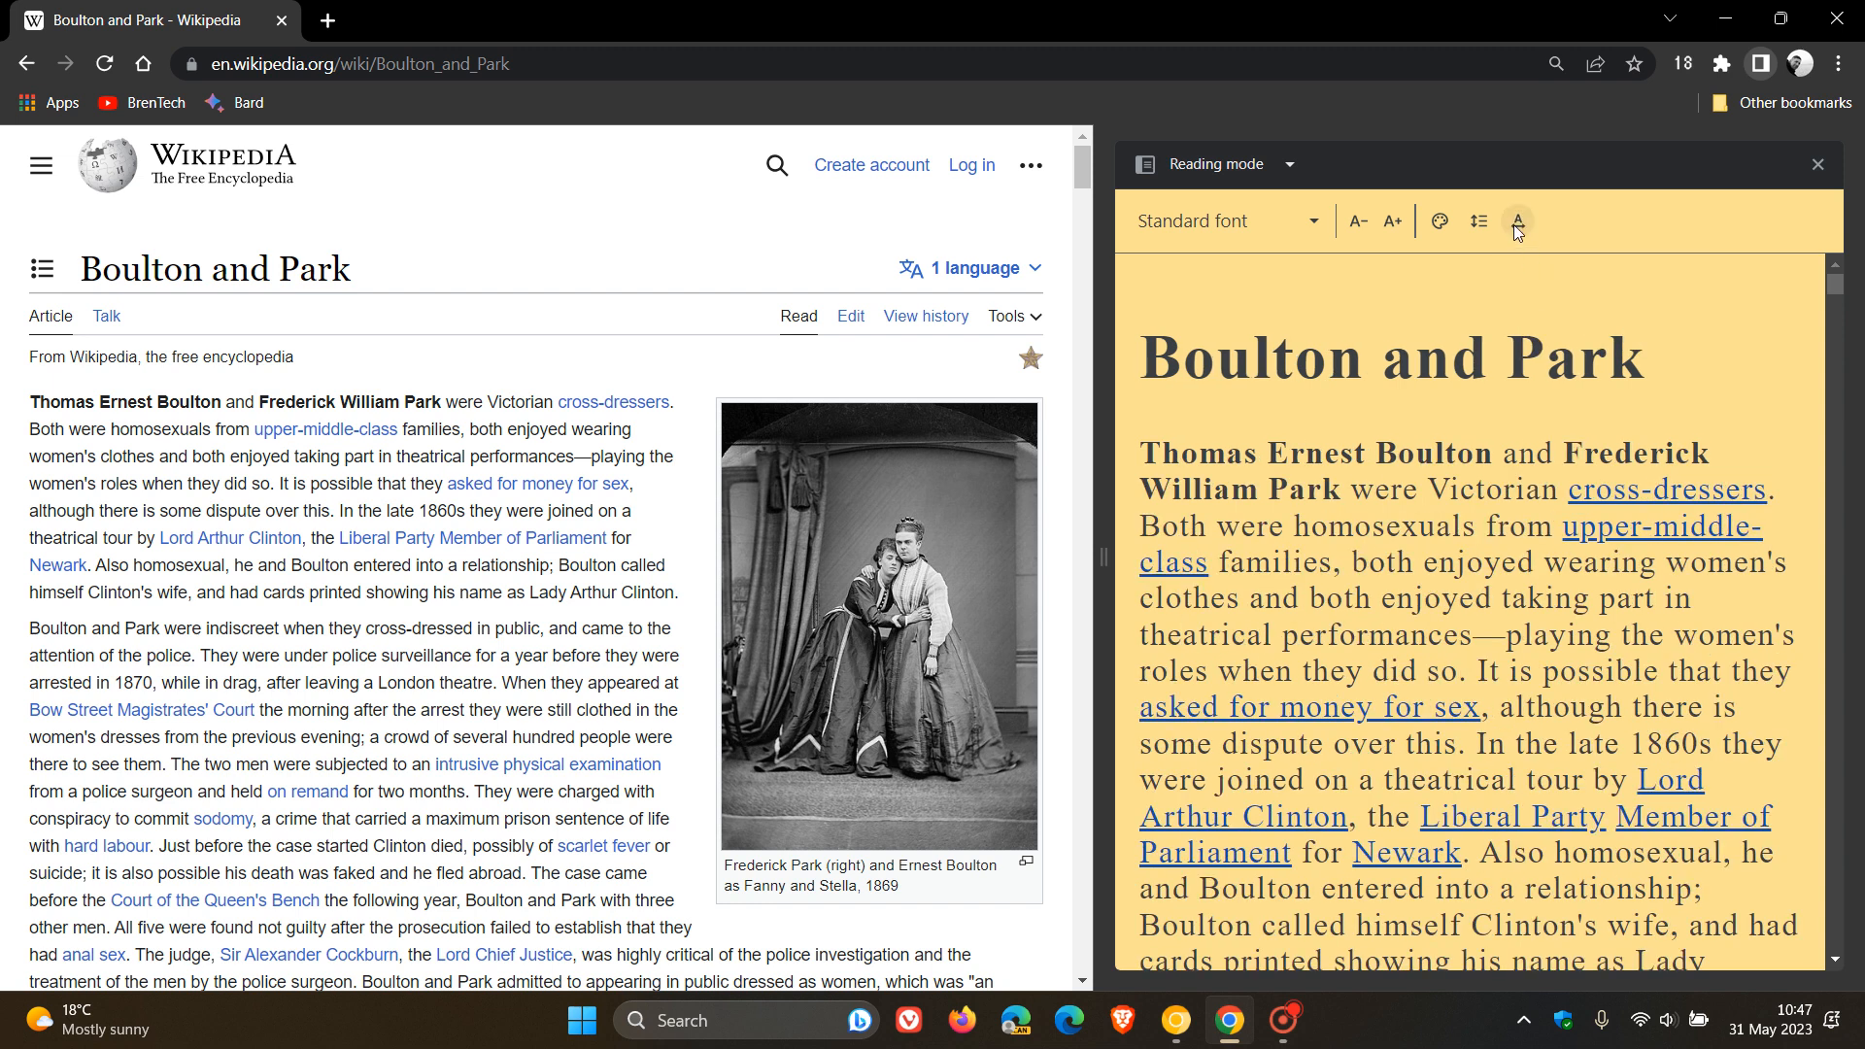
pyautogui.click(1518, 220)
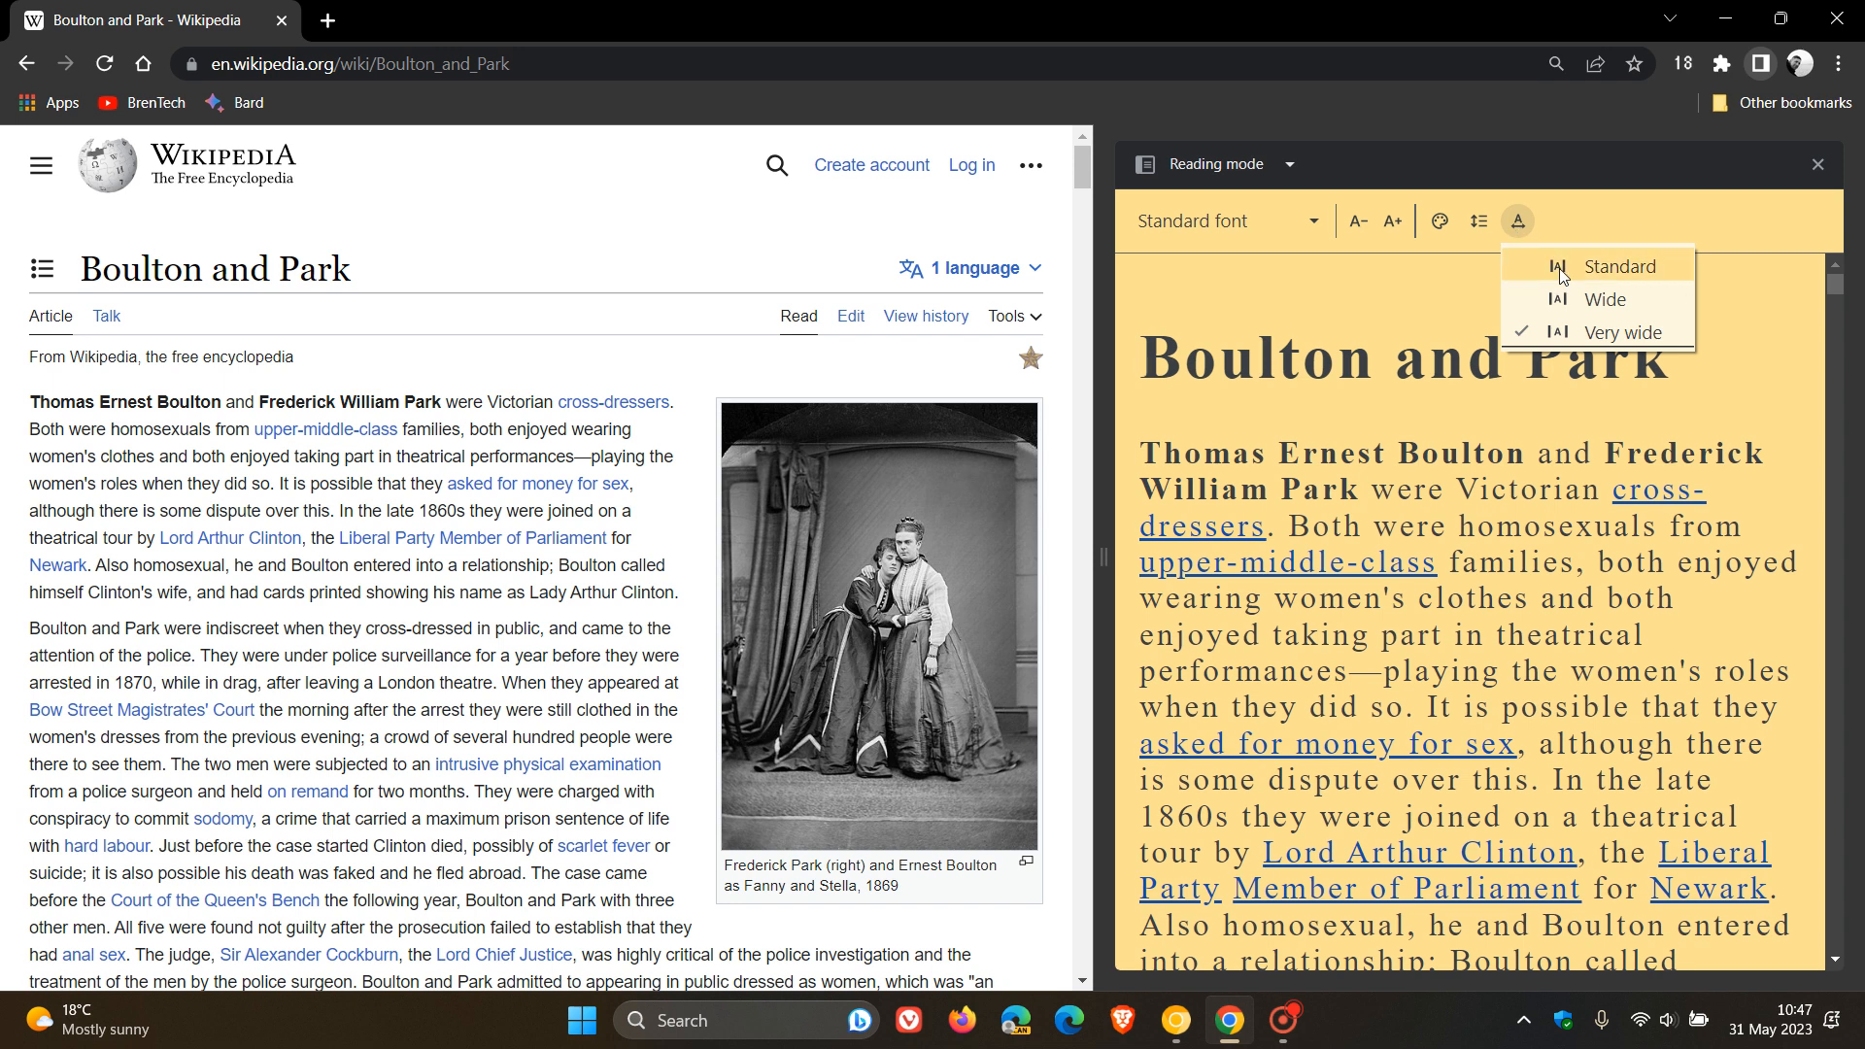
pyautogui.click(1619, 266)
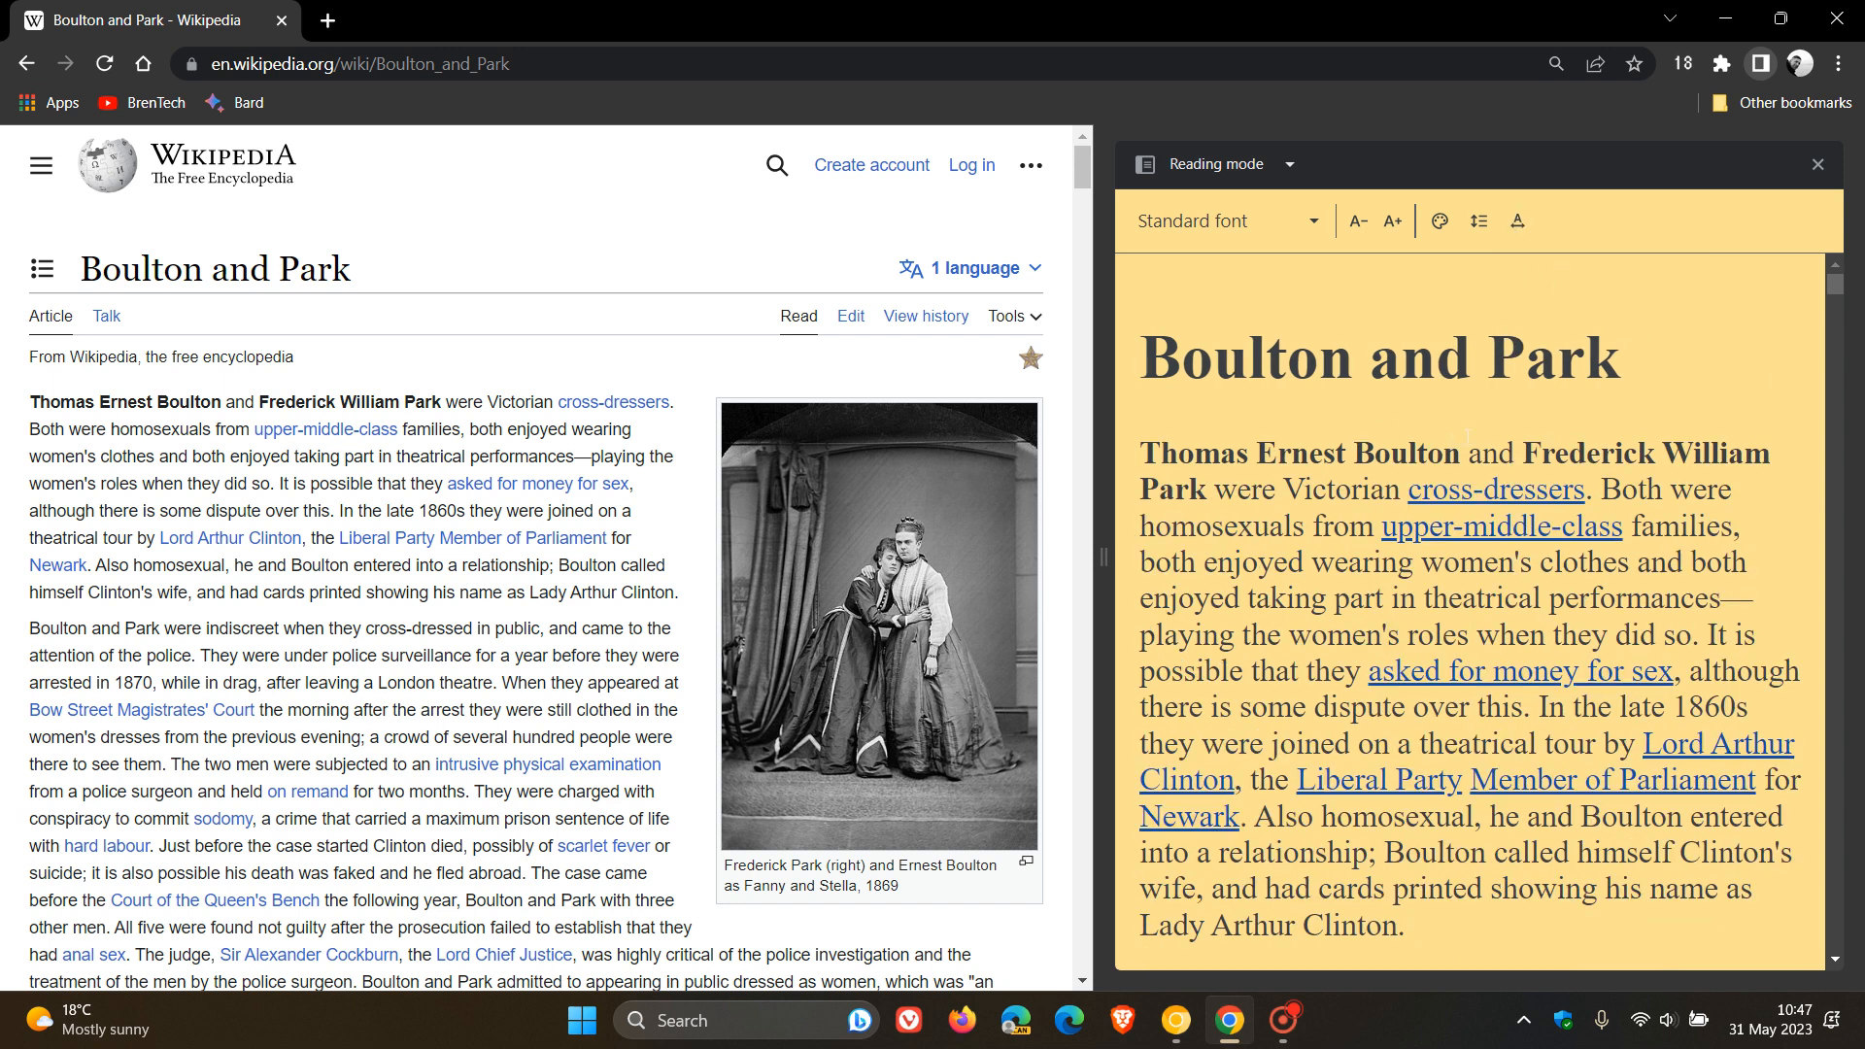
pyautogui.moveTo(535, 425)
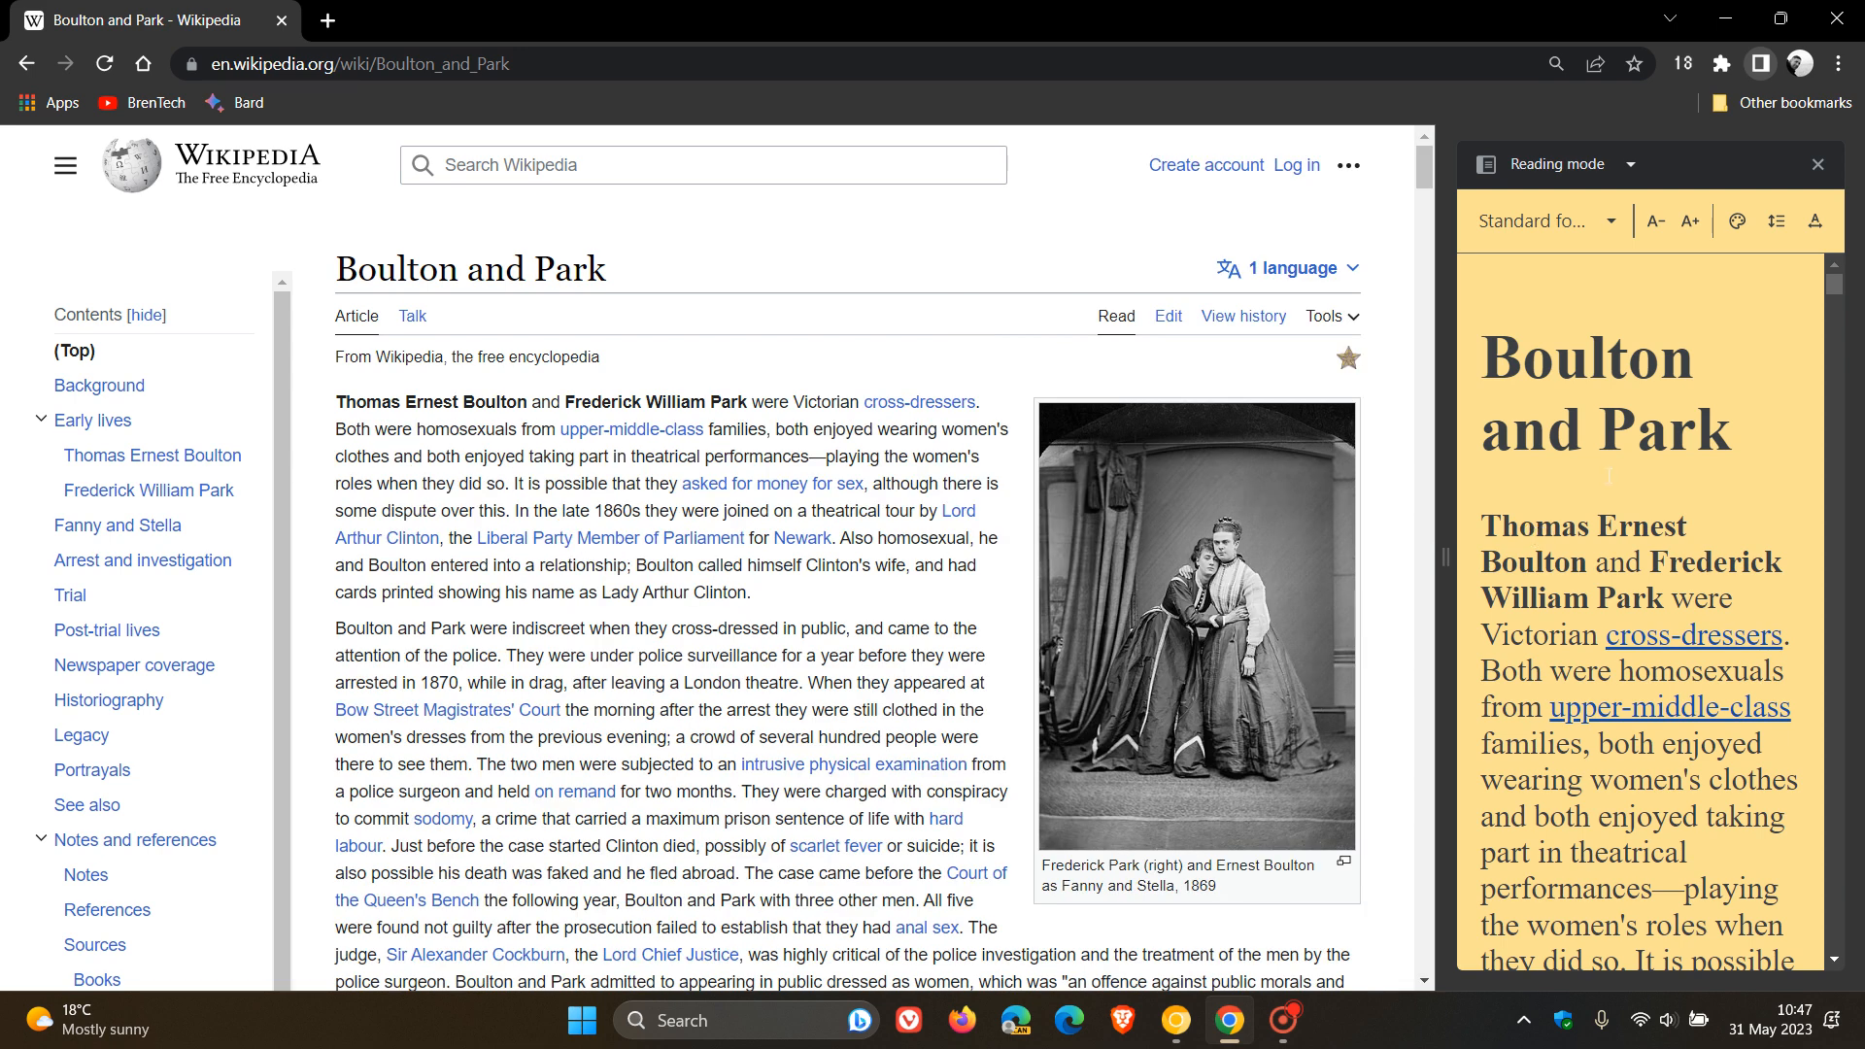
pyautogui.moveTo(220, 152)
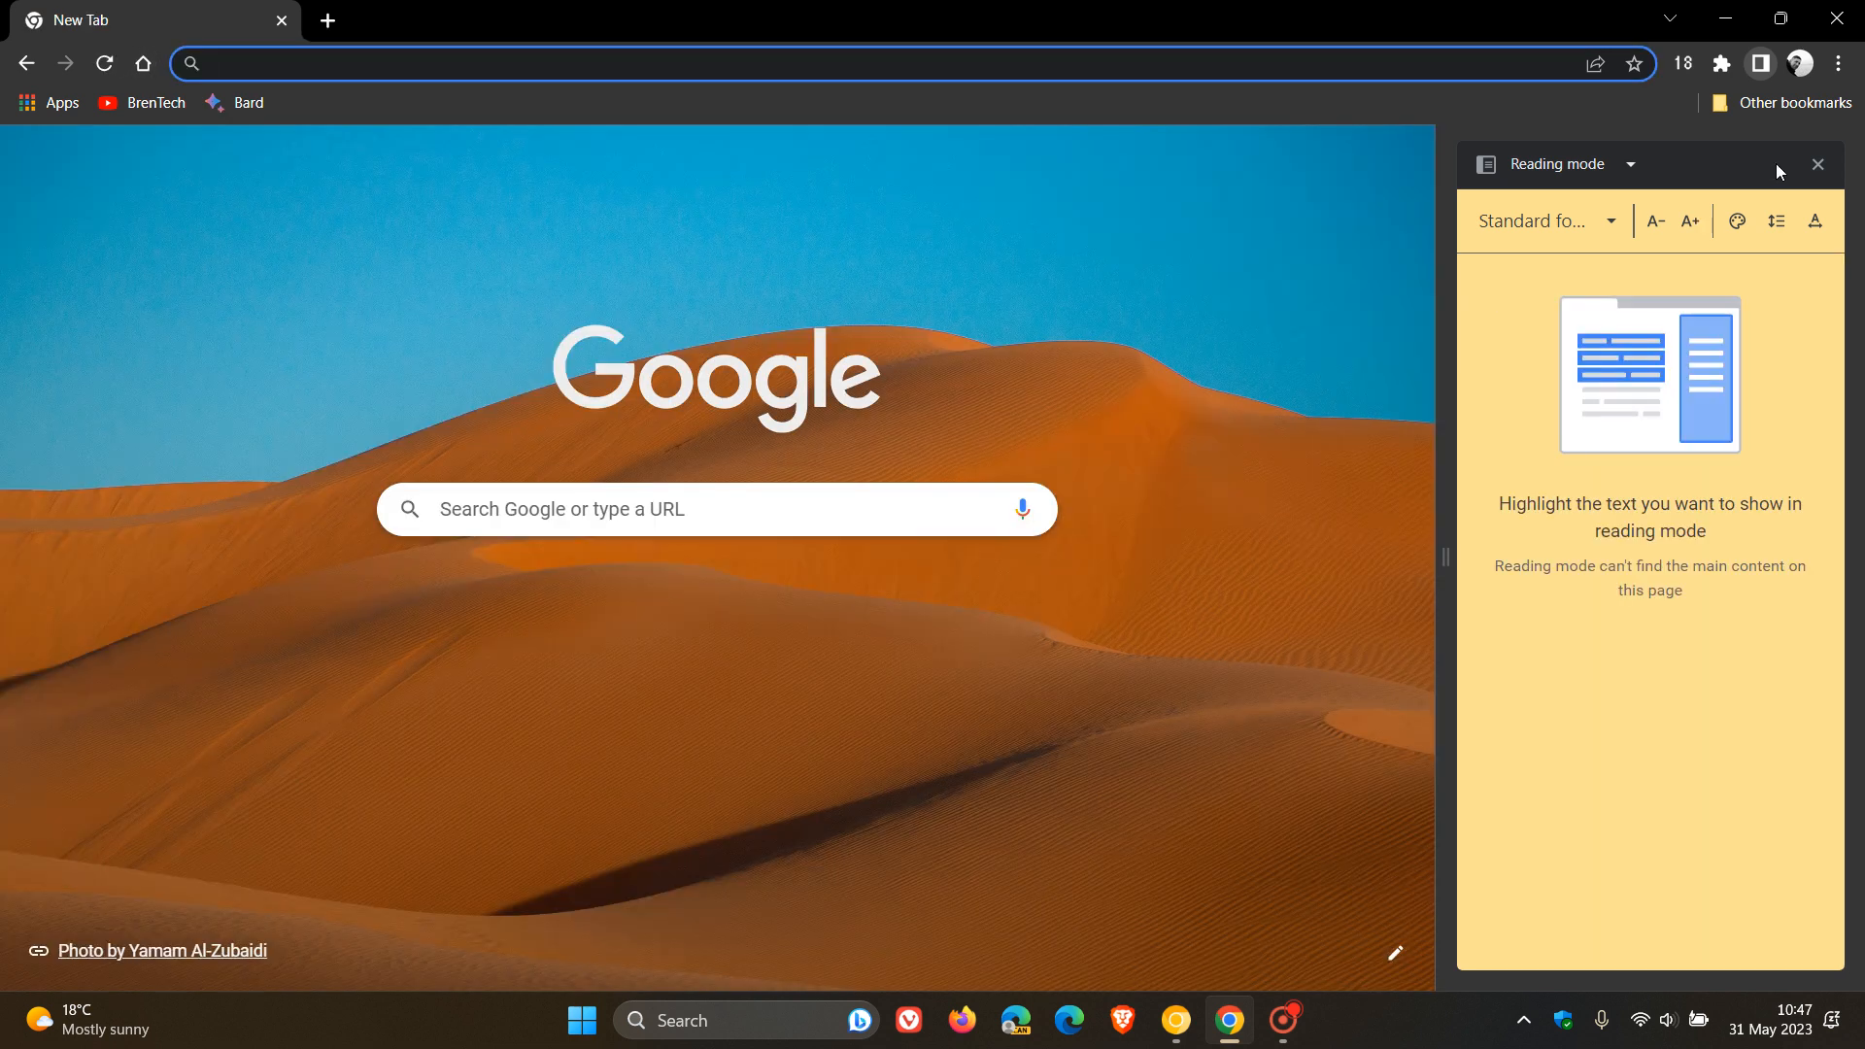
# Close the Reading mode side panel and open the main menu's More tools submenu.
pyautogui.click(1818, 163)
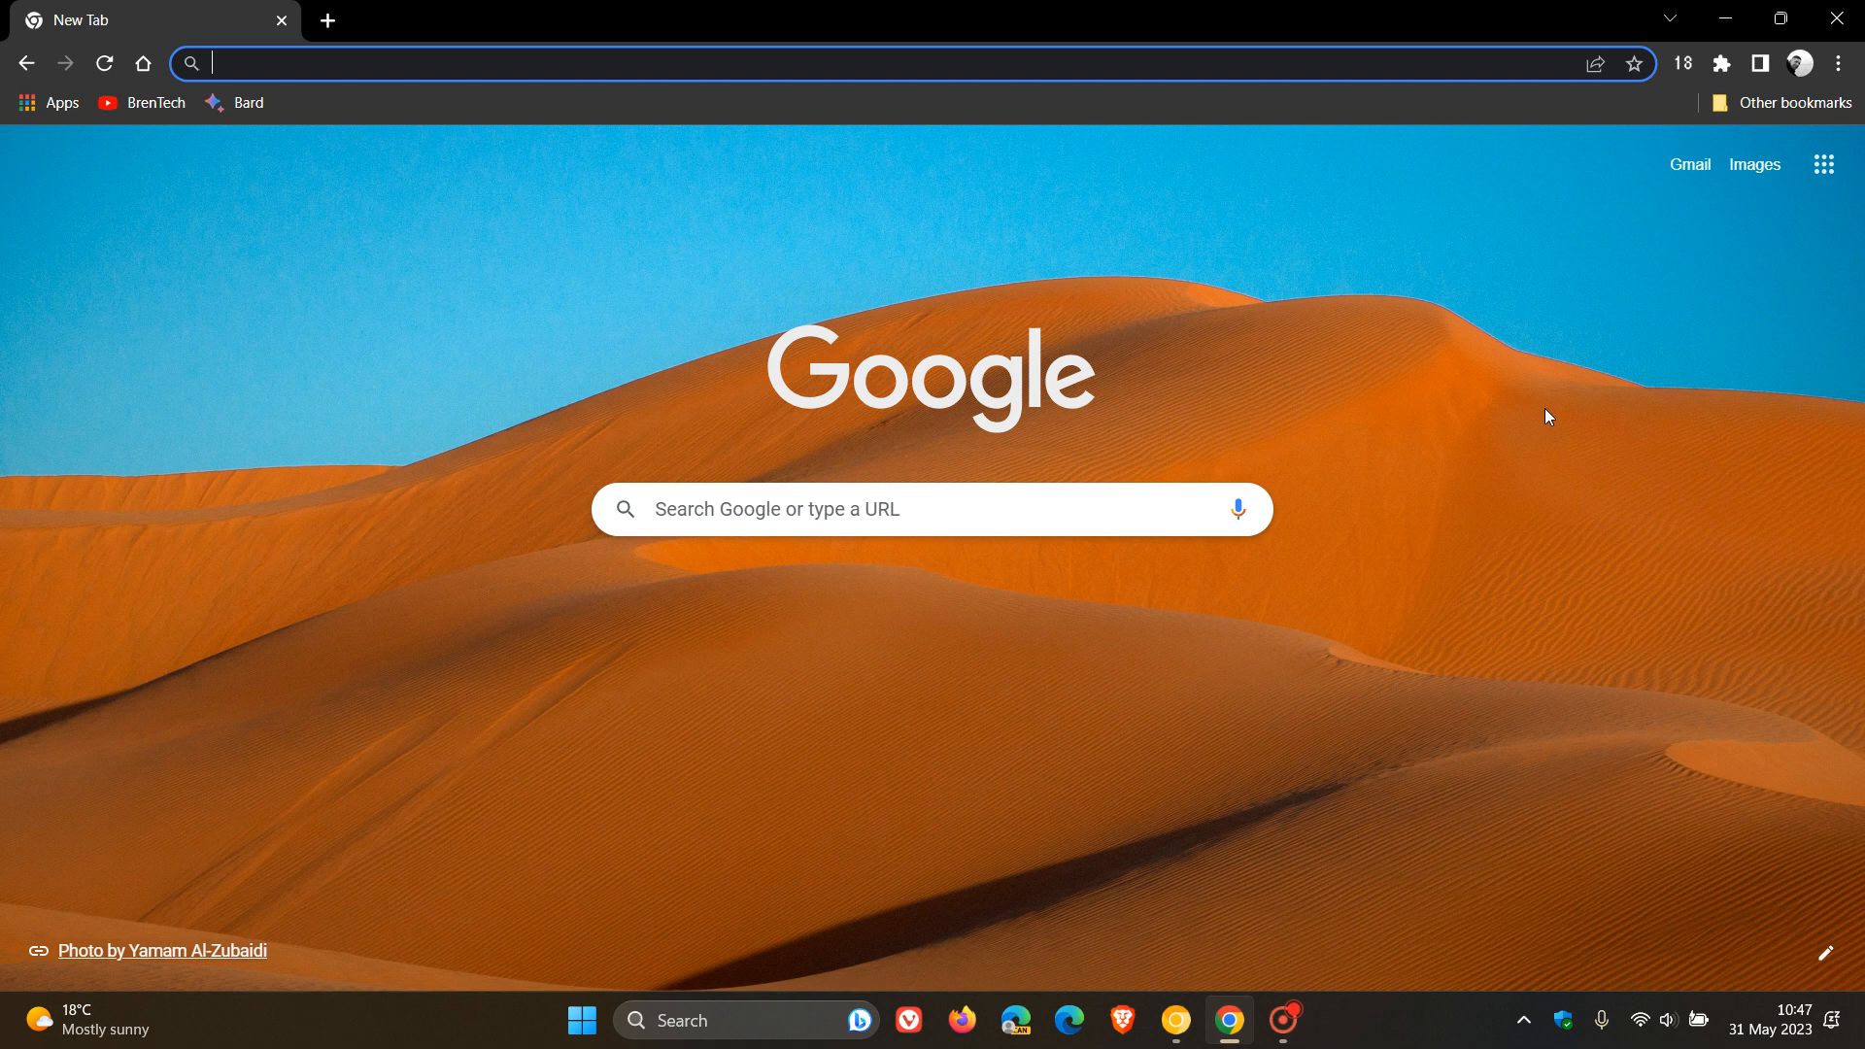
pyautogui.moveTo(1498, 395)
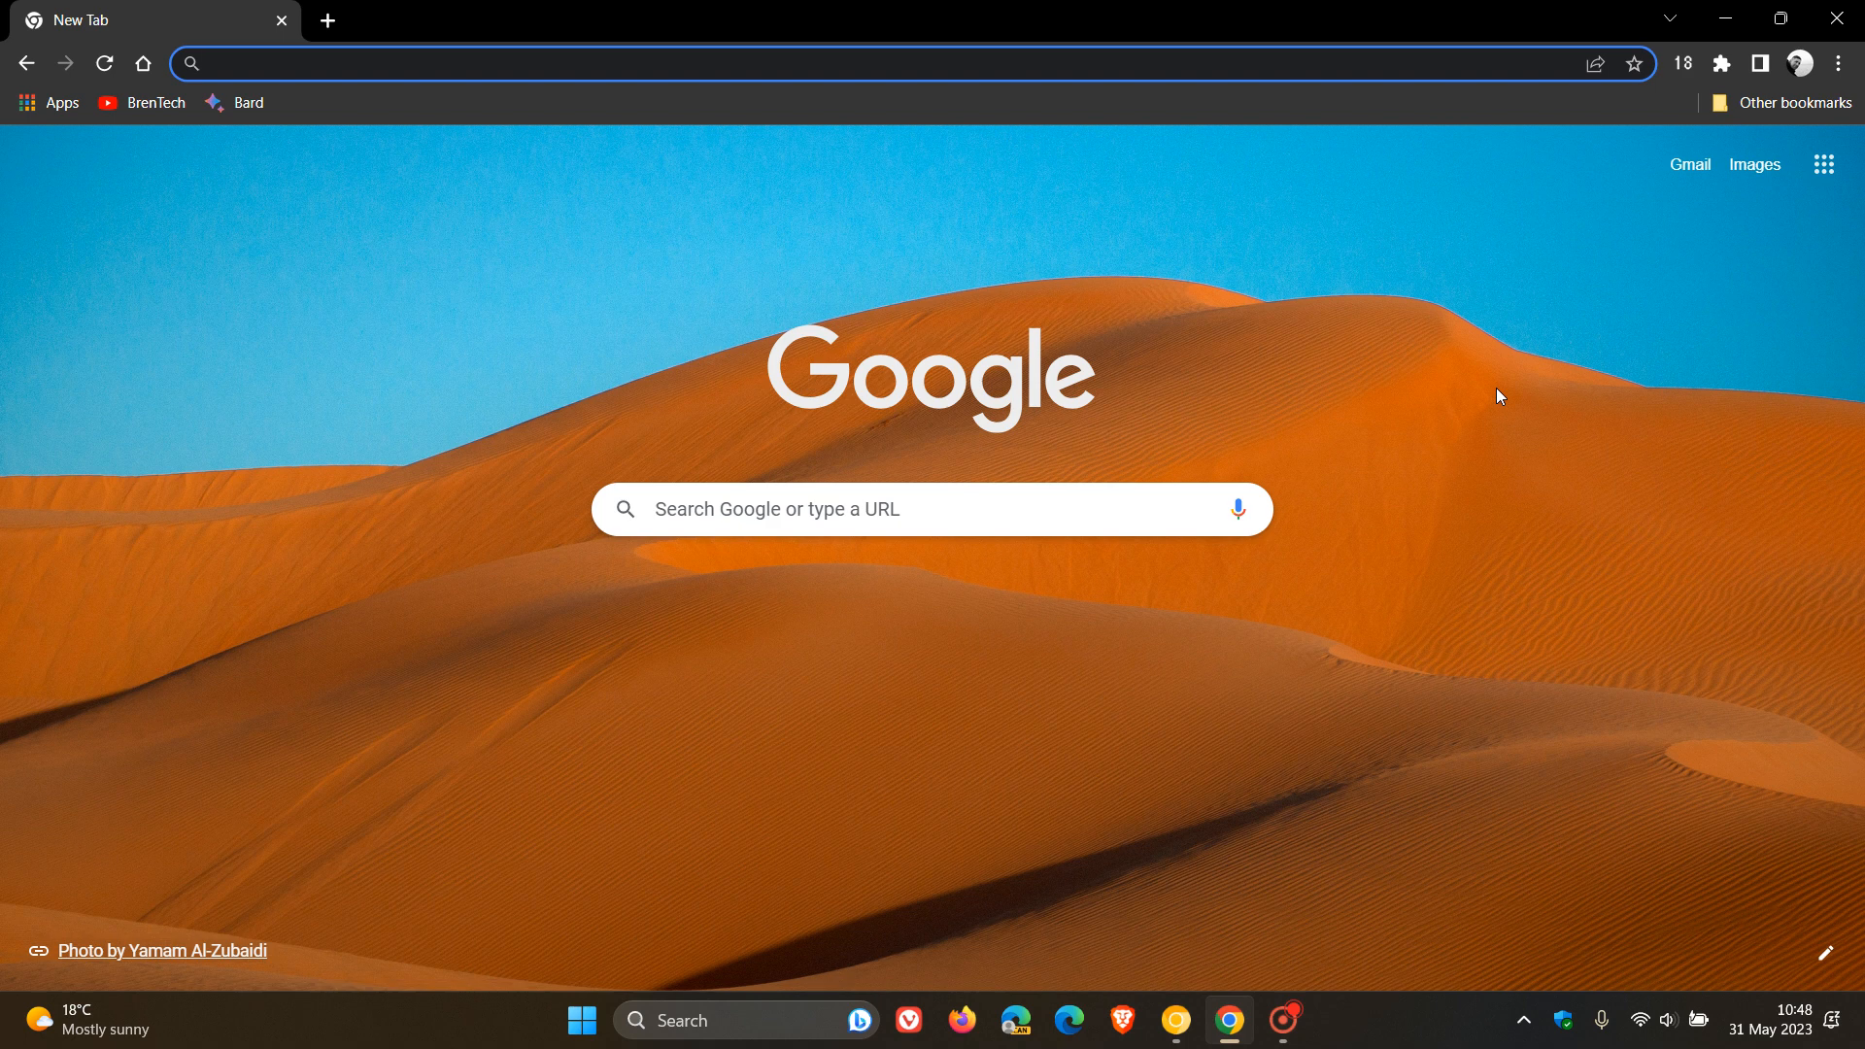
pyautogui.click(1836, 64)
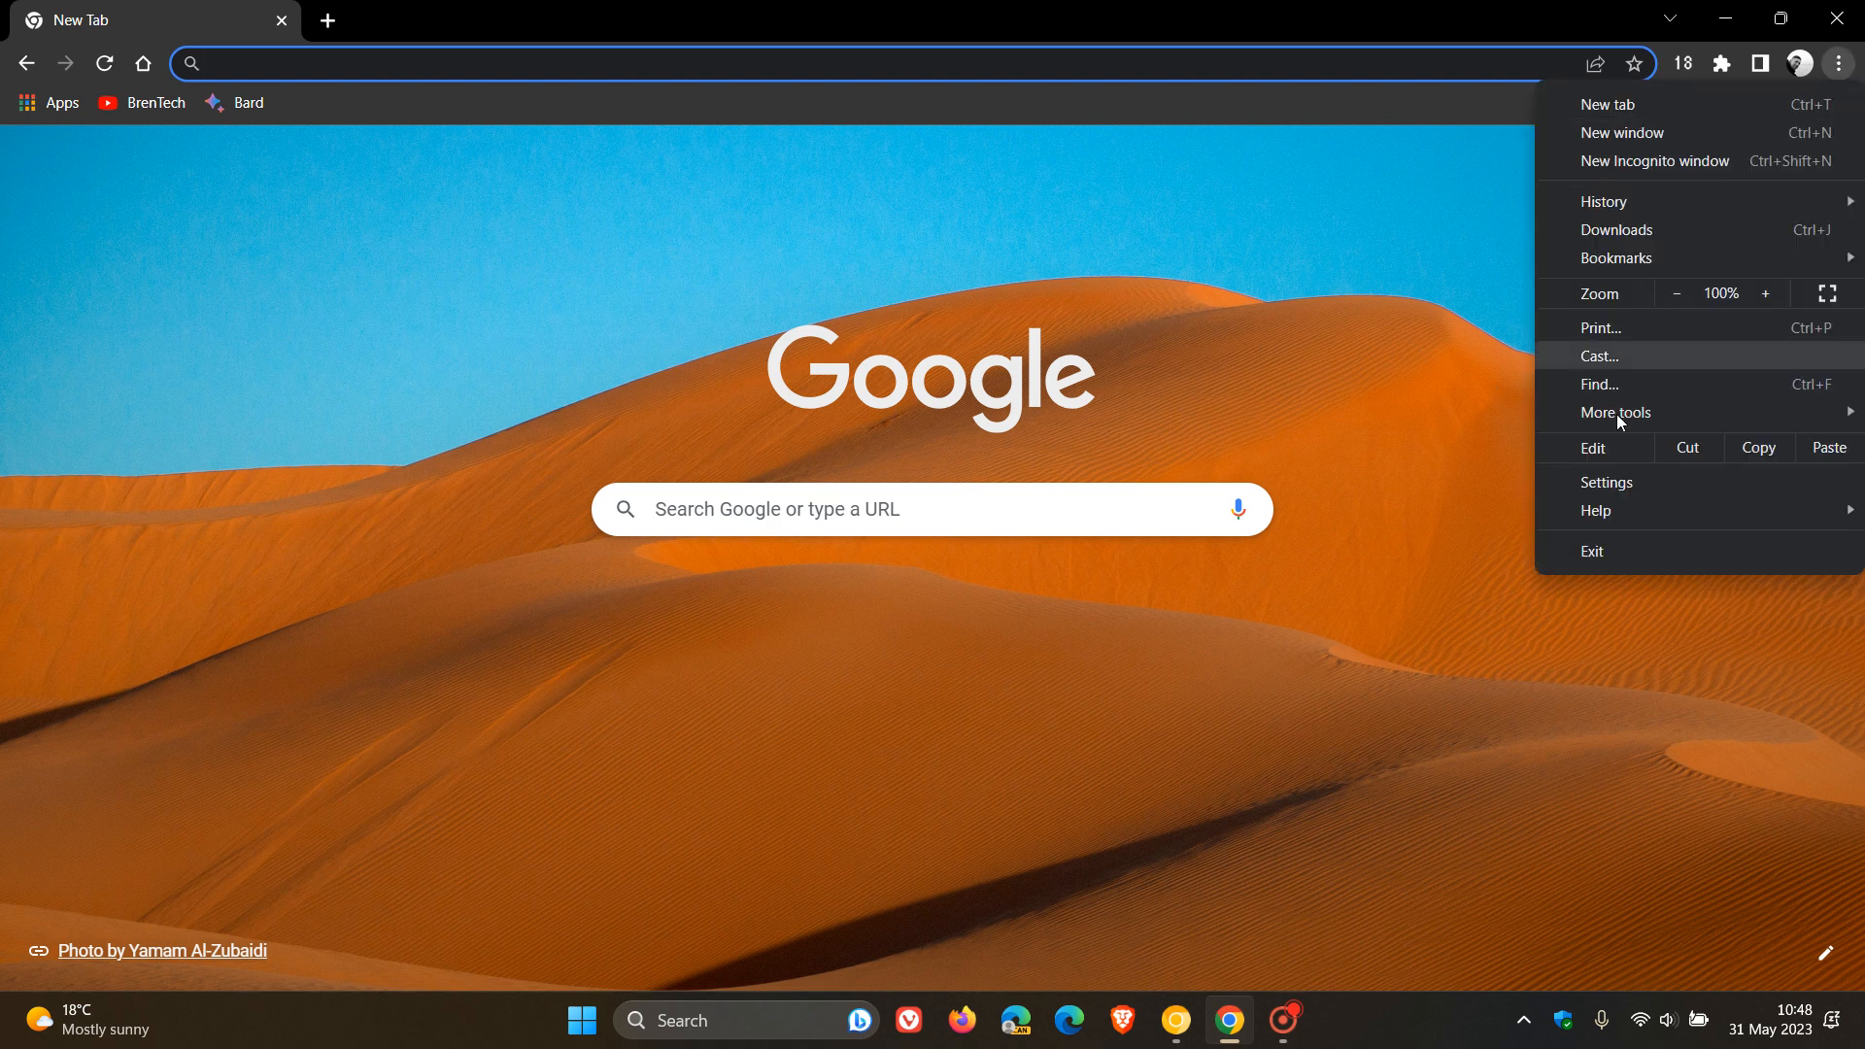
pyautogui.click(1615, 413)
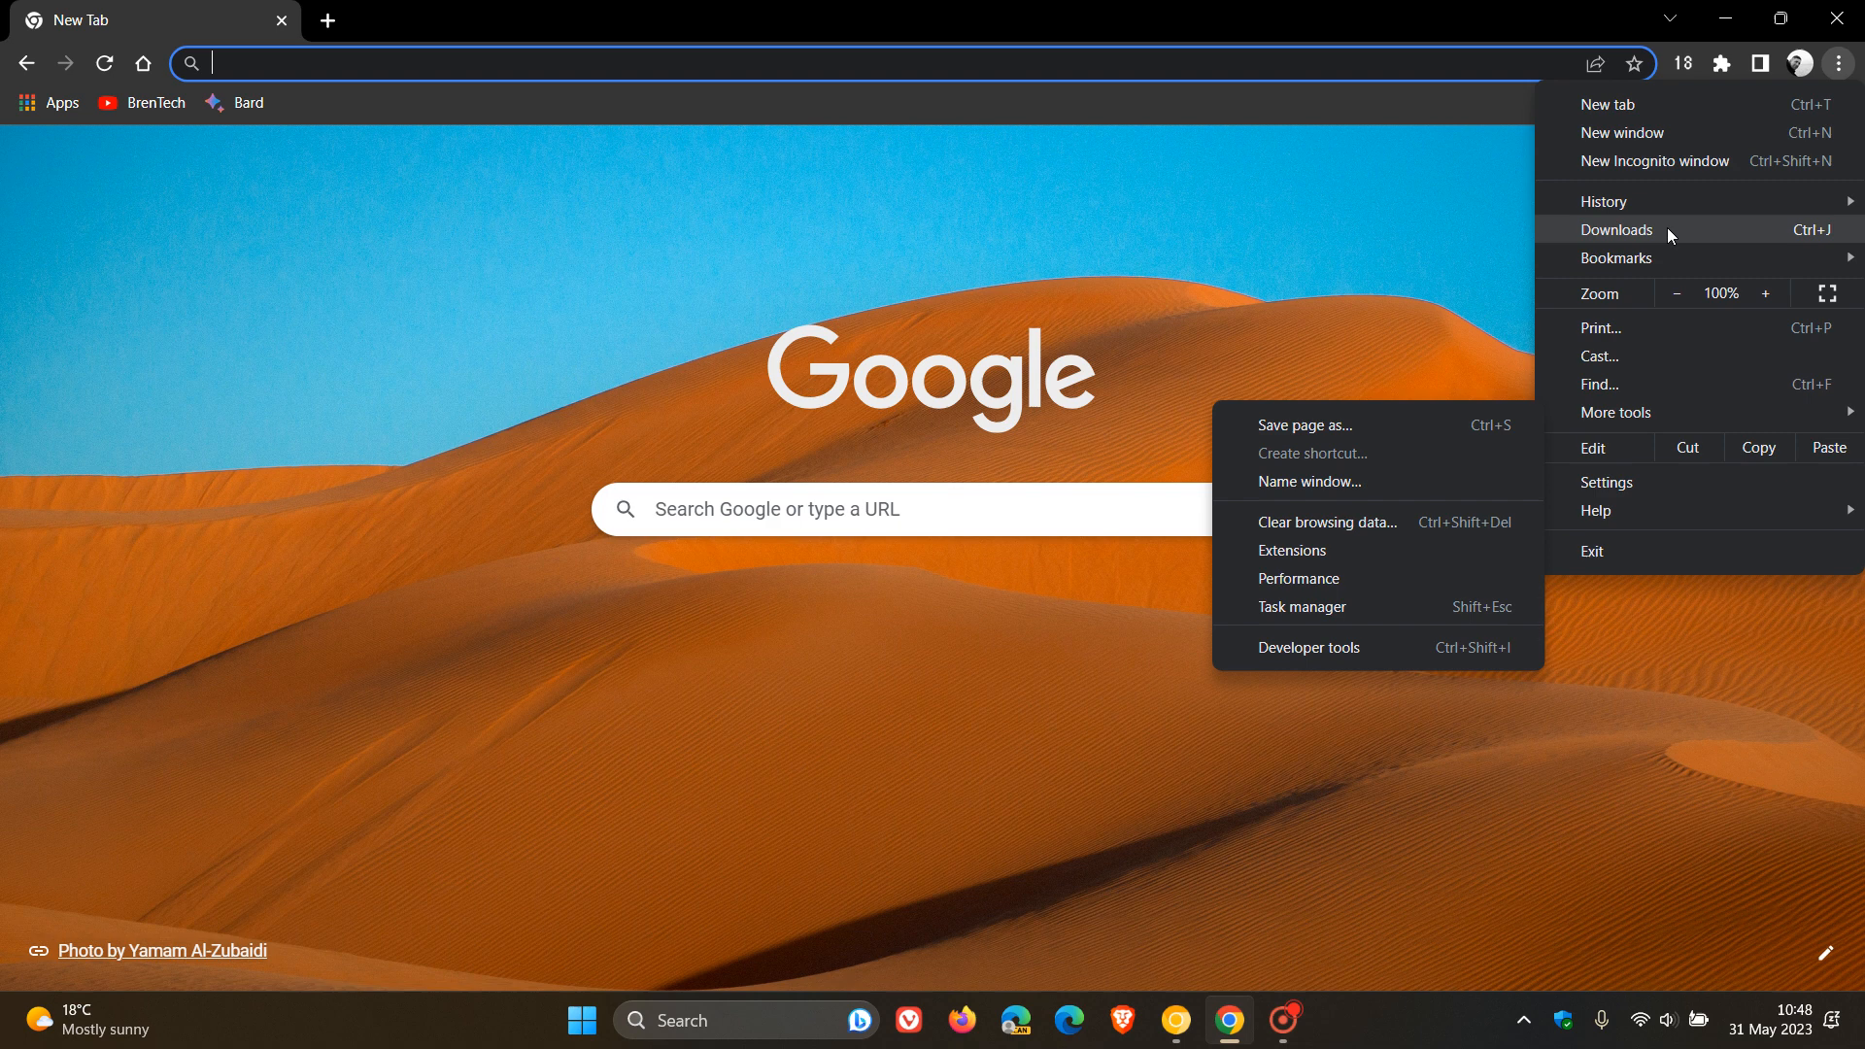
pyautogui.moveTo(1619, 231)
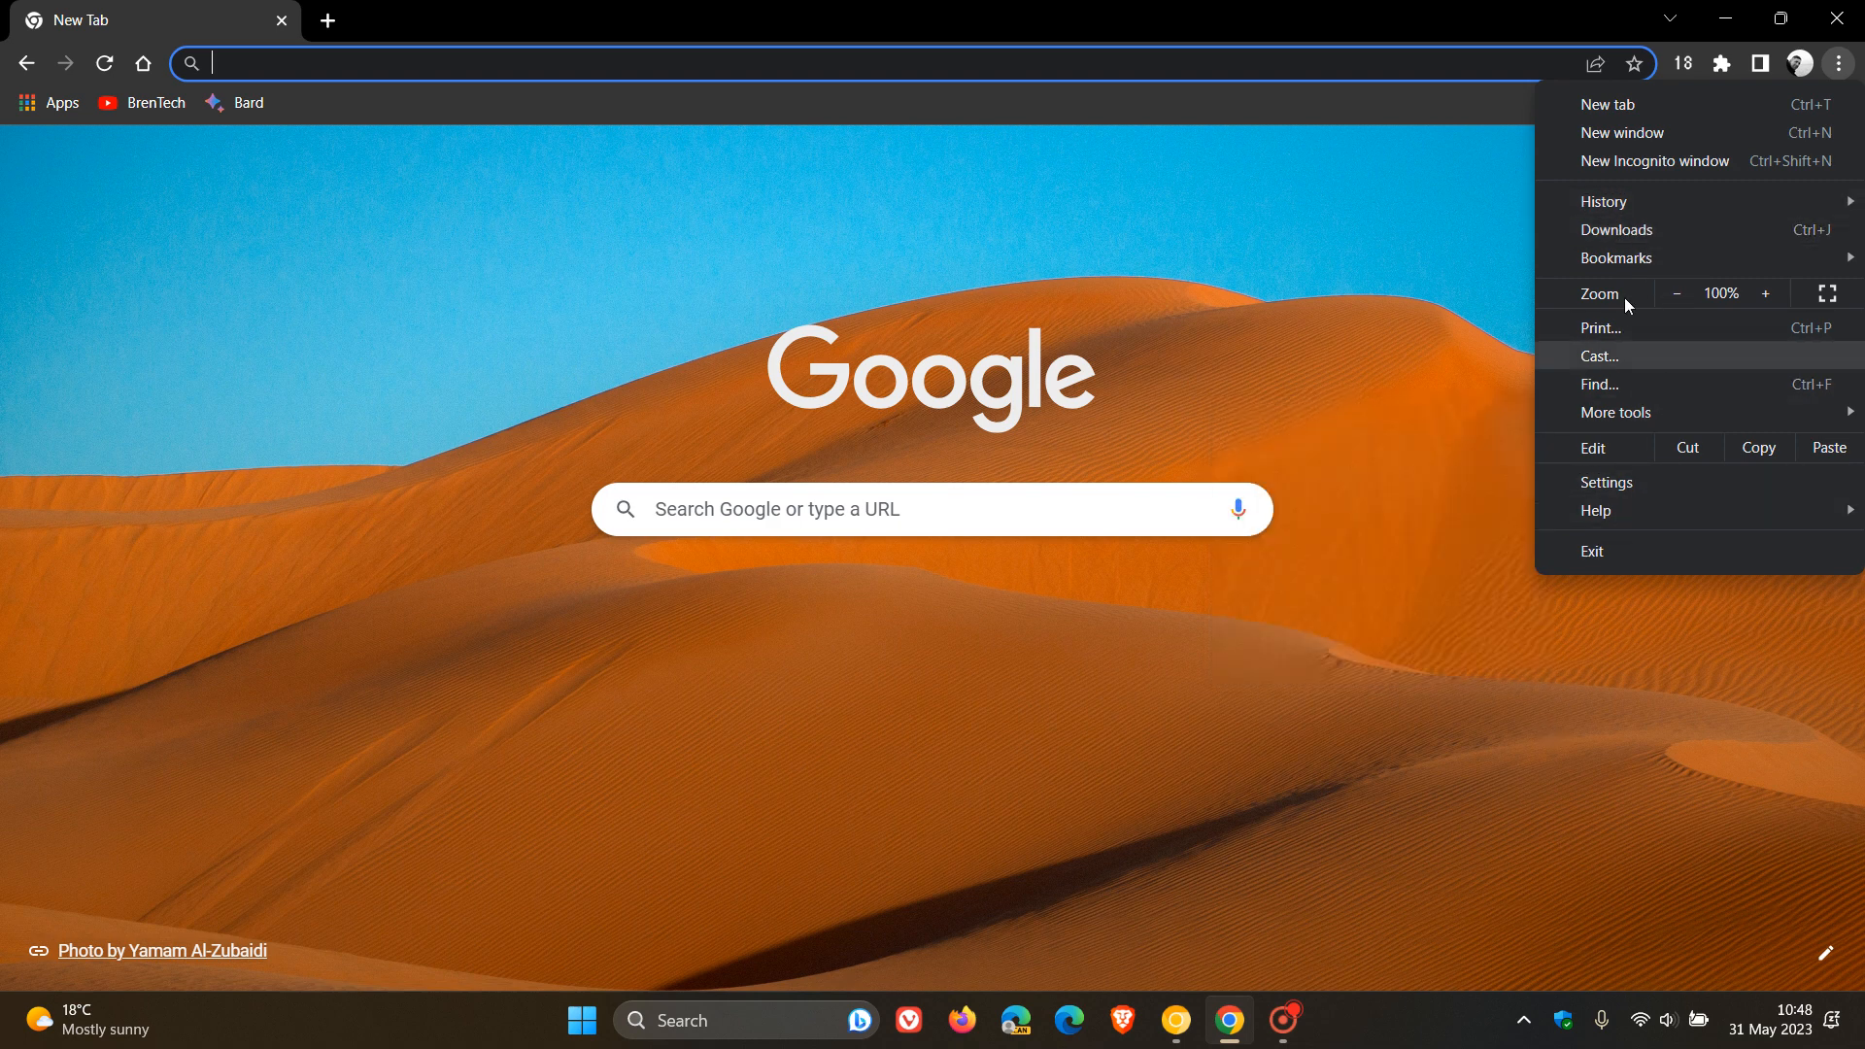
pyautogui.moveTo(1444, 631)
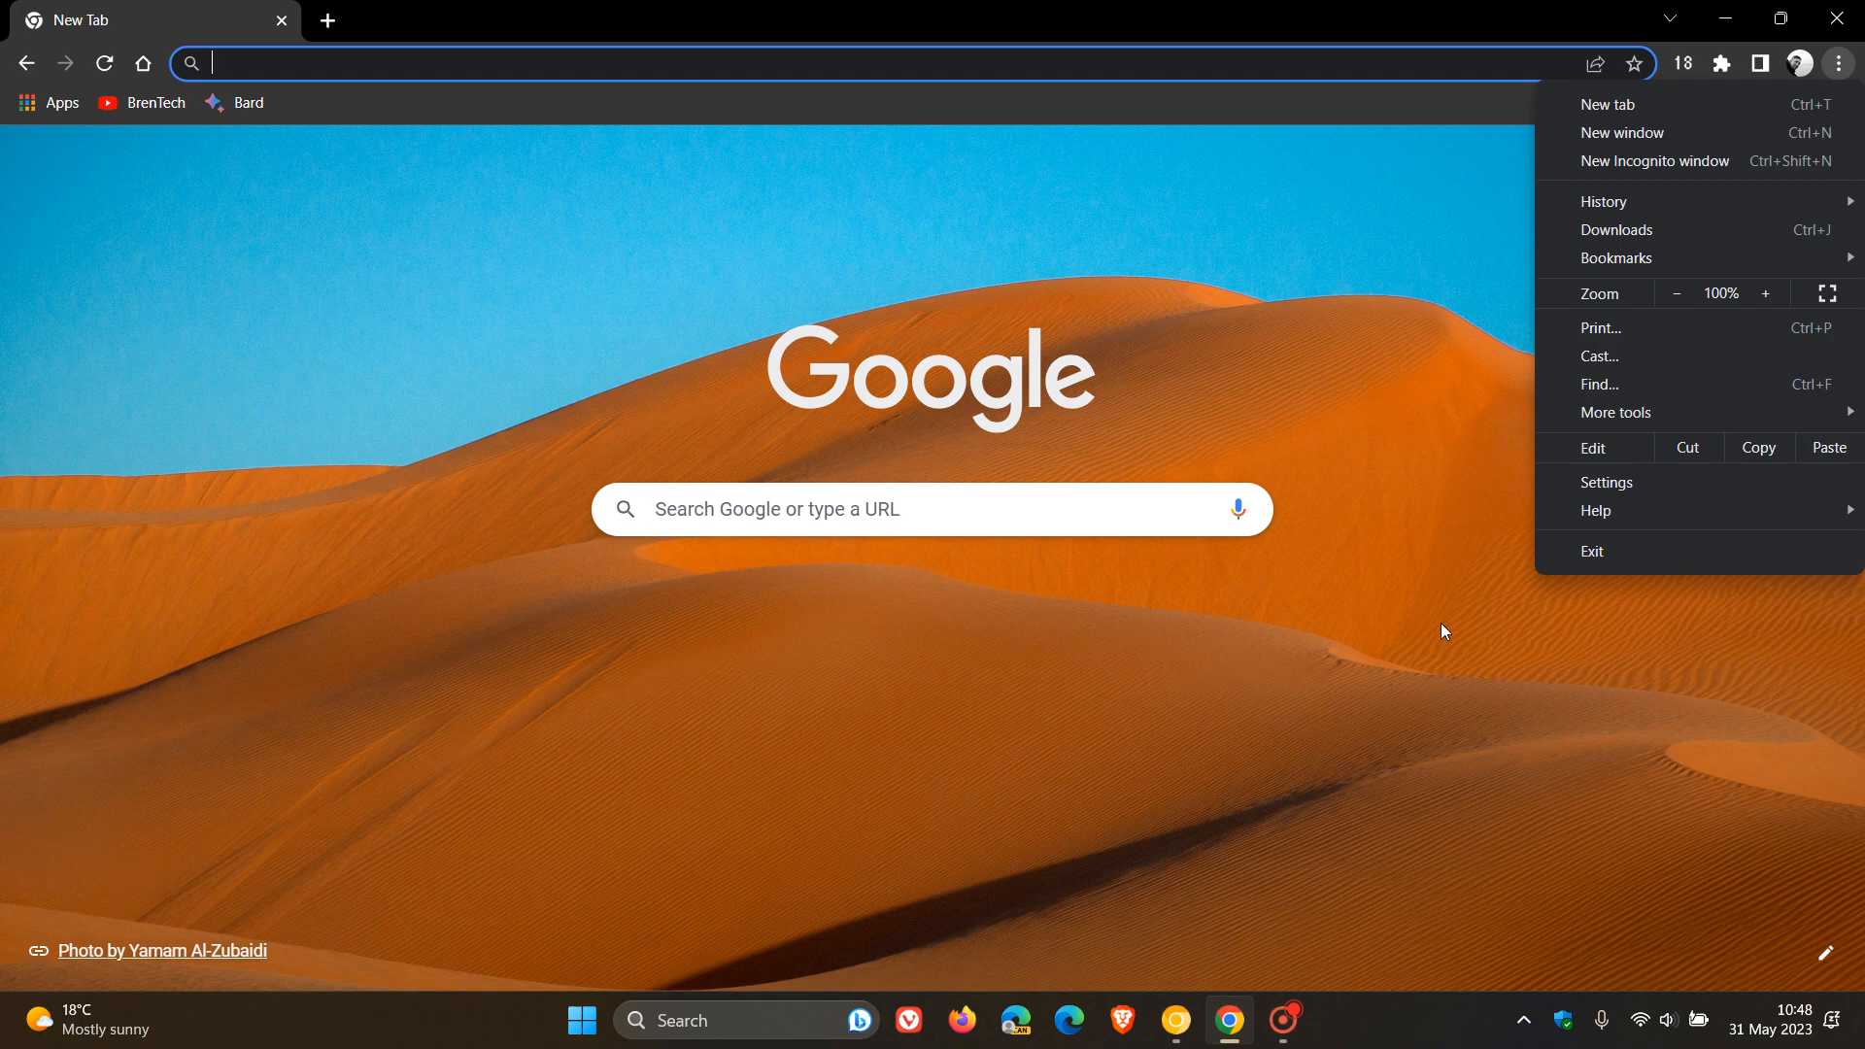
pyautogui.moveTo(1475, 614)
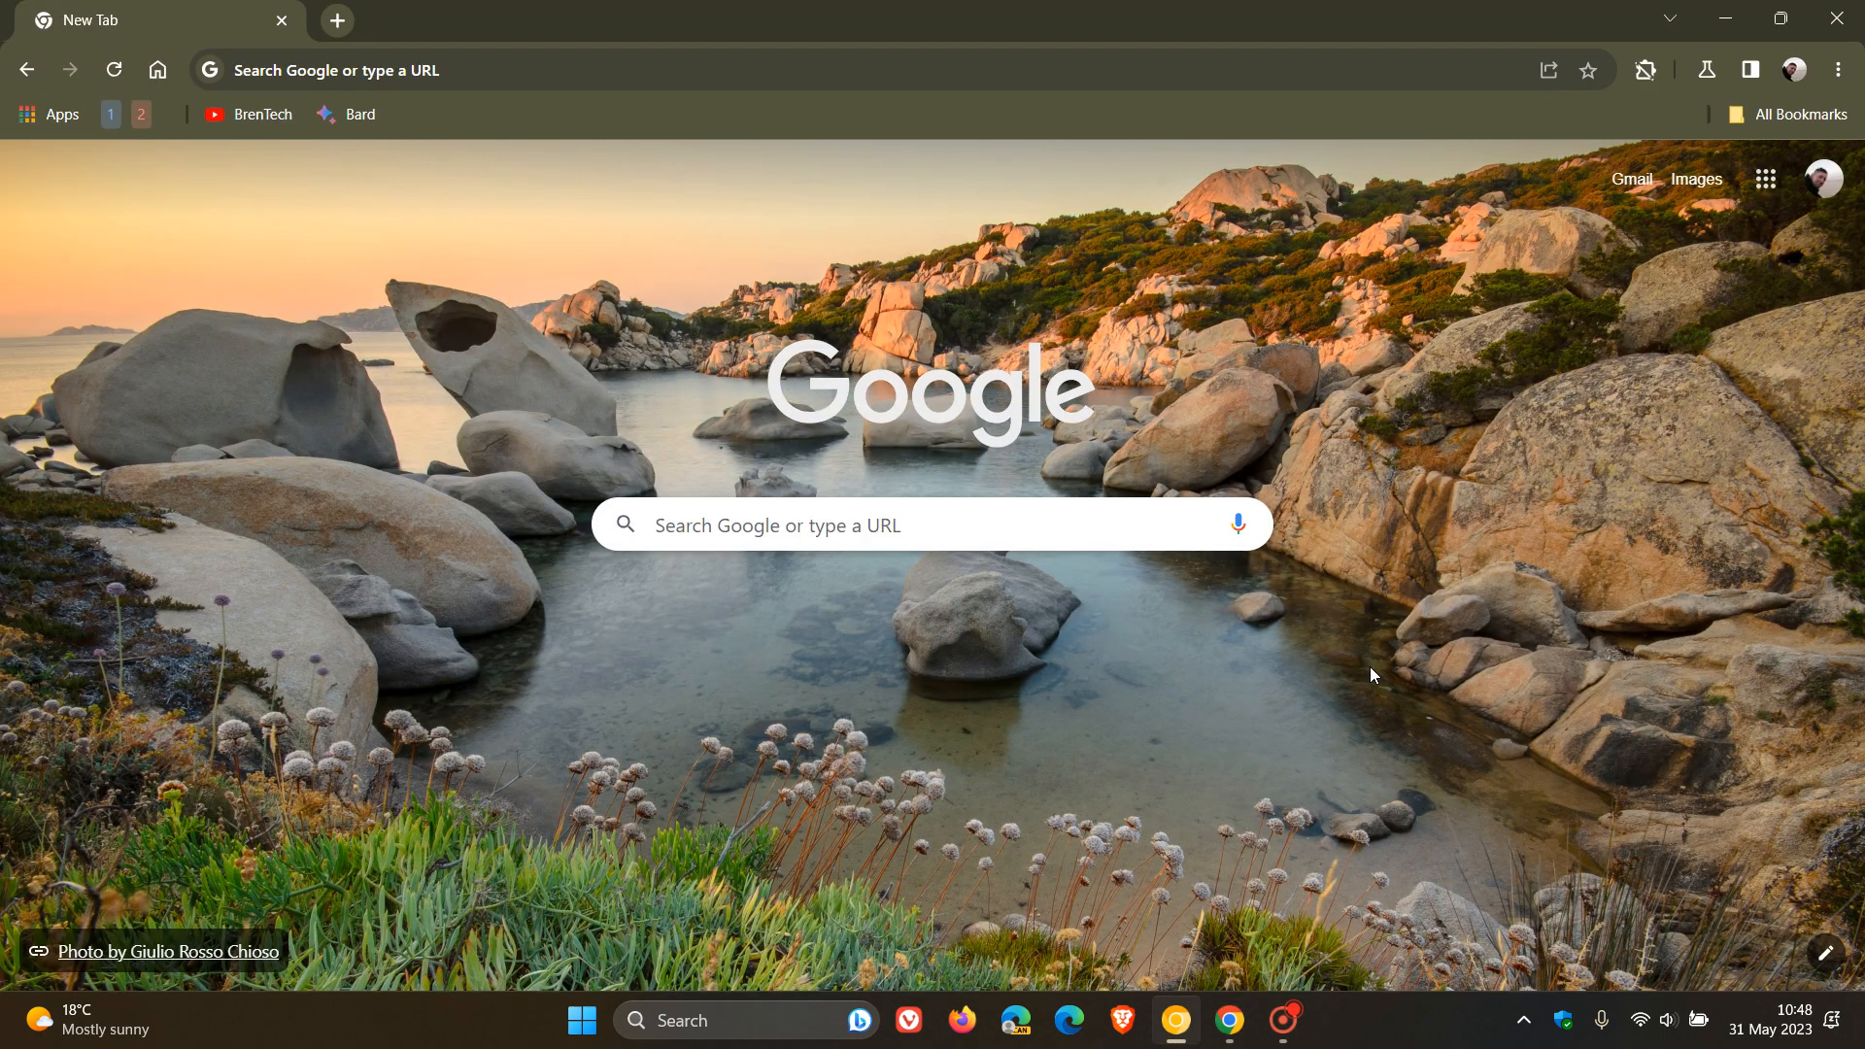
pyautogui.moveTo(1503, 557)
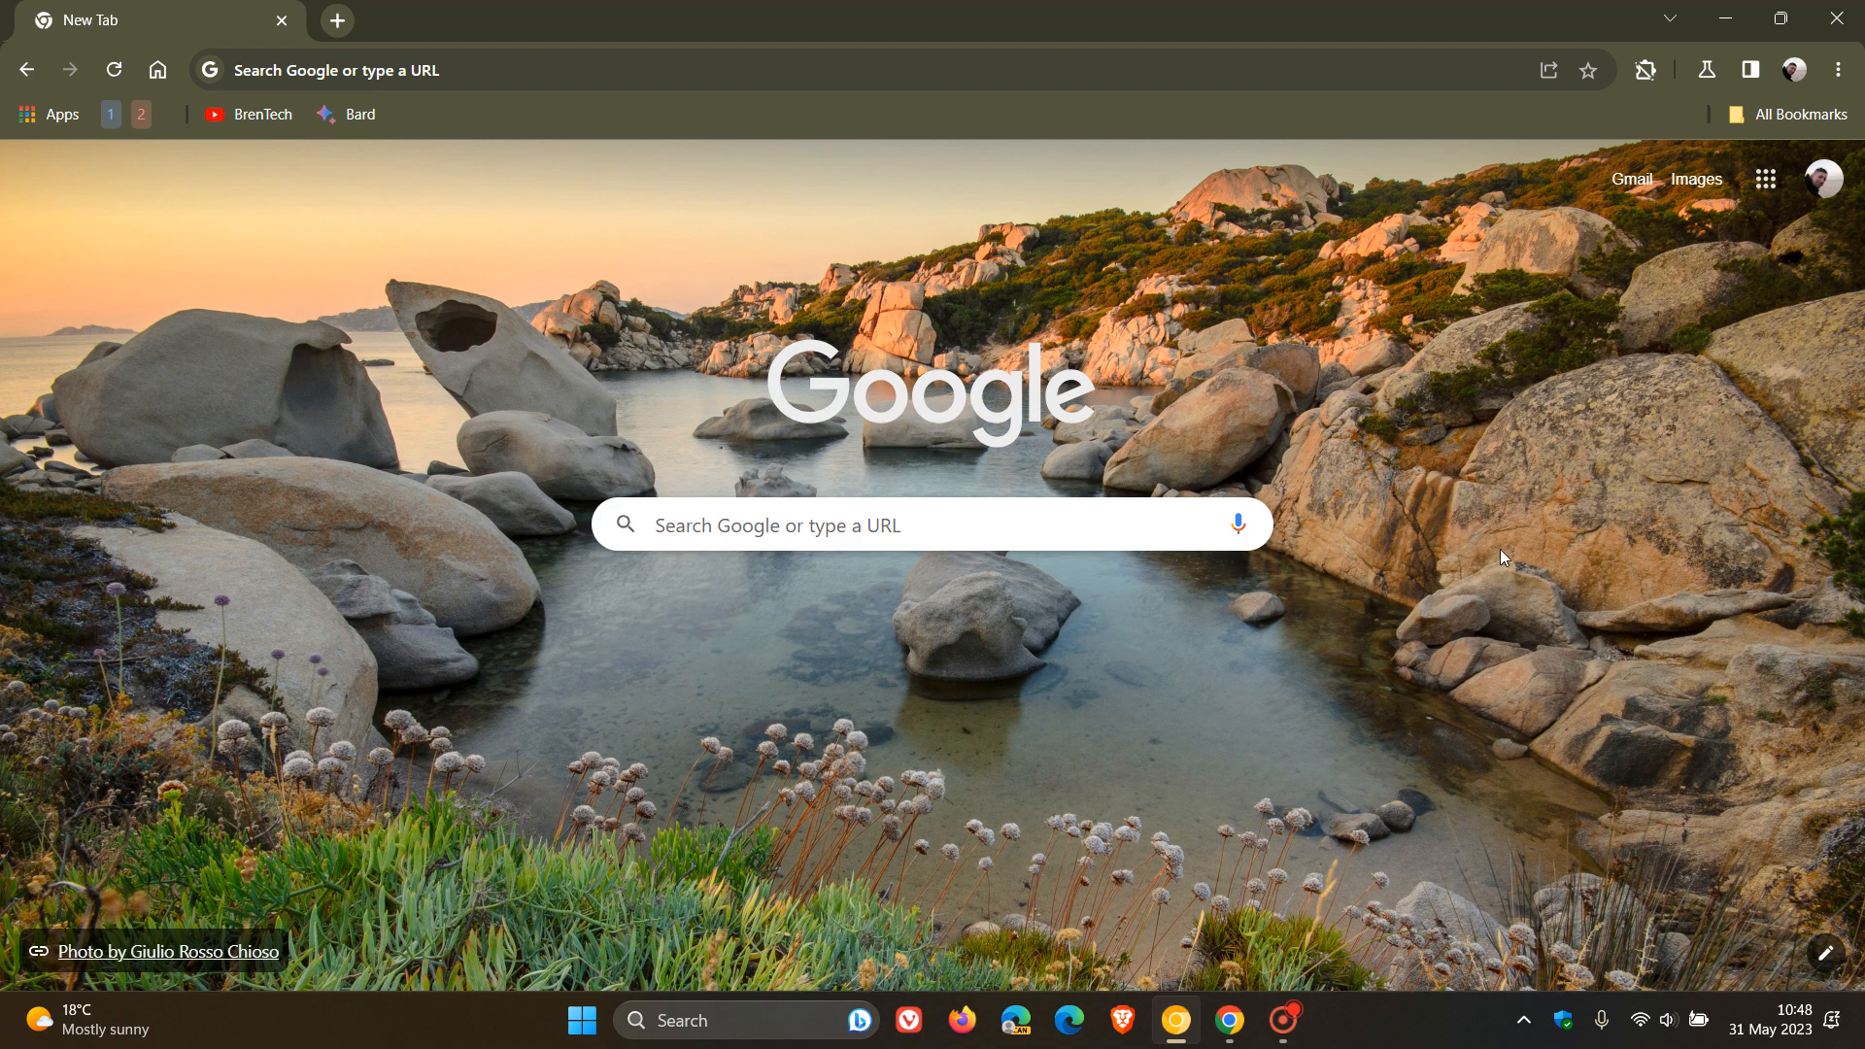
pyautogui.moveTo(1591, 382)
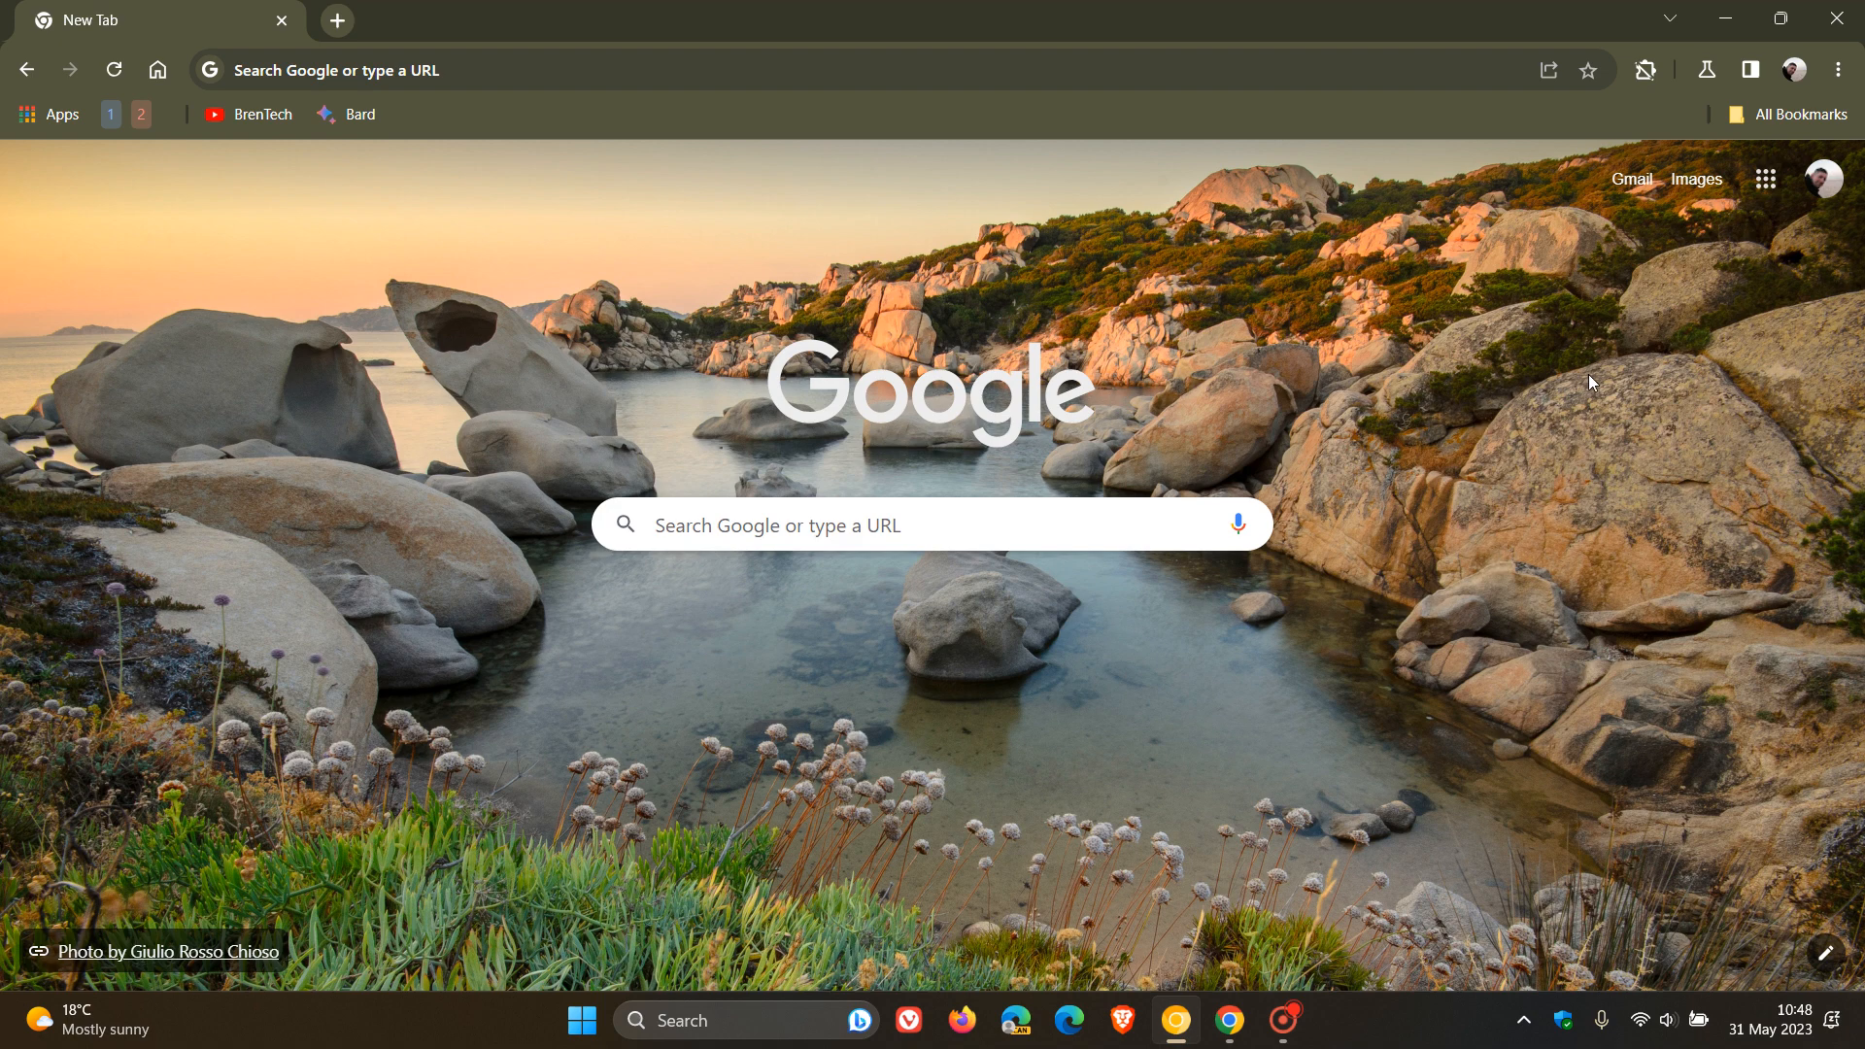
# Open Google Password Manager from the menu, run Checkup, then view its Settings section.
pyautogui.click(1838, 69)
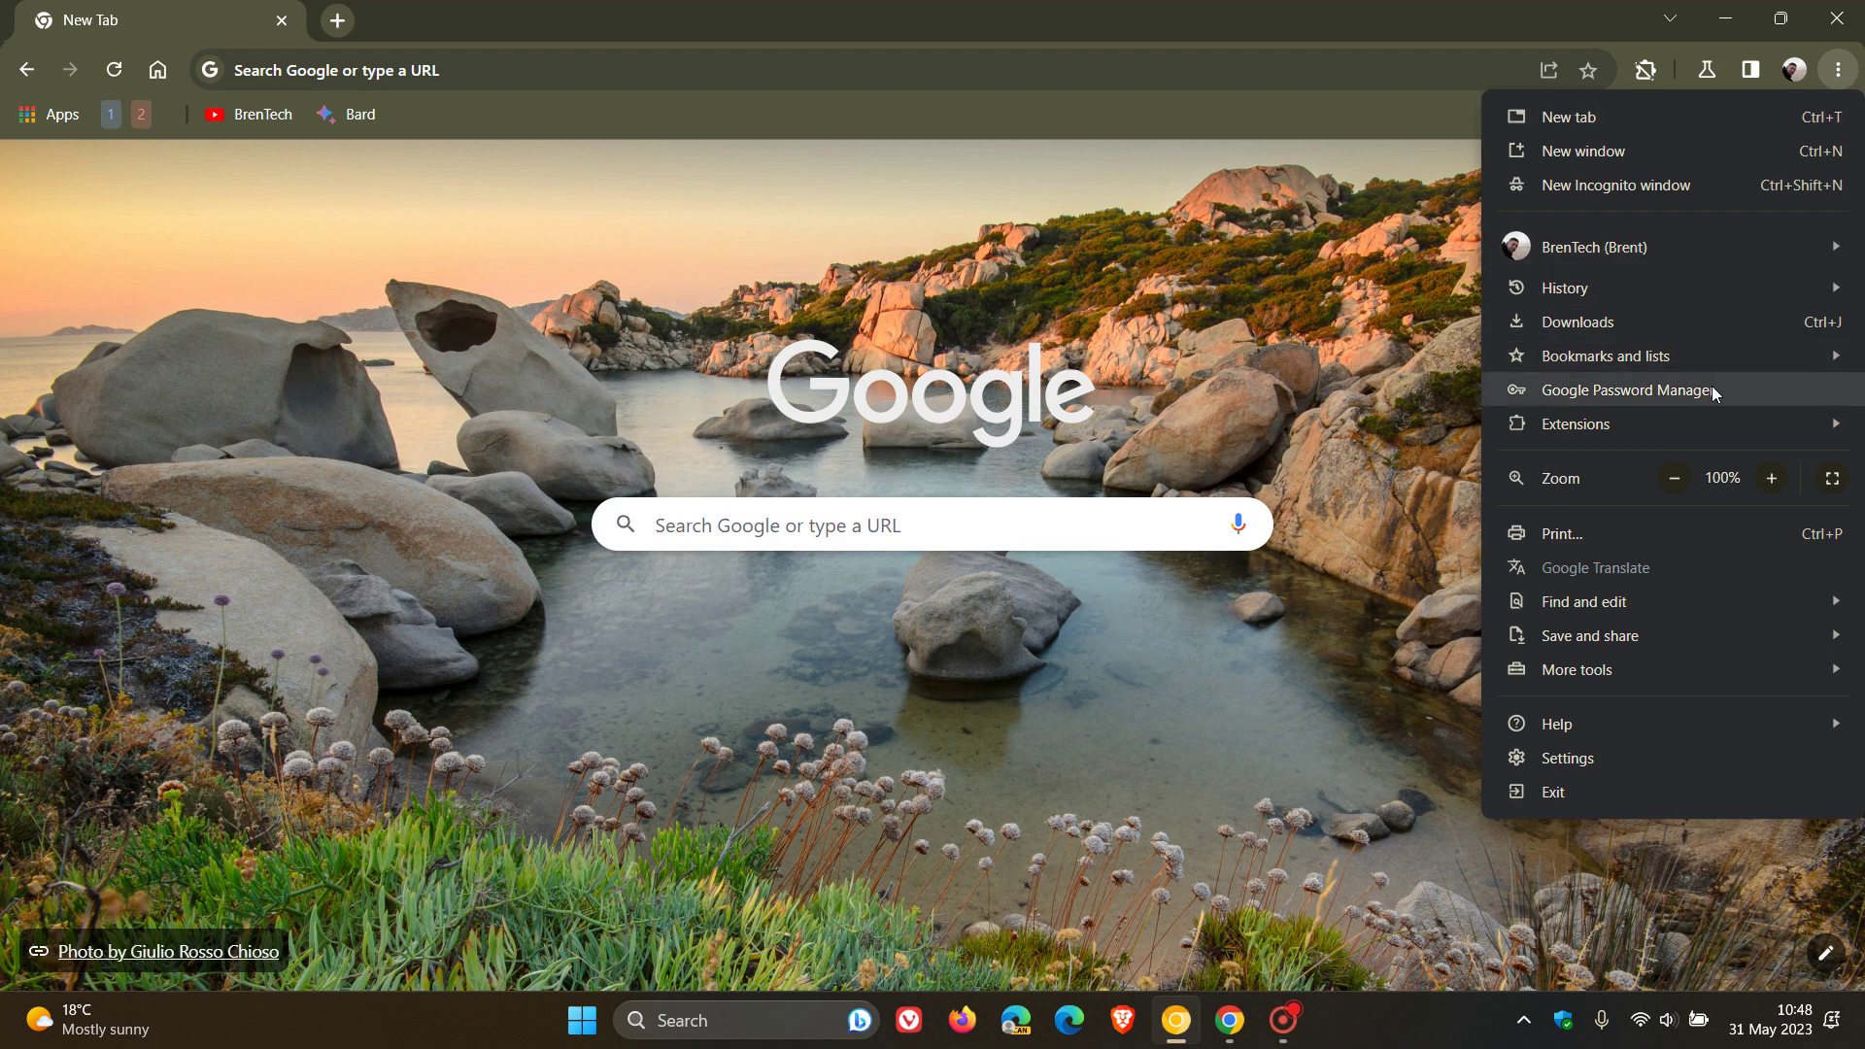
pyautogui.moveTo(1734, 380)
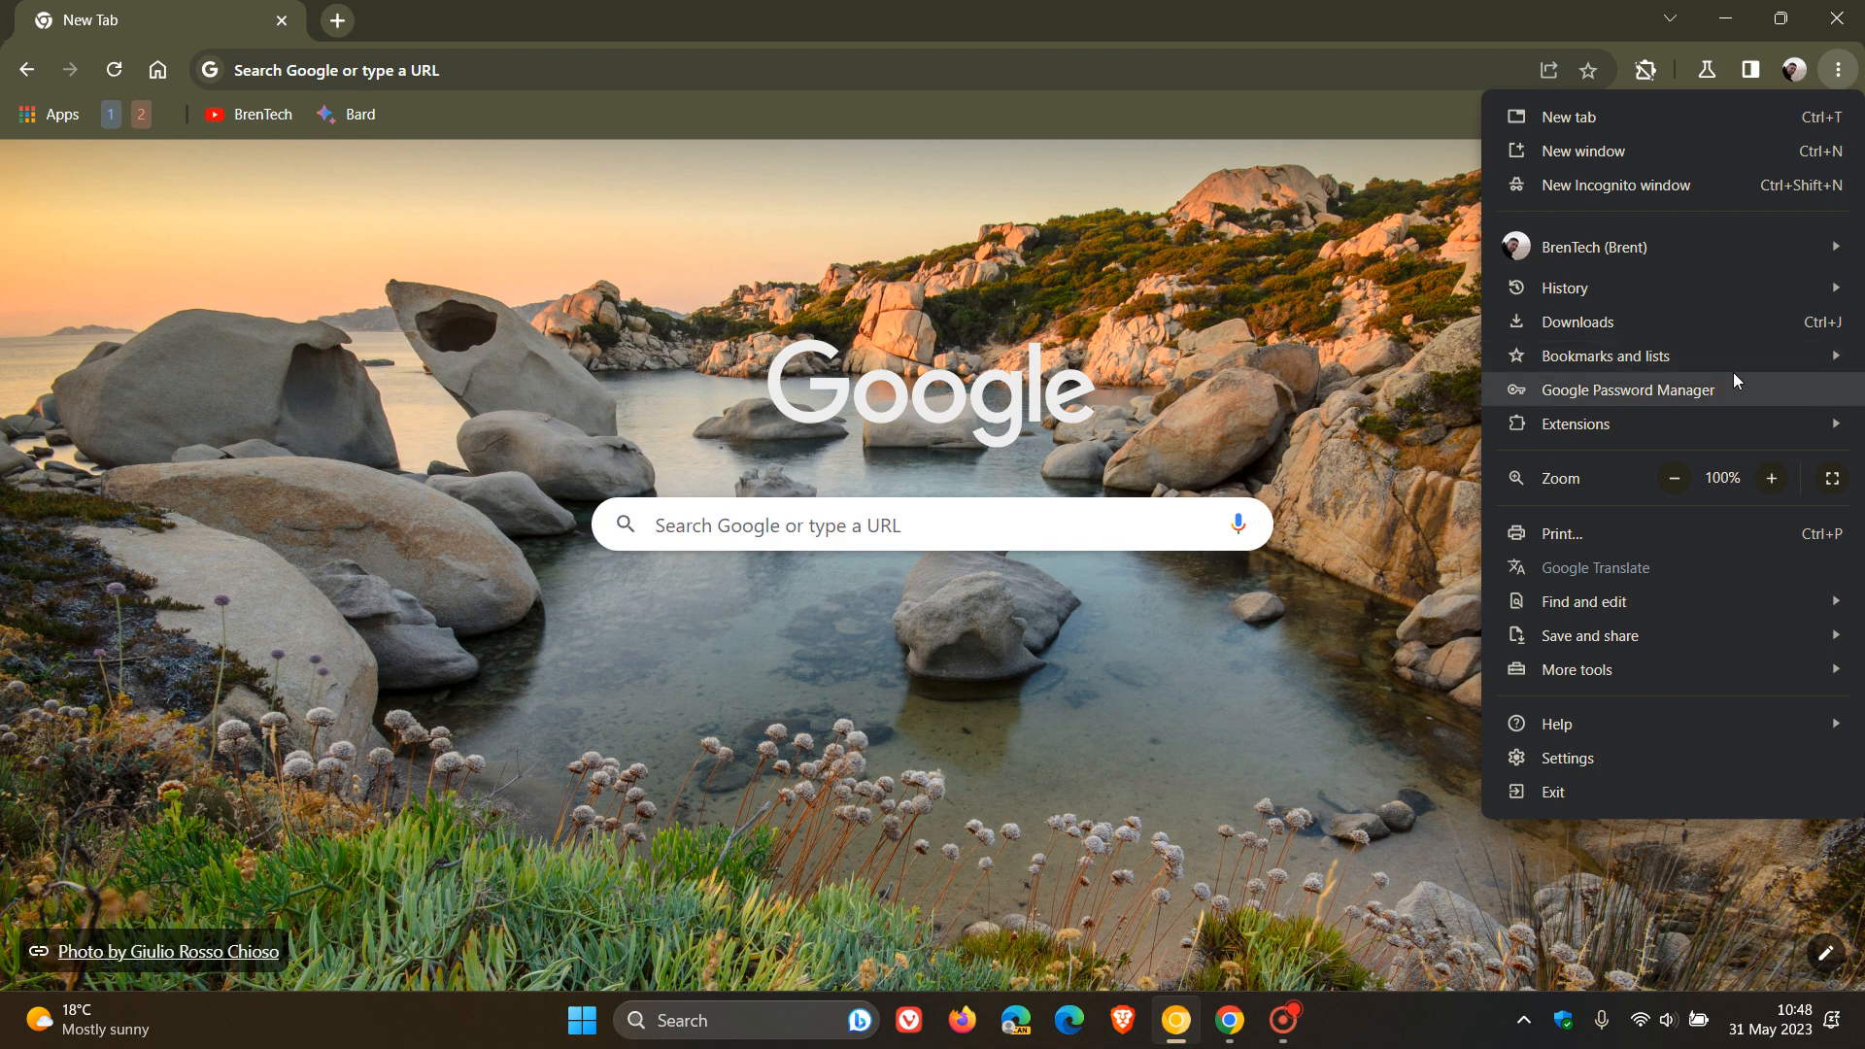
pyautogui.moveTo(1690, 392)
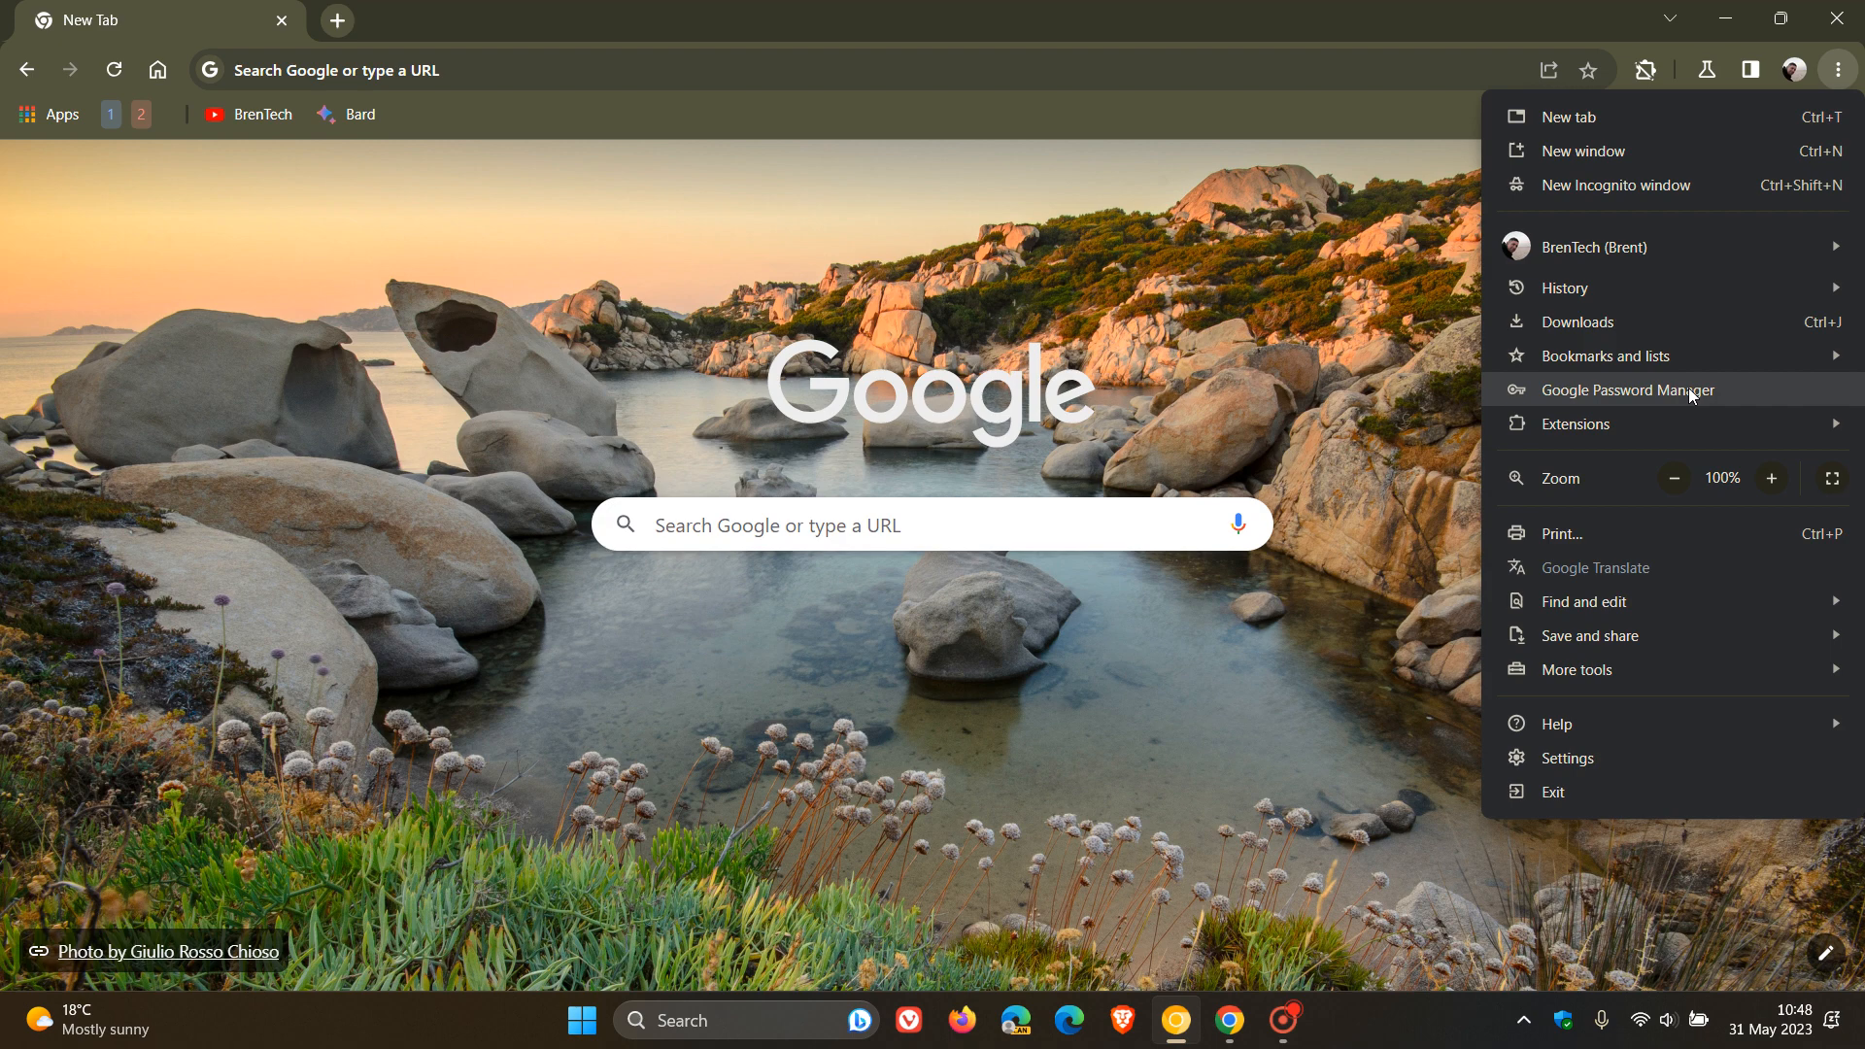
pyautogui.click(1629, 389)
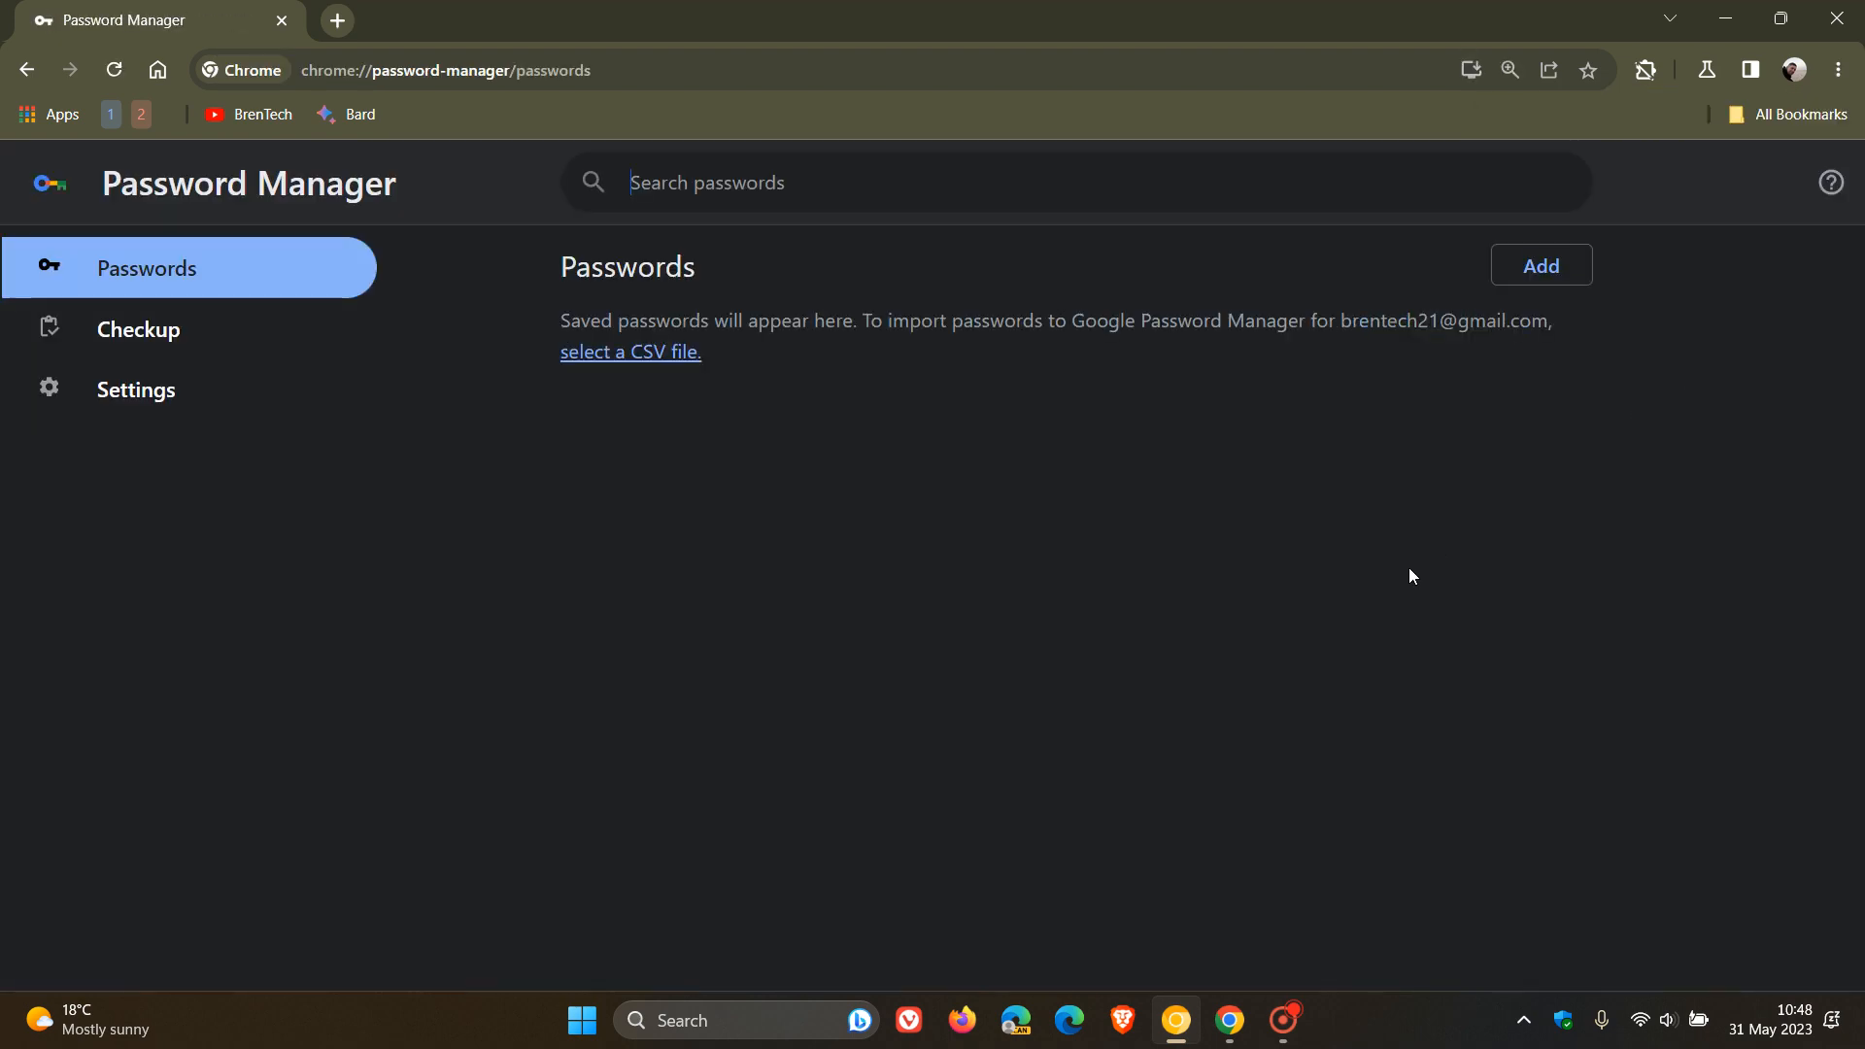
pyautogui.moveTo(933, 542)
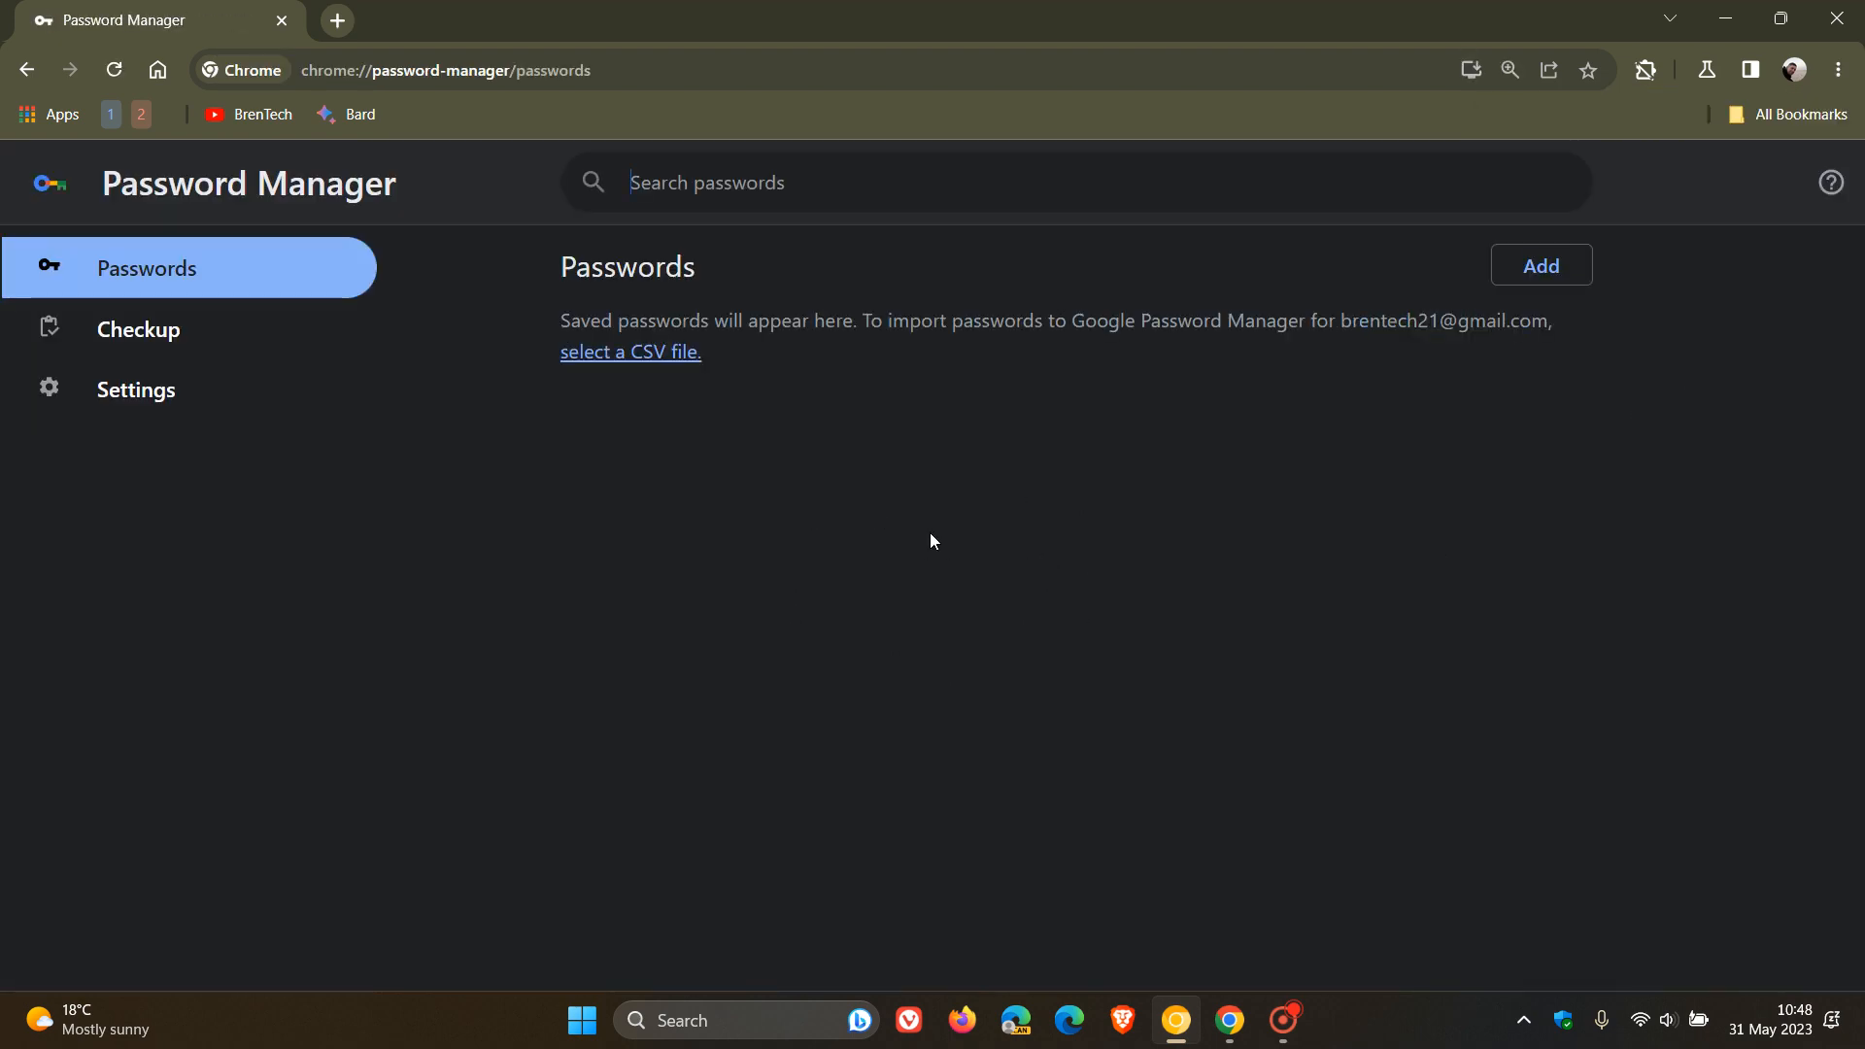
pyautogui.moveTo(956, 794)
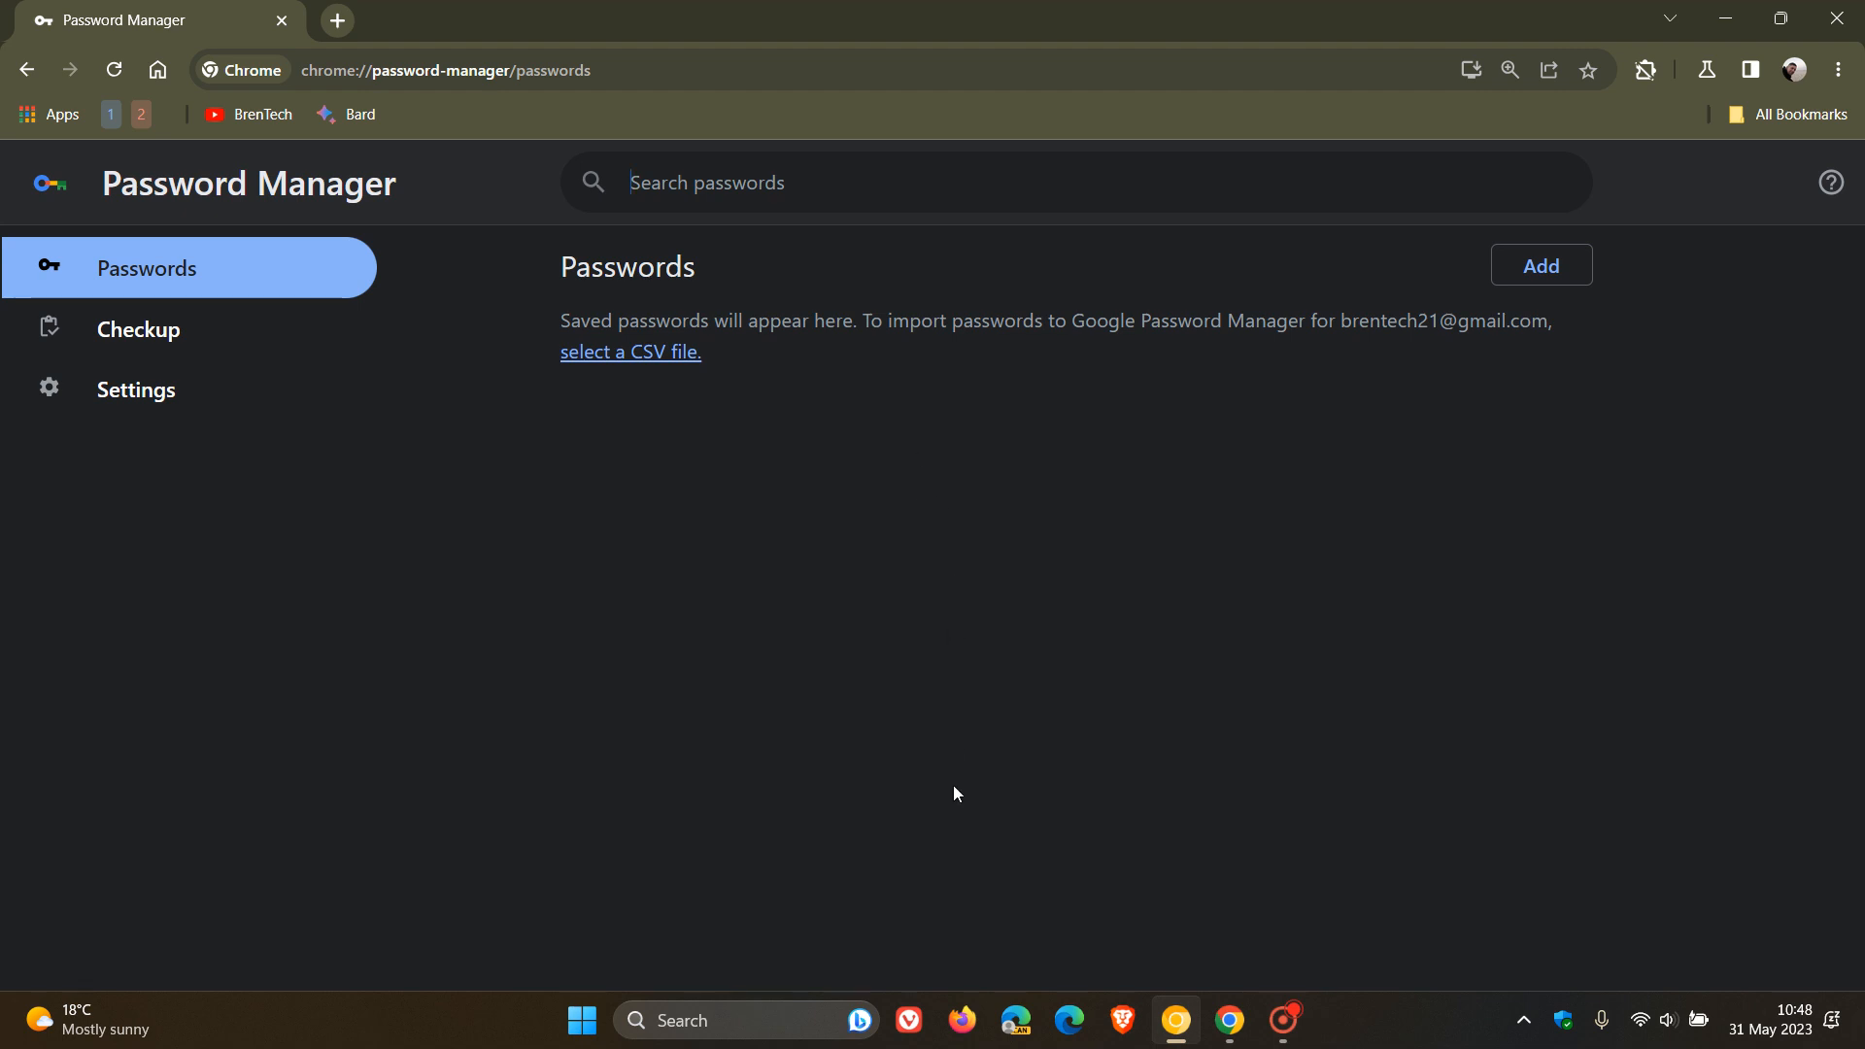
pyautogui.moveTo(154, 356)
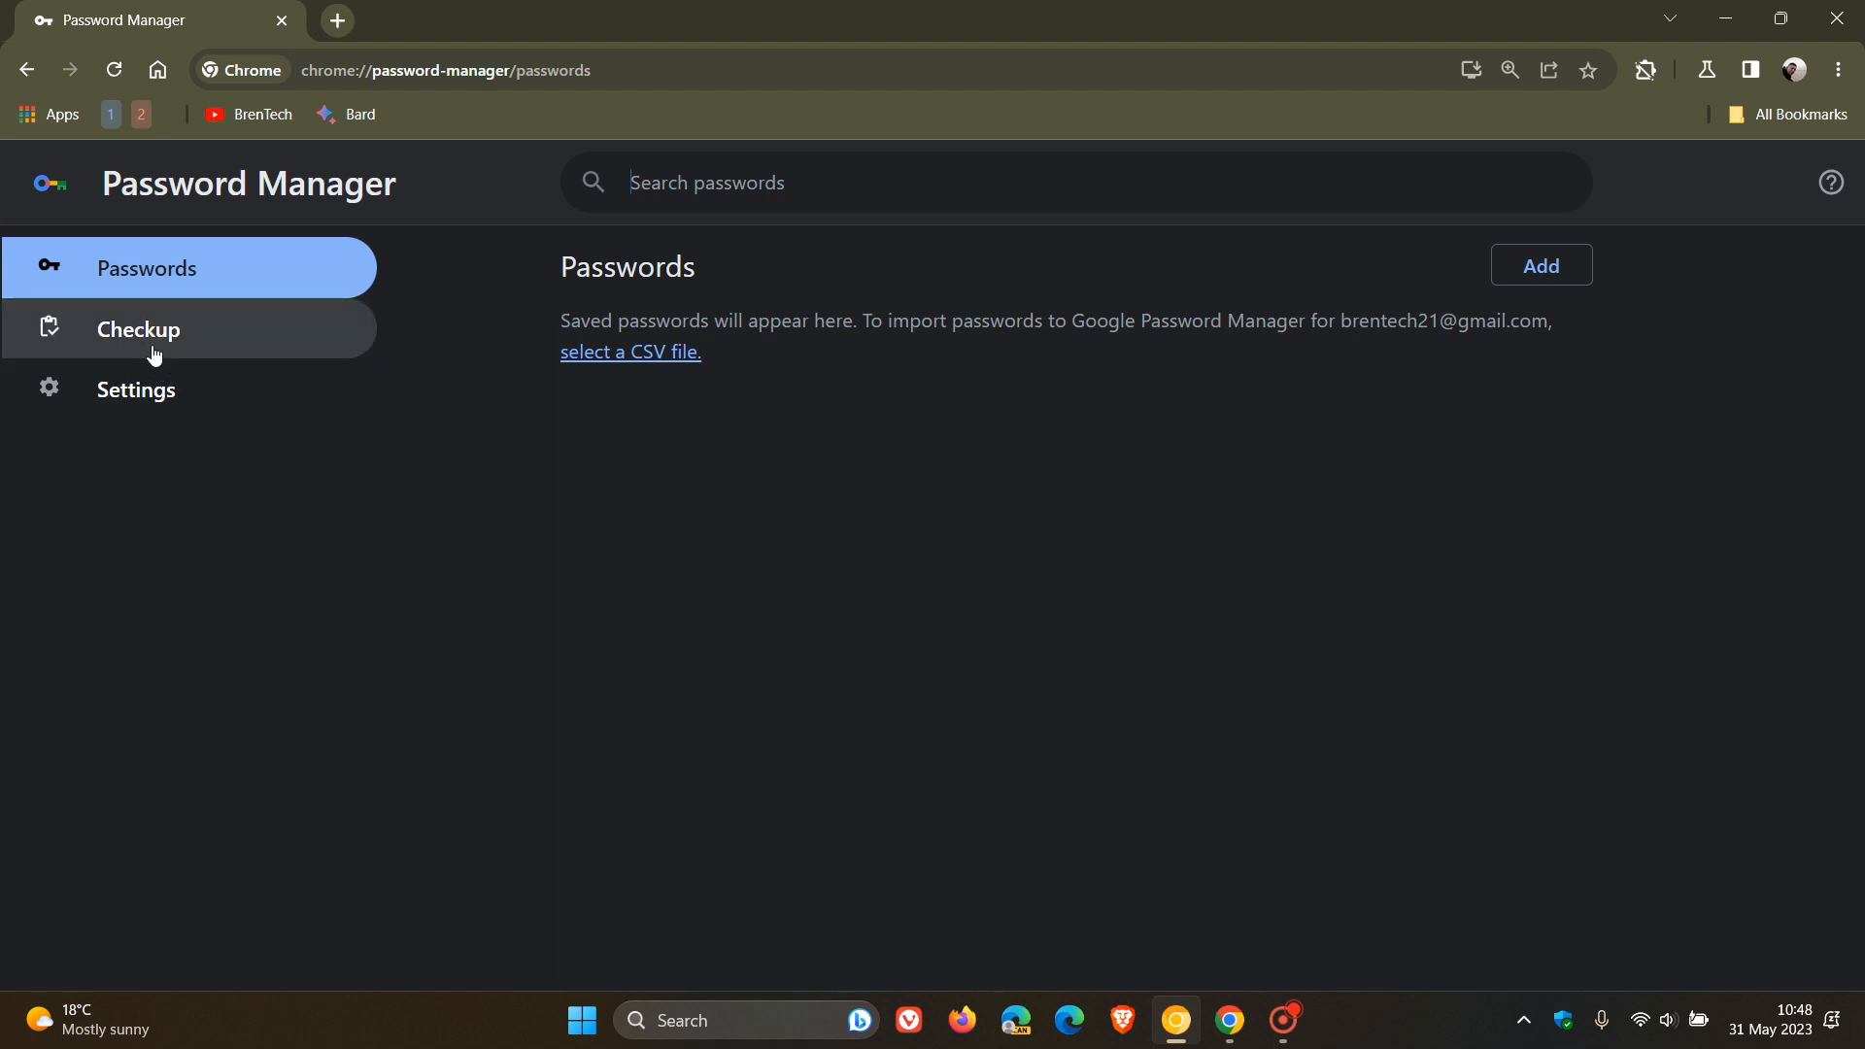
pyautogui.click(137, 330)
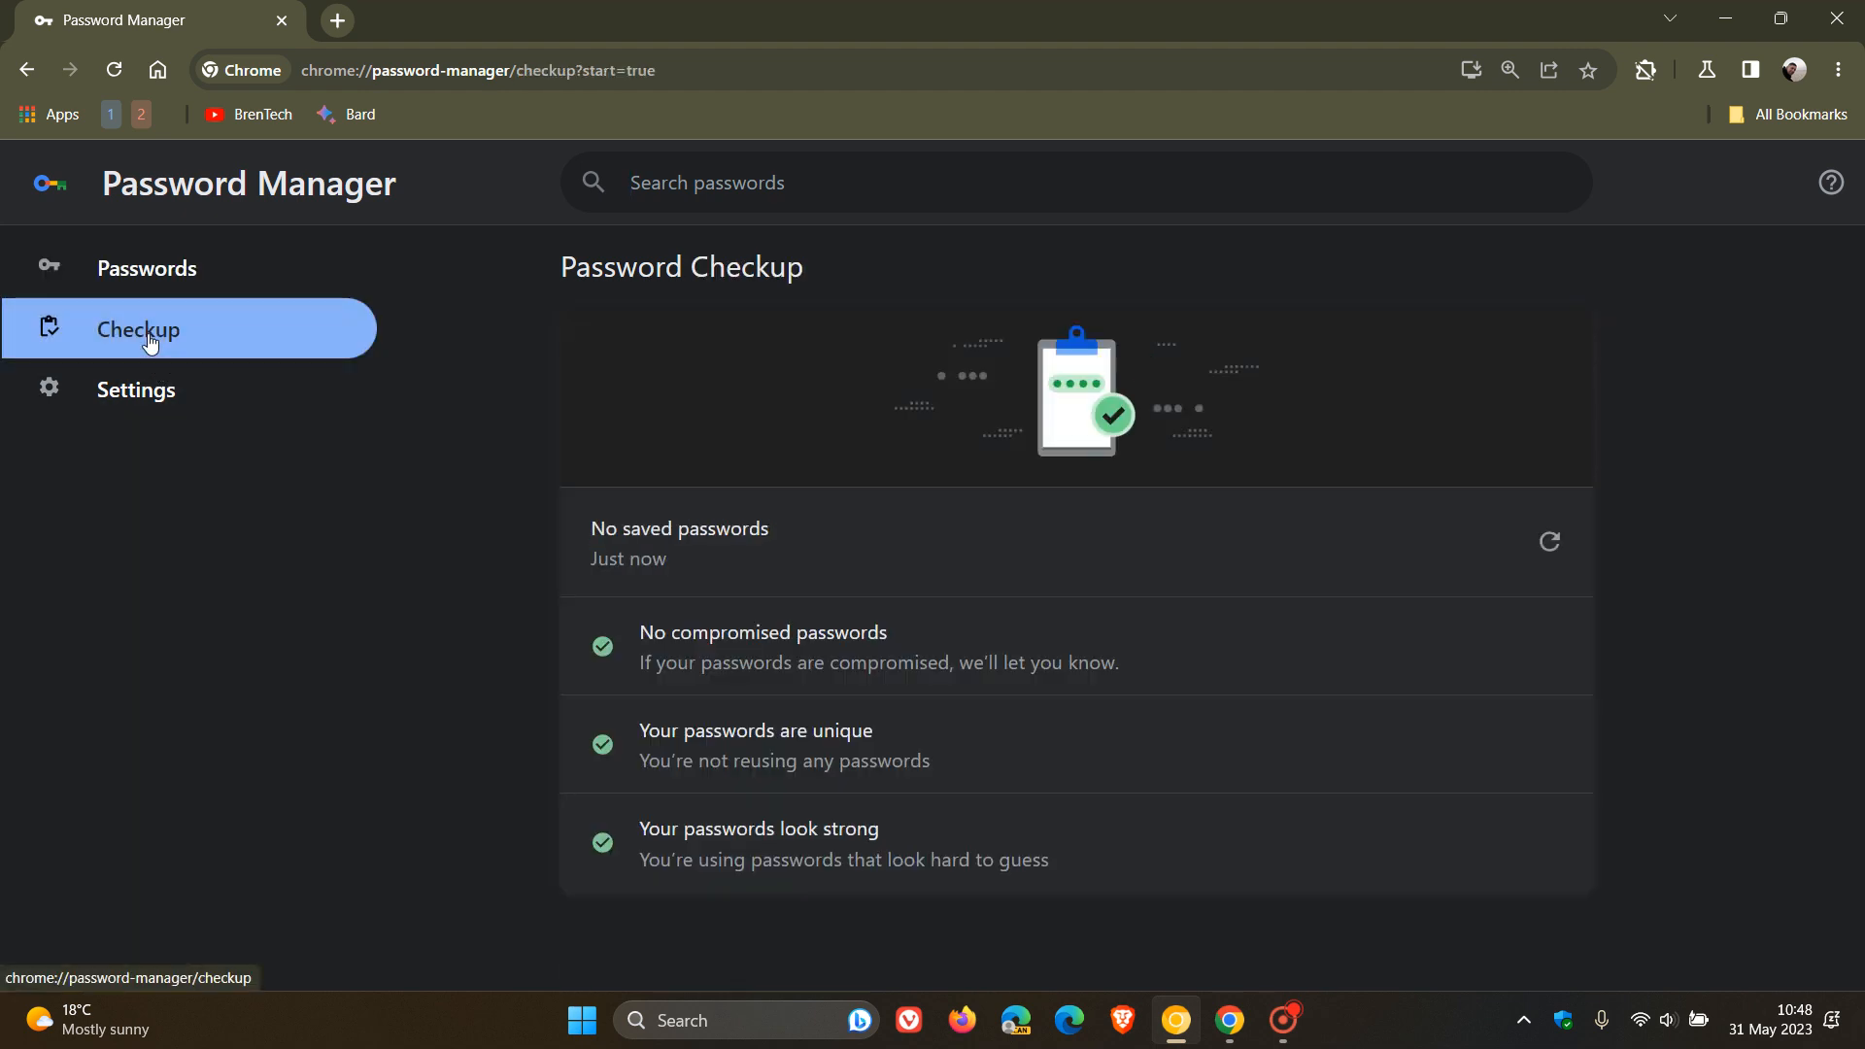
pyautogui.moveTo(222, 404)
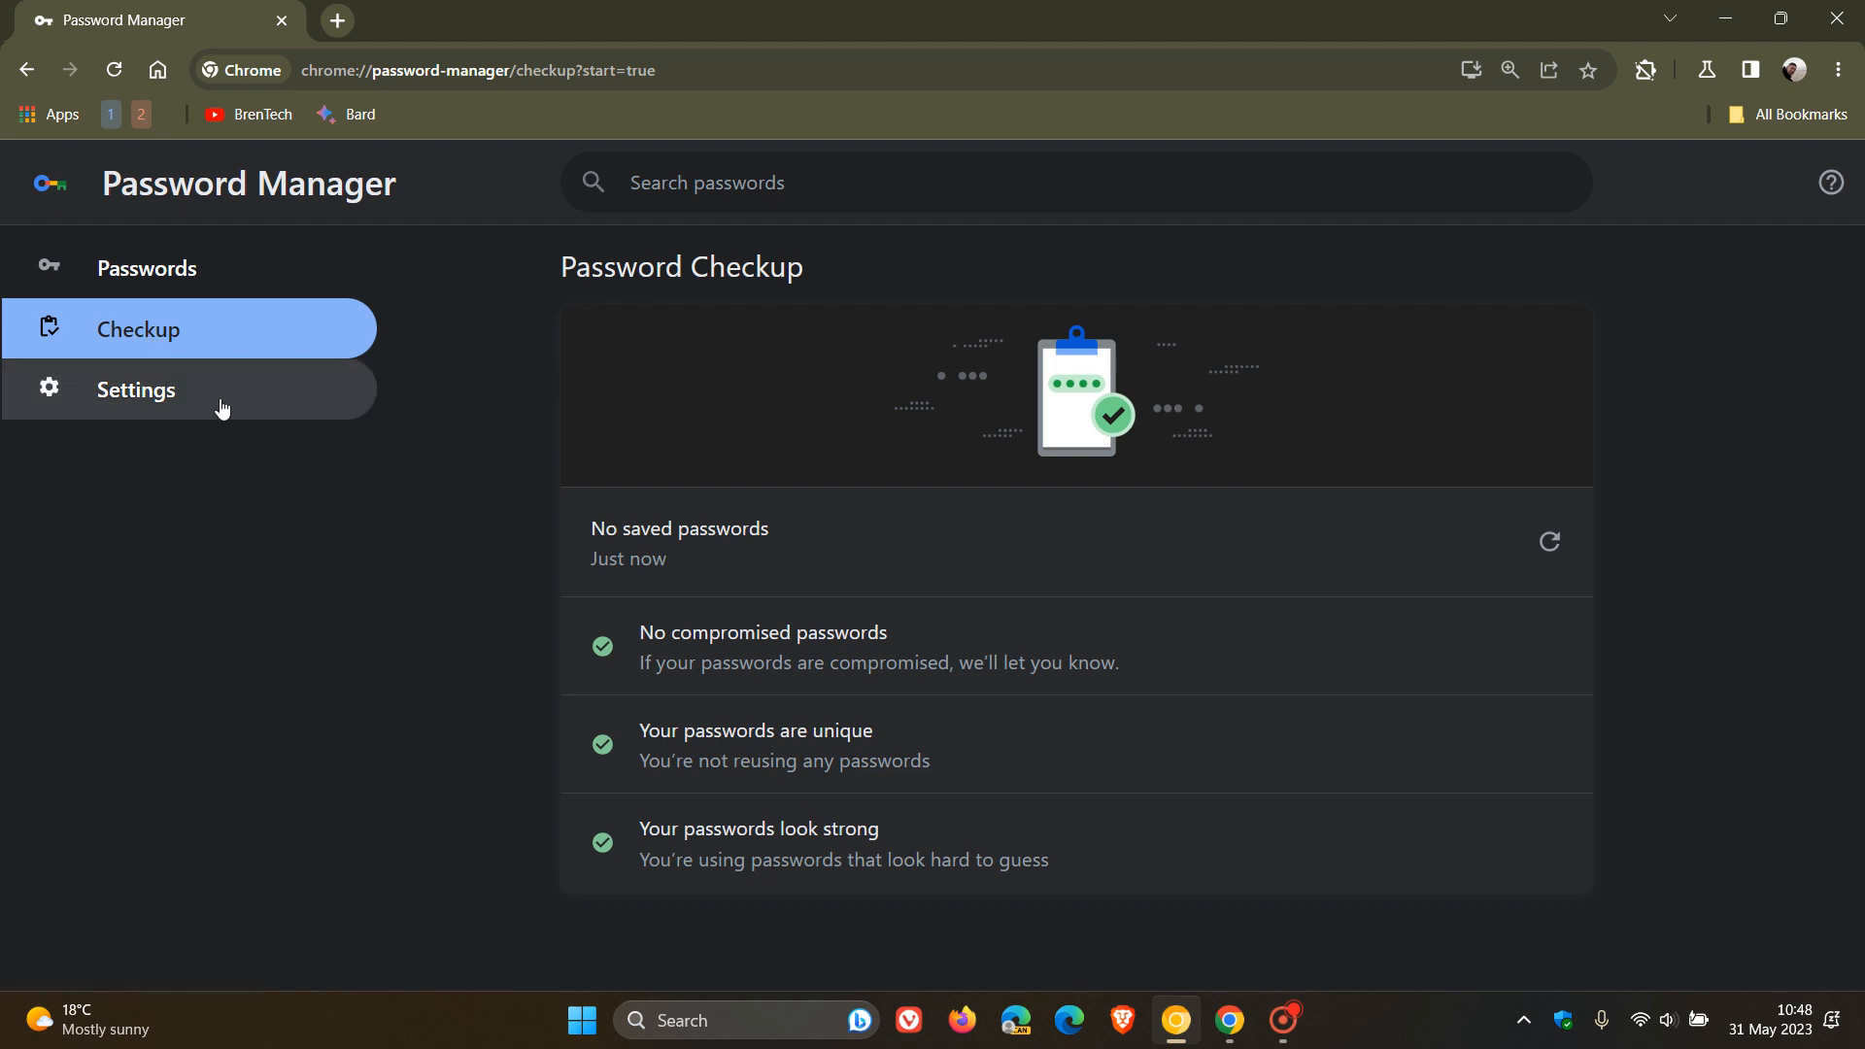
pyautogui.click(136, 390)
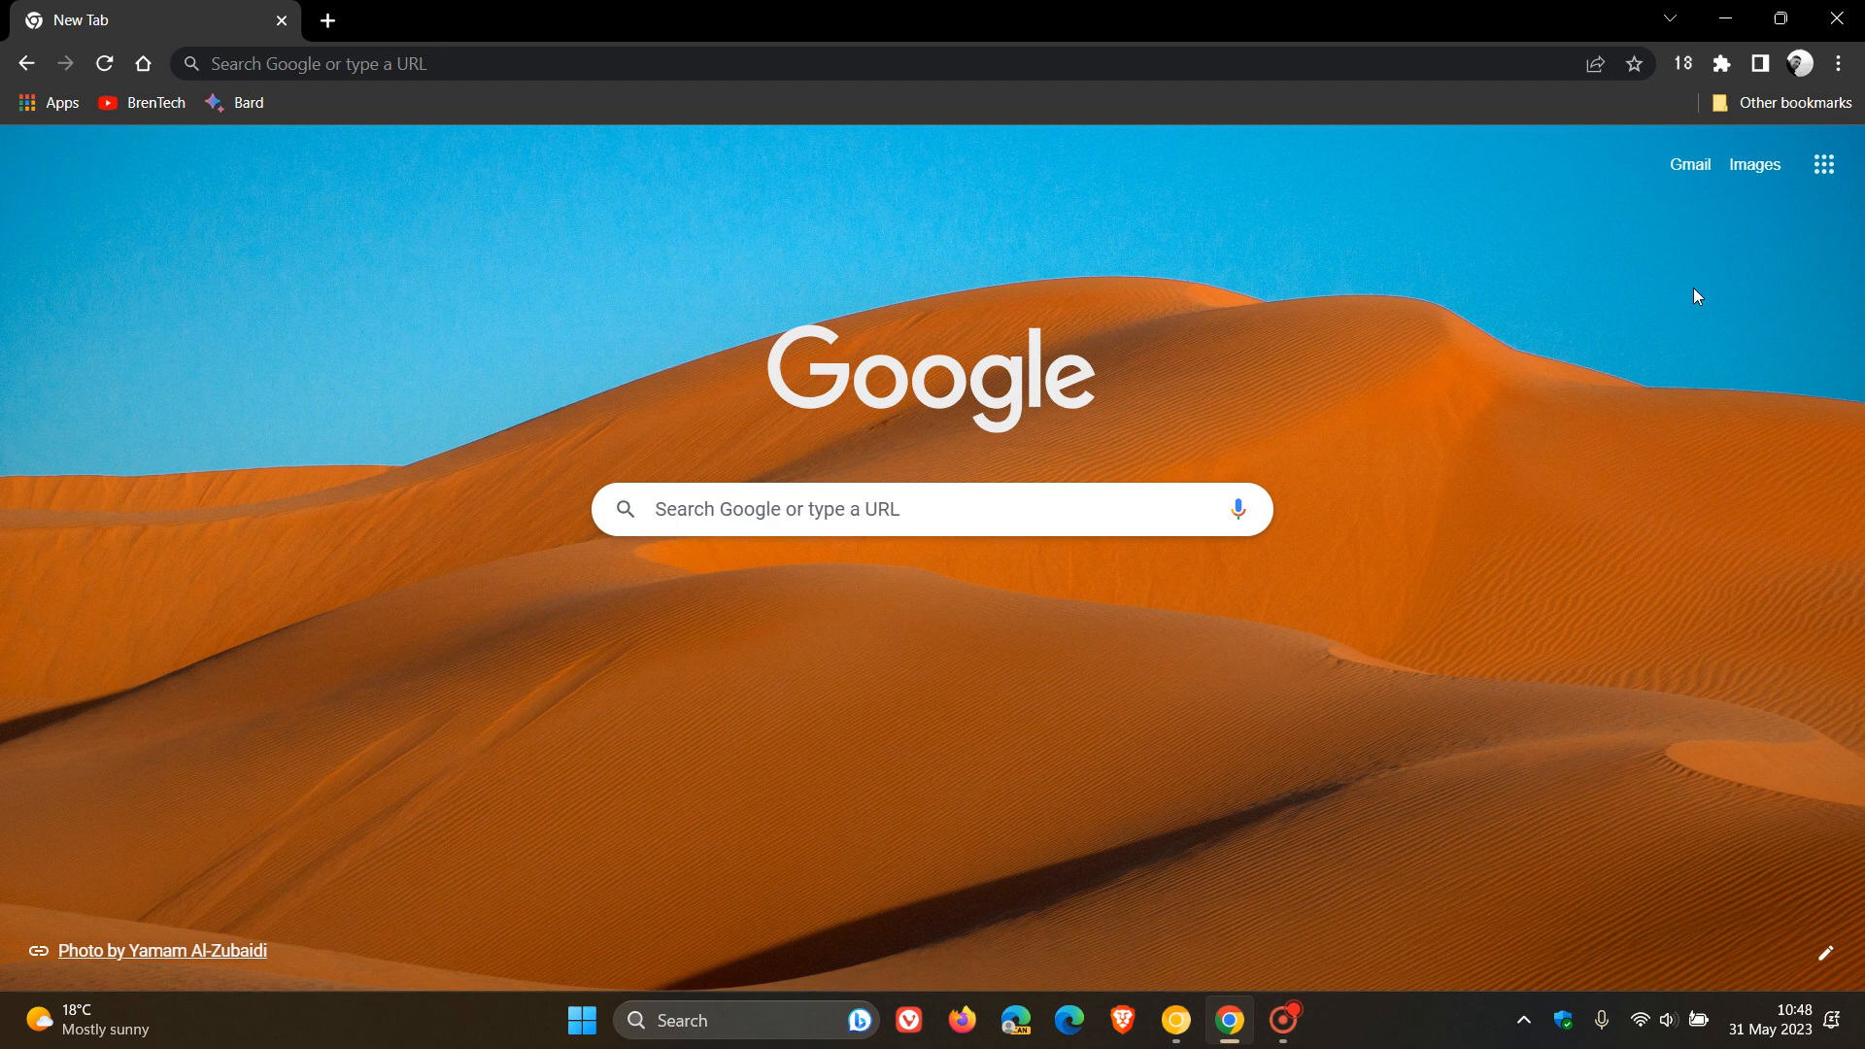
pyautogui.click(1800, 62)
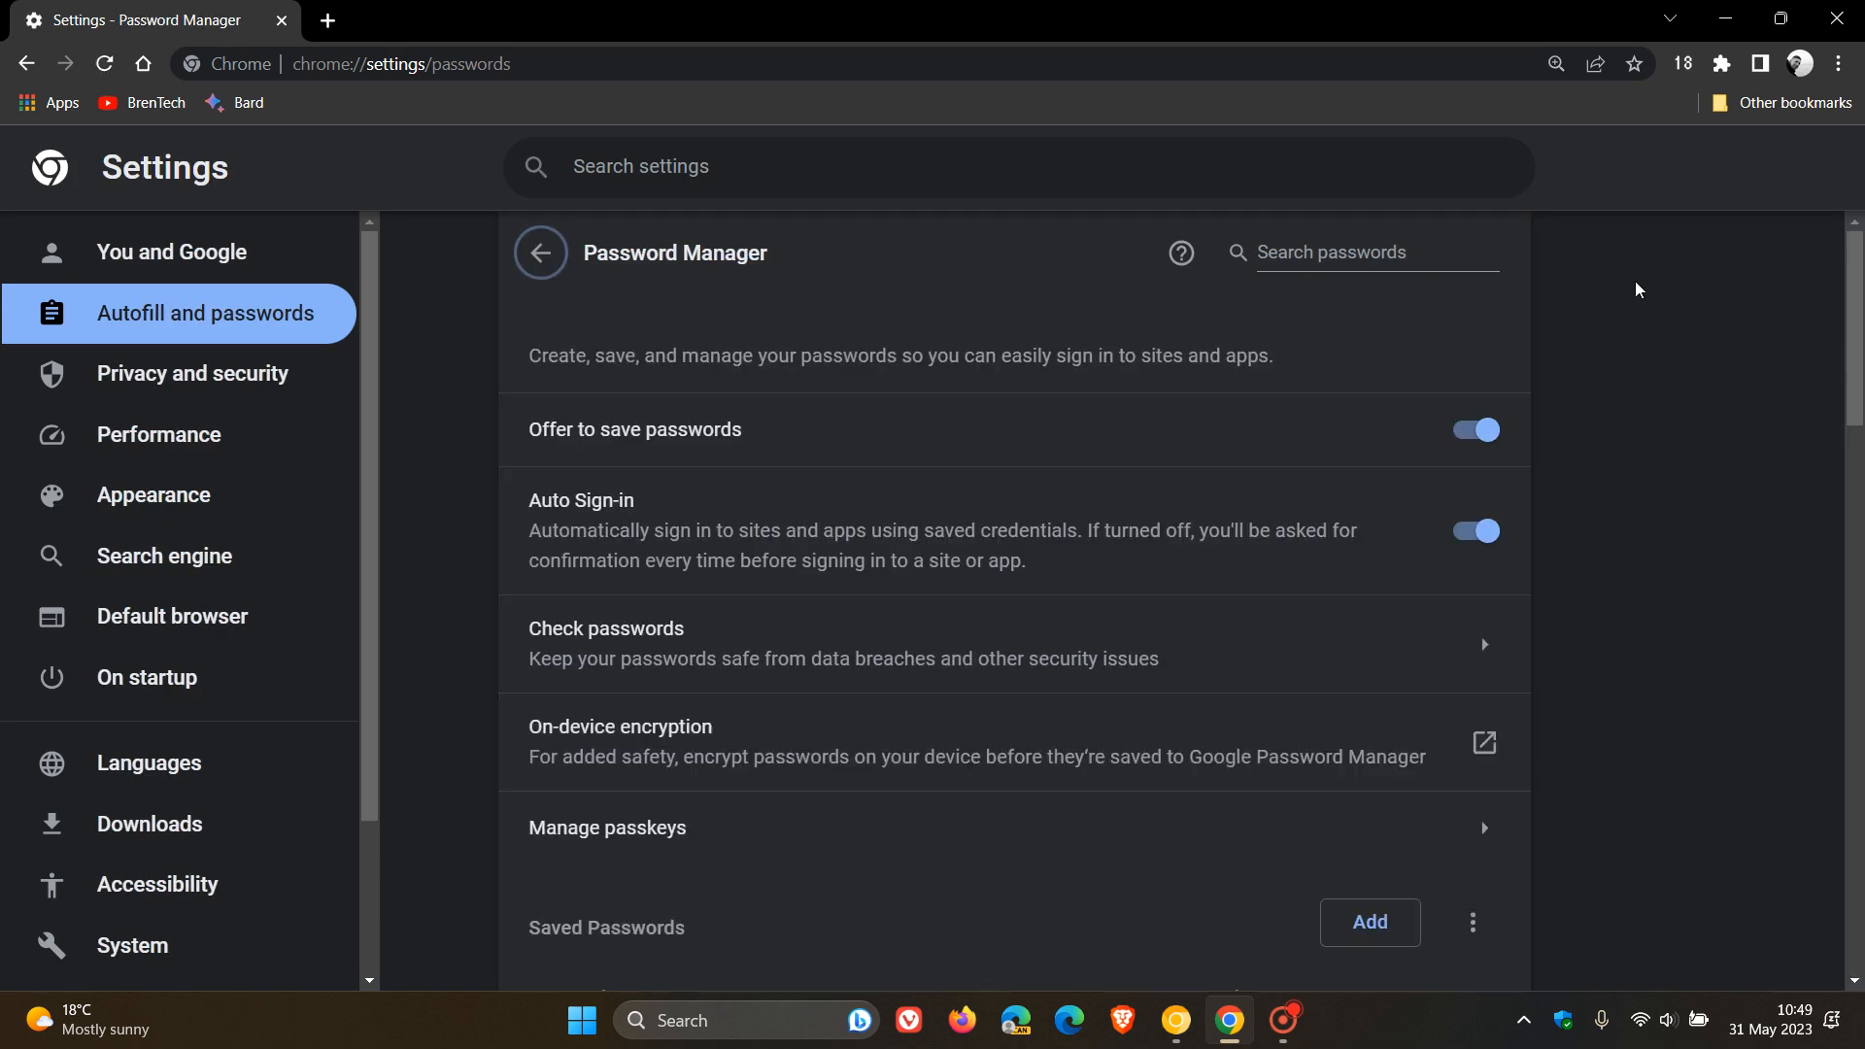
pyautogui.moveTo(452, 241)
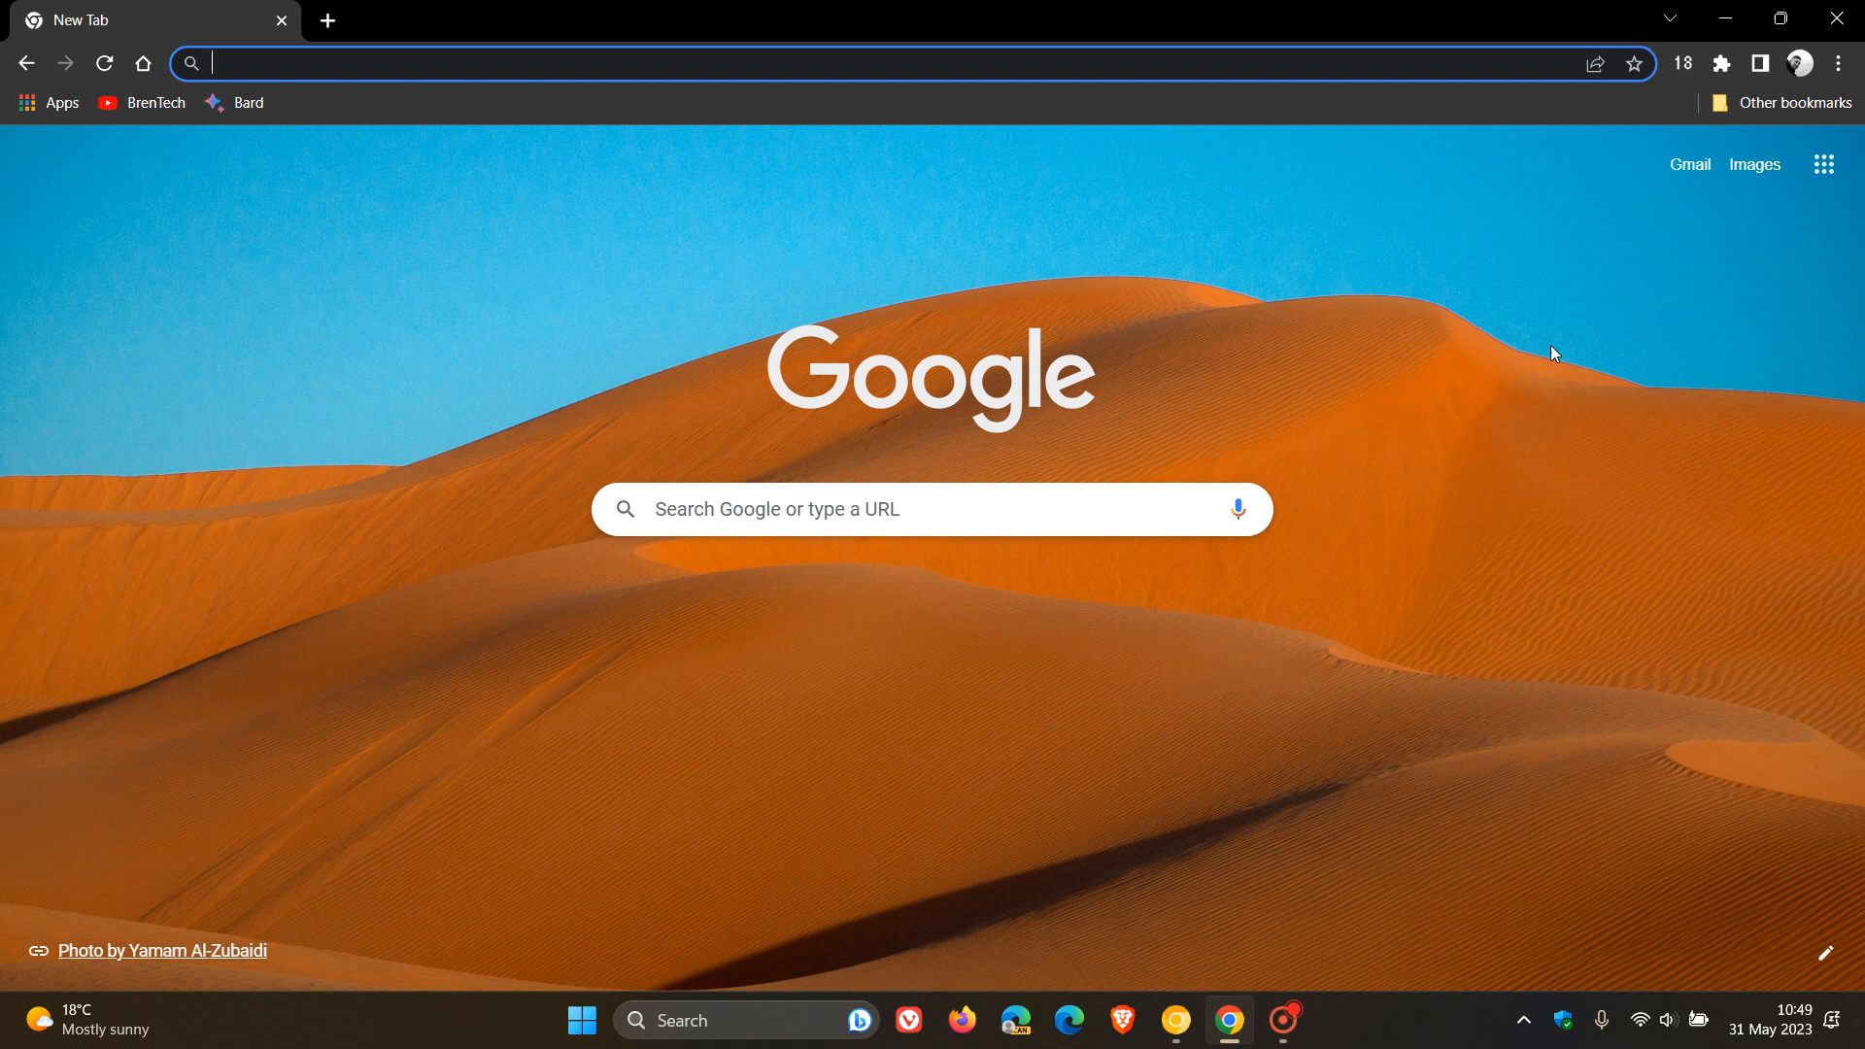
pyautogui.moveTo(1558, 397)
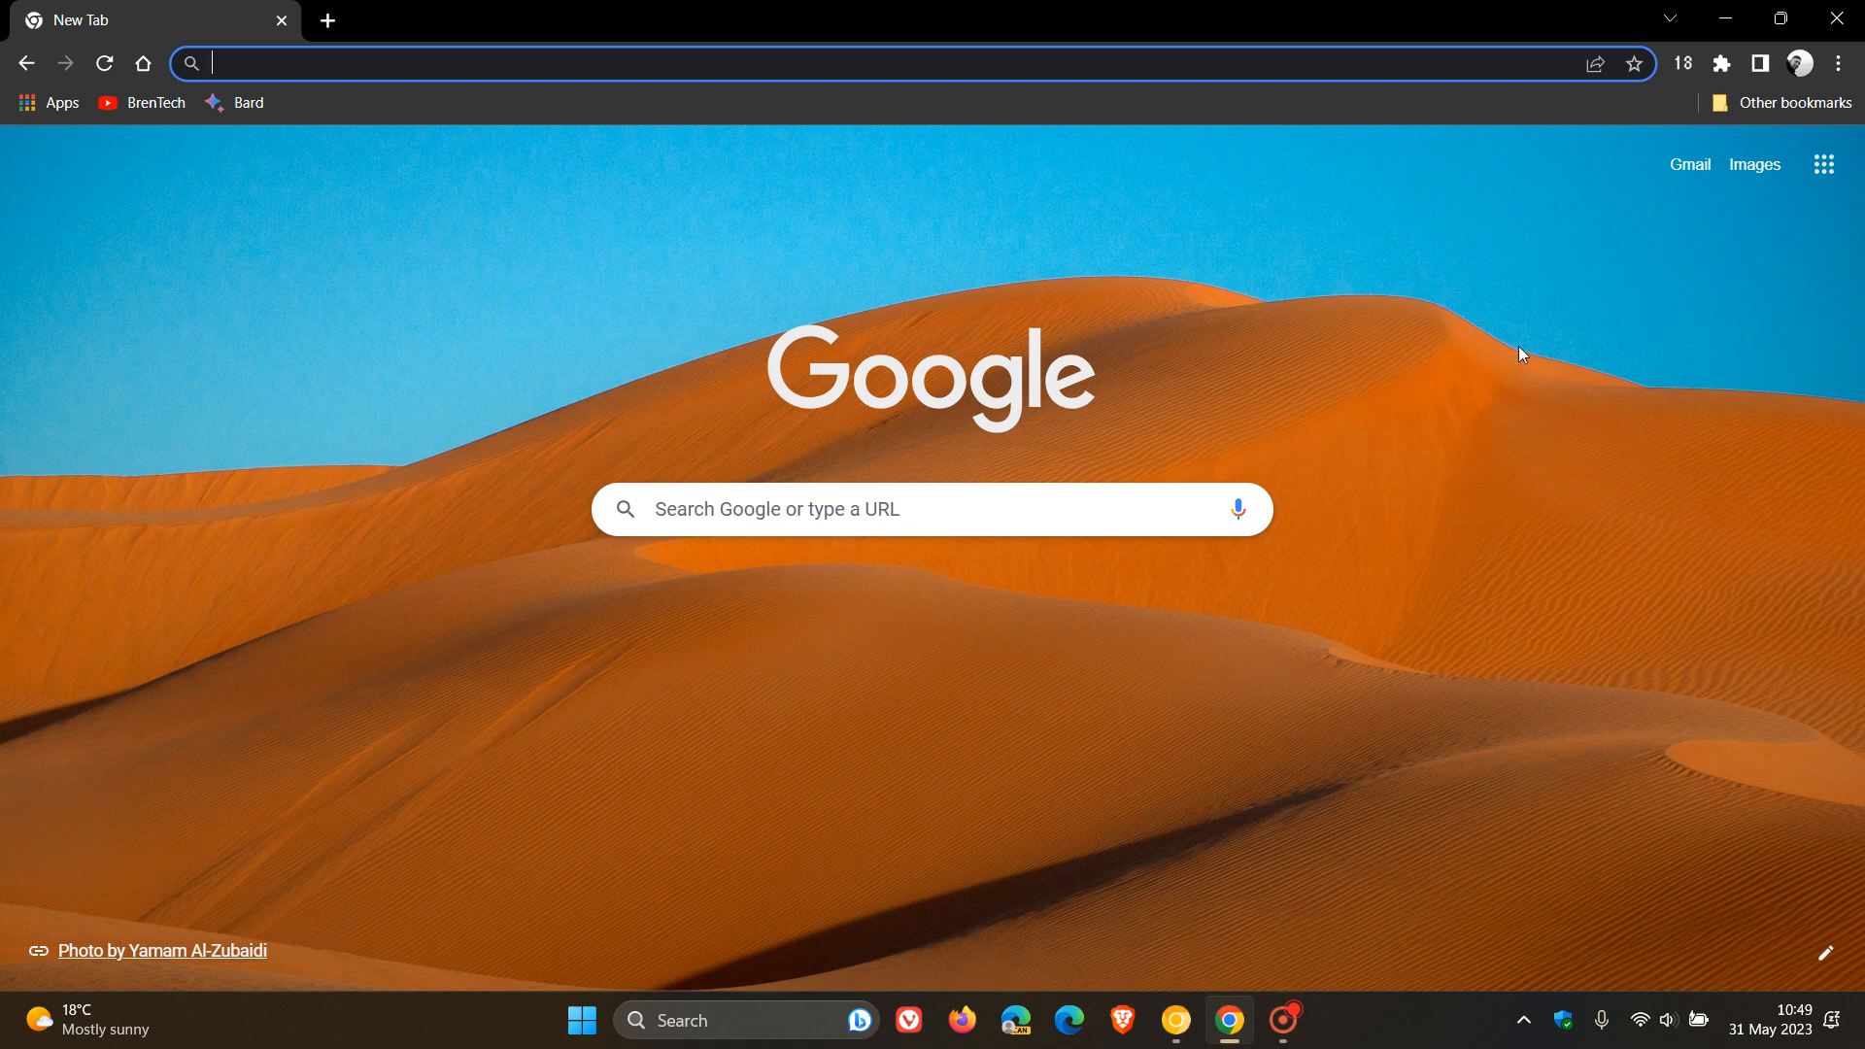
pyautogui.moveTo(1365, 314)
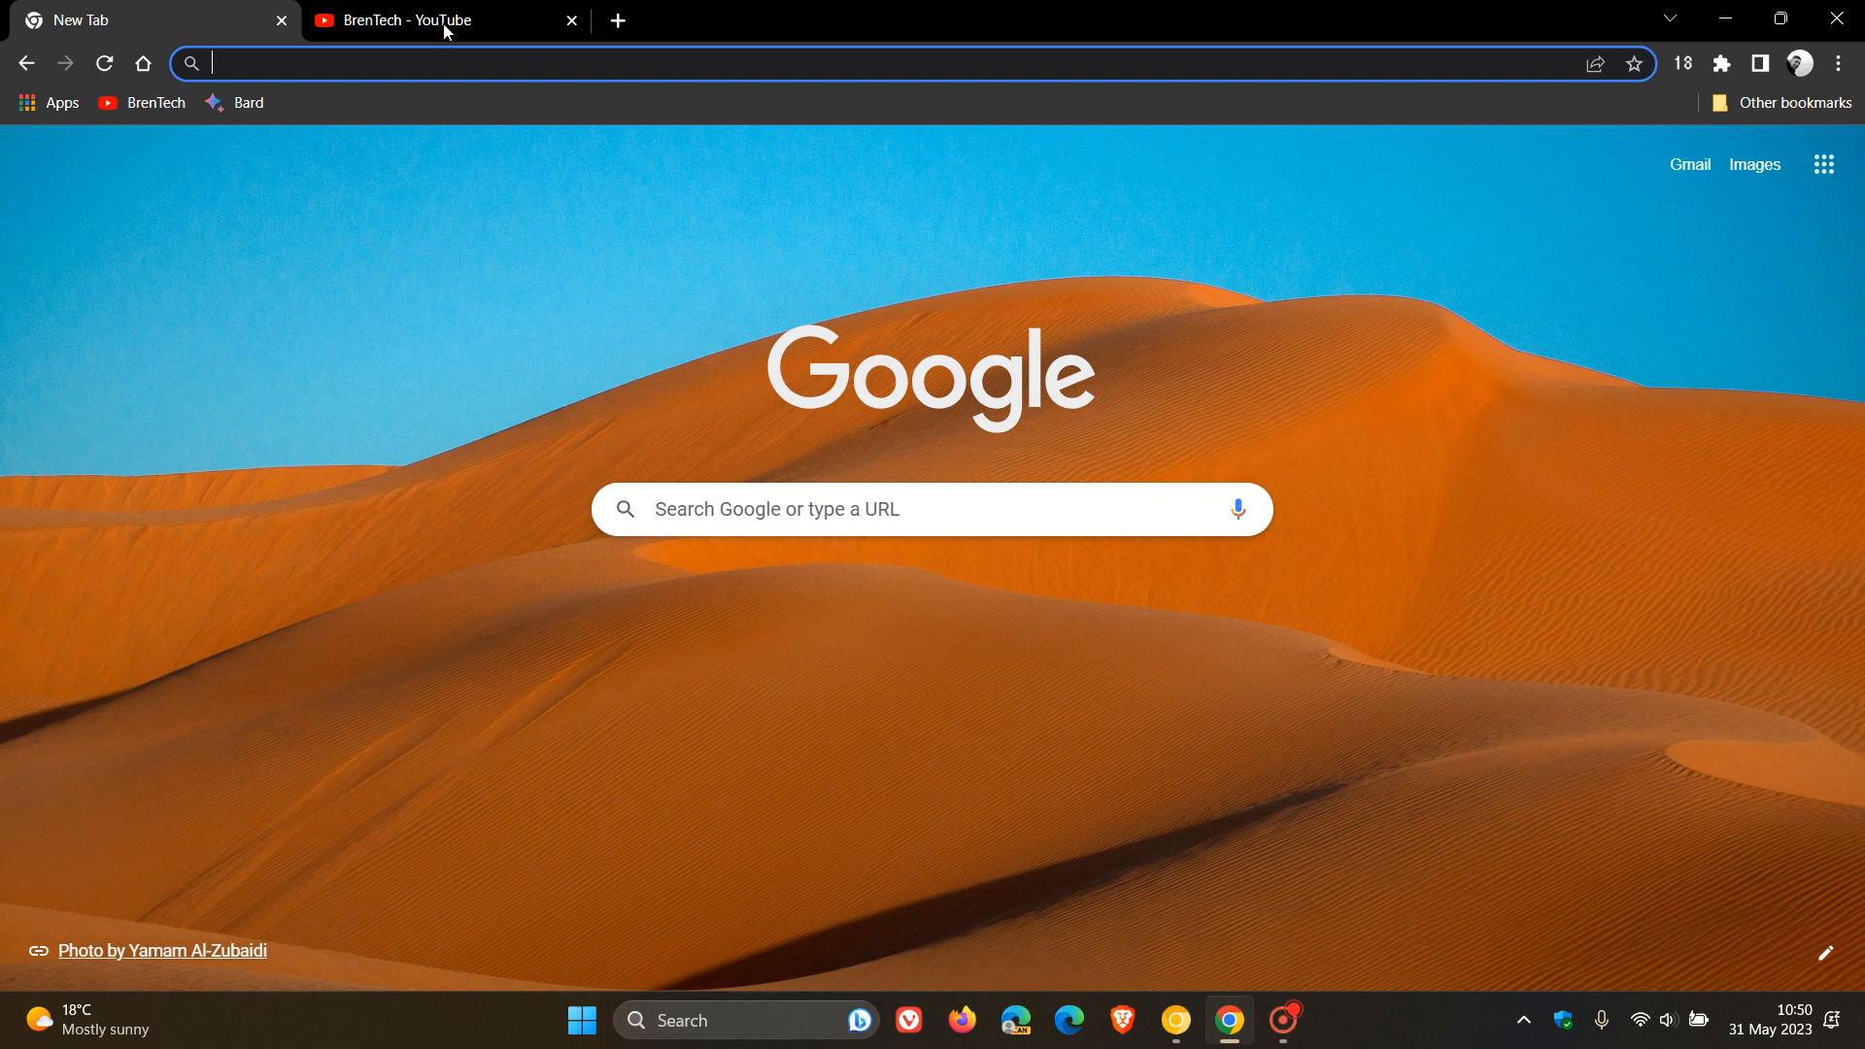
pyautogui.moveTo(445, 29)
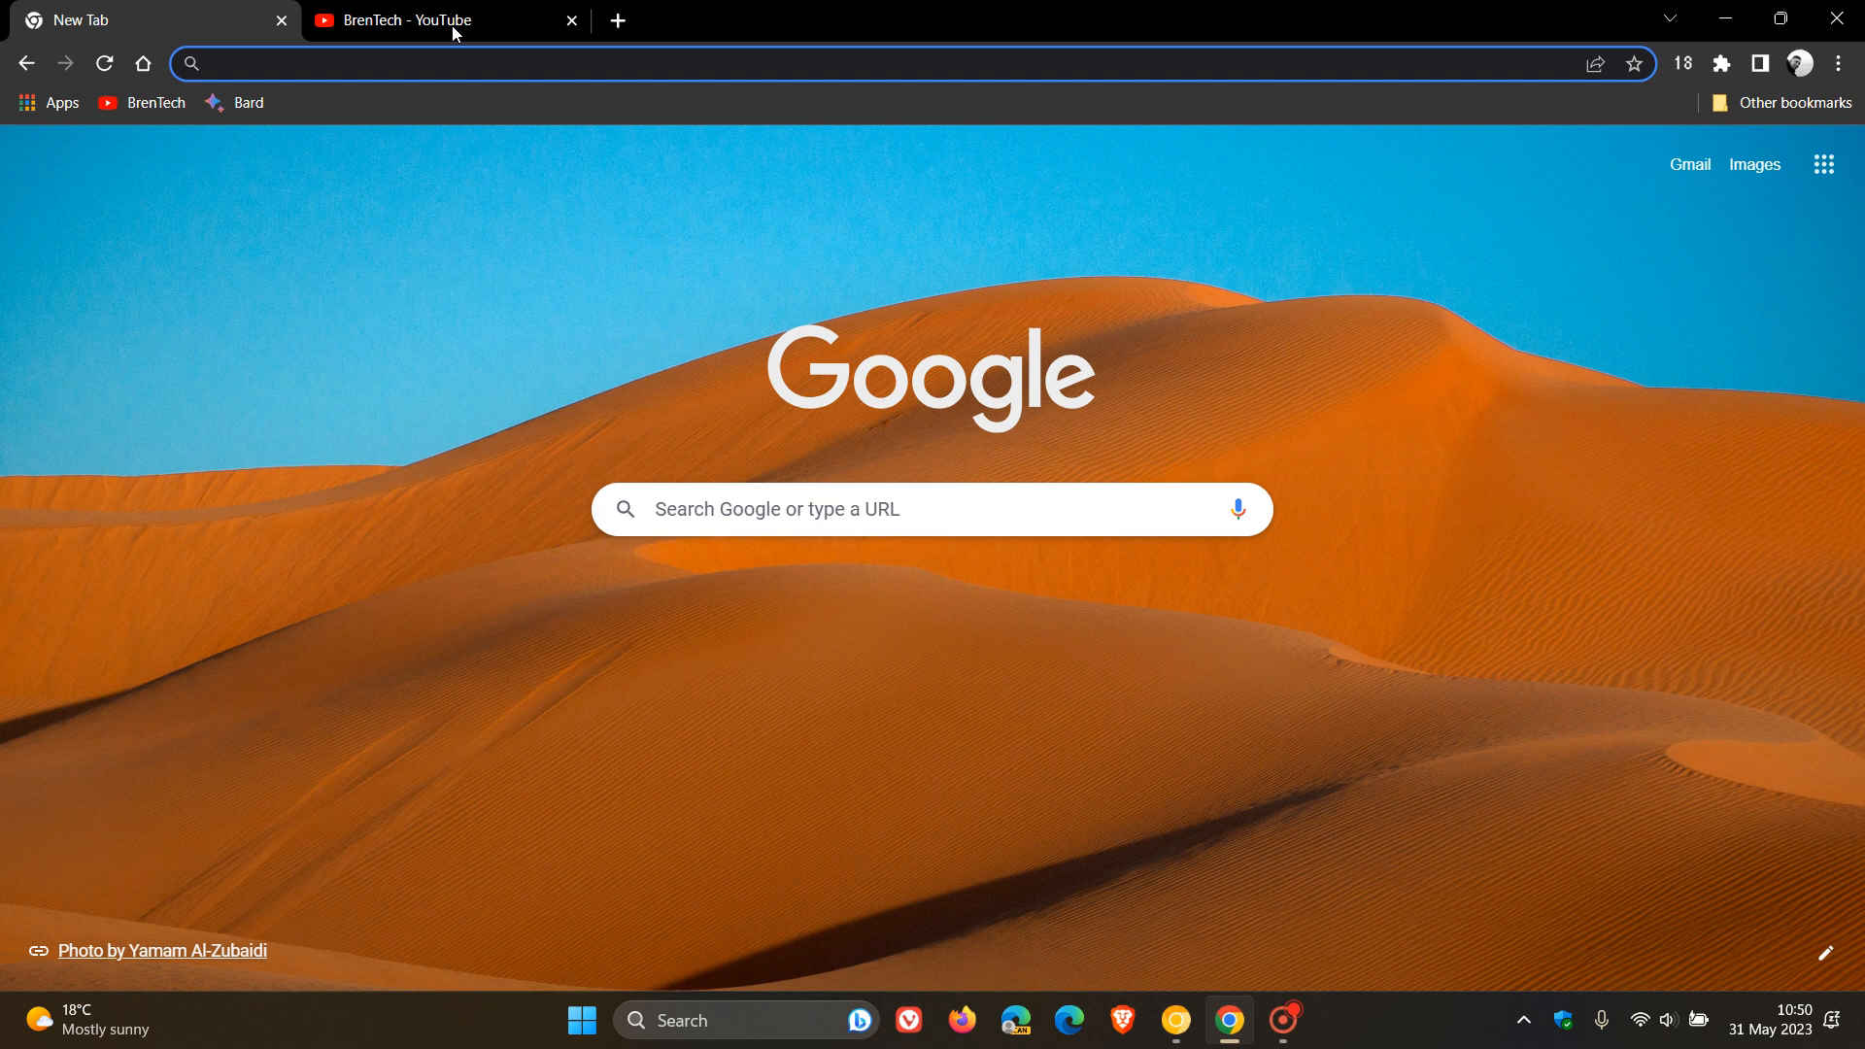
pyautogui.moveTo(454, 25)
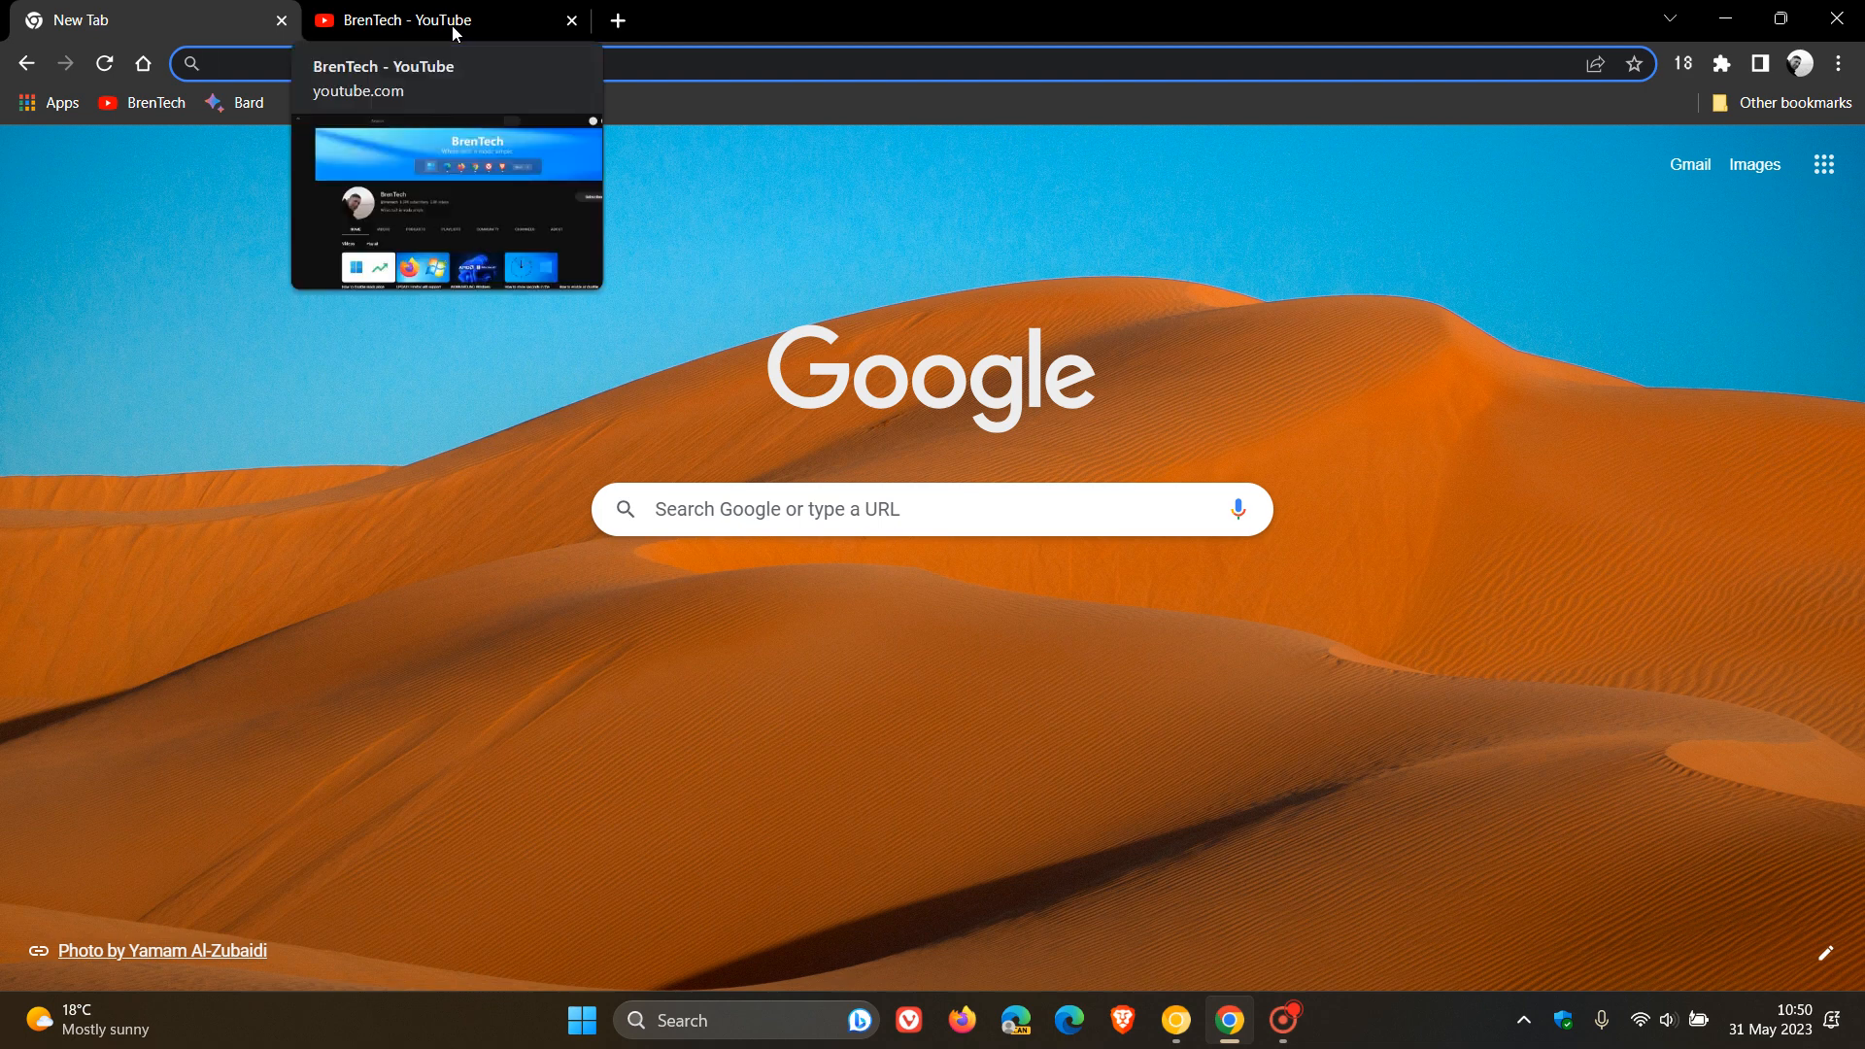
pyautogui.moveTo(1245, 418)
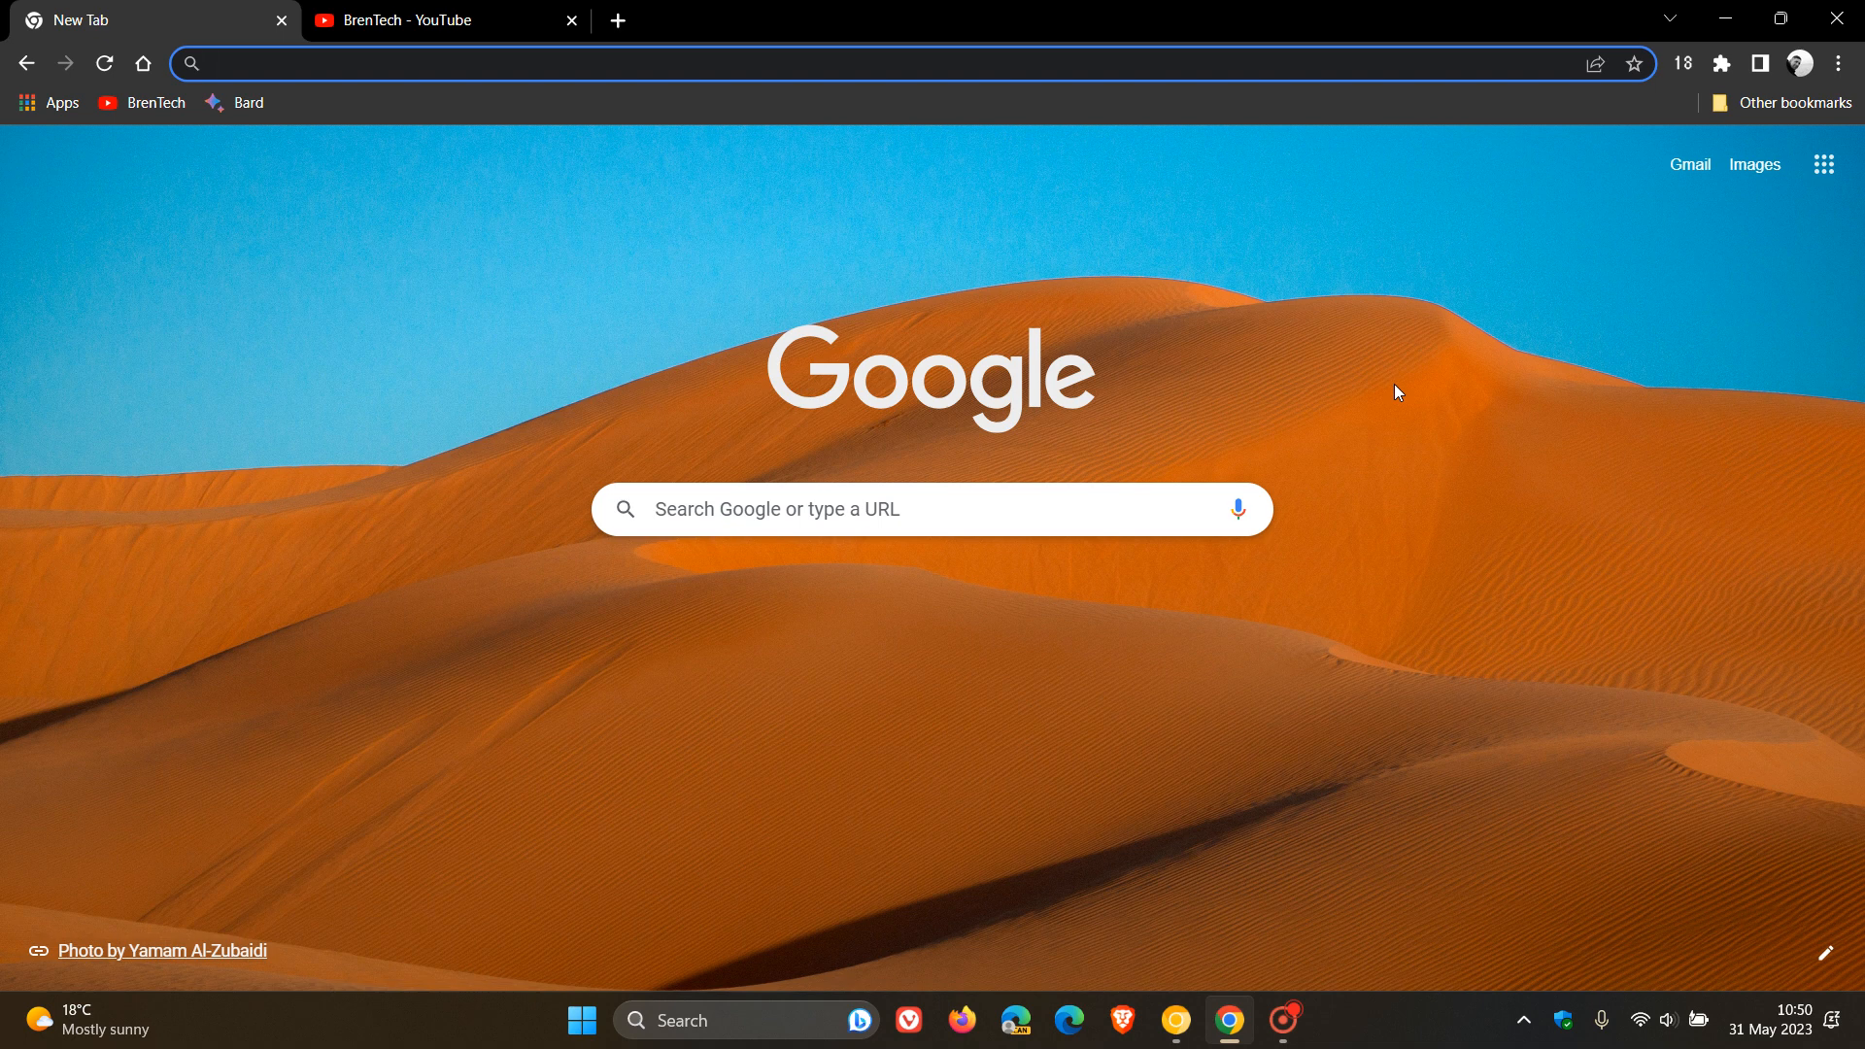
pyautogui.moveTo(526, 8)
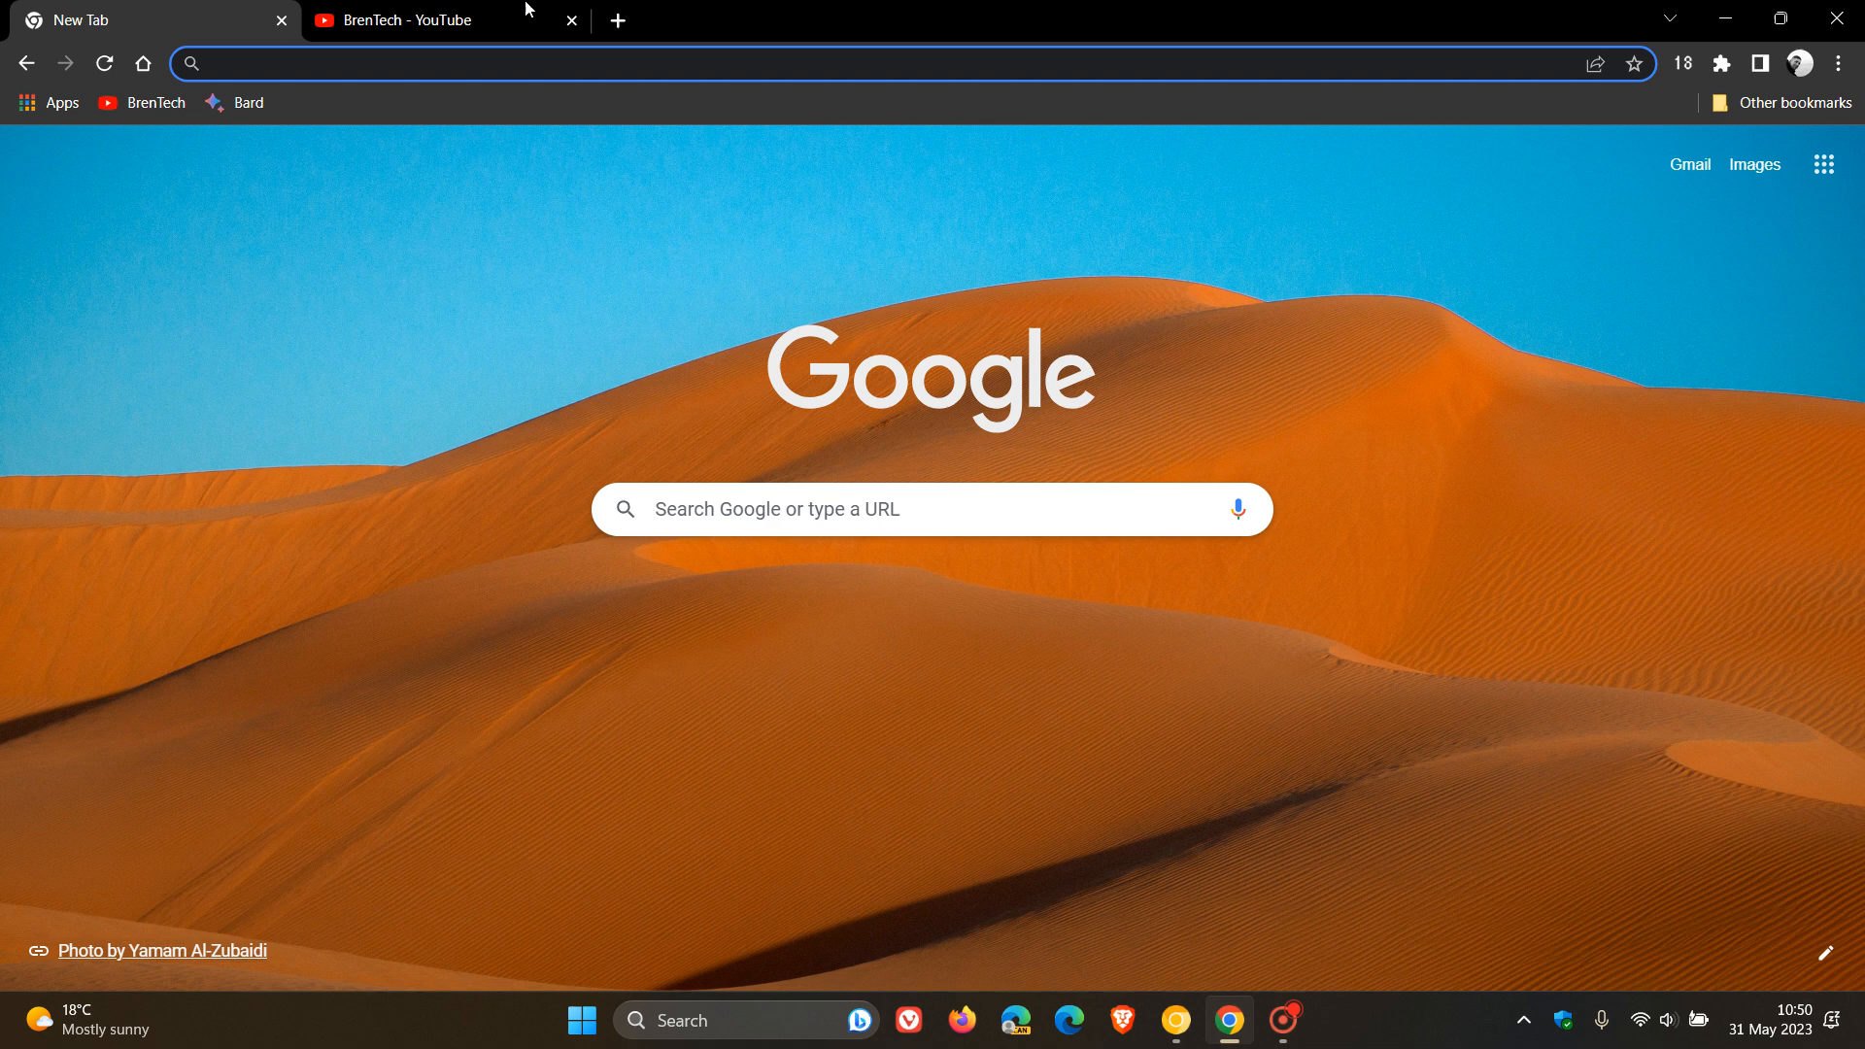
pyautogui.moveTo(515, 168)
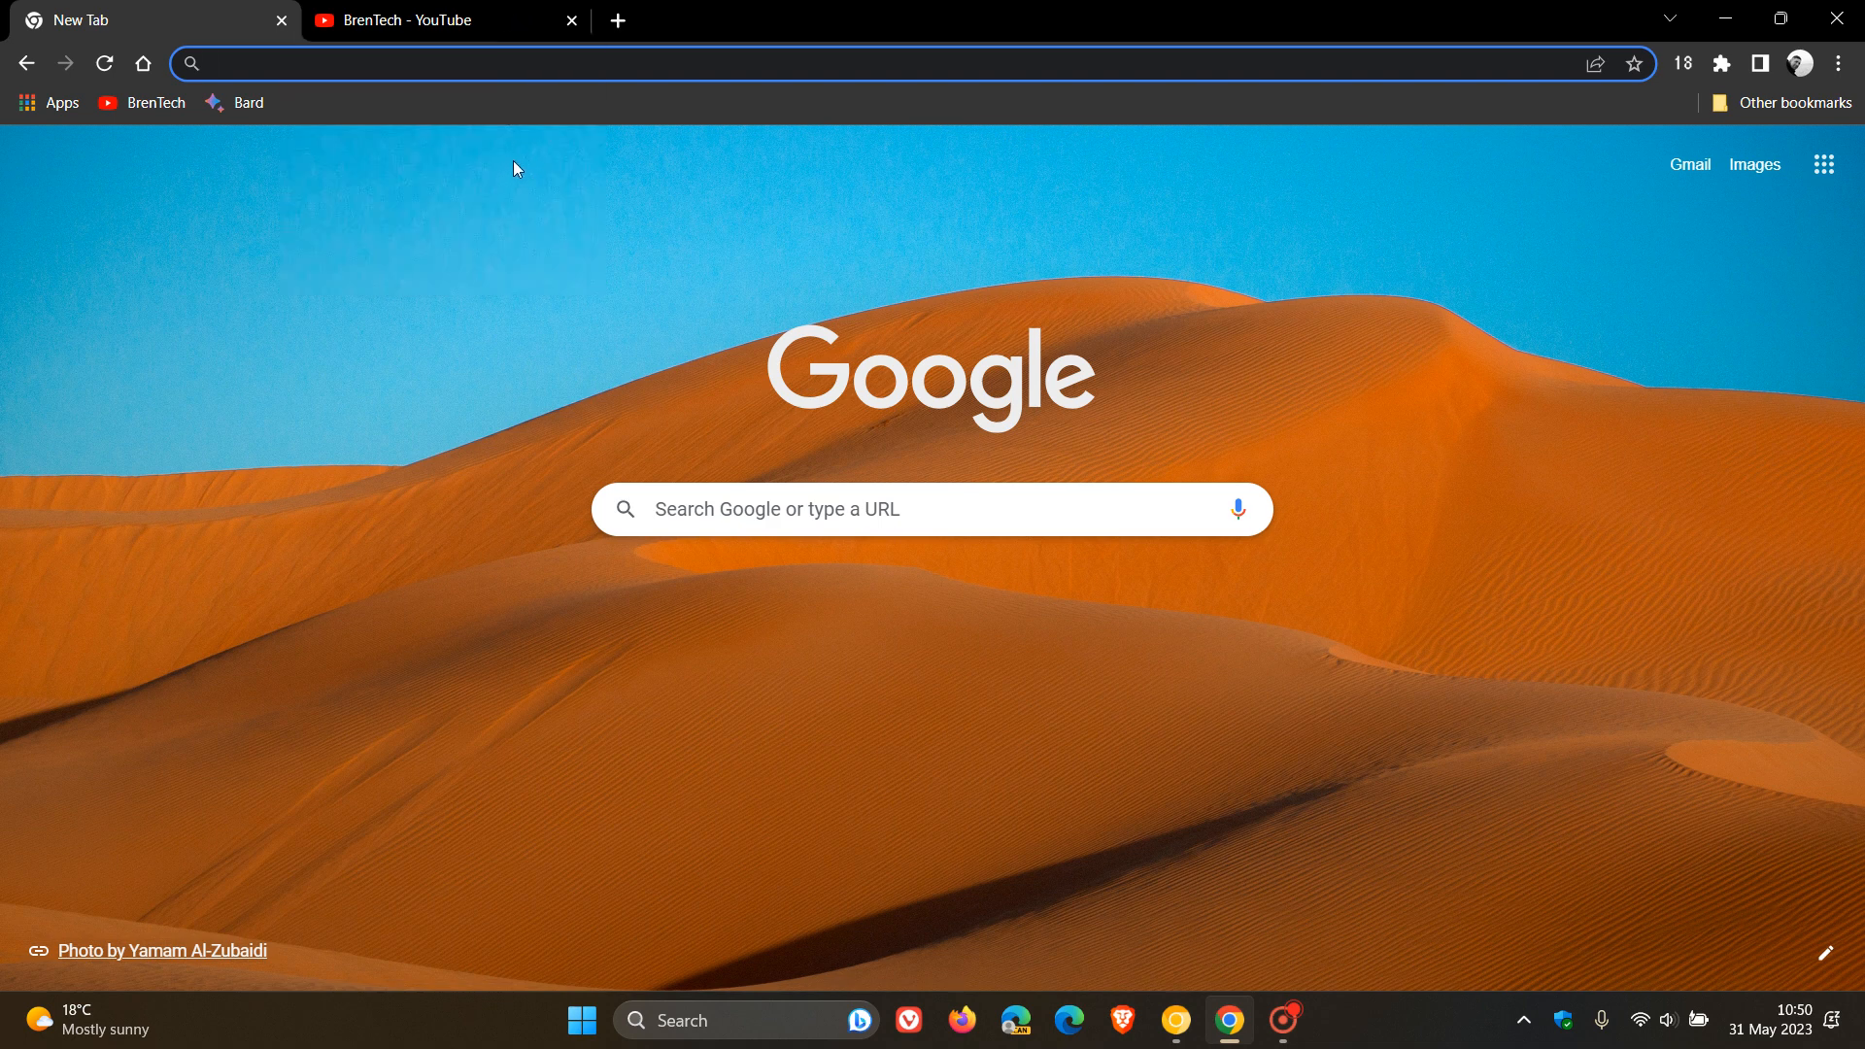
pyautogui.moveTo(1456, 366)
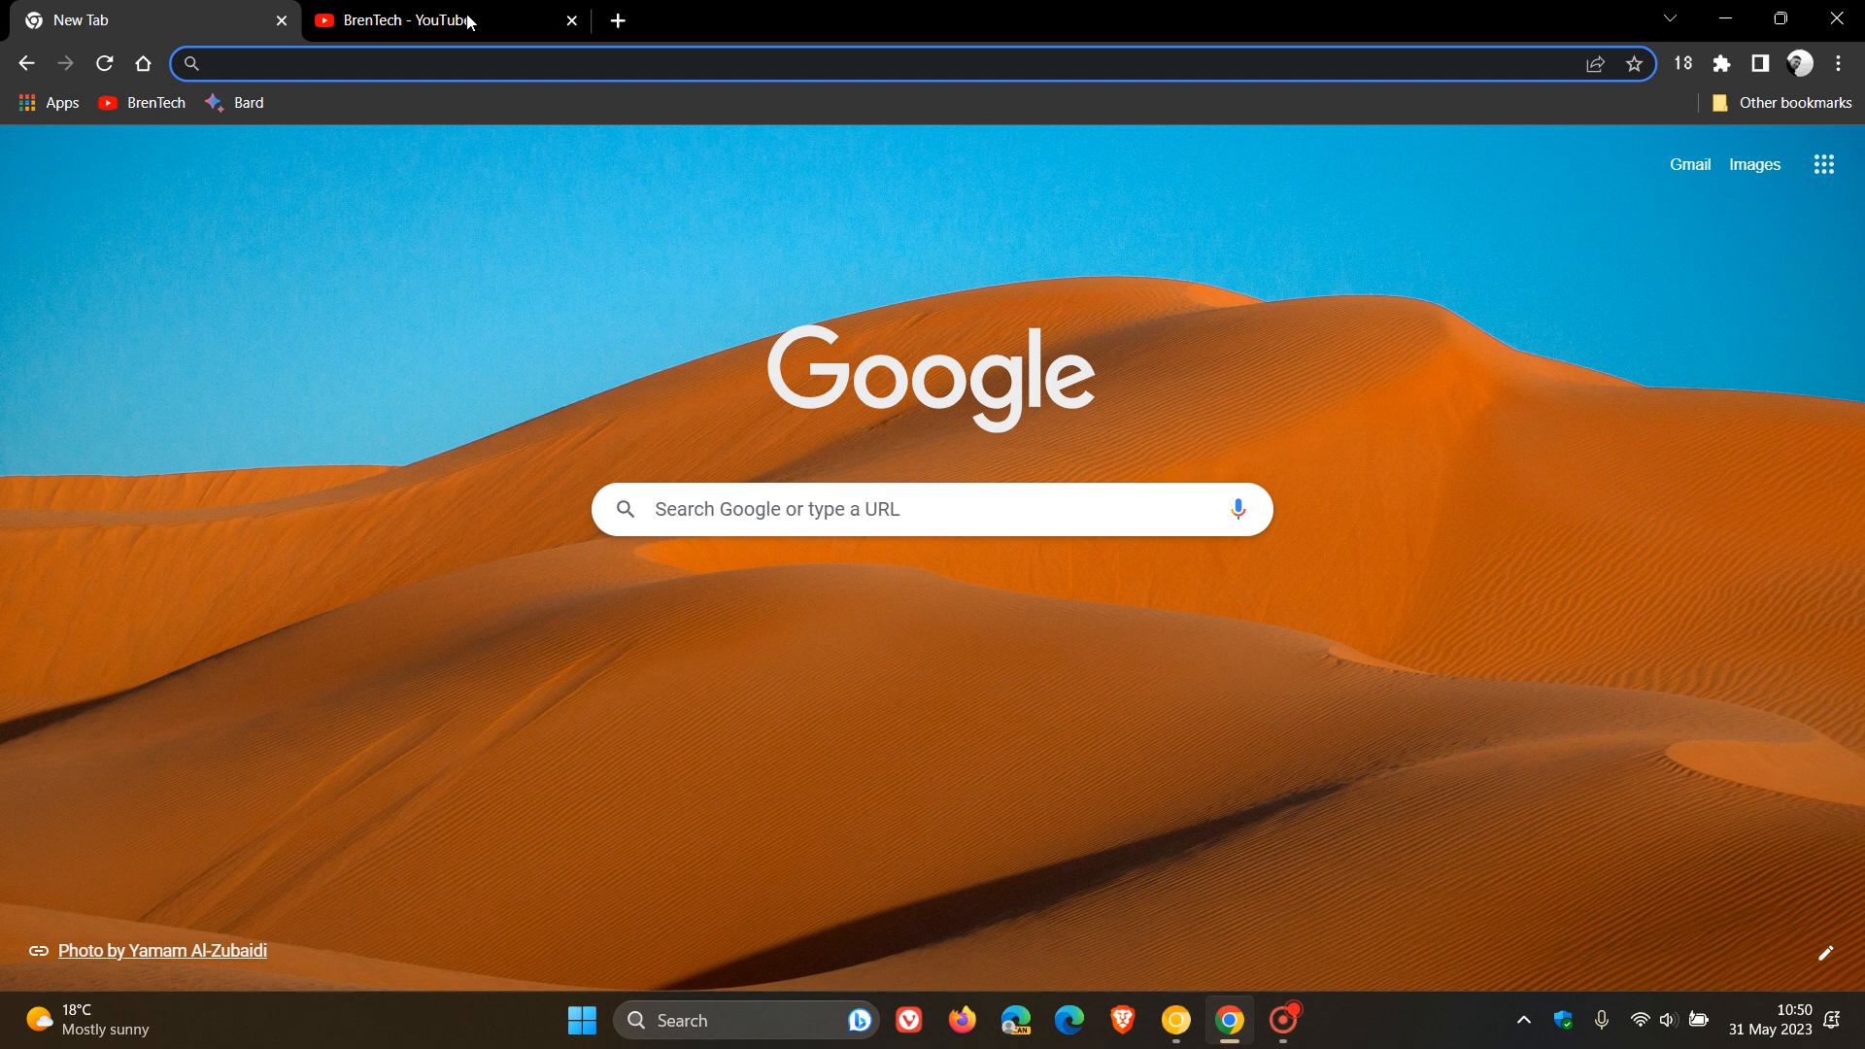
pyautogui.moveTo(459, 45)
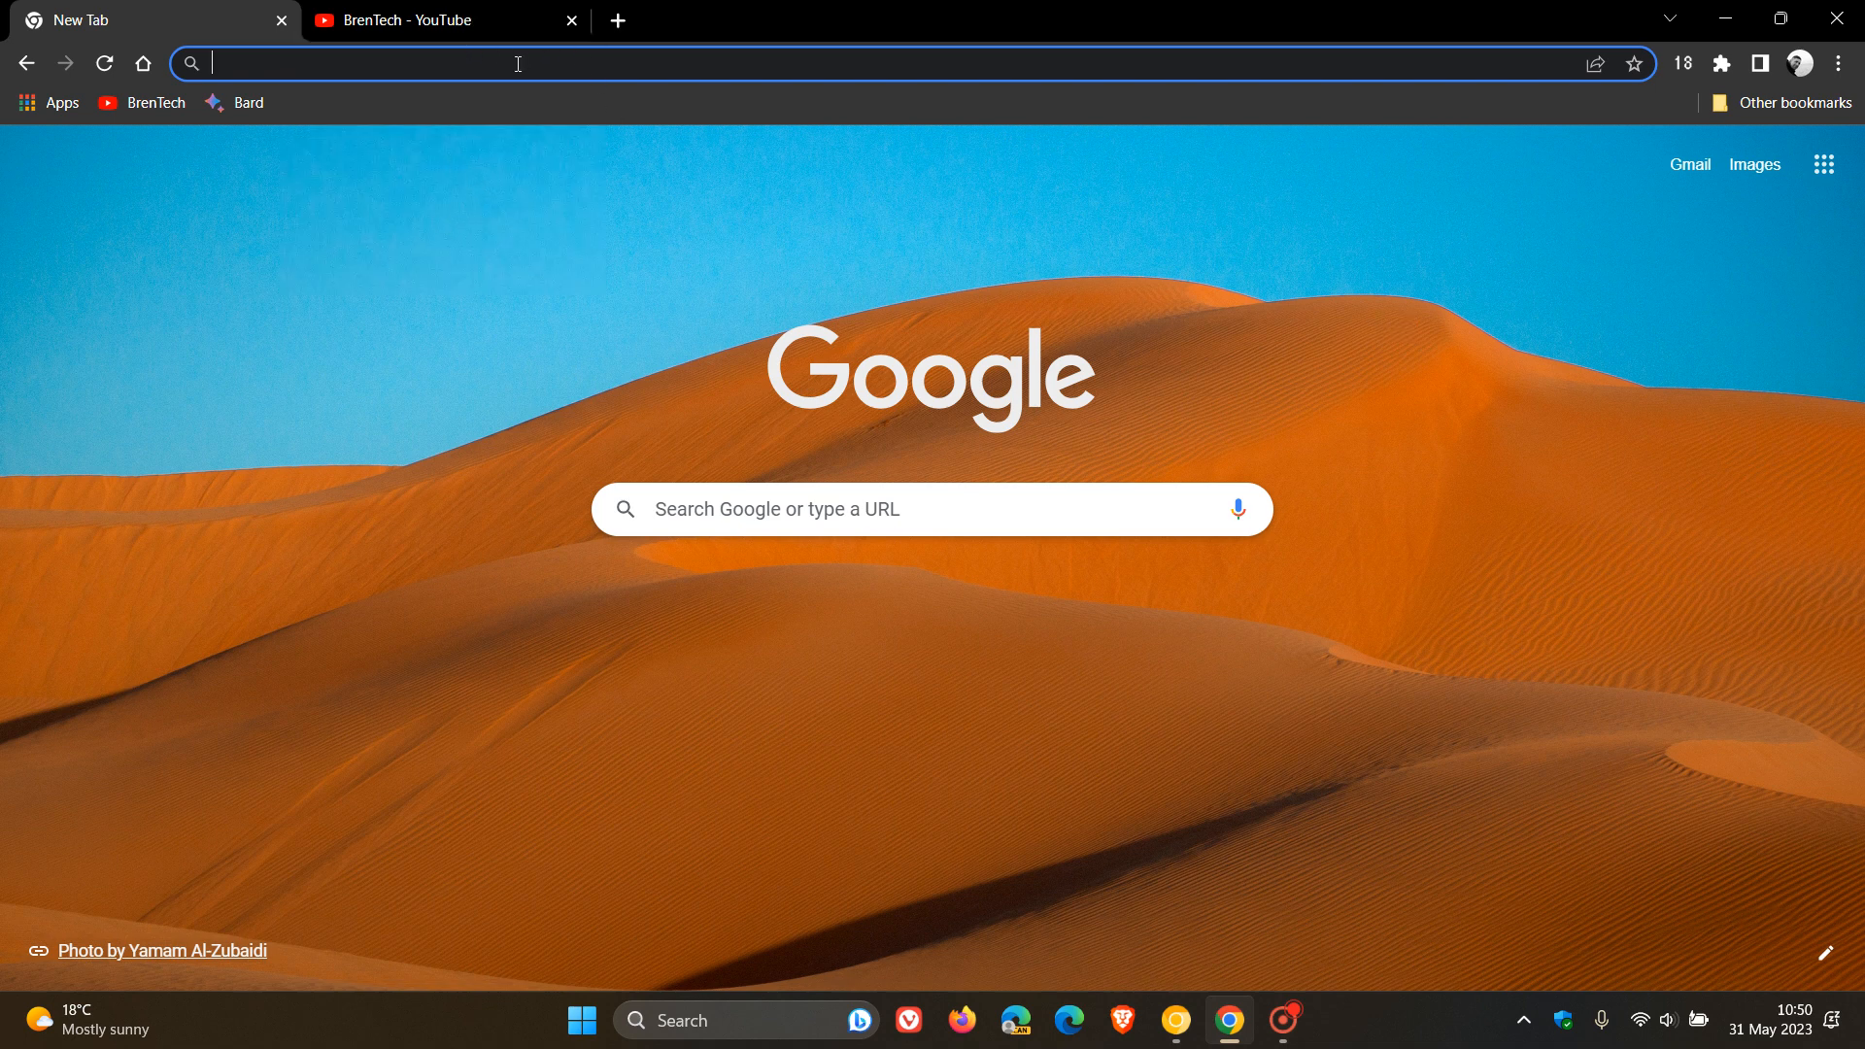
# Search chrome://flags for 'tab hover' and set Tab Hover Card Images to Disabled.
pyautogui.write('cf')
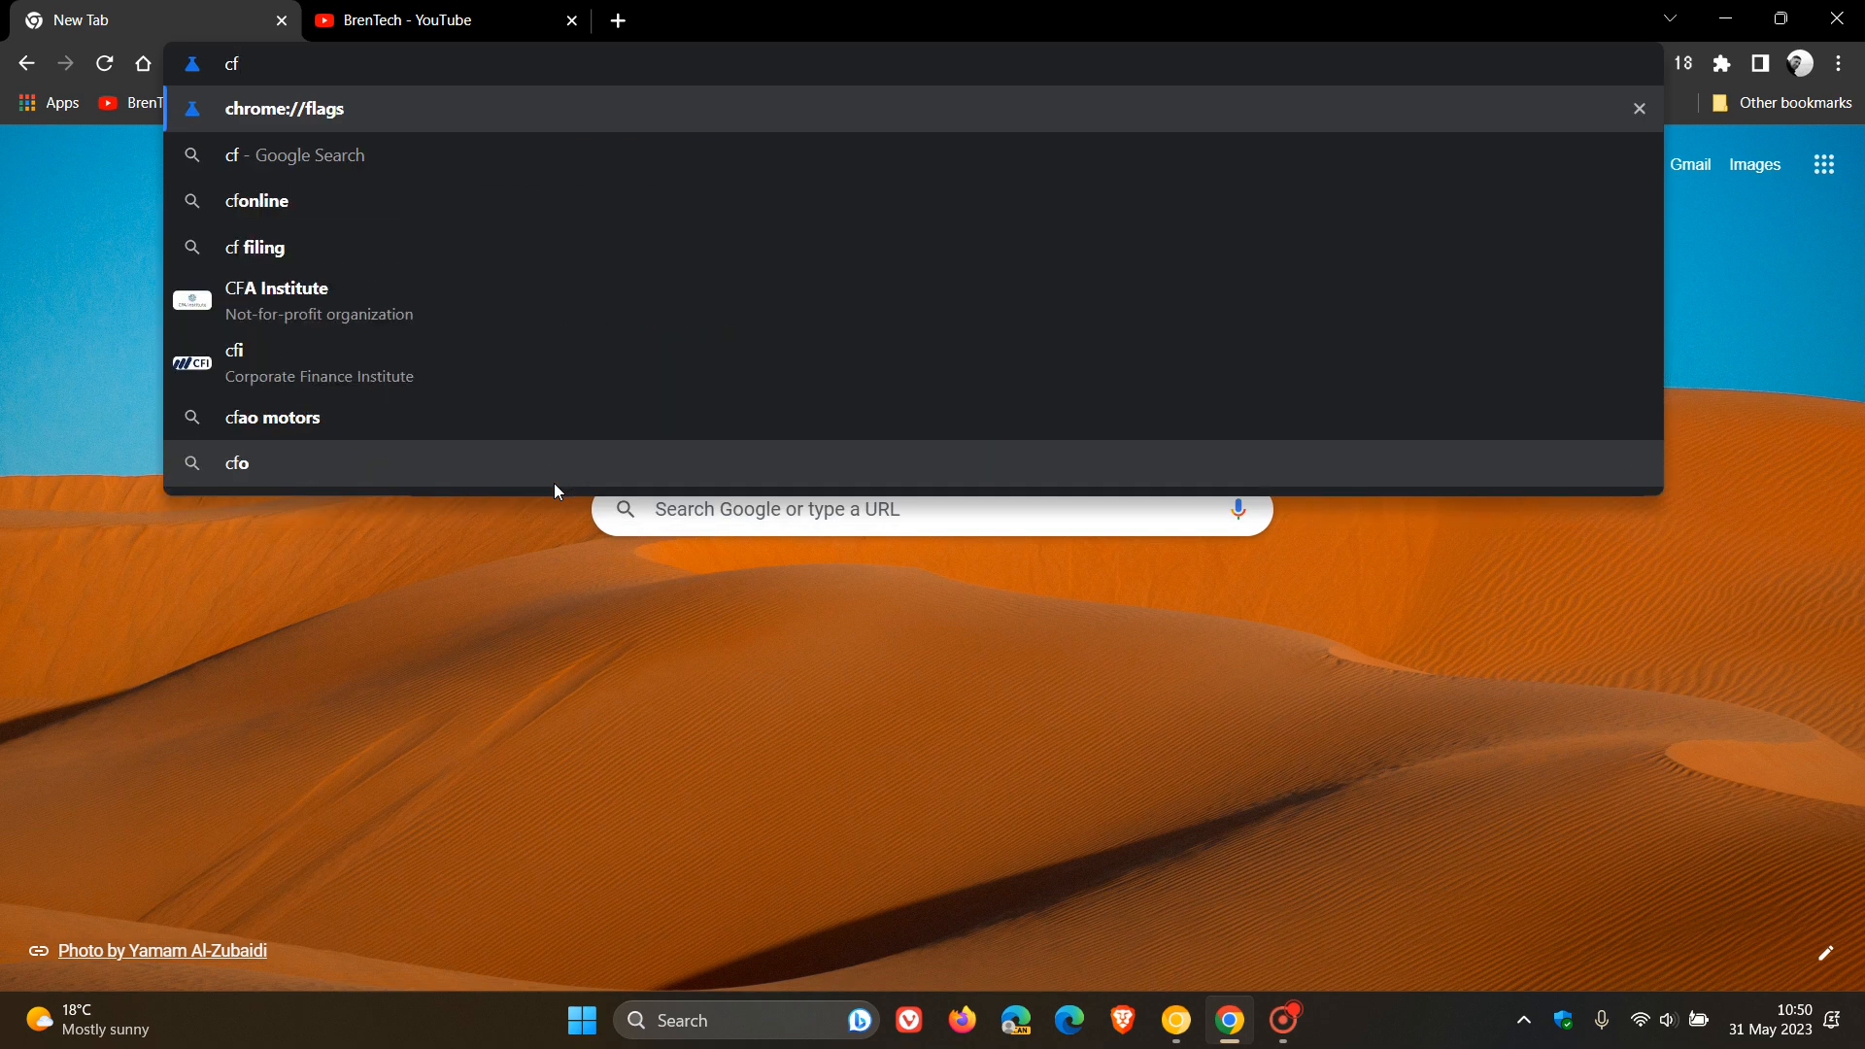
pyautogui.click(285, 107)
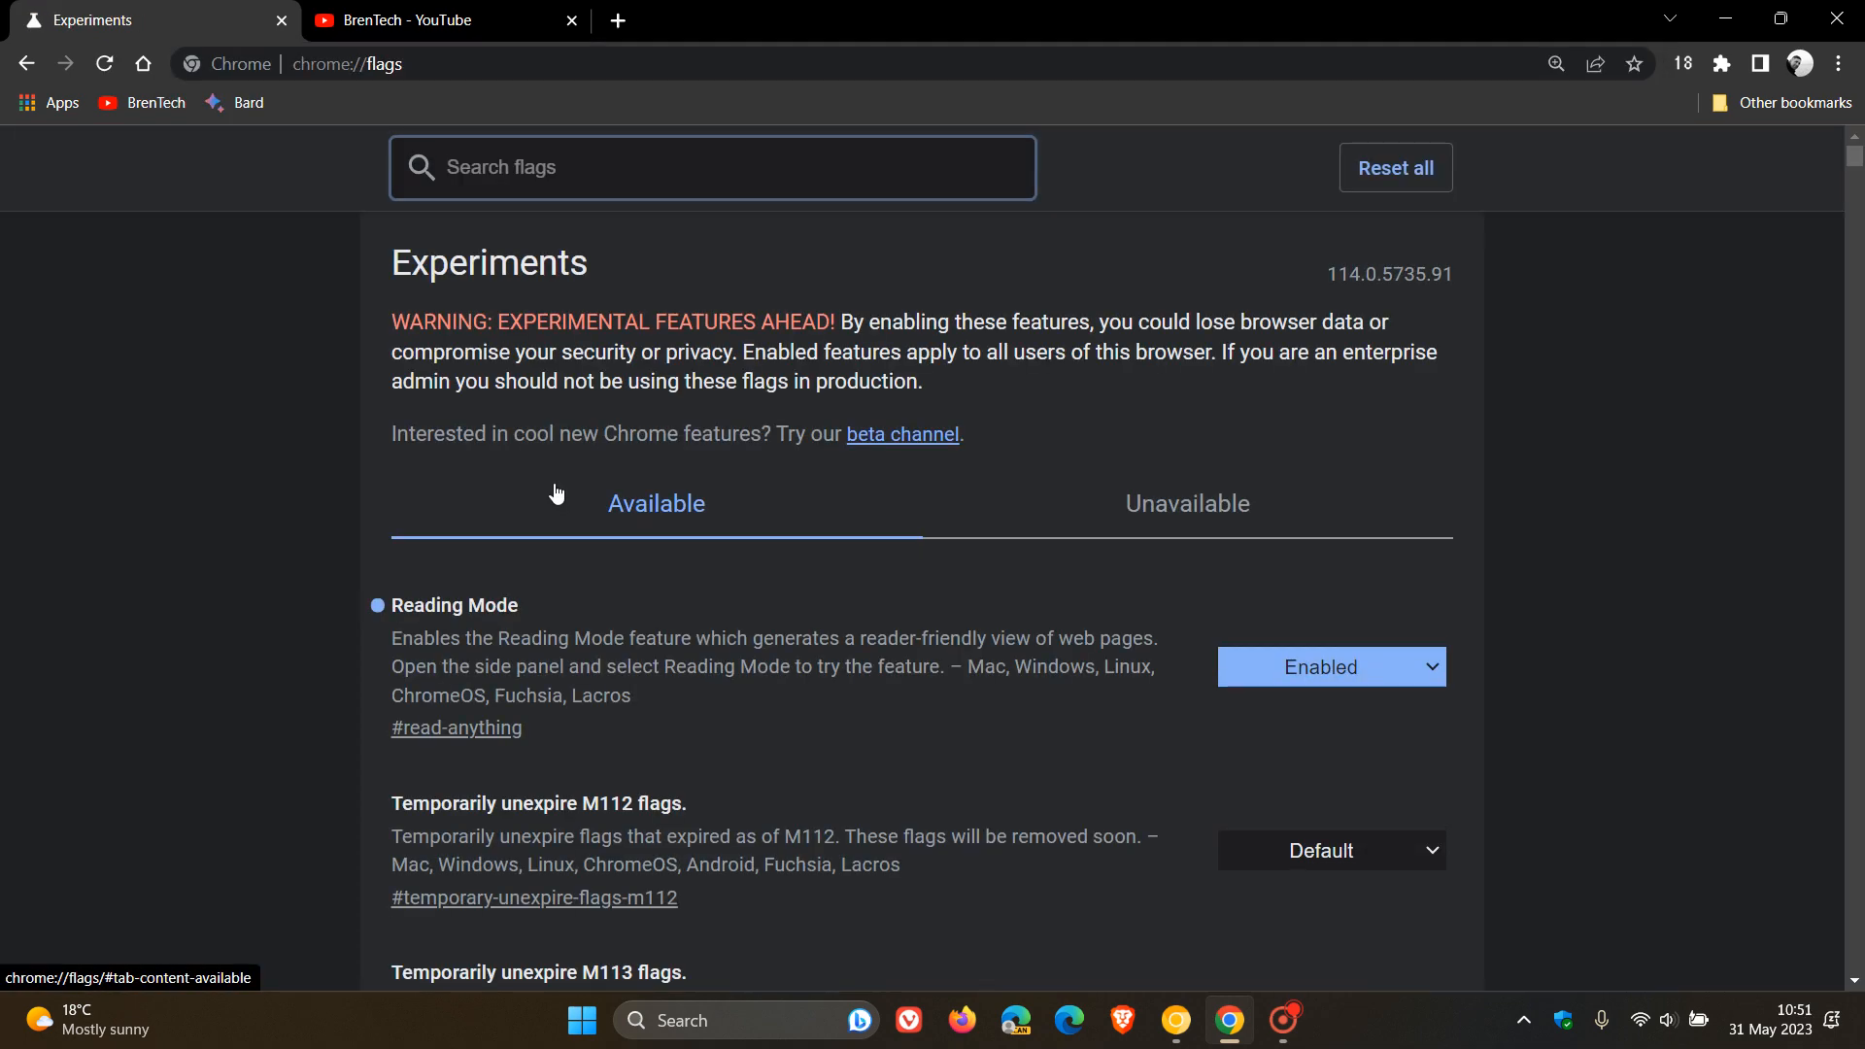
pyautogui.write('t')
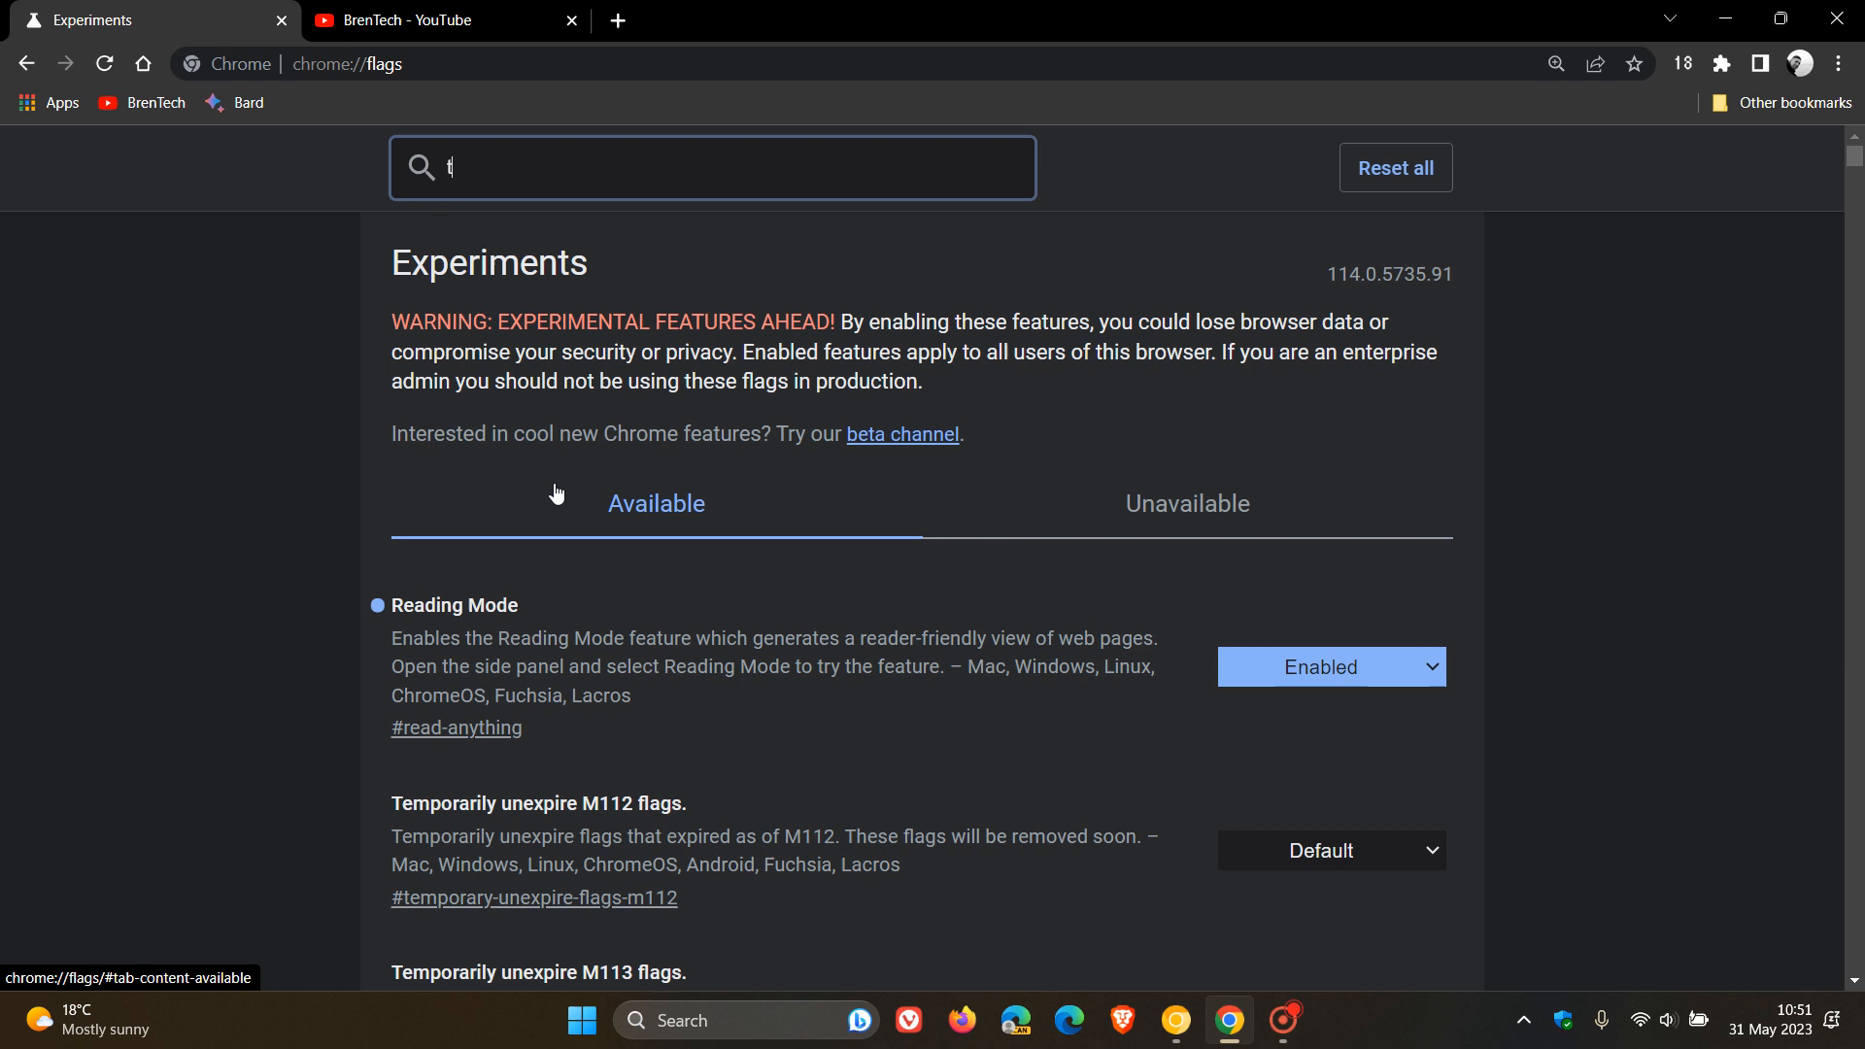
pyautogui.write('ab ha')
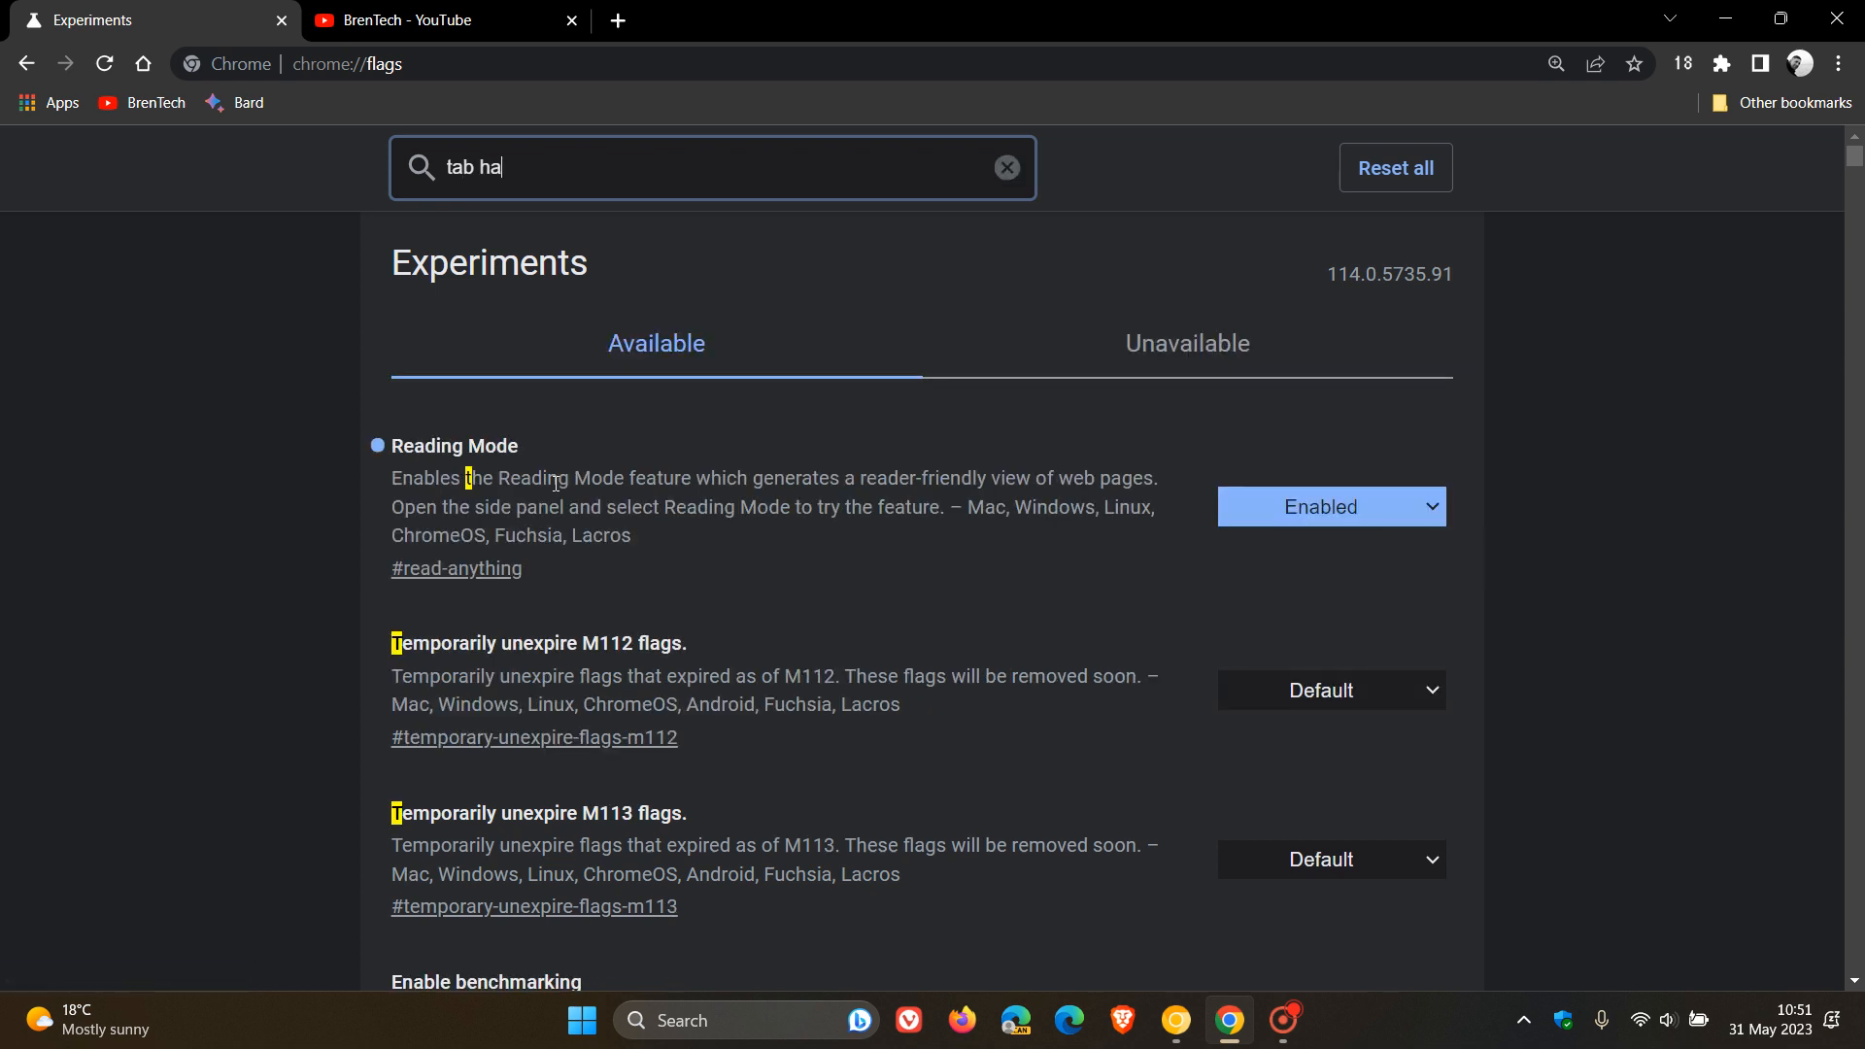
pyautogui.press('Backspace')
pyautogui.write('over')
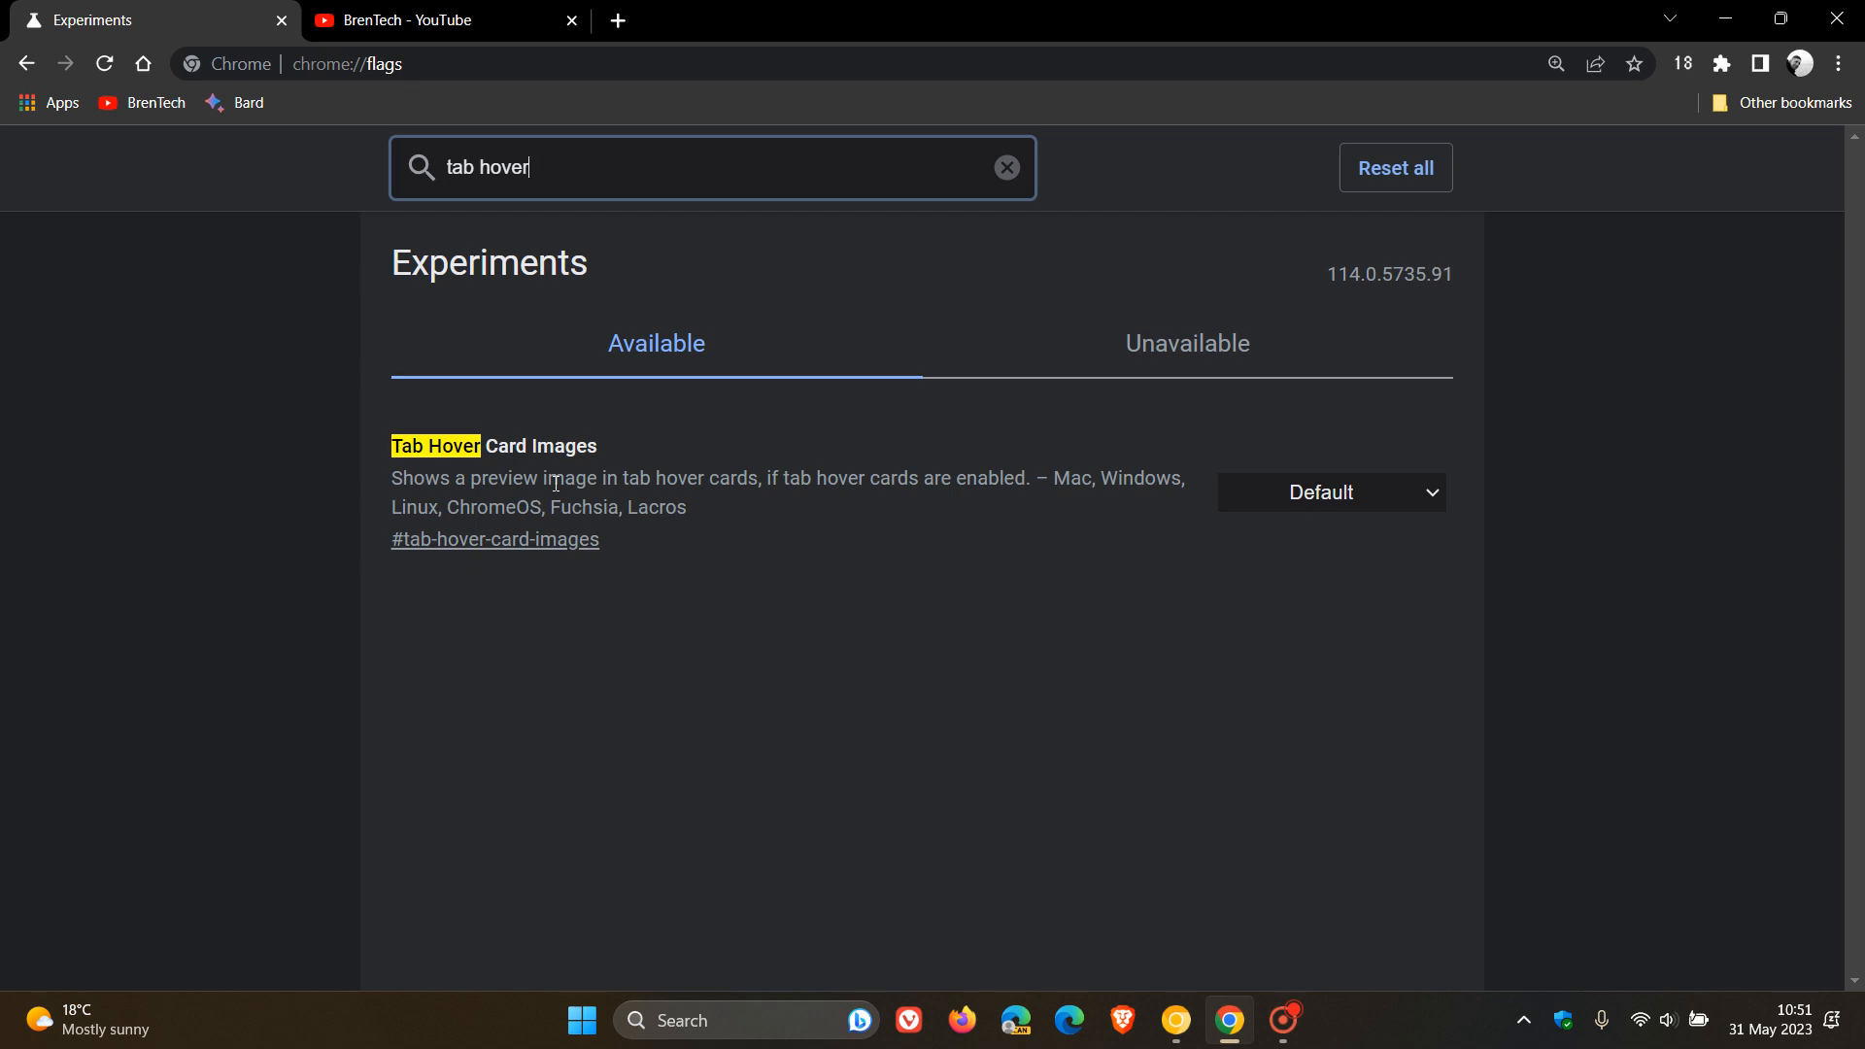
pyautogui.moveTo(753, 542)
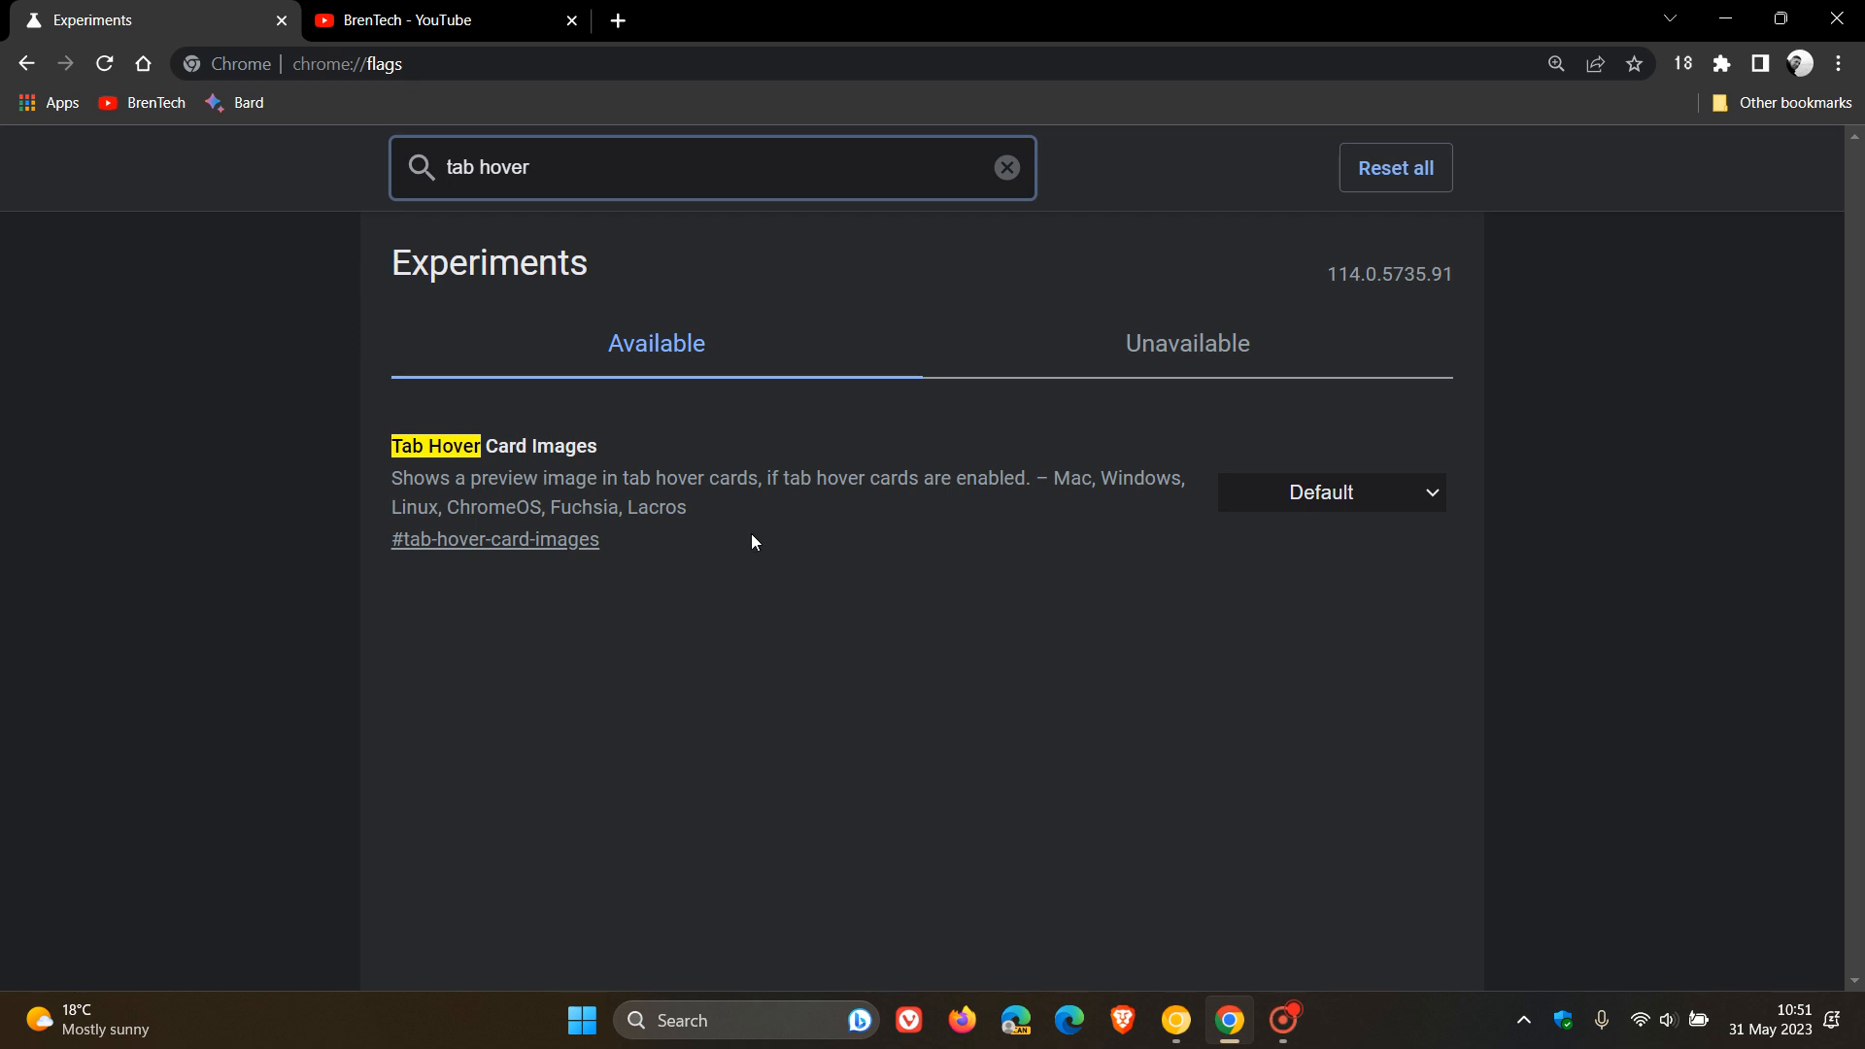
pyautogui.moveTo(753, 534)
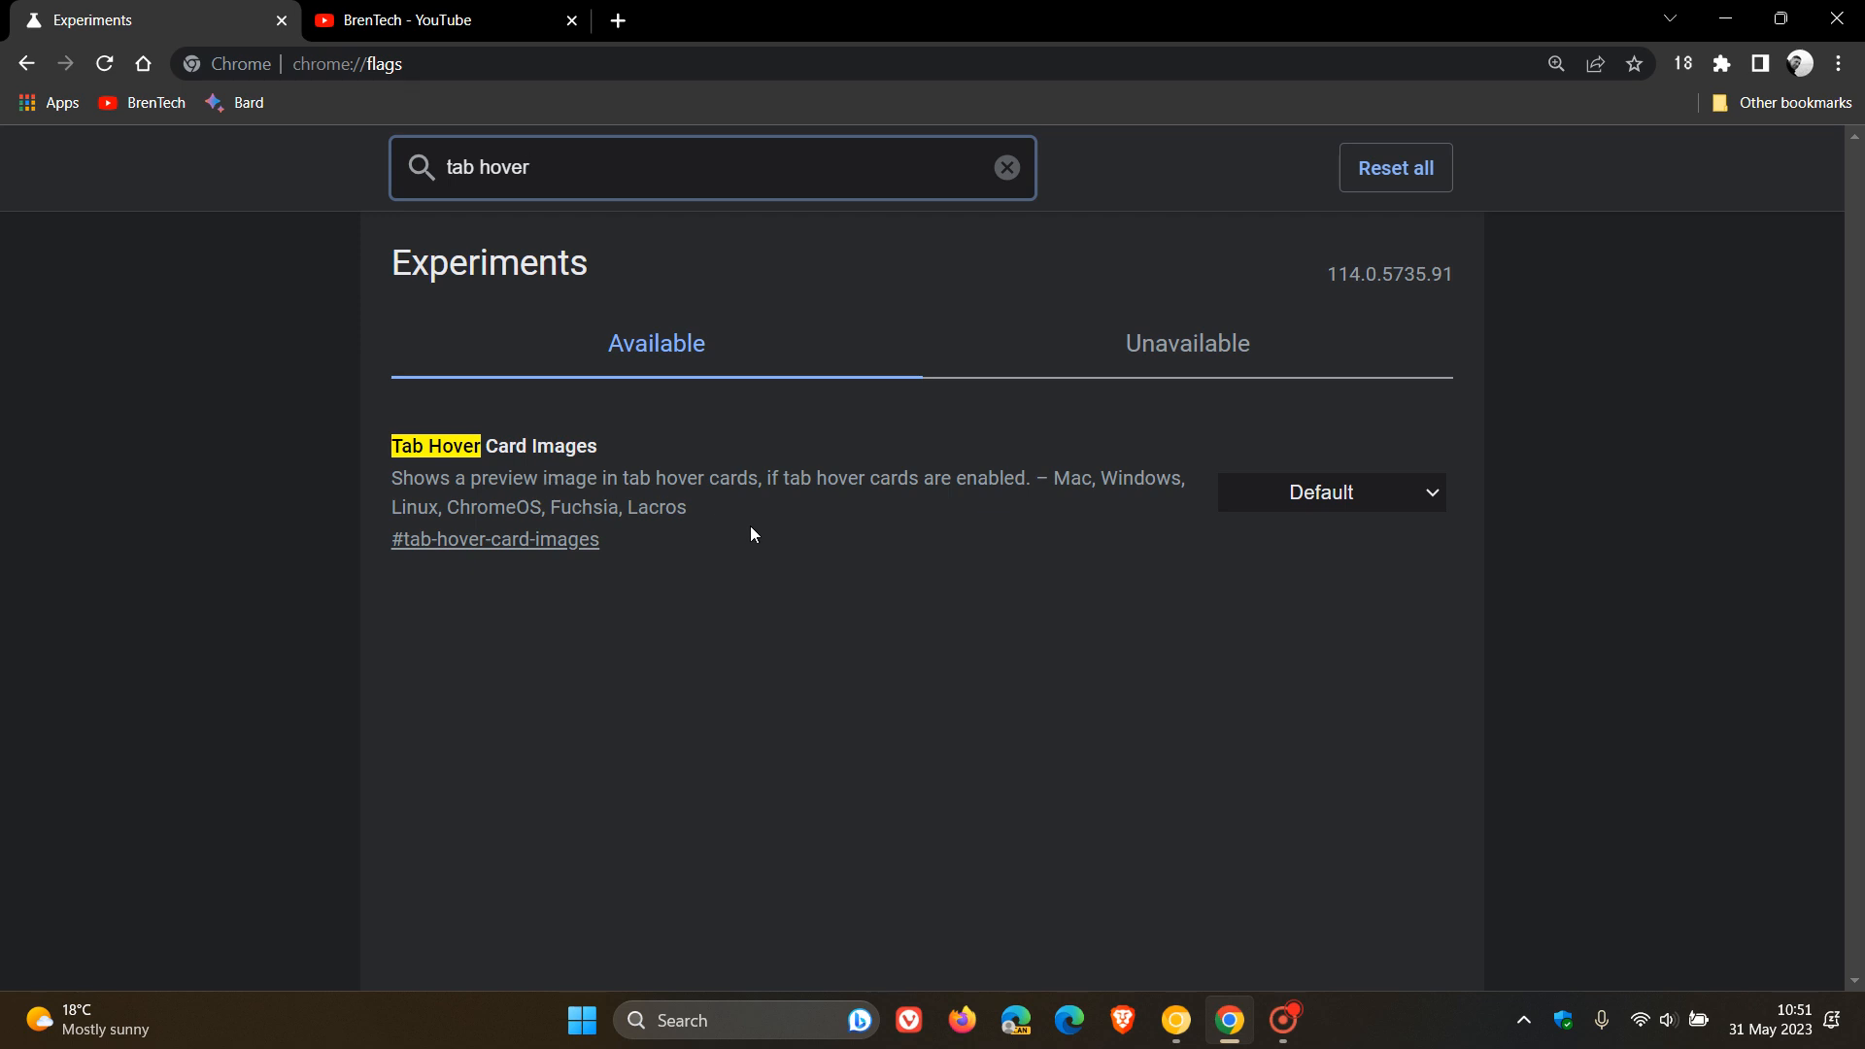
pyautogui.moveTo(1324, 552)
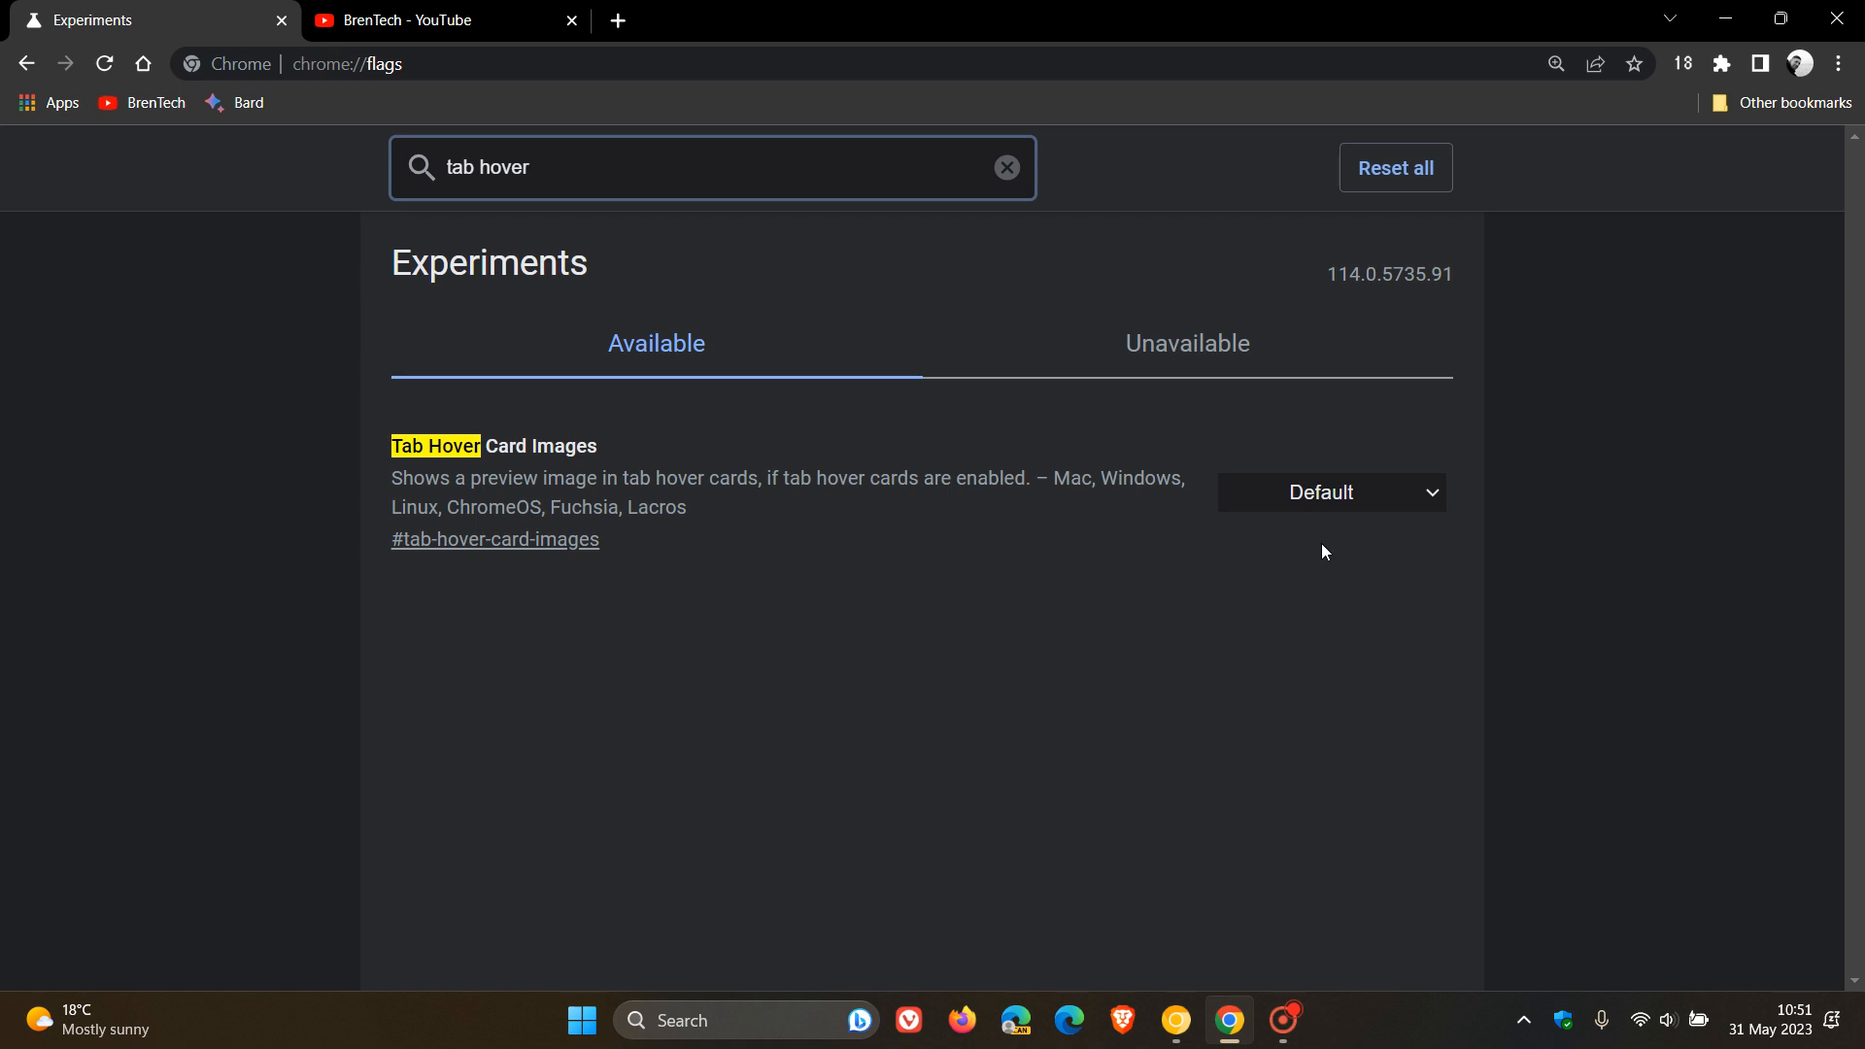
pyautogui.click(1331, 492)
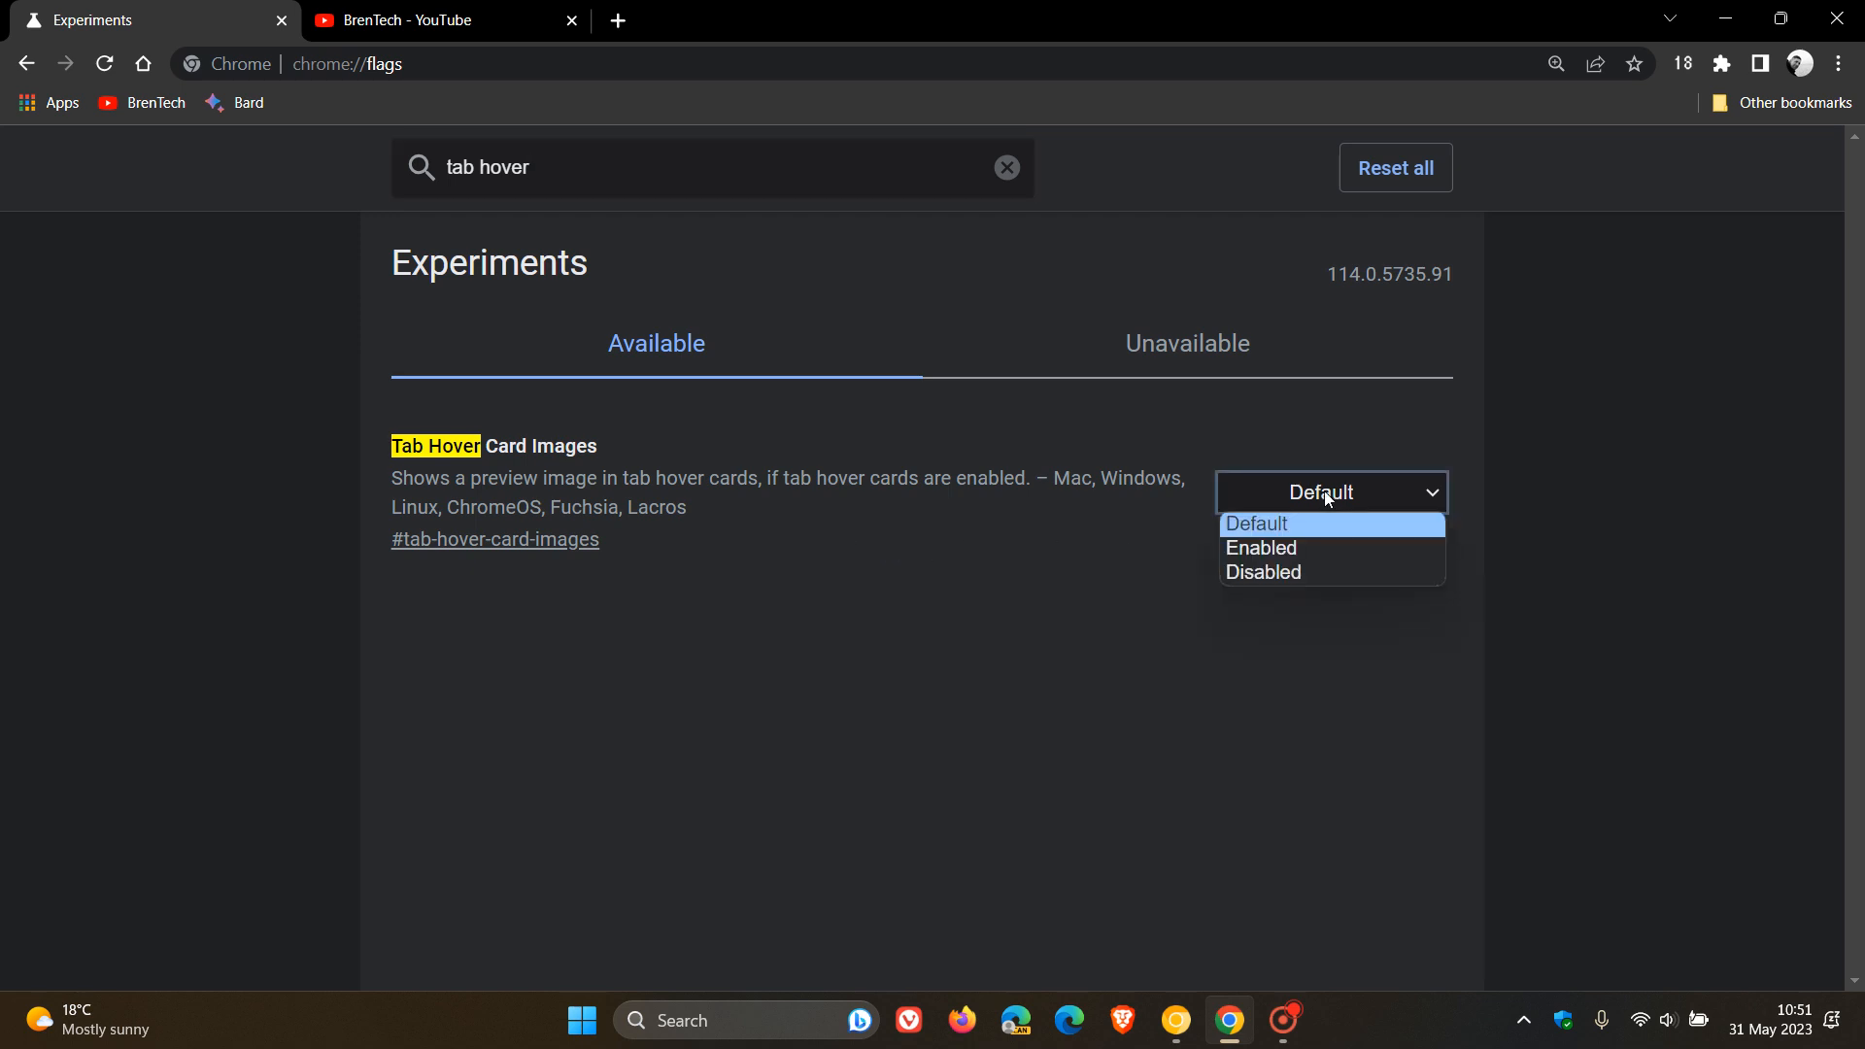
pyautogui.moveTo(1325, 578)
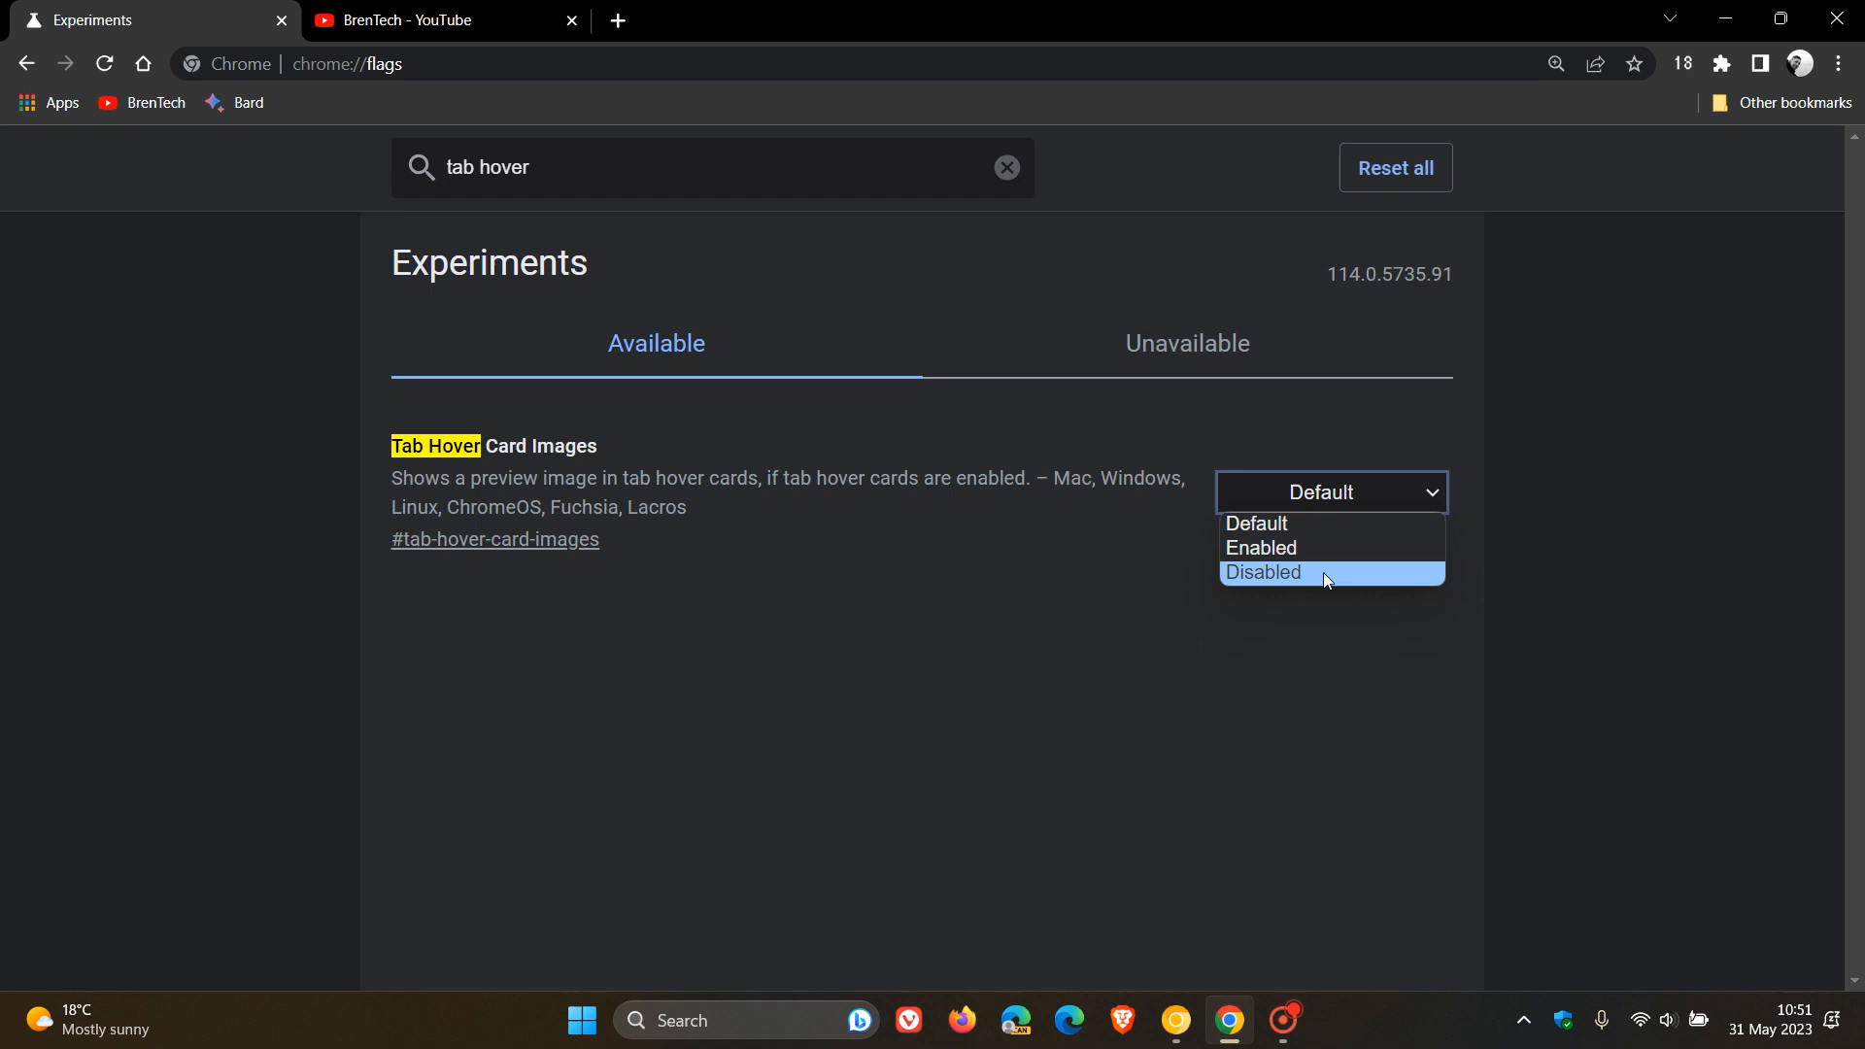
pyautogui.click(1302, 572)
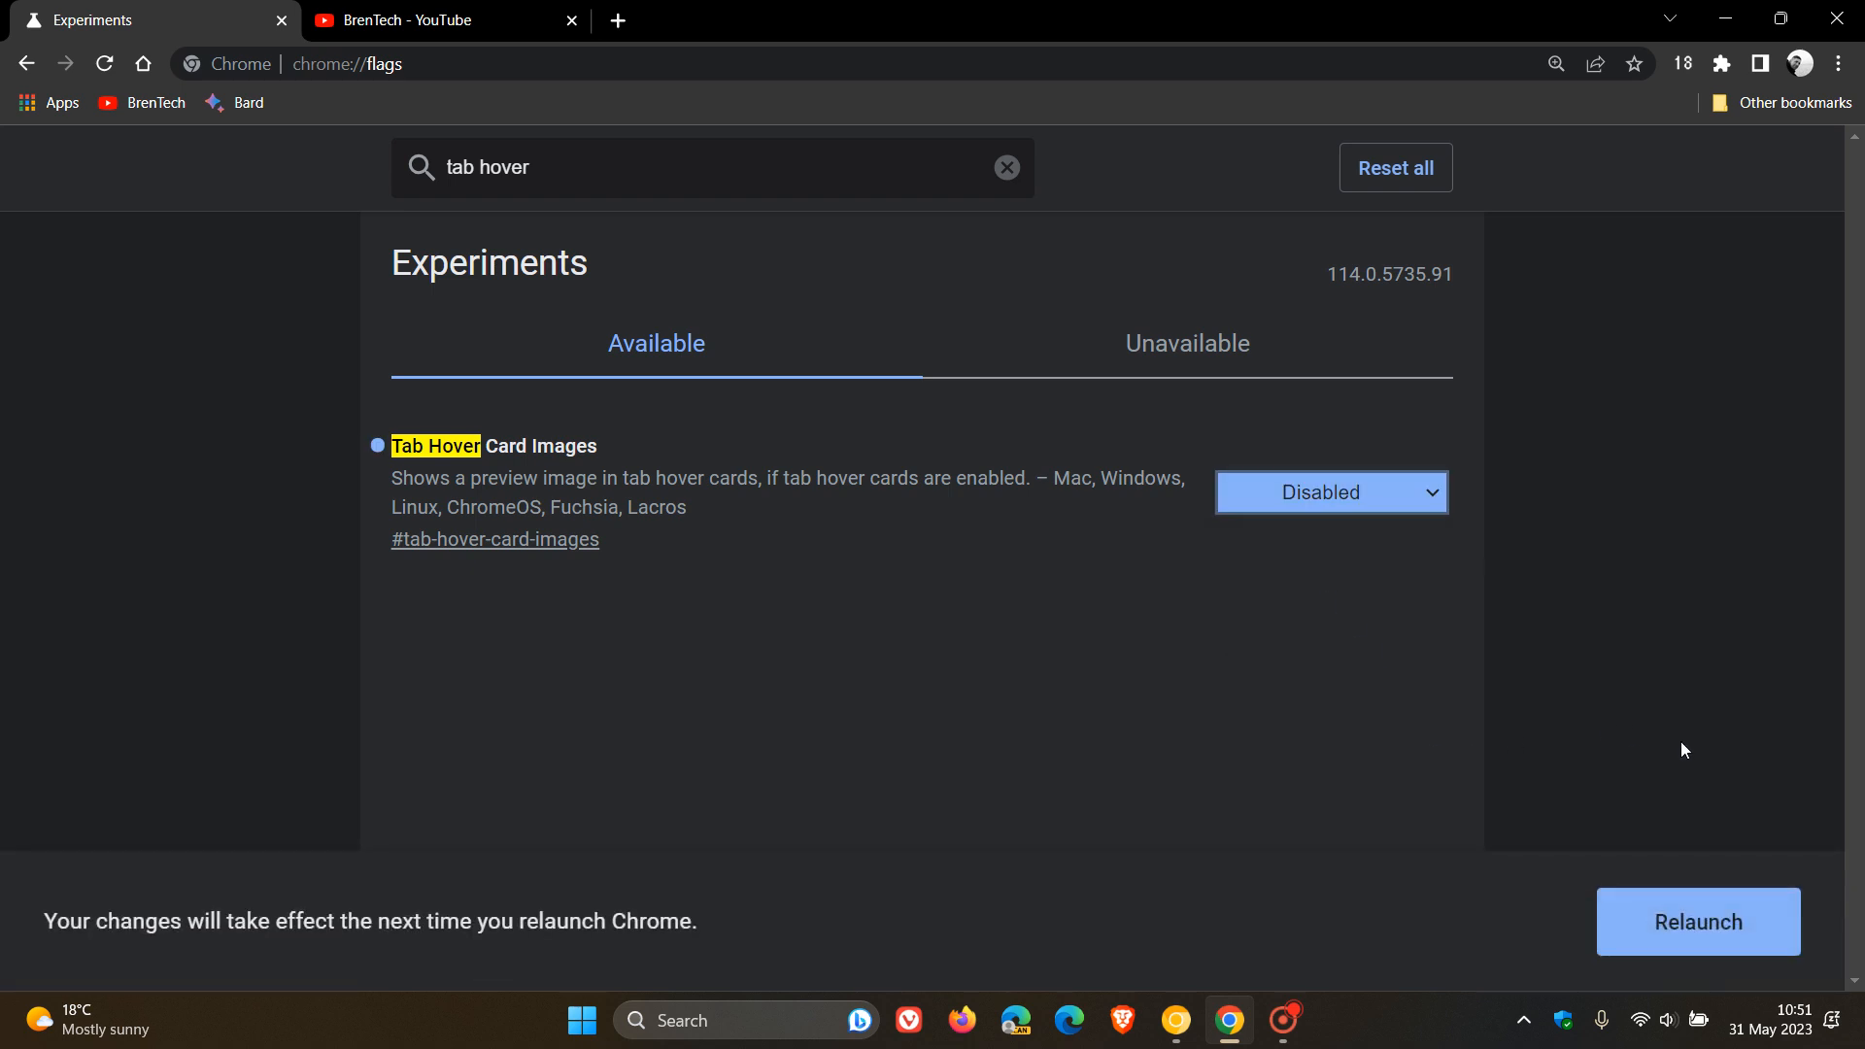
pyautogui.moveTo(1352, 564)
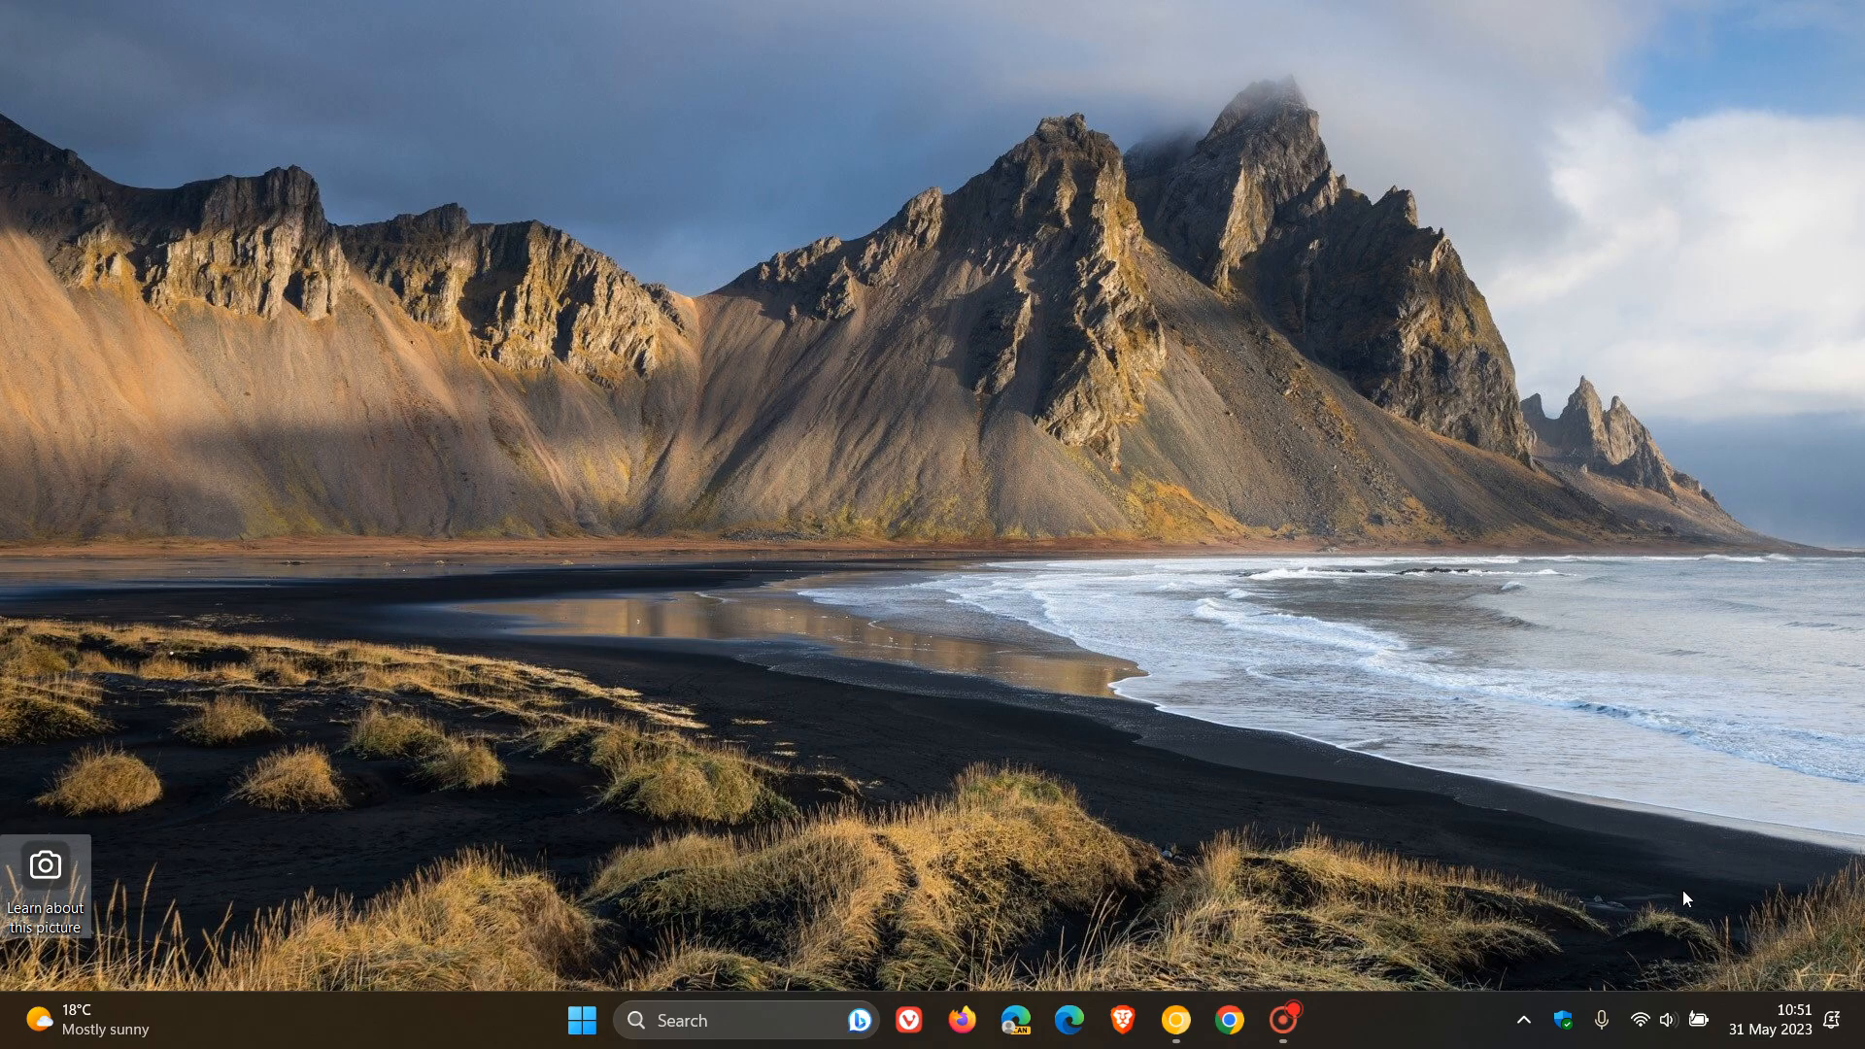
# Relaunch Chrome to apply the flag change and return to the Google new tab page.
pyautogui.click(1229, 1018)
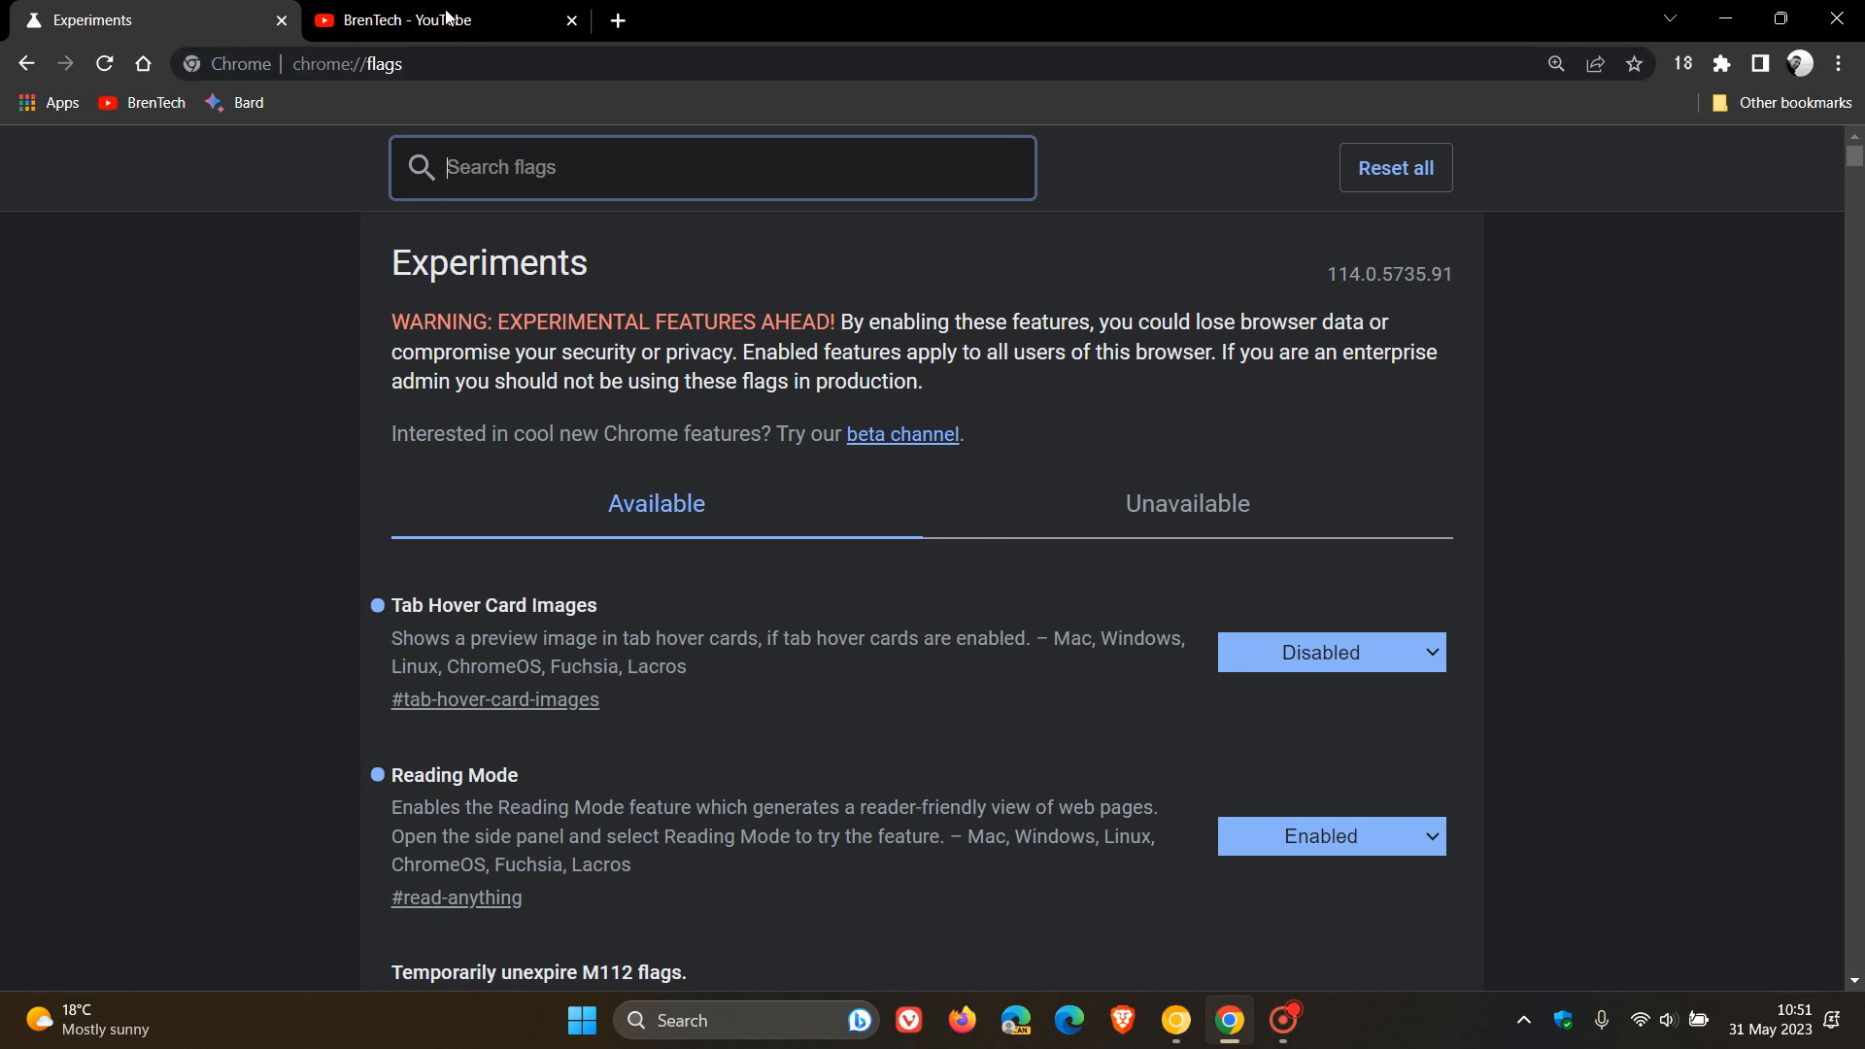
pyautogui.moveTo(451, 18)
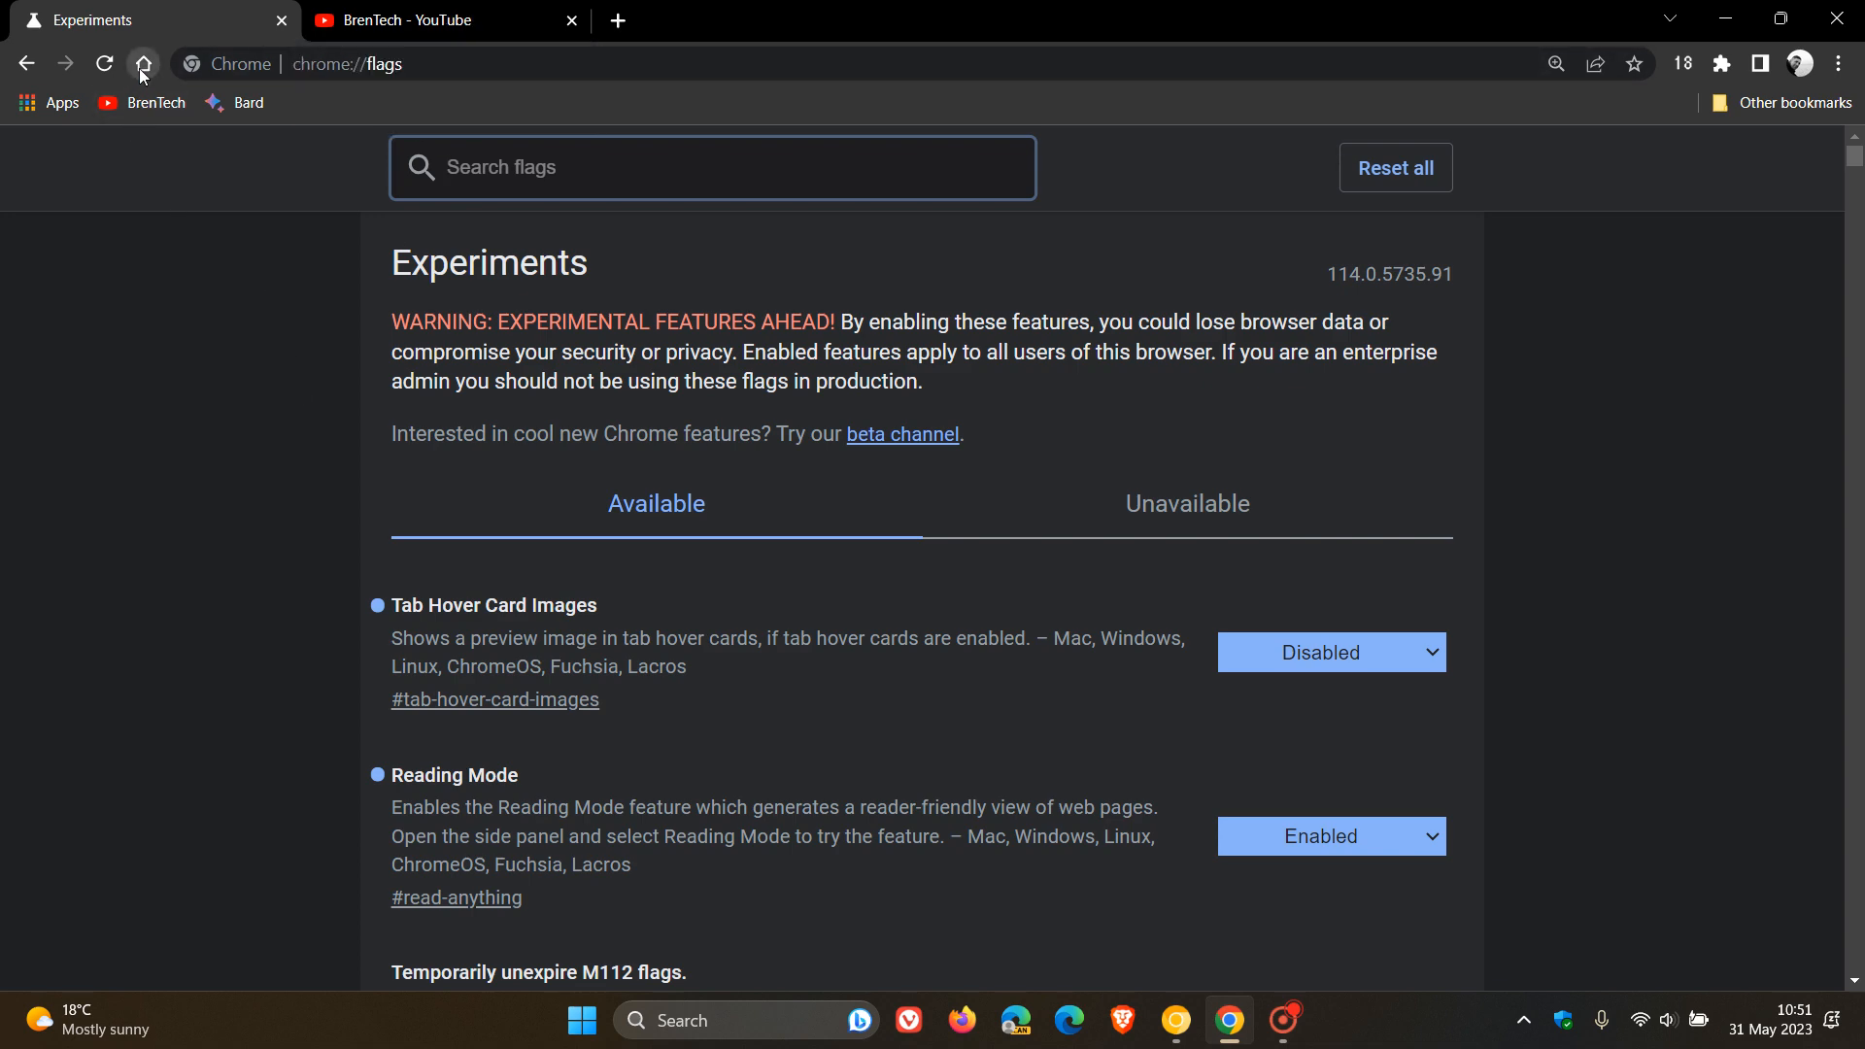
pyautogui.click(142, 64)
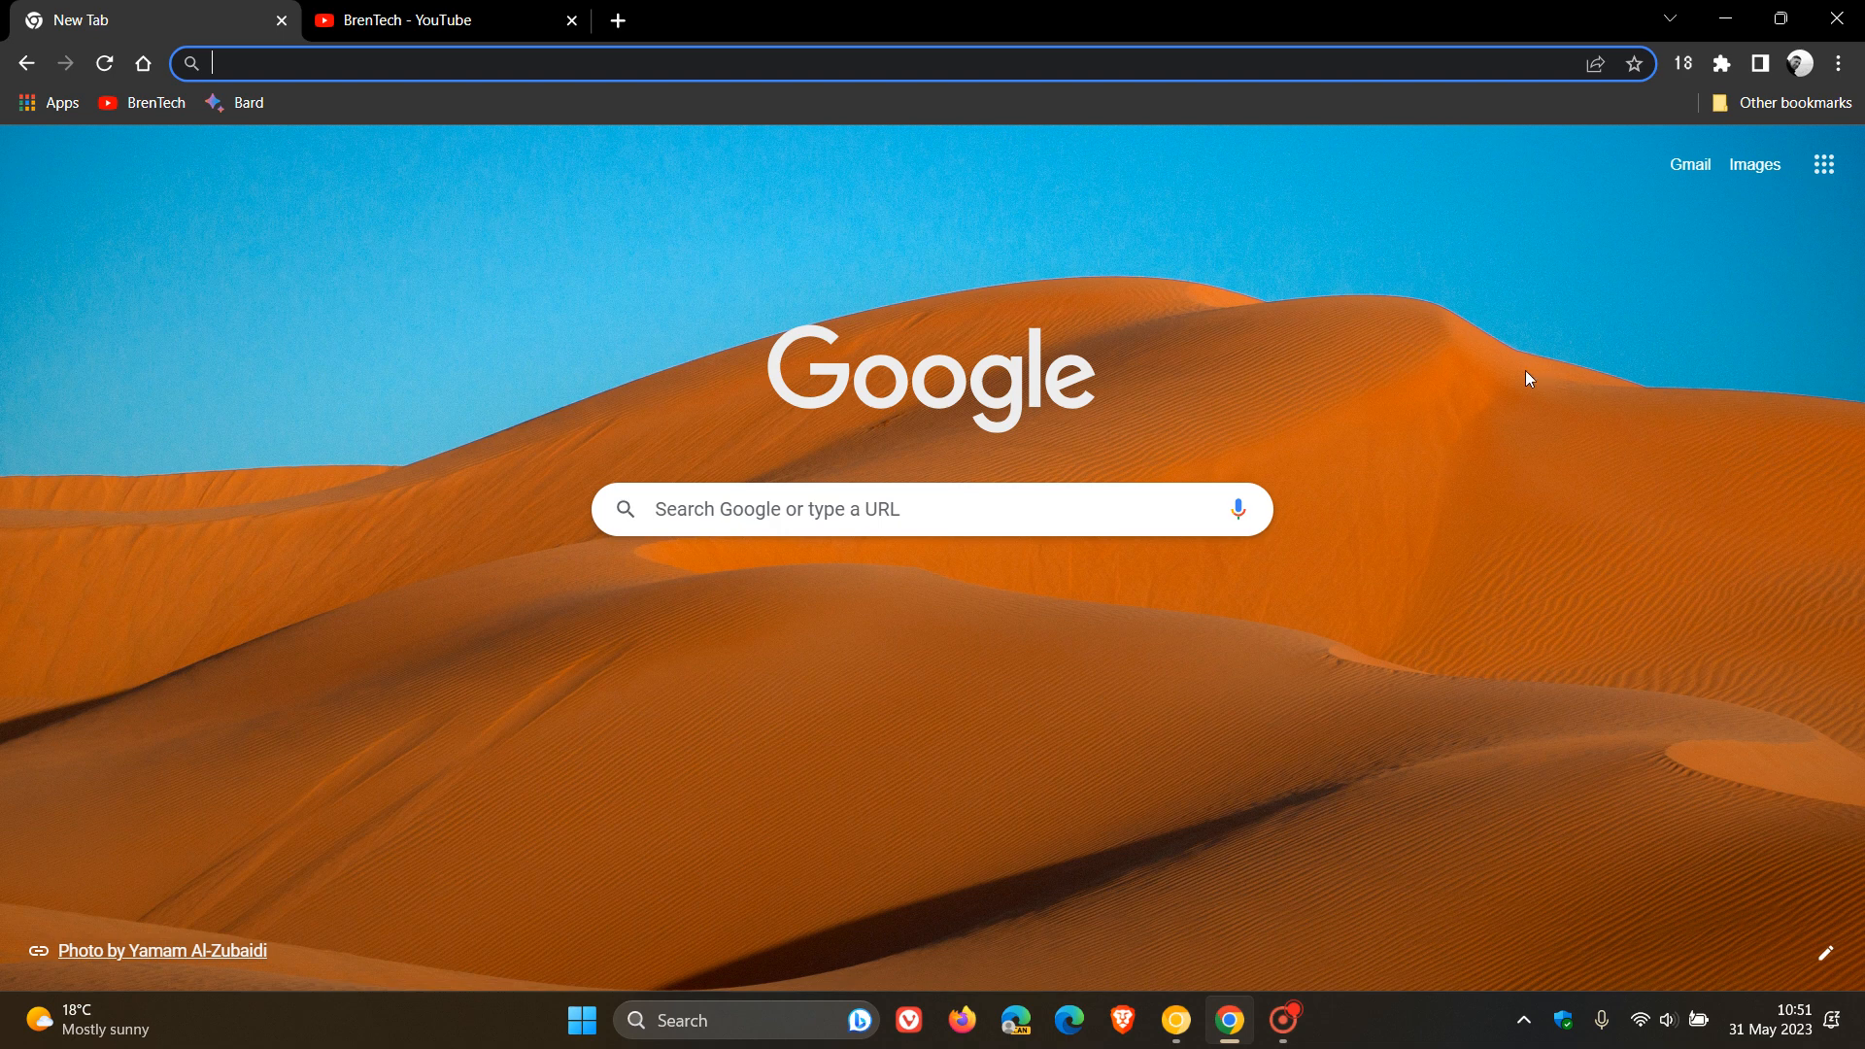
pyautogui.moveTo(1434, 387)
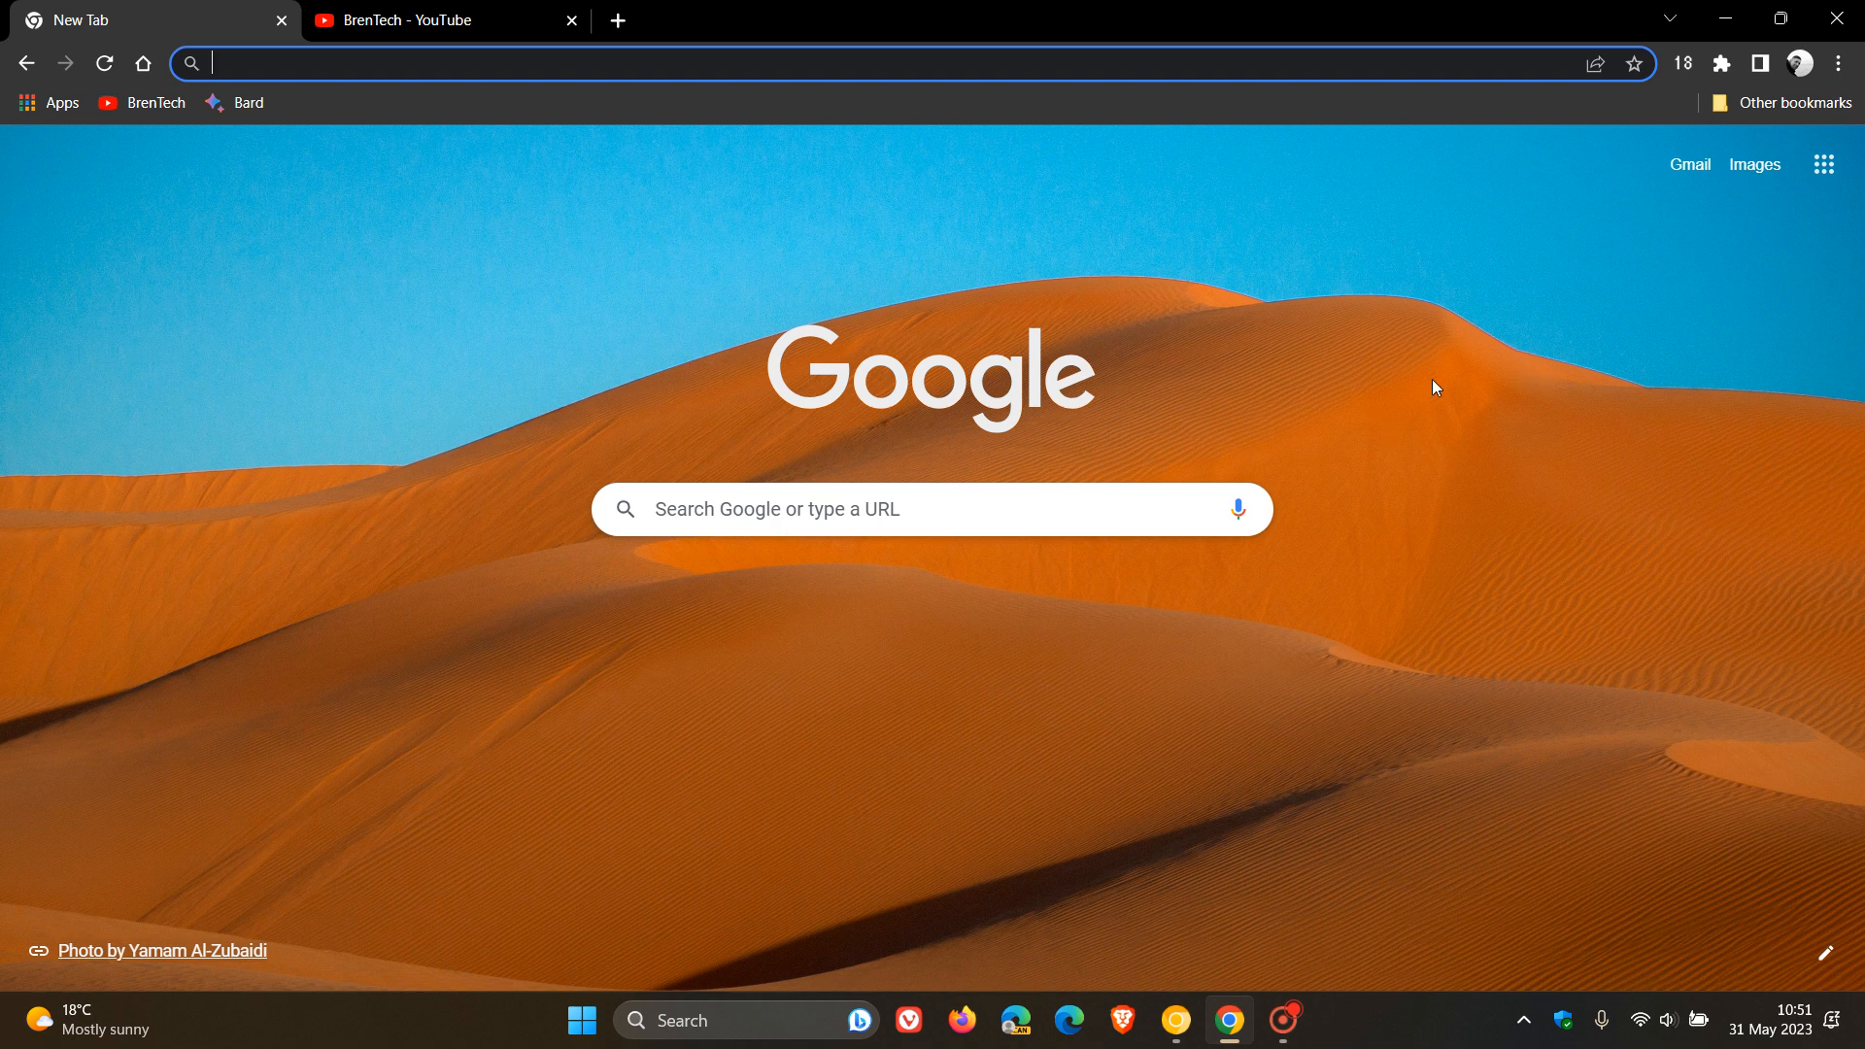
pyautogui.moveTo(1484, 438)
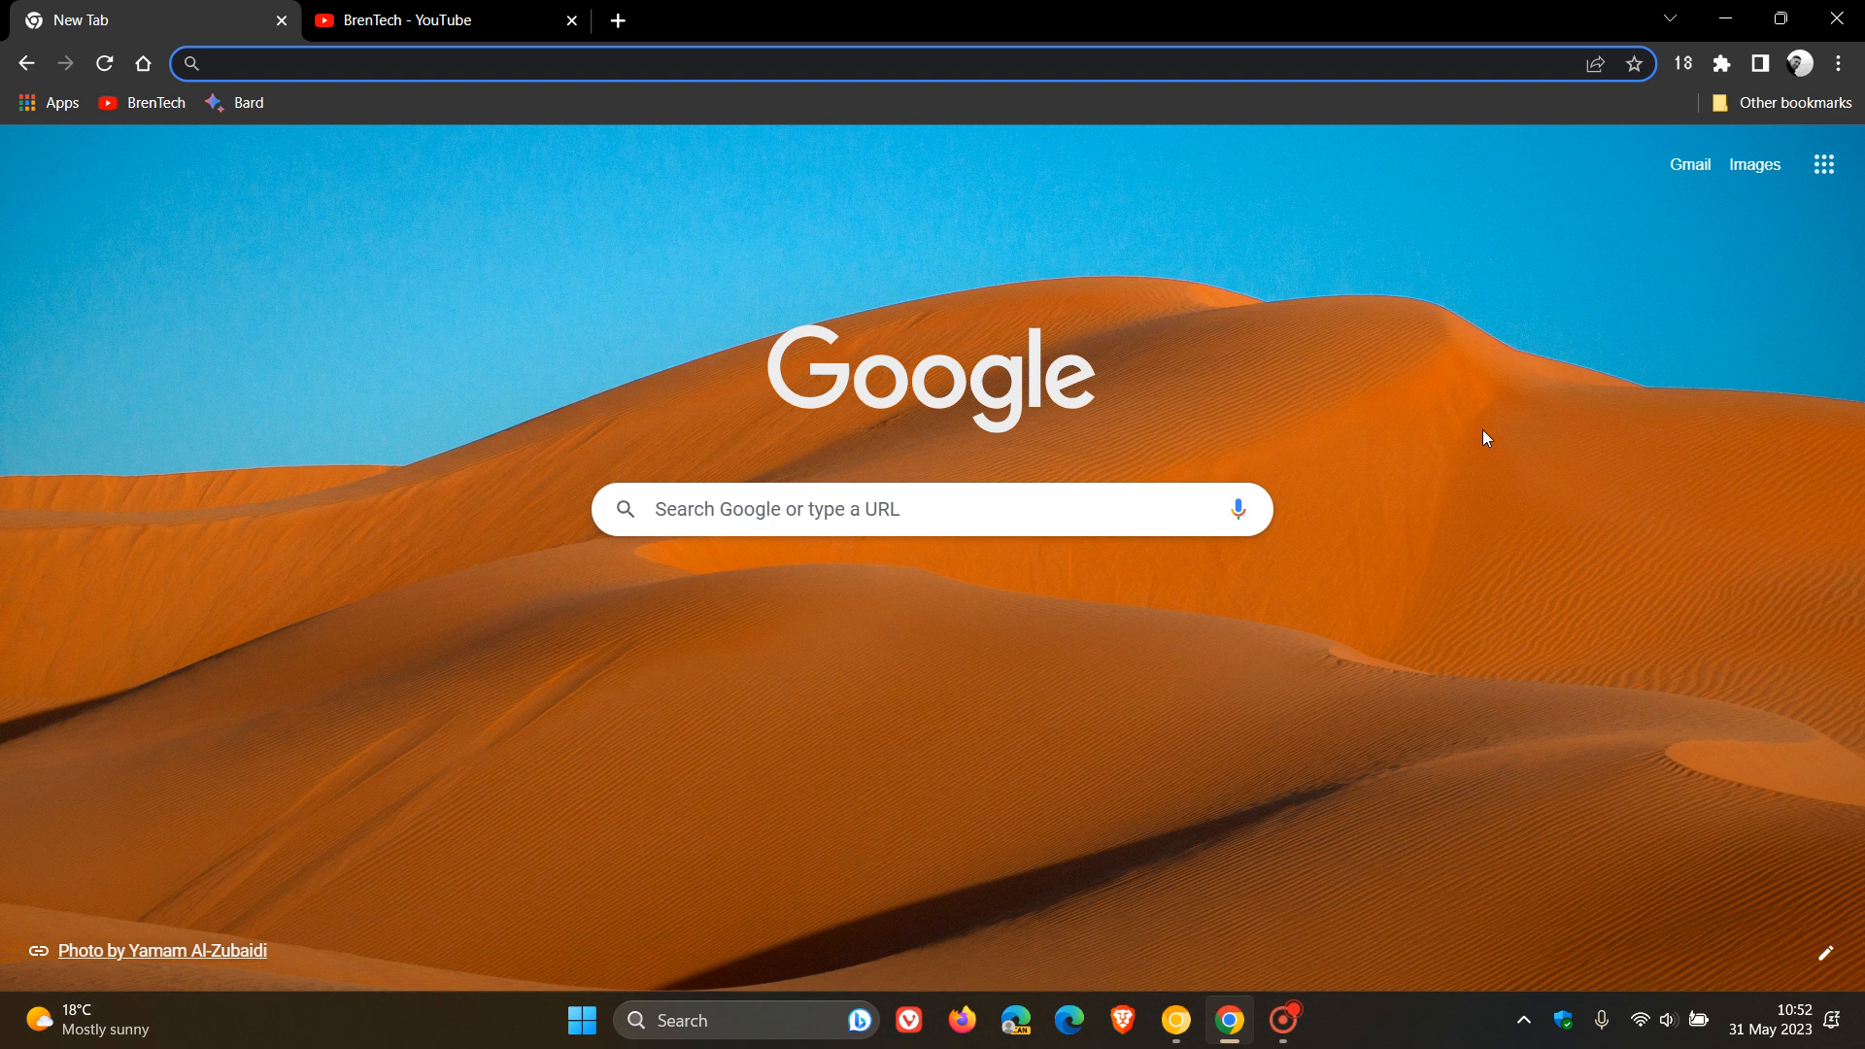
pyautogui.moveTo(1376, 370)
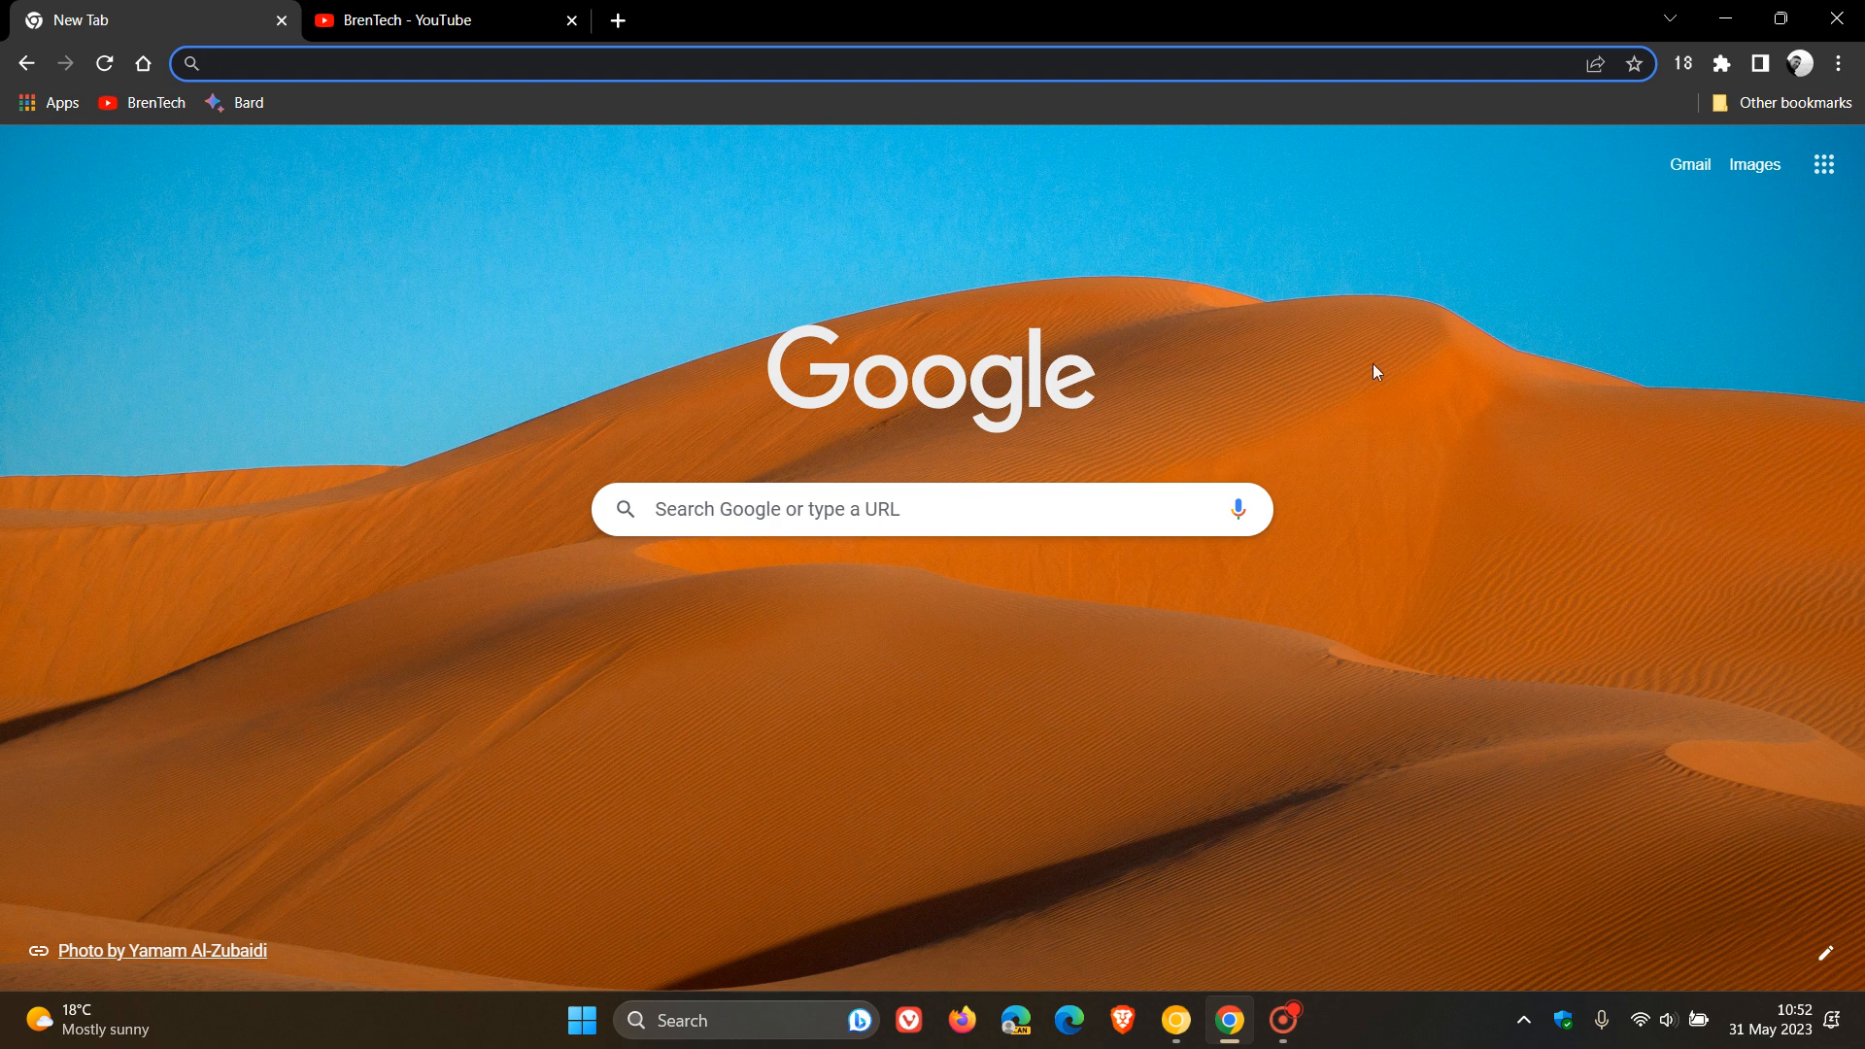
pyautogui.moveTo(1458, 348)
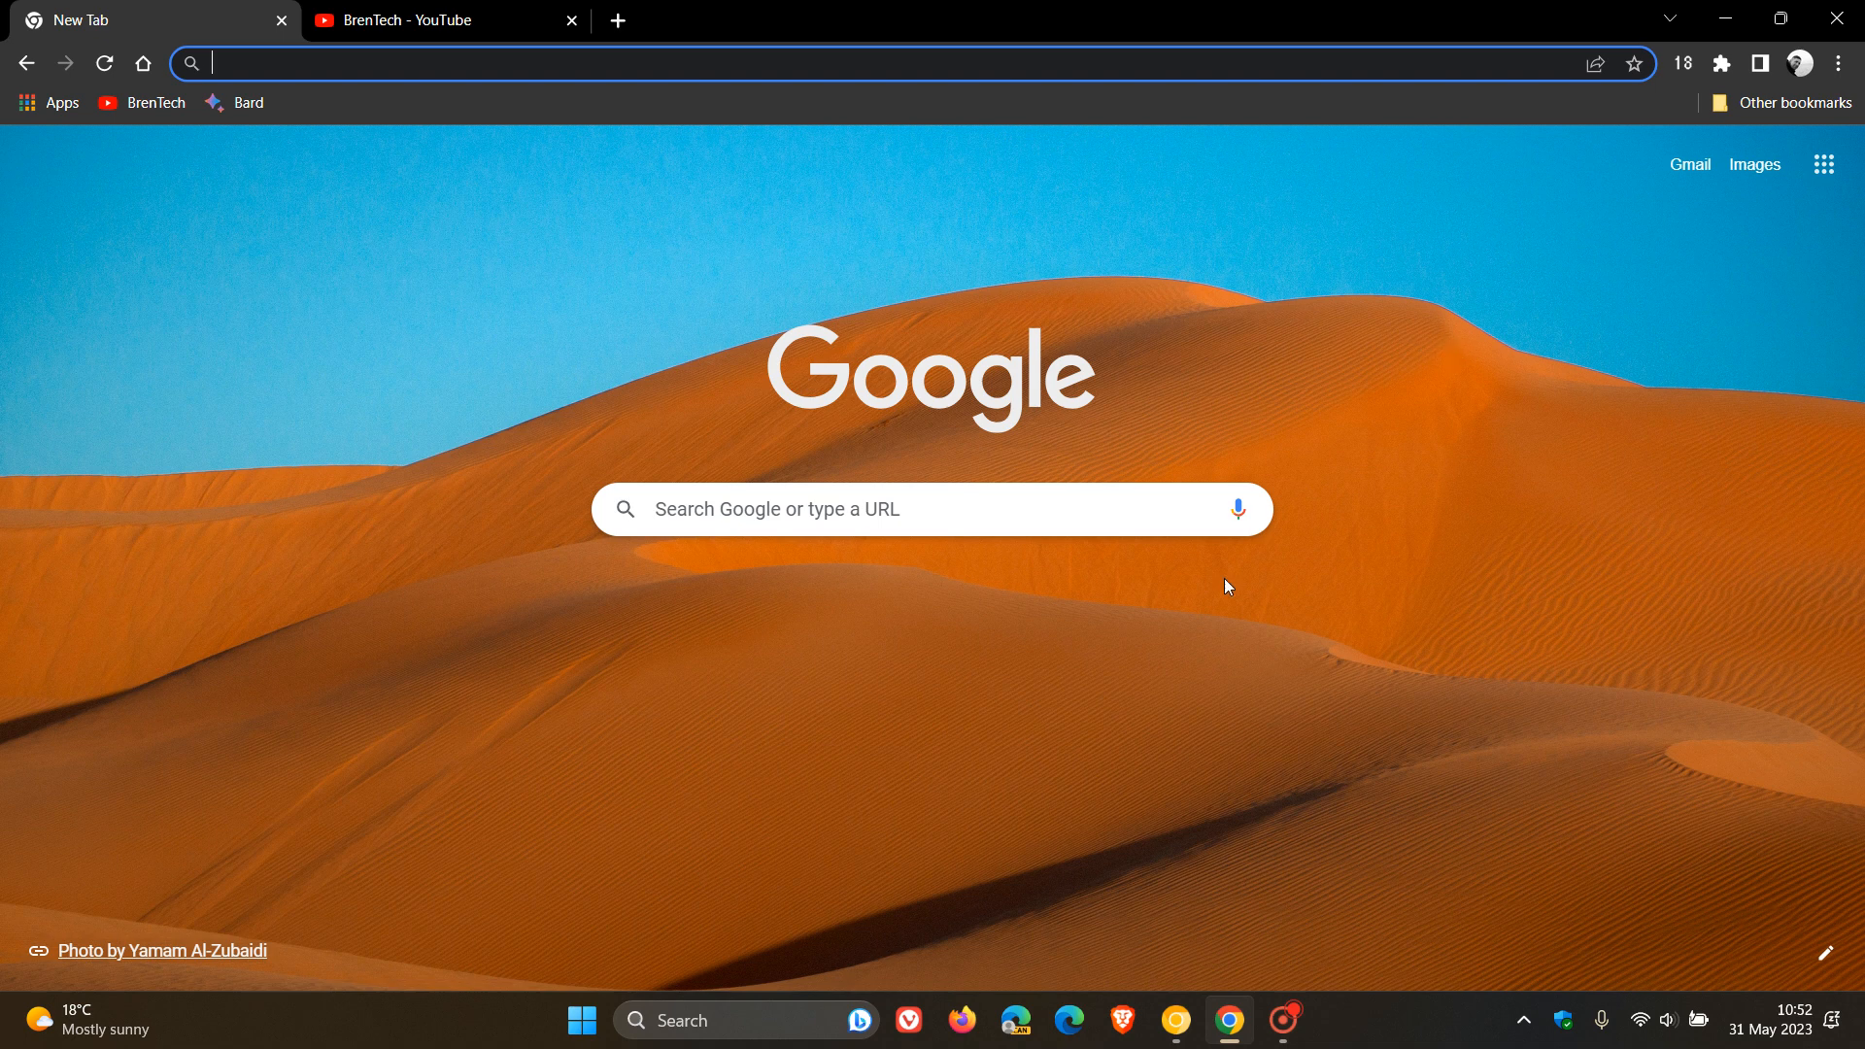
pyautogui.moveTo(1233, 259)
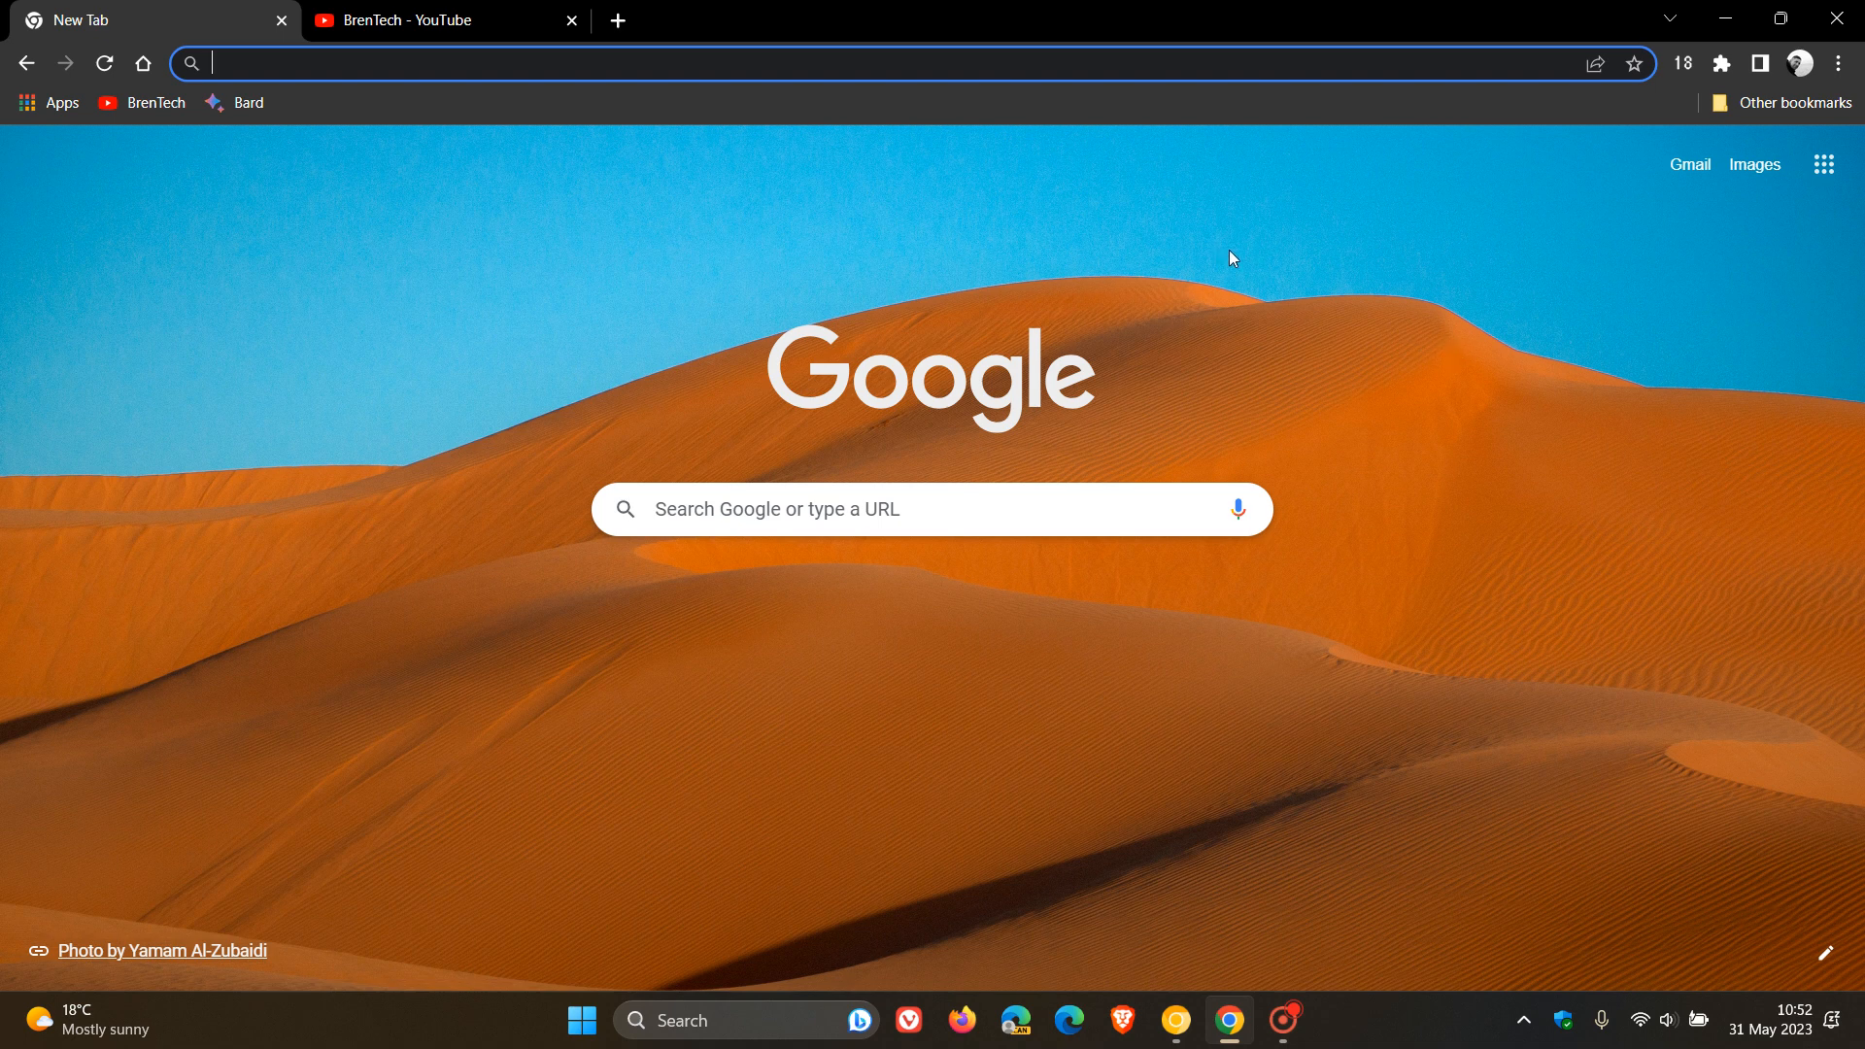